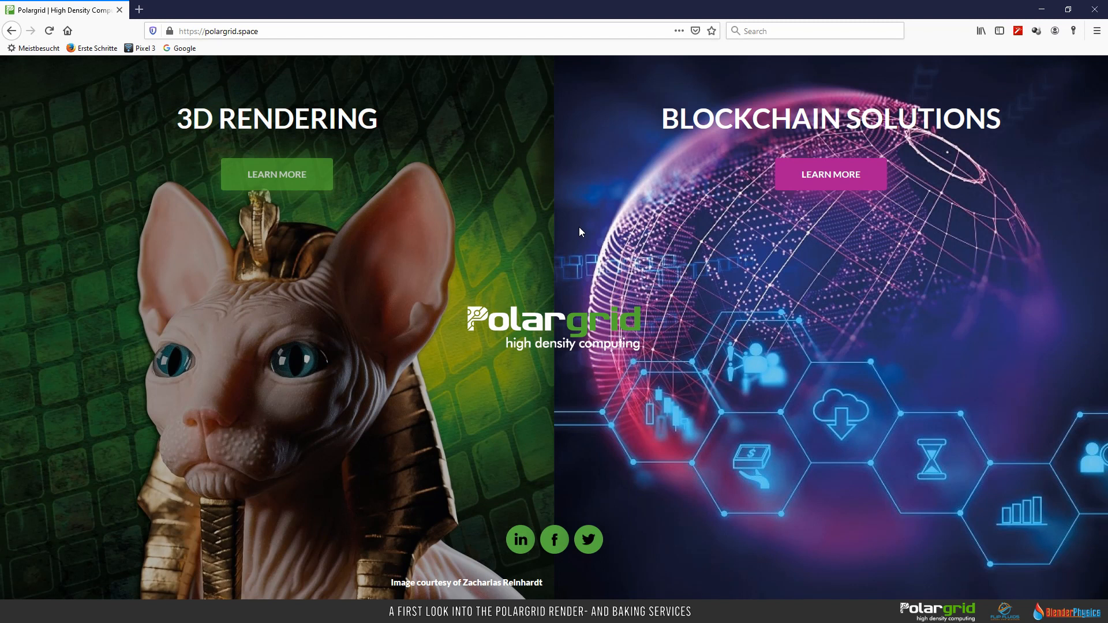
mouse_move(577, 239)
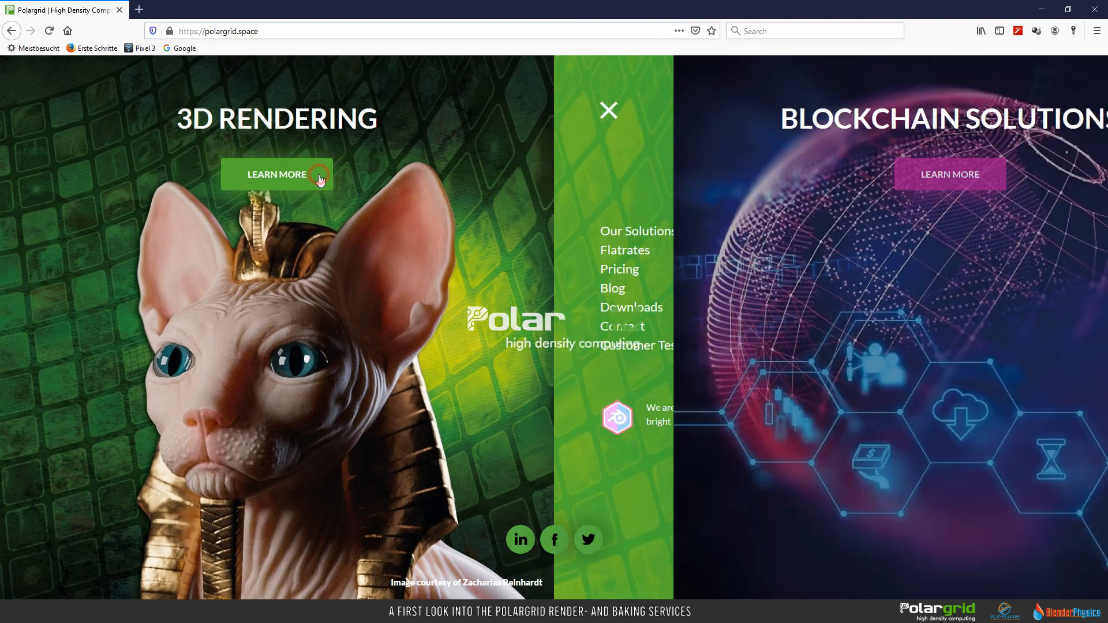
Go to the Downloads page and save the Blender 2.81/2.82 plugin render_polargrid-v0.7.zip.
click(277, 175)
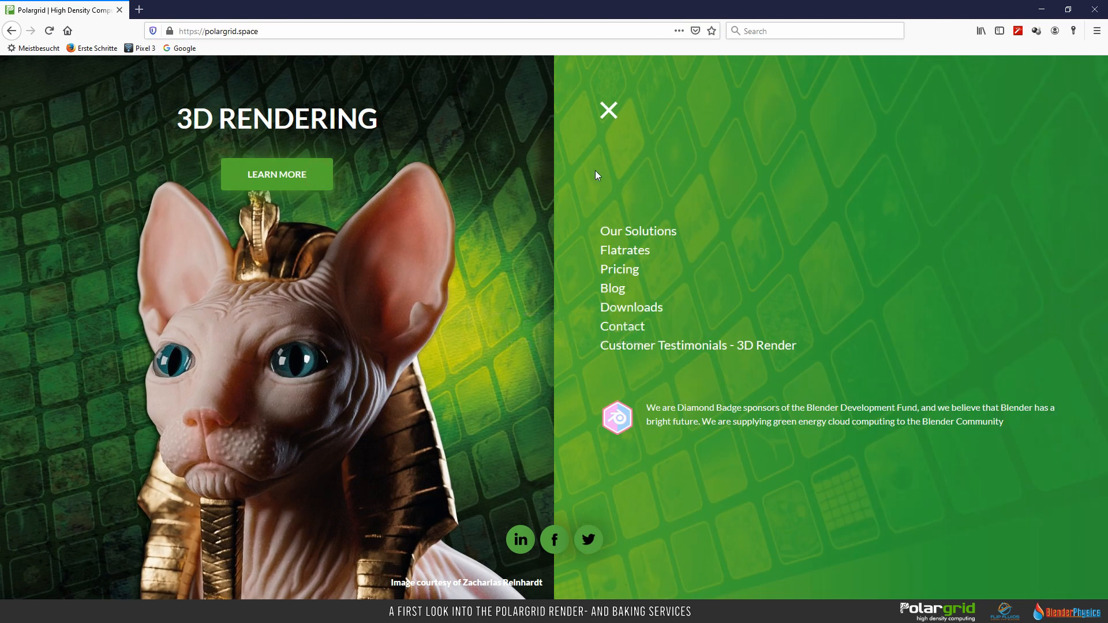
mouse_move(620, 277)
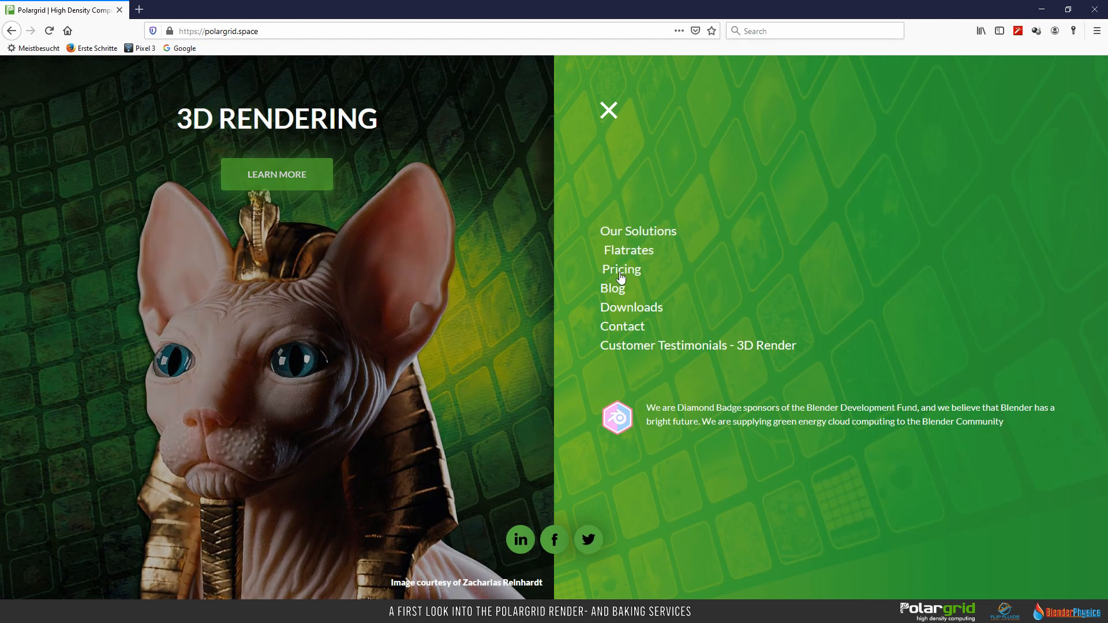
click(630, 307)
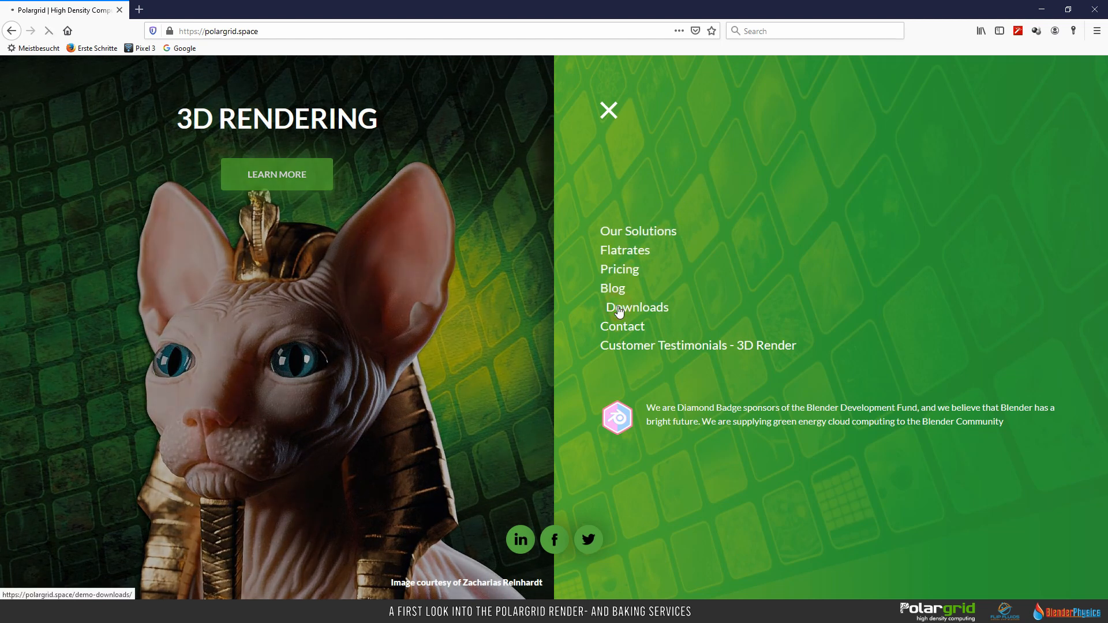
click(635, 307)
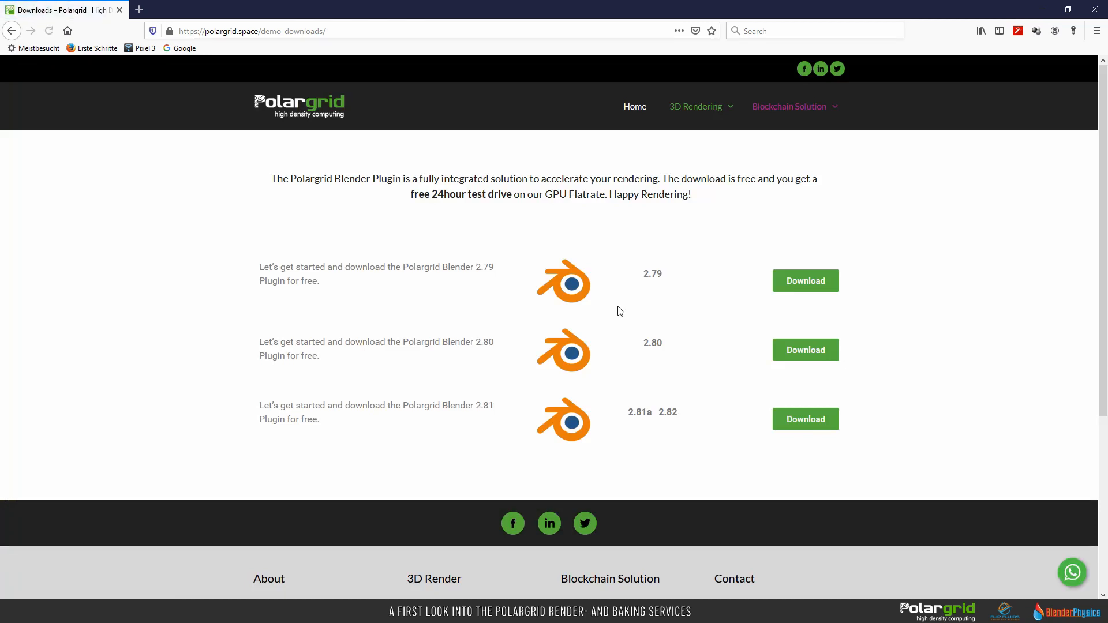
mouse_move(269, 284)
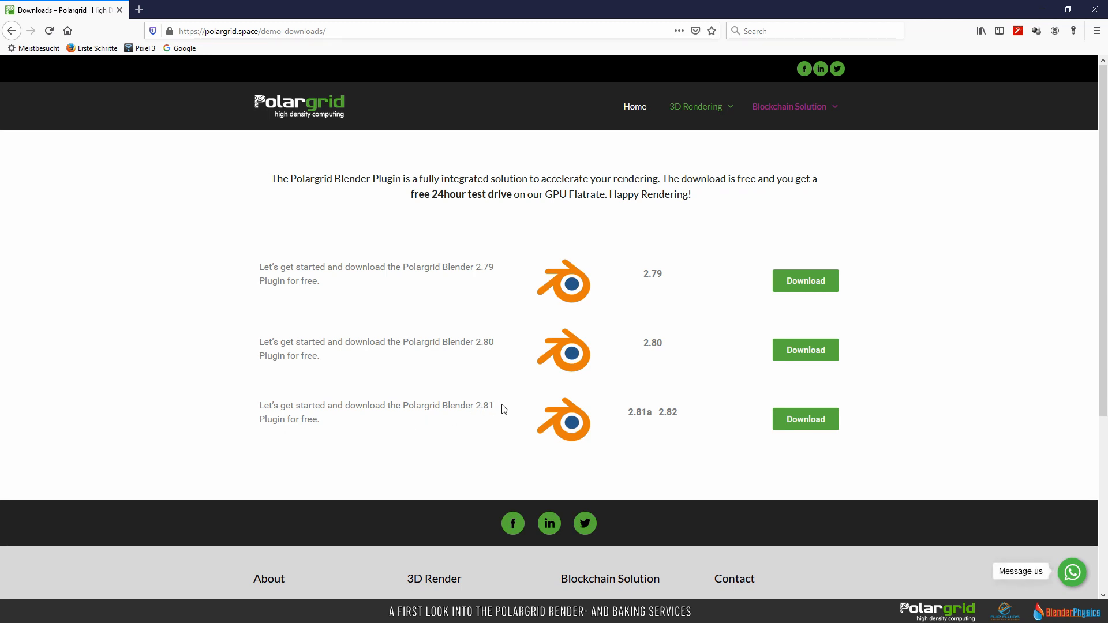
double_click(668, 412)
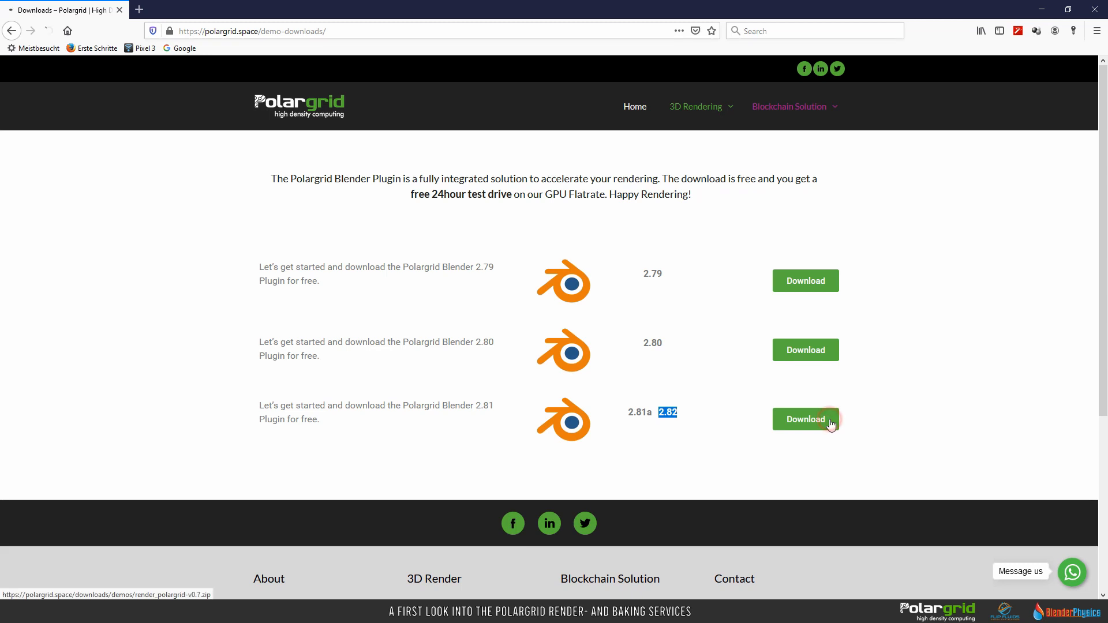
click(804, 419)
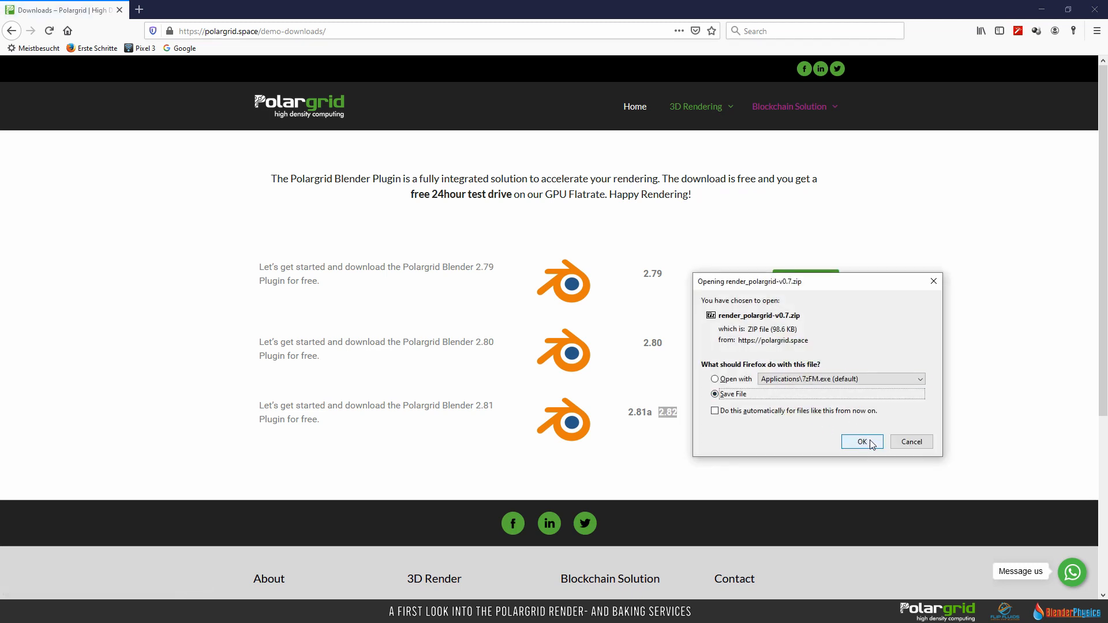
Confirm saving the plugin zip and scroll through the CPU and GPU flatrate prices.
click(861, 441)
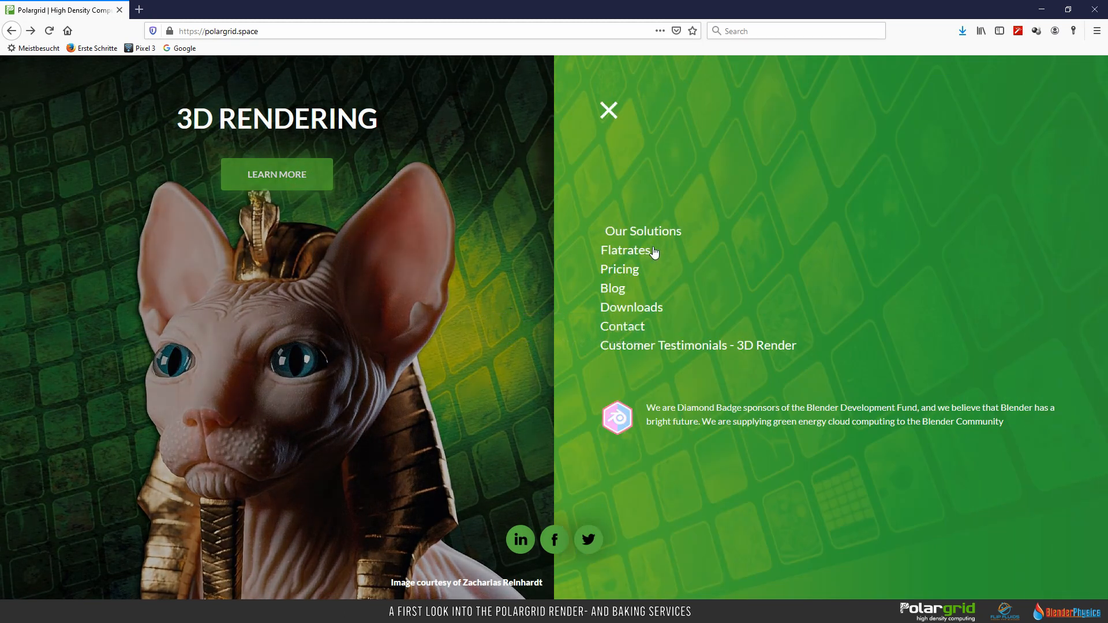
click(624, 250)
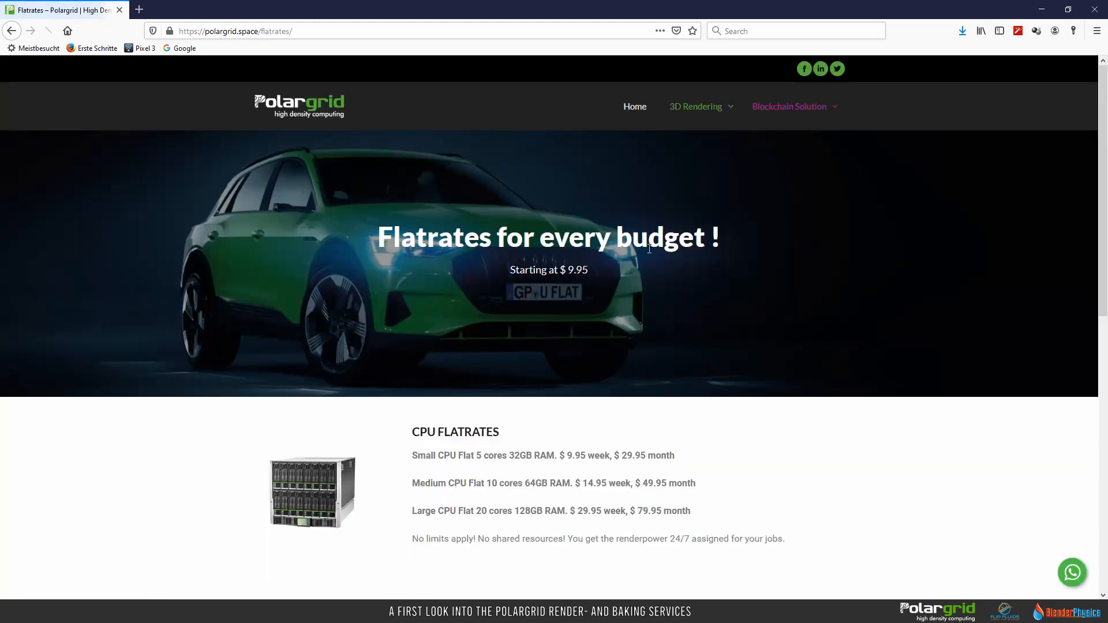
scroll(down, 3)
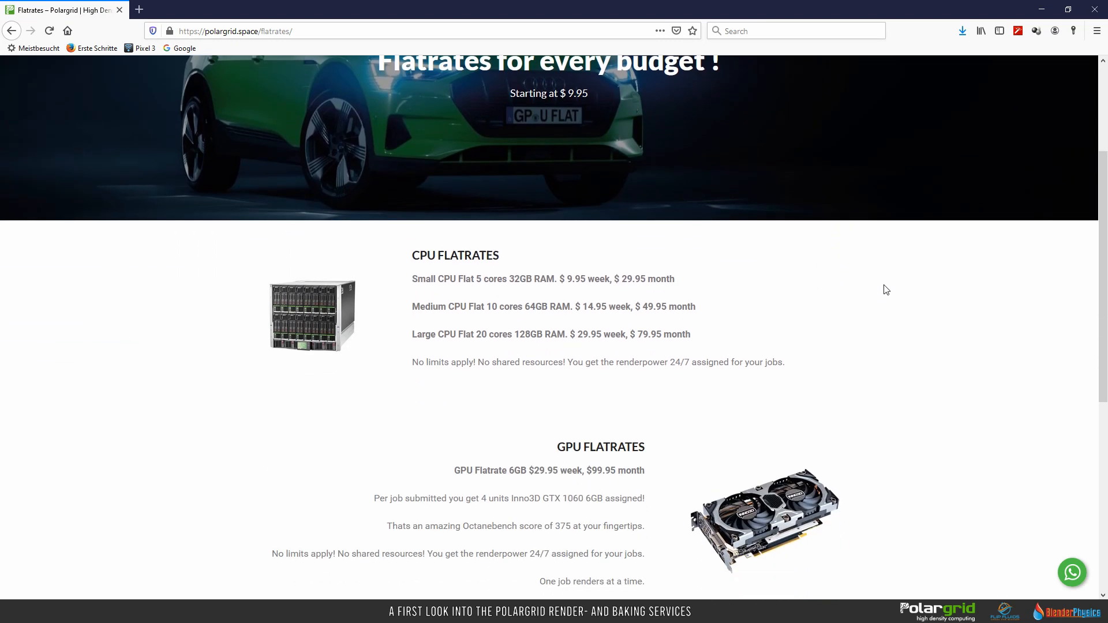
scroll(down, 3)
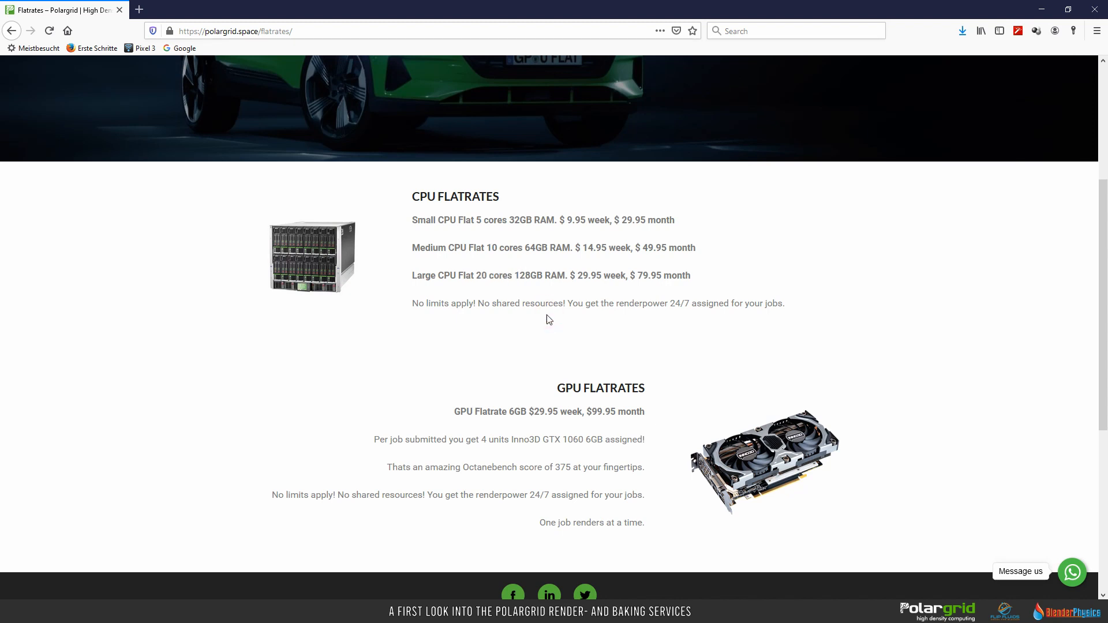
Scroll back up Flatrates, return to the home page and reopen the site menu.
scroll(up, 3)
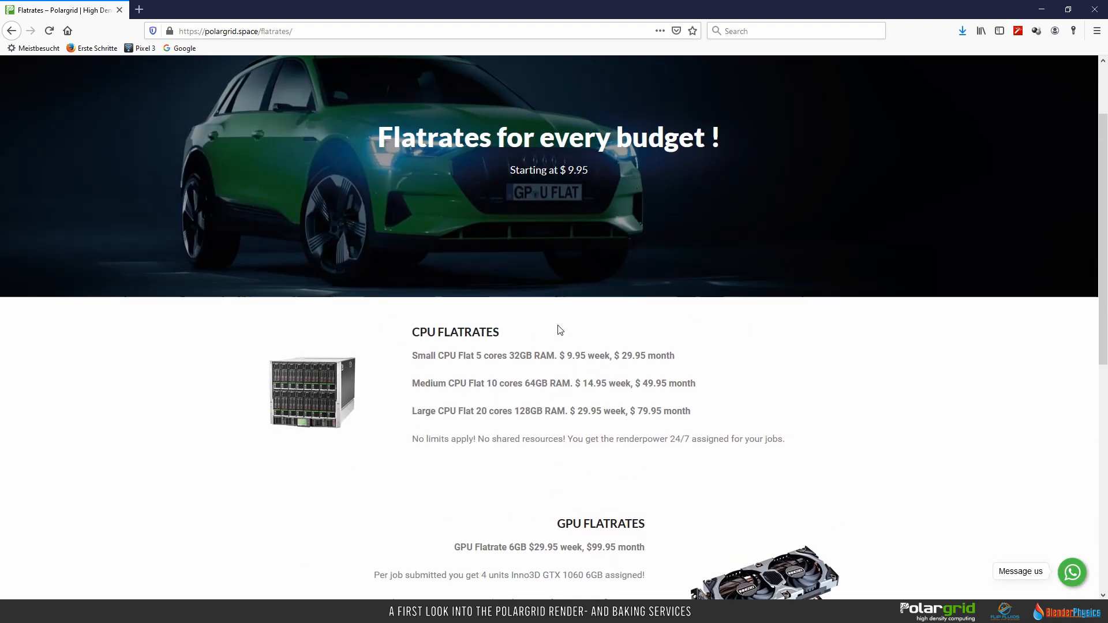
scroll(up, 3)
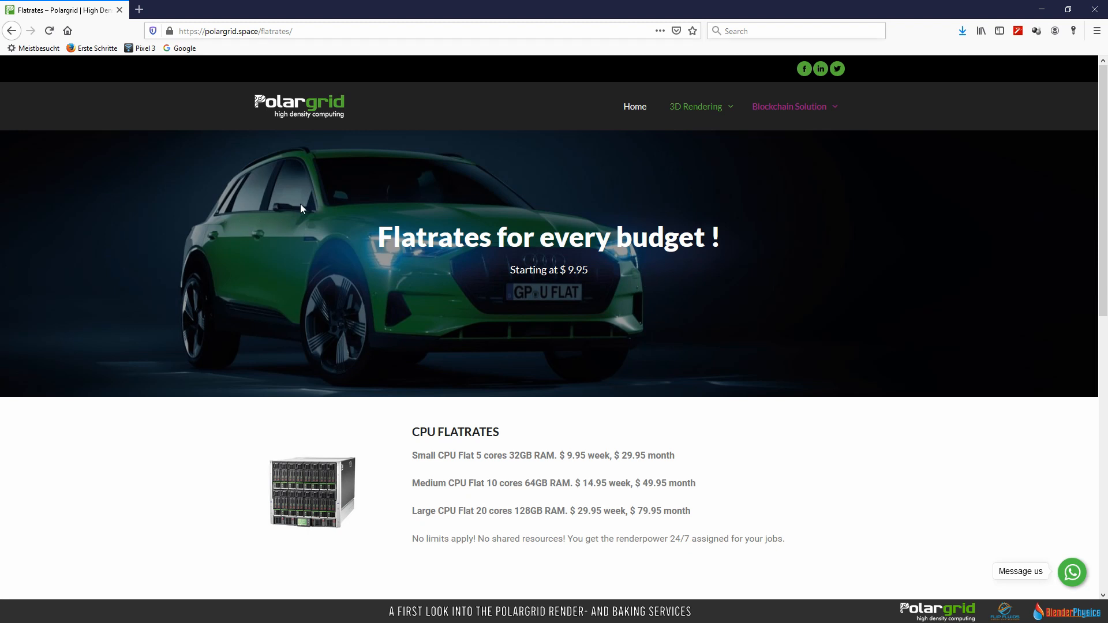
click(12, 30)
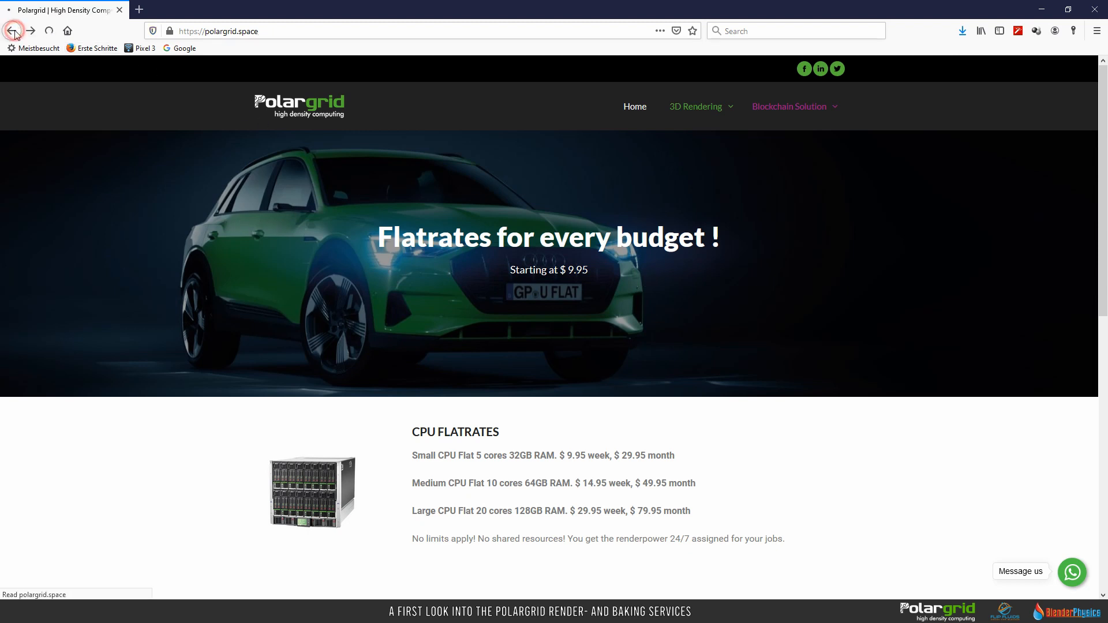
click(12, 31)
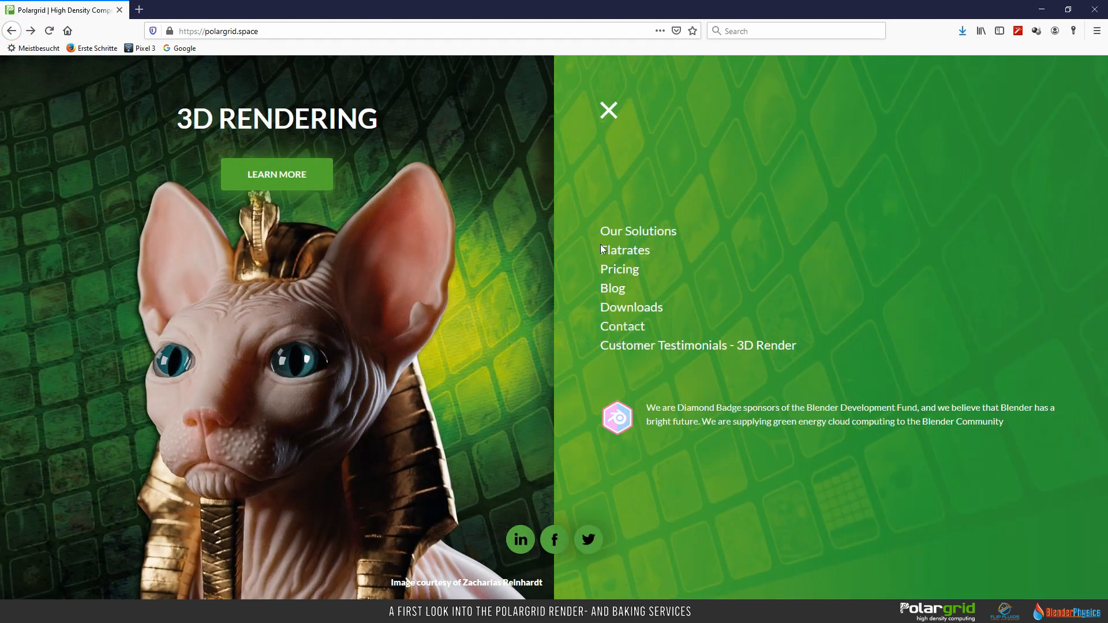
Open the Pricing page and scroll down to the system price table.
click(618, 270)
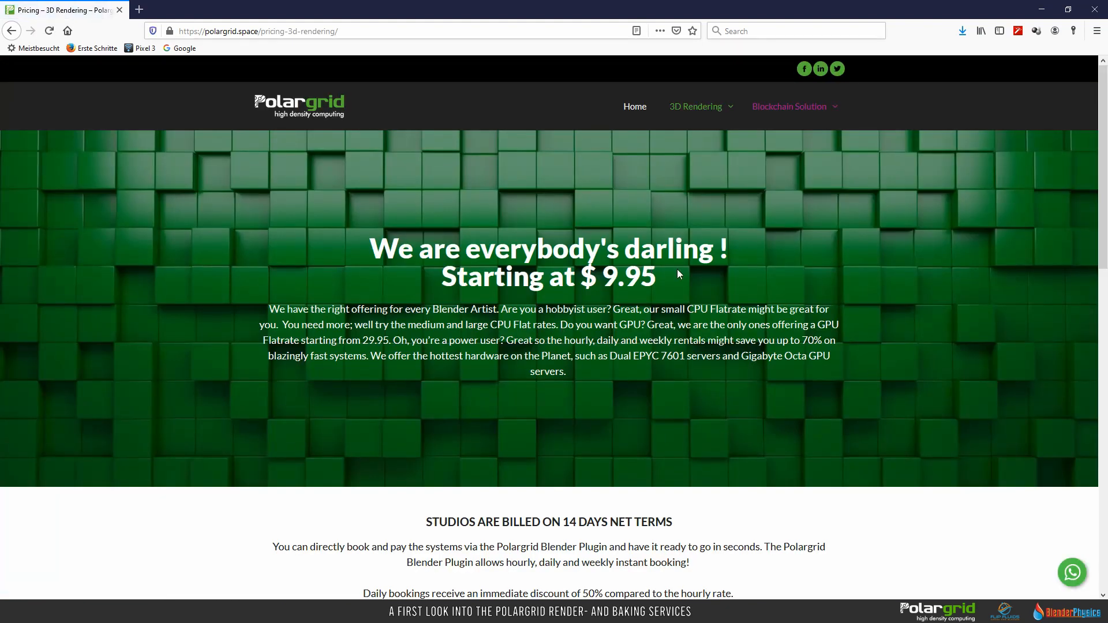
scroll(down, 3)
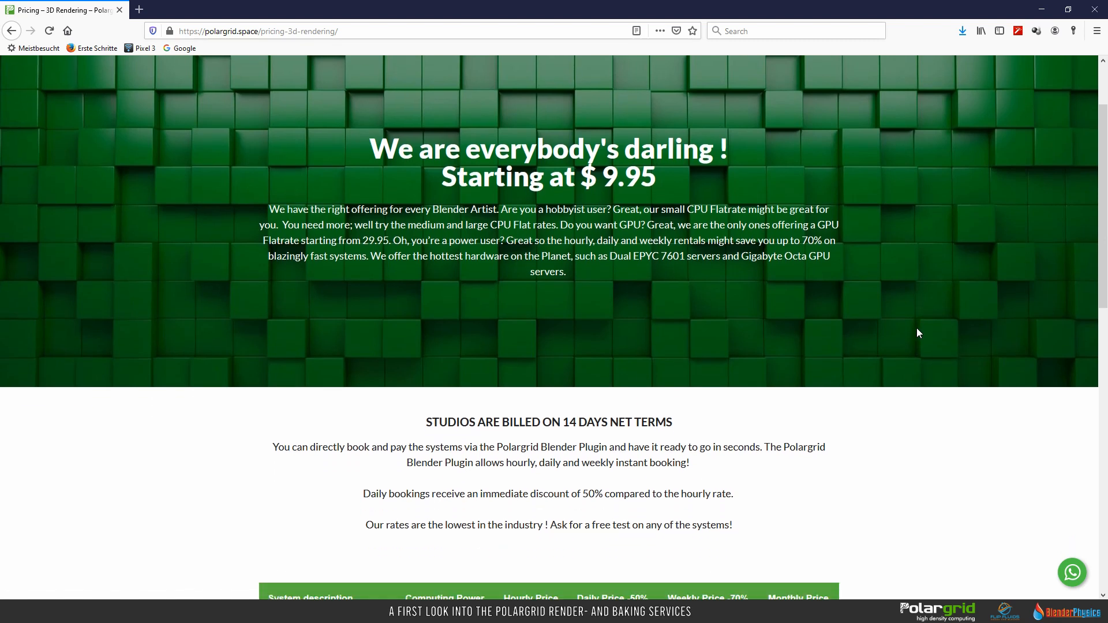
scroll(down, 3)
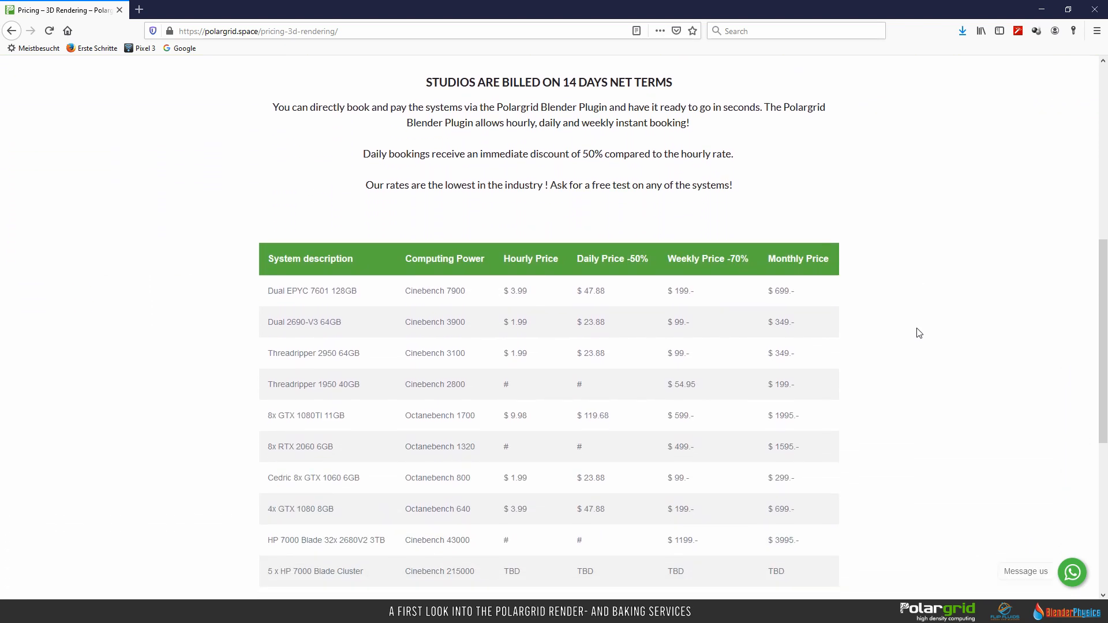
scroll(down, 3)
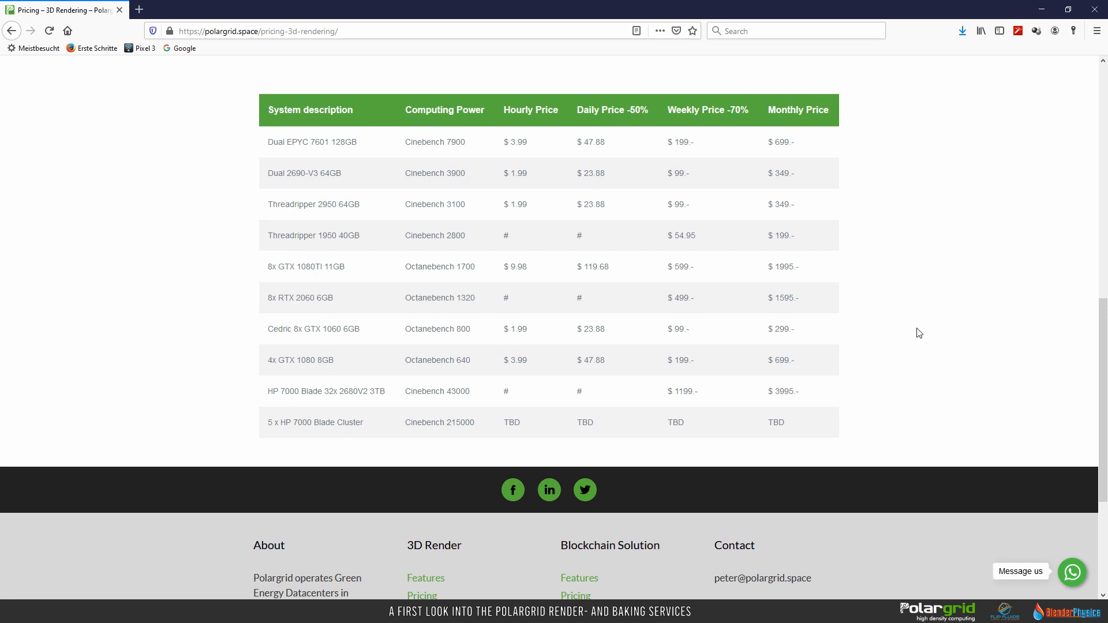
click(11, 30)
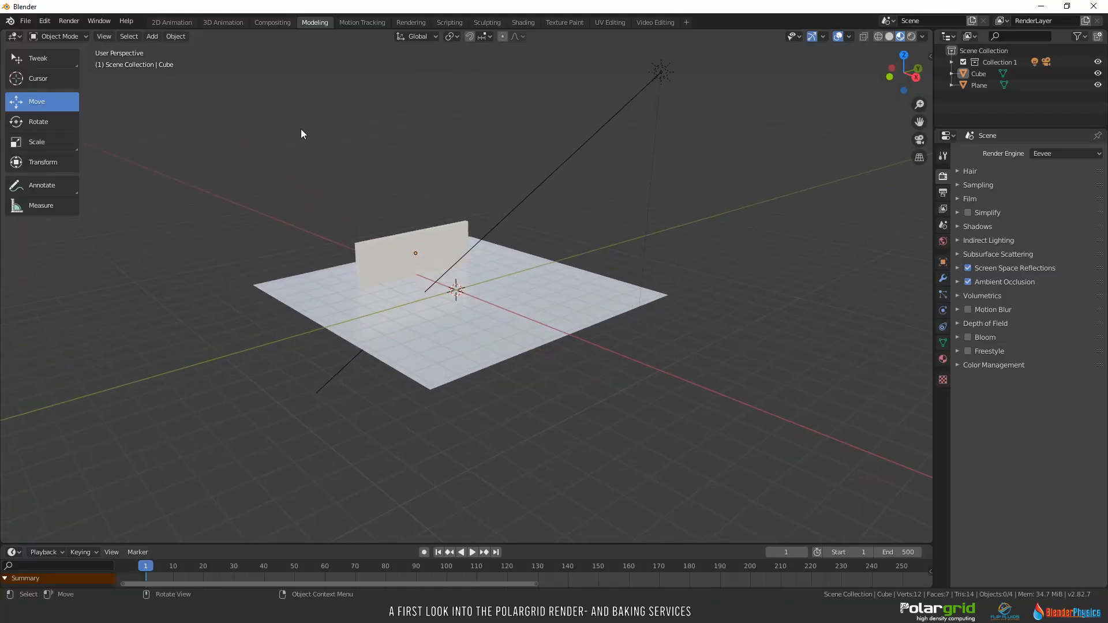
Install render_polargrid-v0.7.zip from F:\Downloads through Preferences > Add-ons > Install.
click(44, 21)
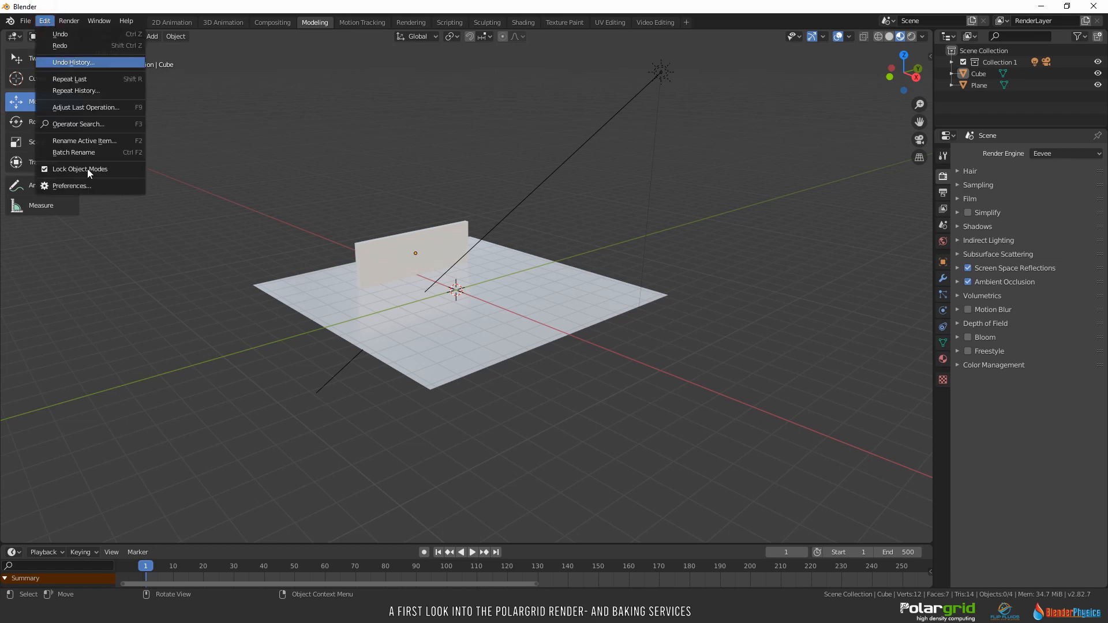
click(71, 186)
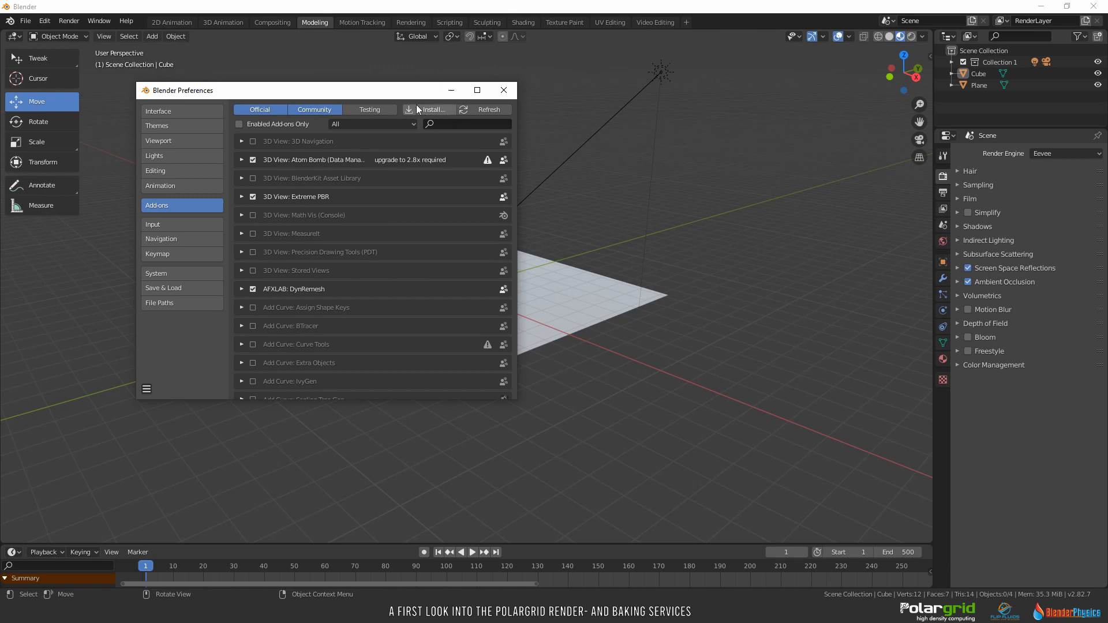
click(431, 109)
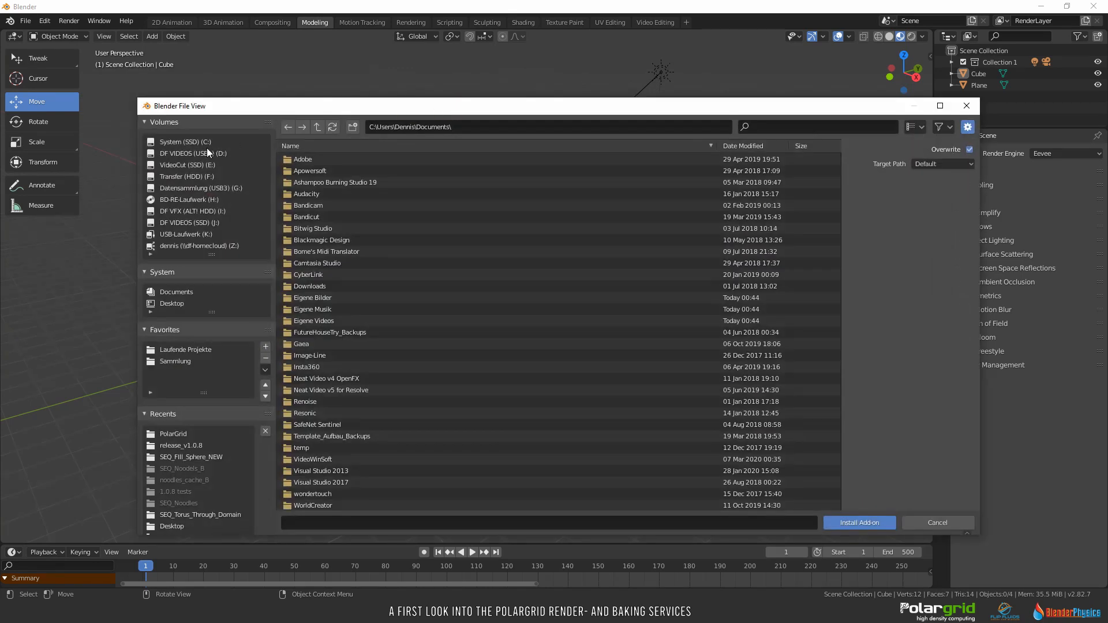
click(187, 176)
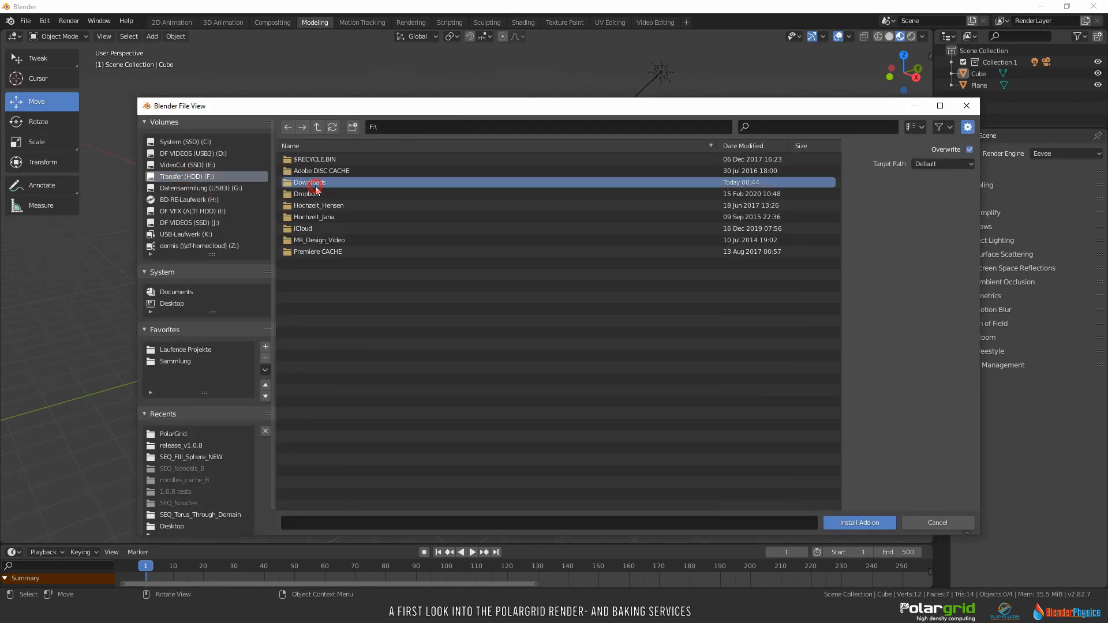
double_click(308, 182)
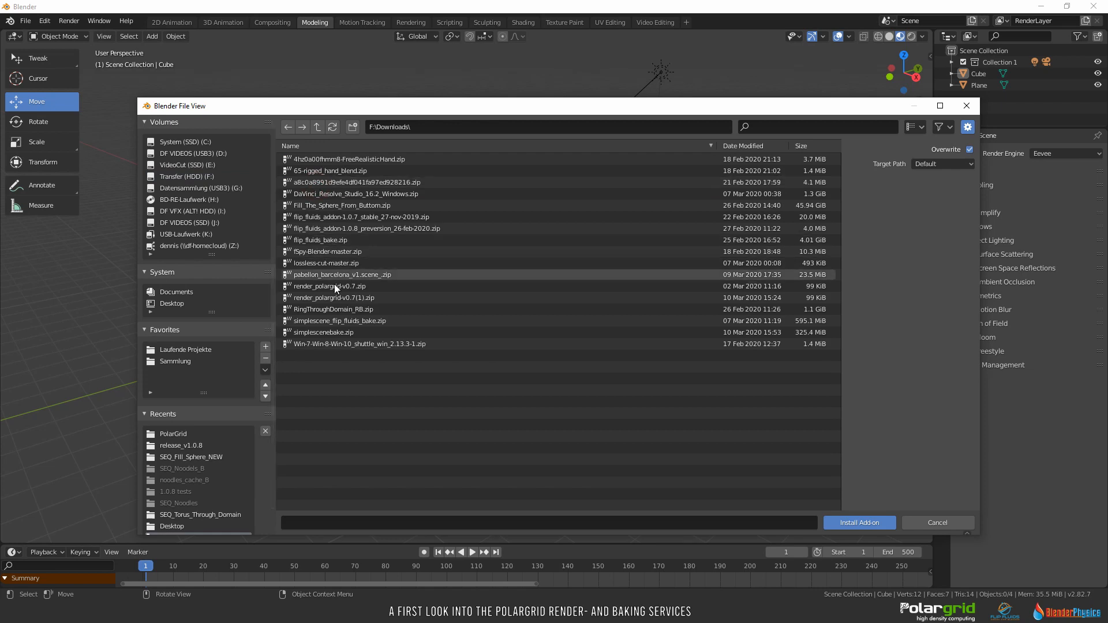
click(328, 286)
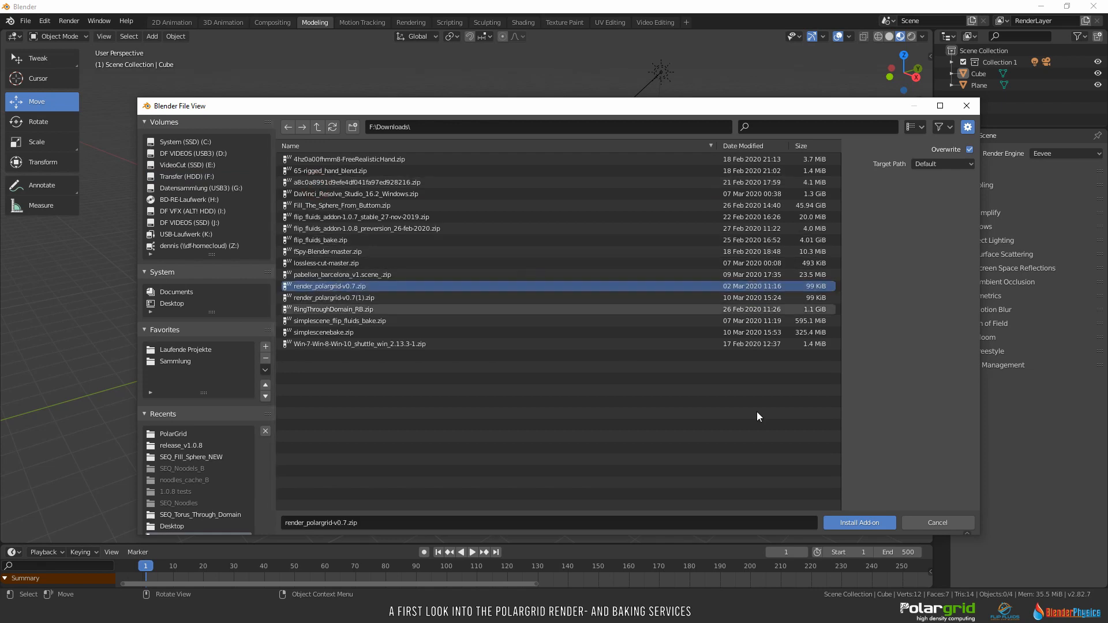
click(859, 522)
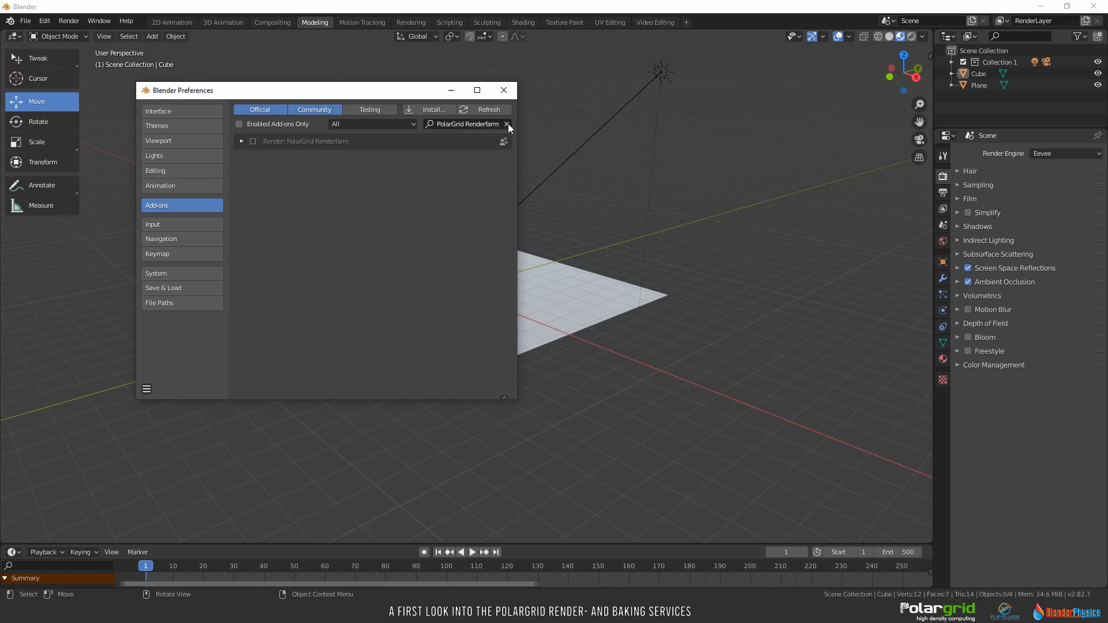
Filter add-ons by 'Pola', enable PolarGrid Renderfarm and expand its email/token settings.
click(507, 125)
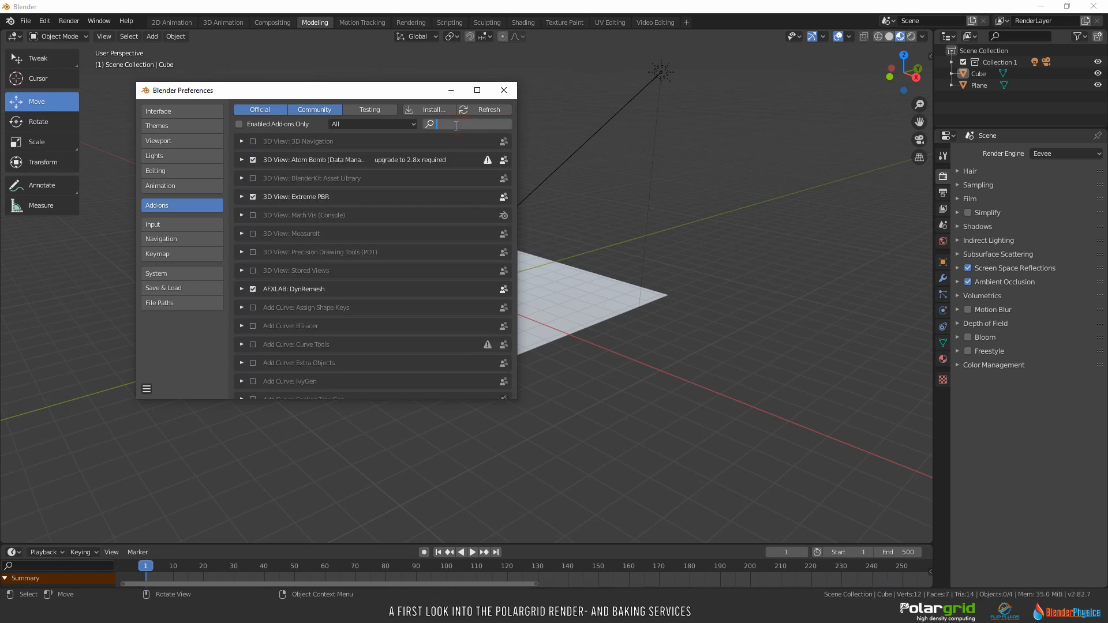
text(PolarGr)
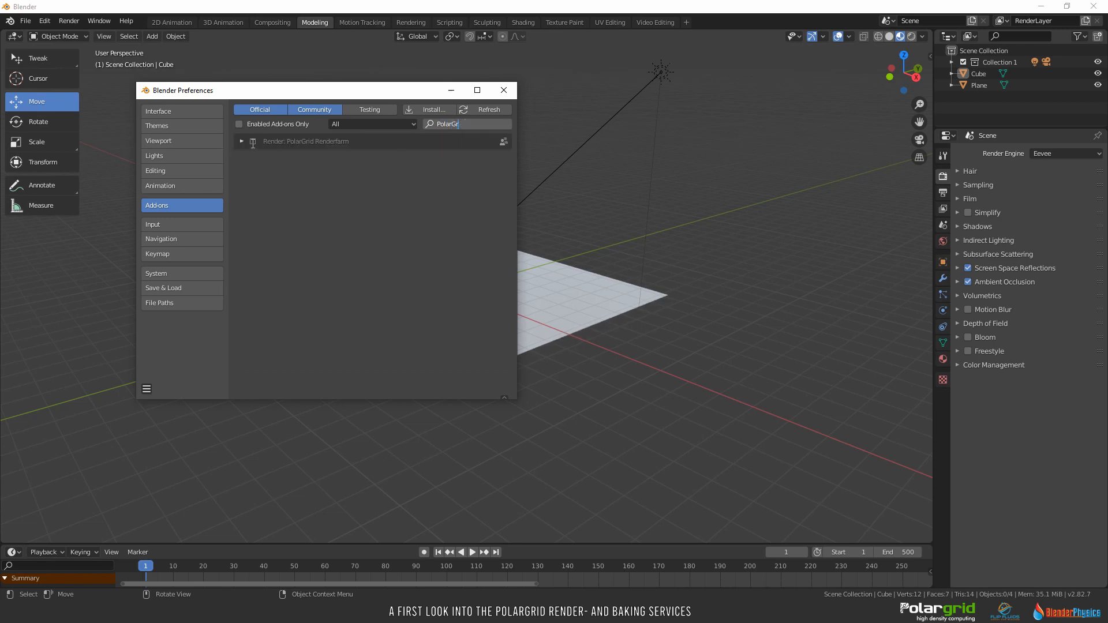
click(253, 141)
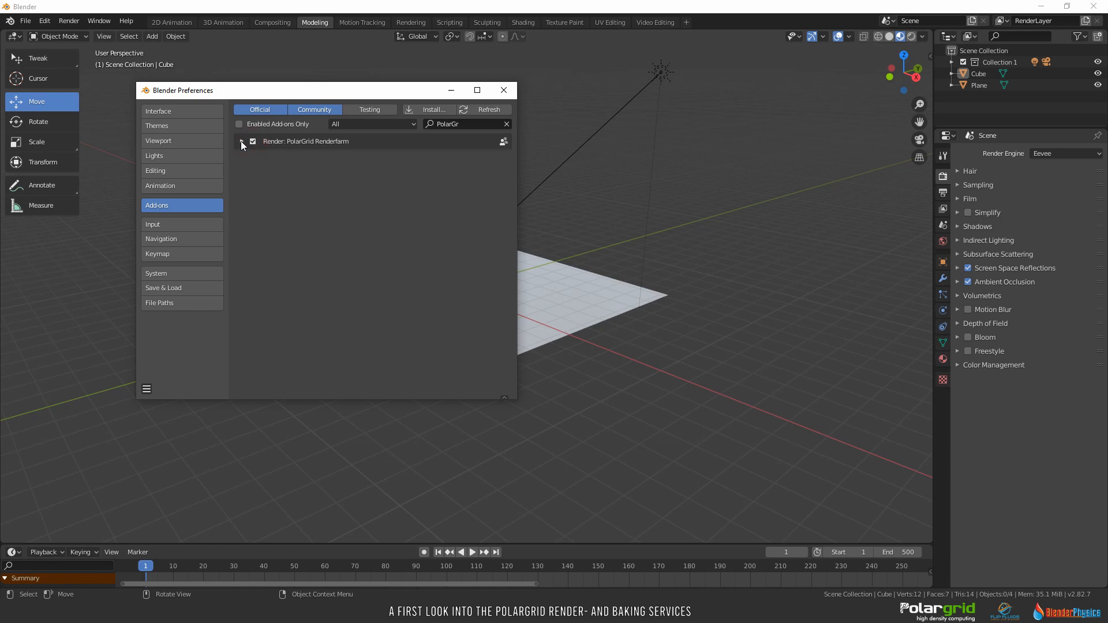
click(243, 141)
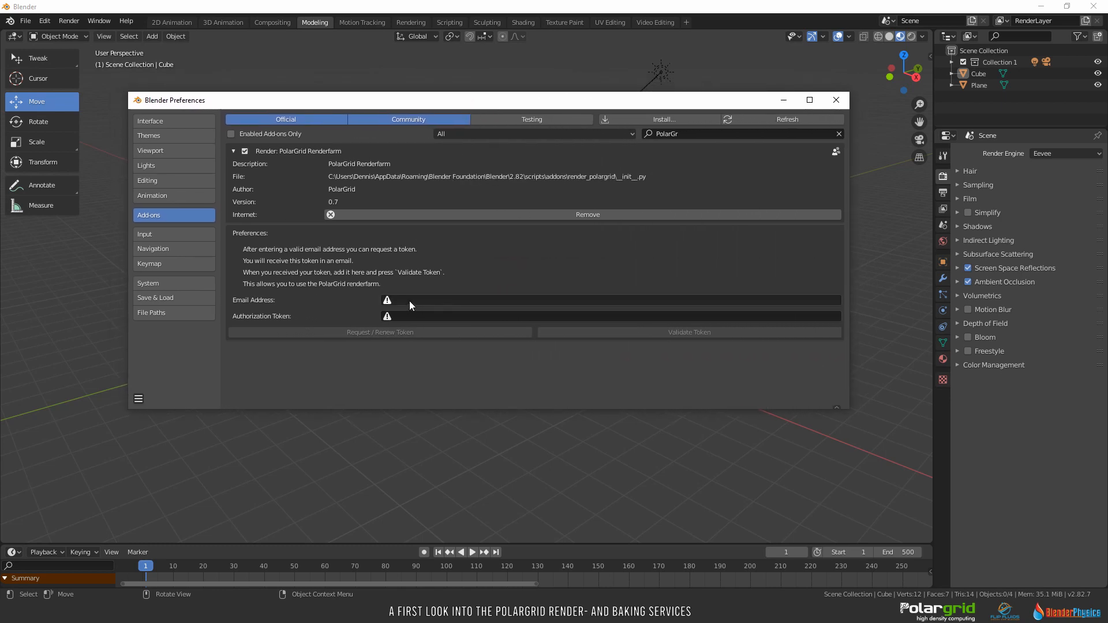
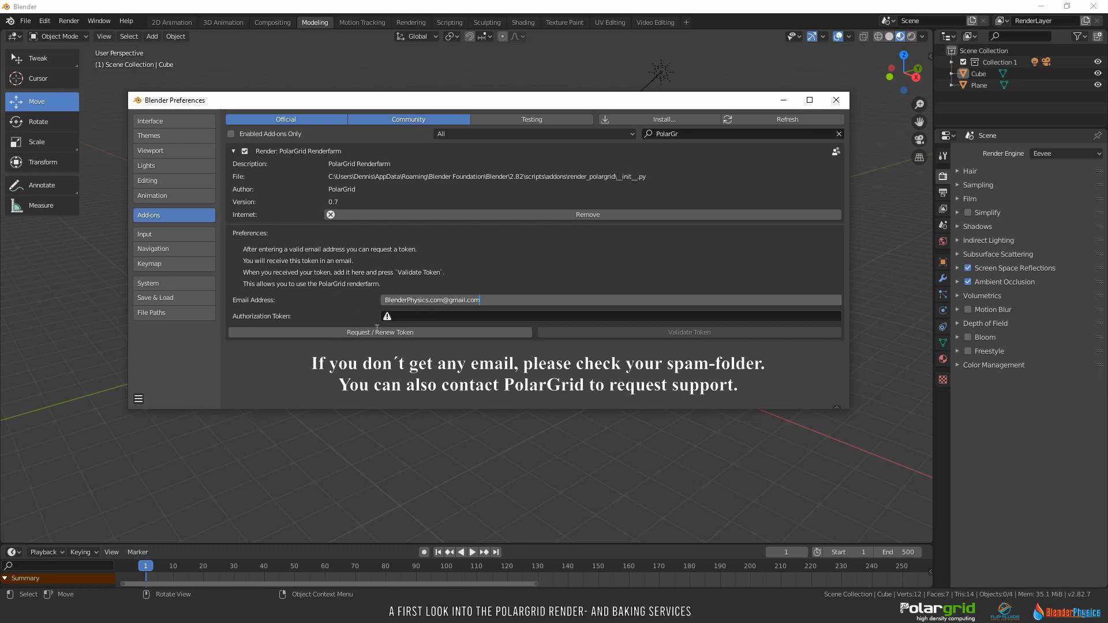
Enter the account Gmail address and request a PolarGrid access token.
click(379, 333)
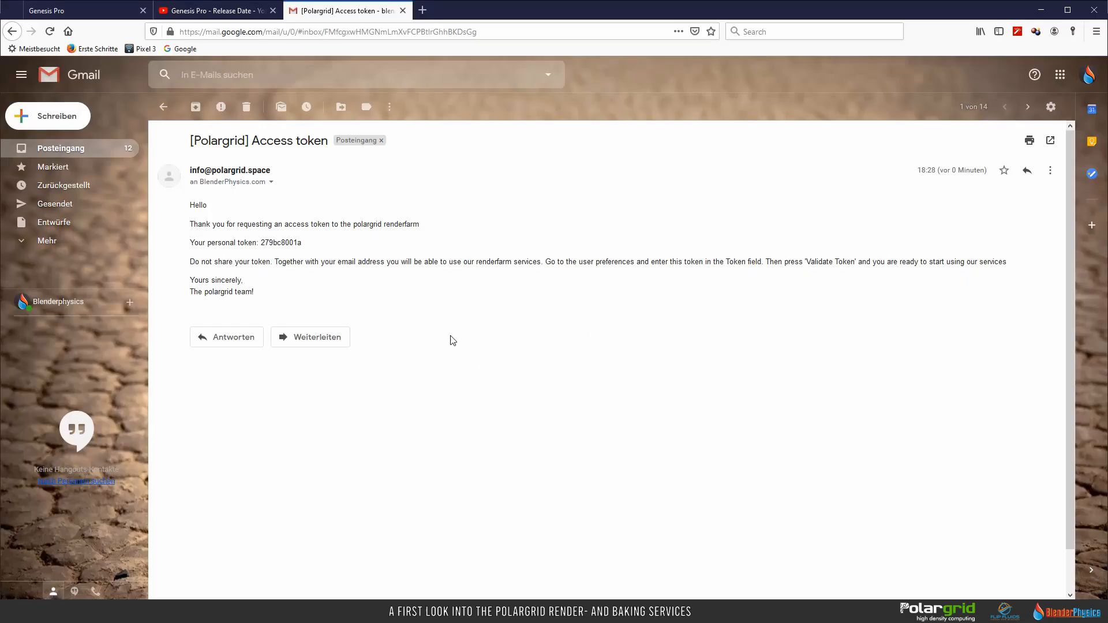
mouse_move(197, 221)
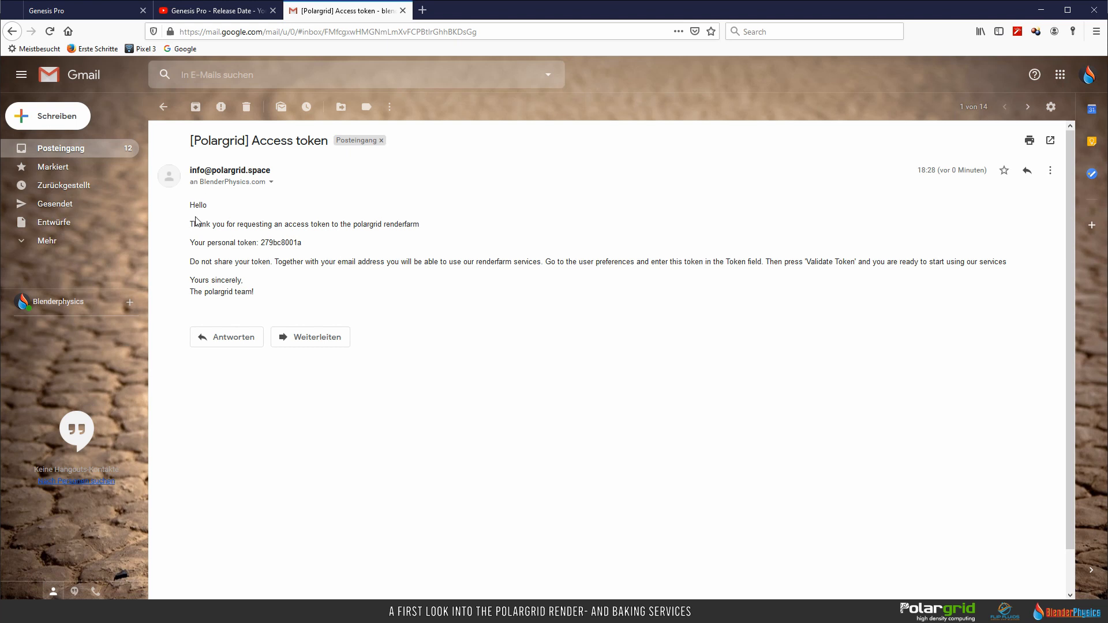
Select the personal token in the [Polargrid] Access token email.
double_click(267, 242)
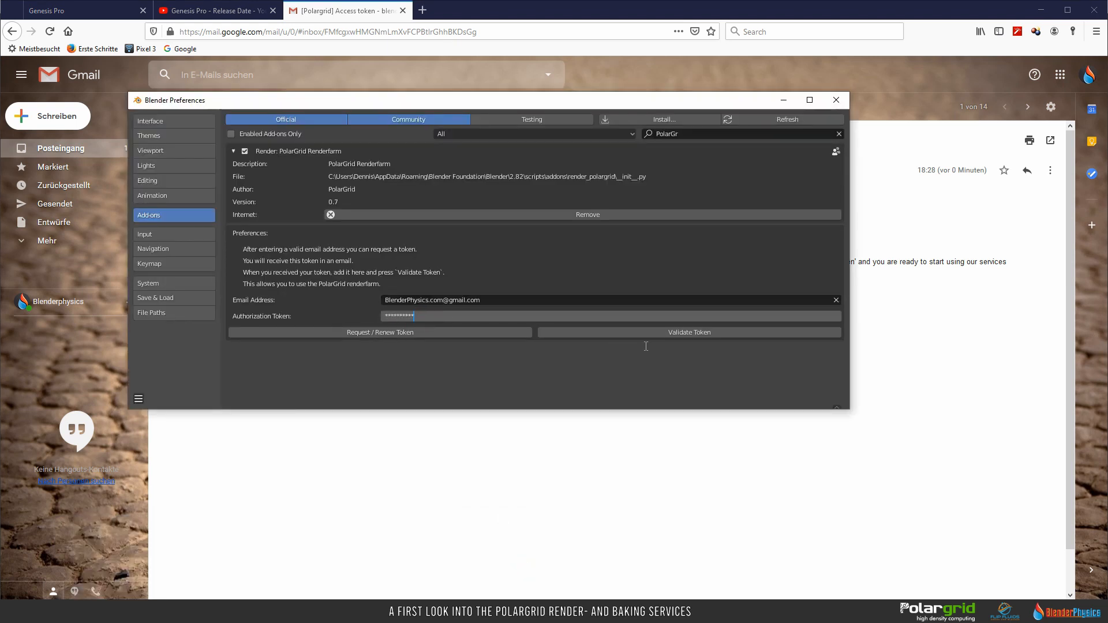
Validate the pasted PolarGrid token, save preferences and close the Preferences window.
click(688, 332)
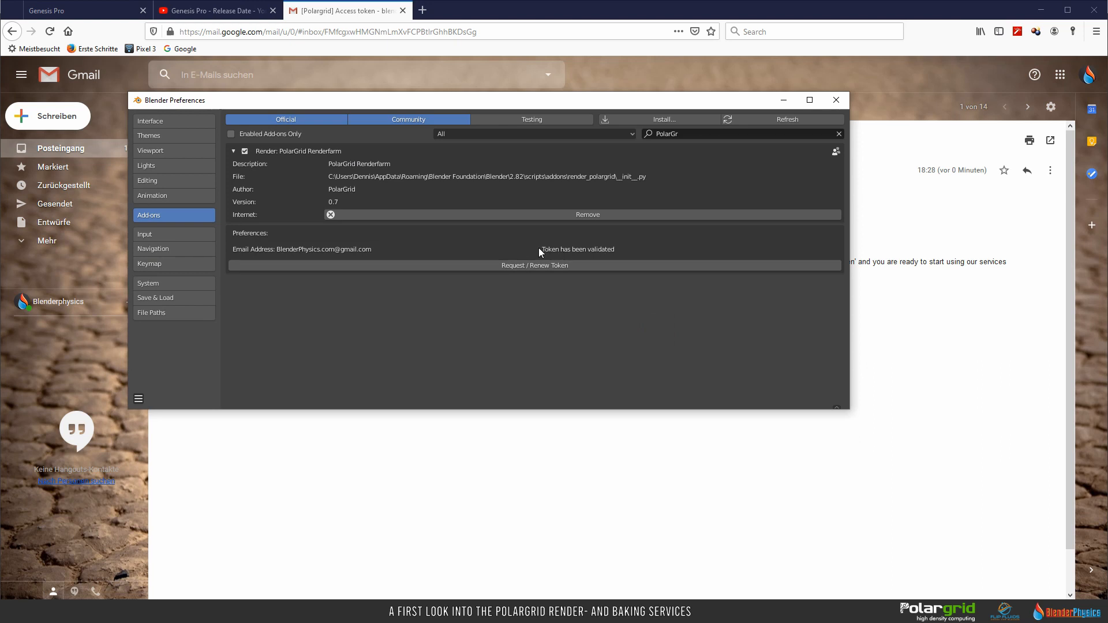
mouse_move(613, 254)
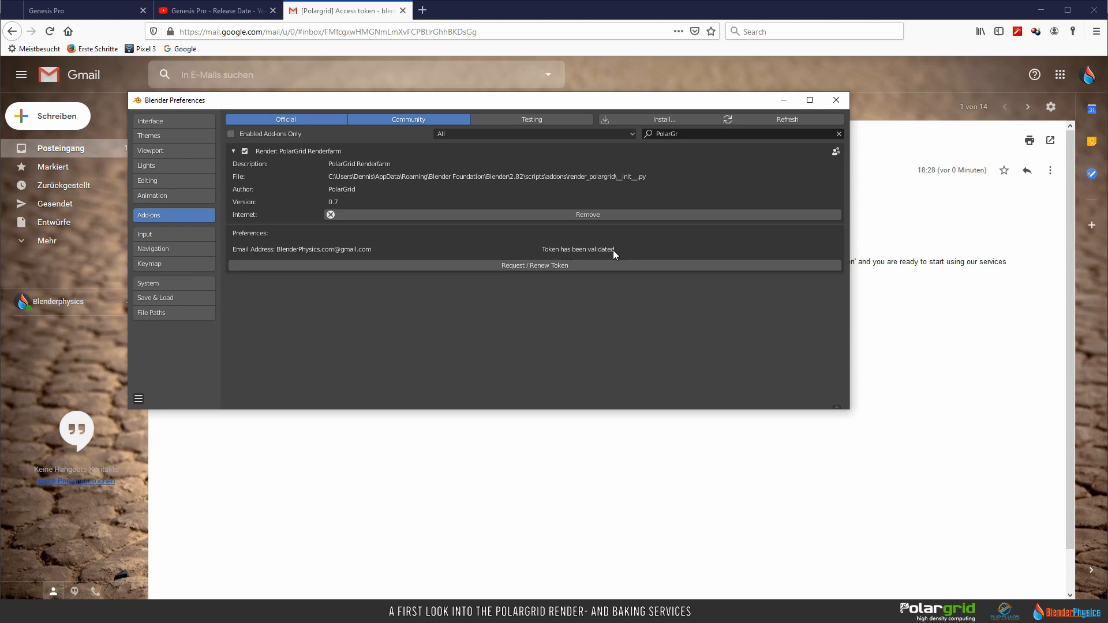
mouse_move(138, 406)
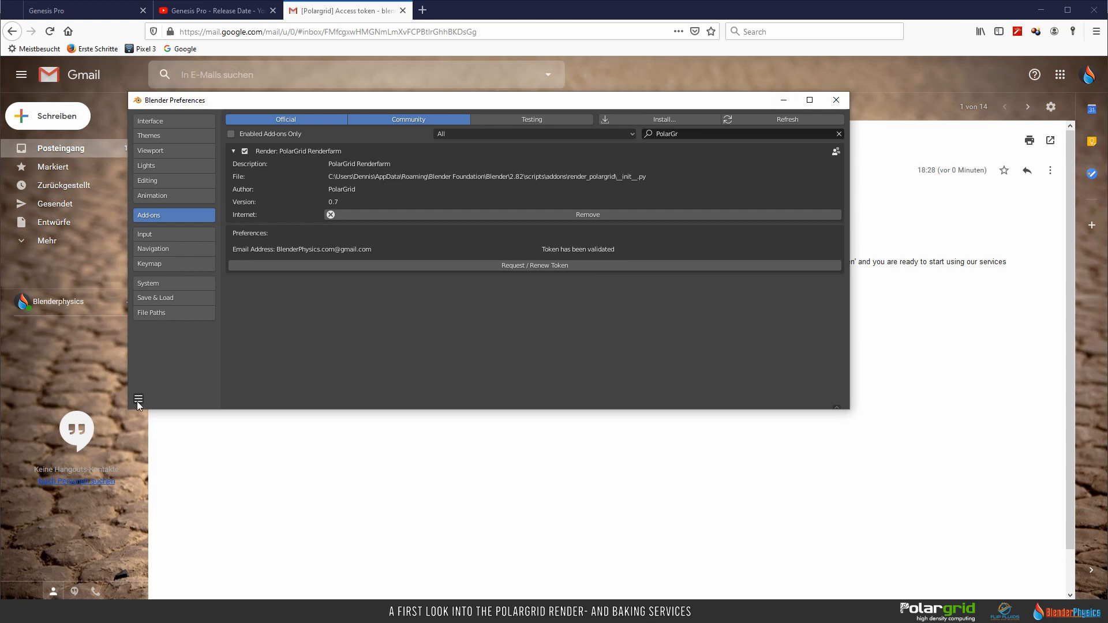
click(138, 400)
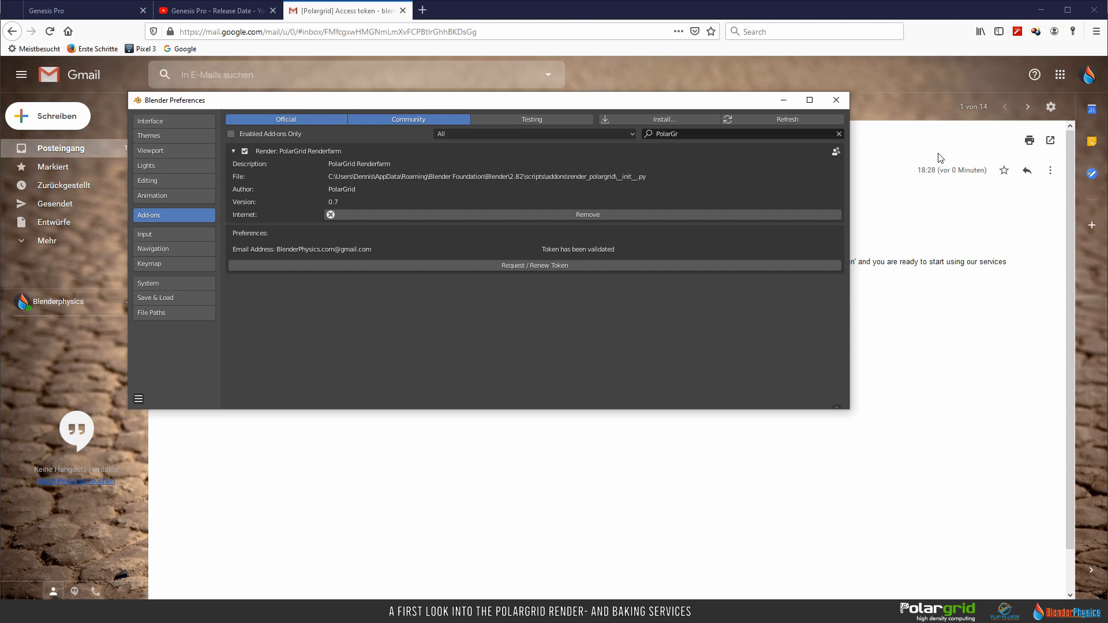
click(835, 100)
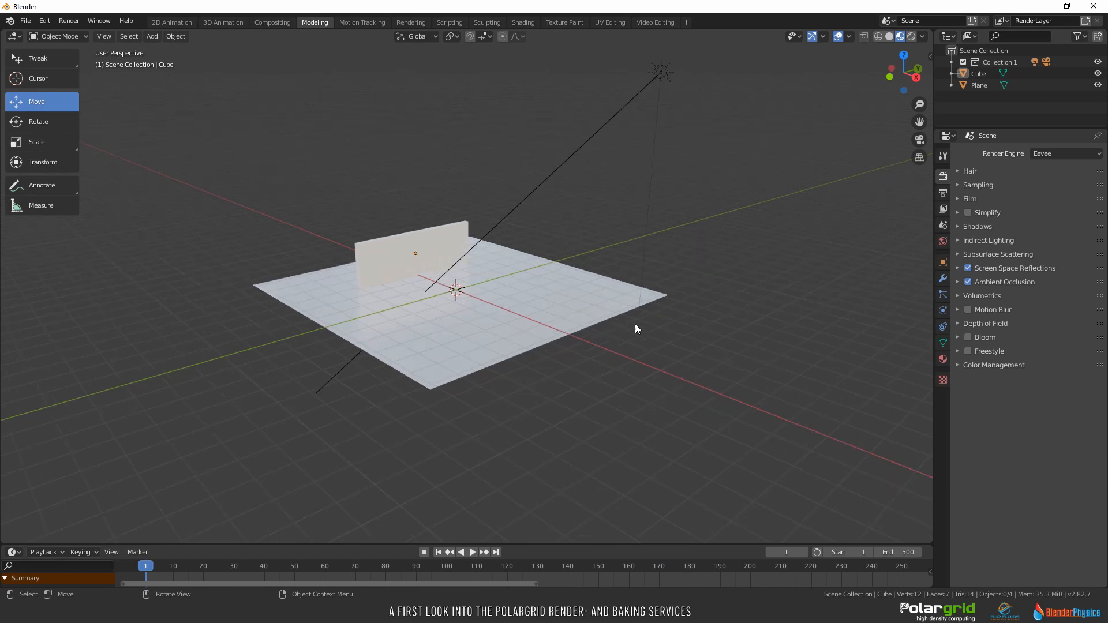
Load SimpleScene.blend from File > Open Recent.
click(24, 21)
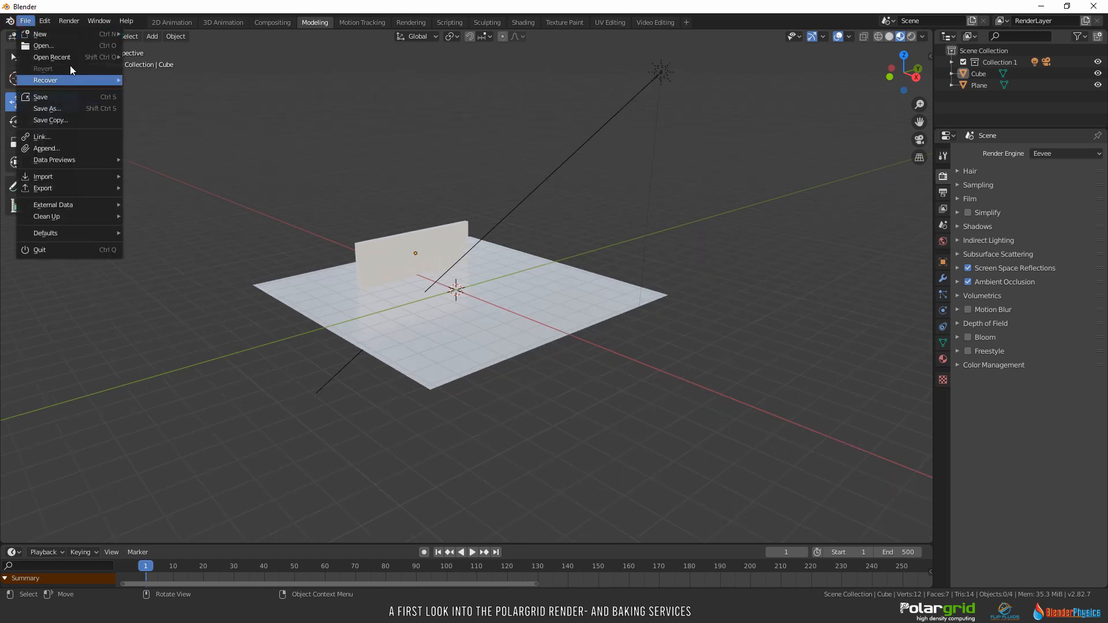
click(51, 57)
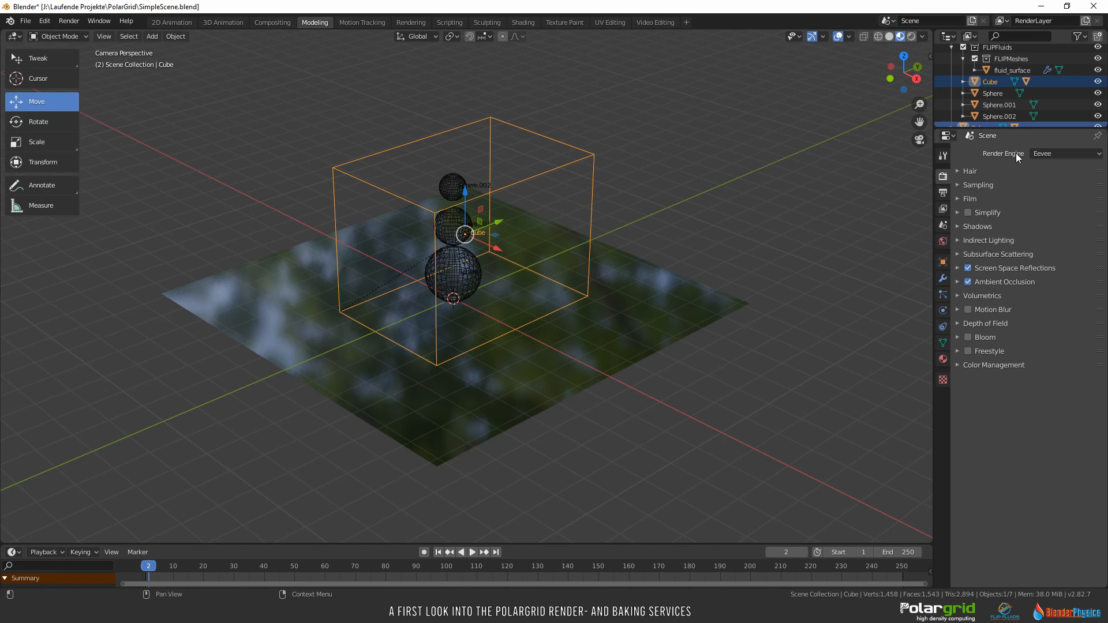
Set the render engine to Cycles with GPU Compute, returning to Cycles after trying Eevee.
click(1064, 154)
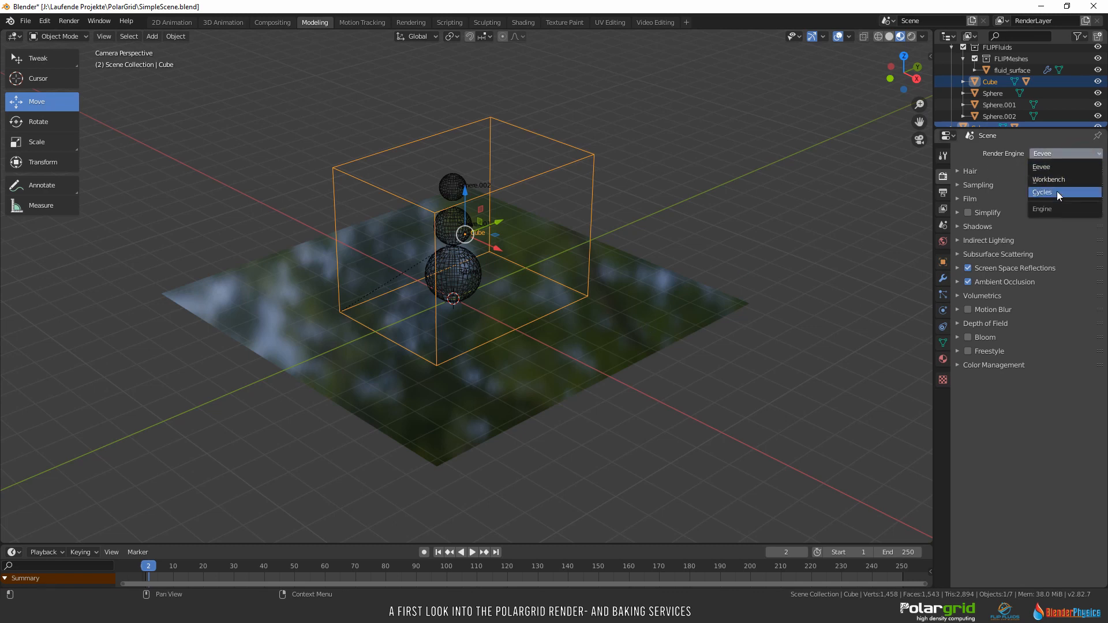
click(1042, 192)
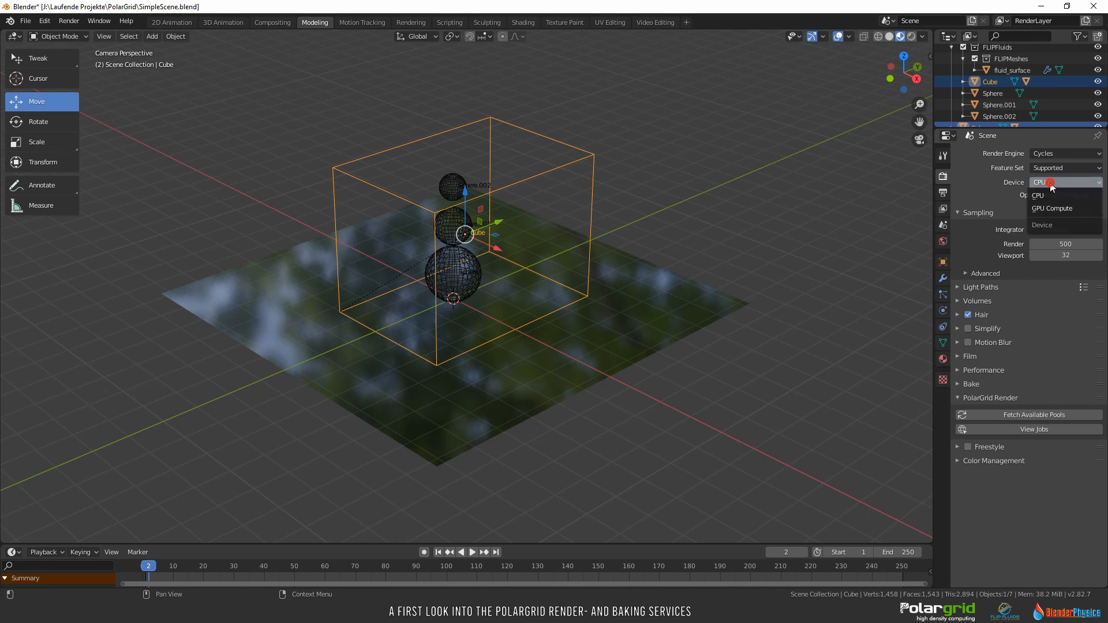
click(1052, 208)
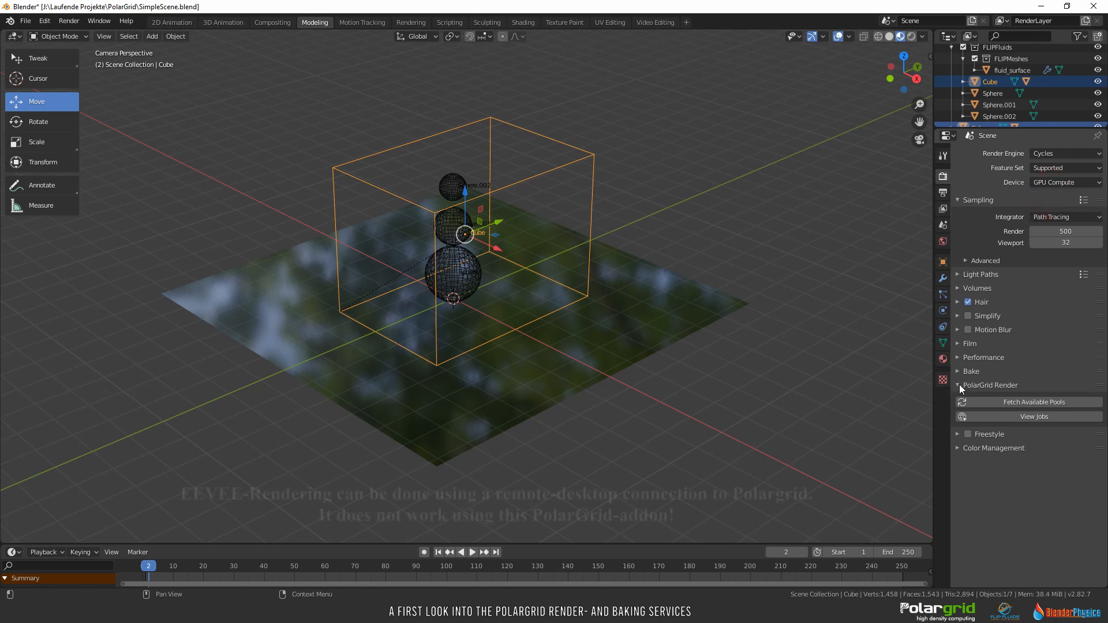
click(1064, 154)
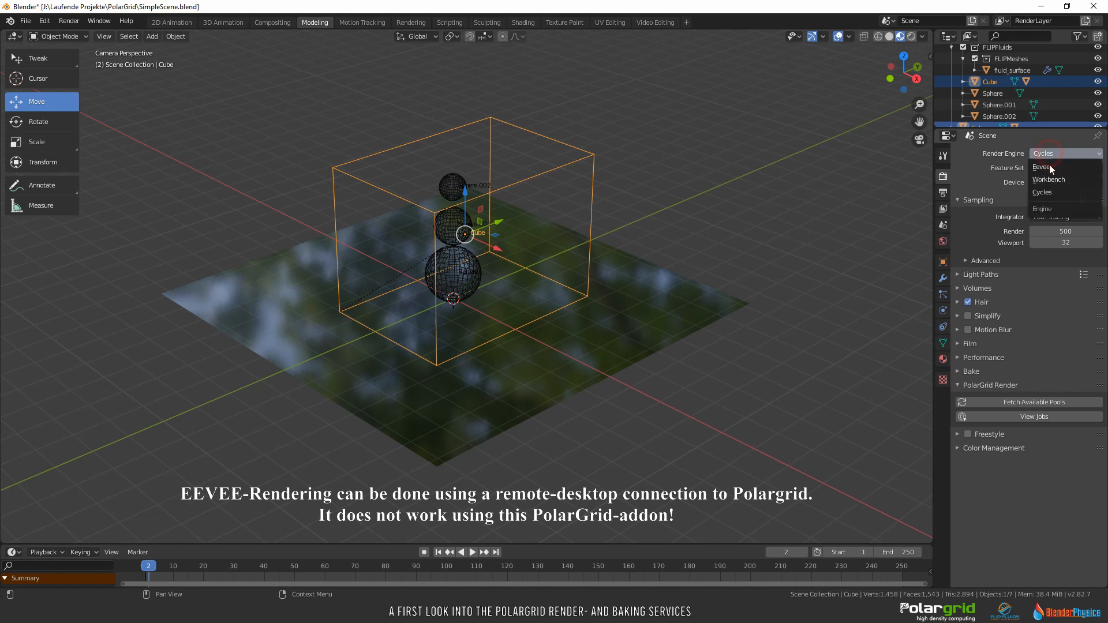
click(1064, 153)
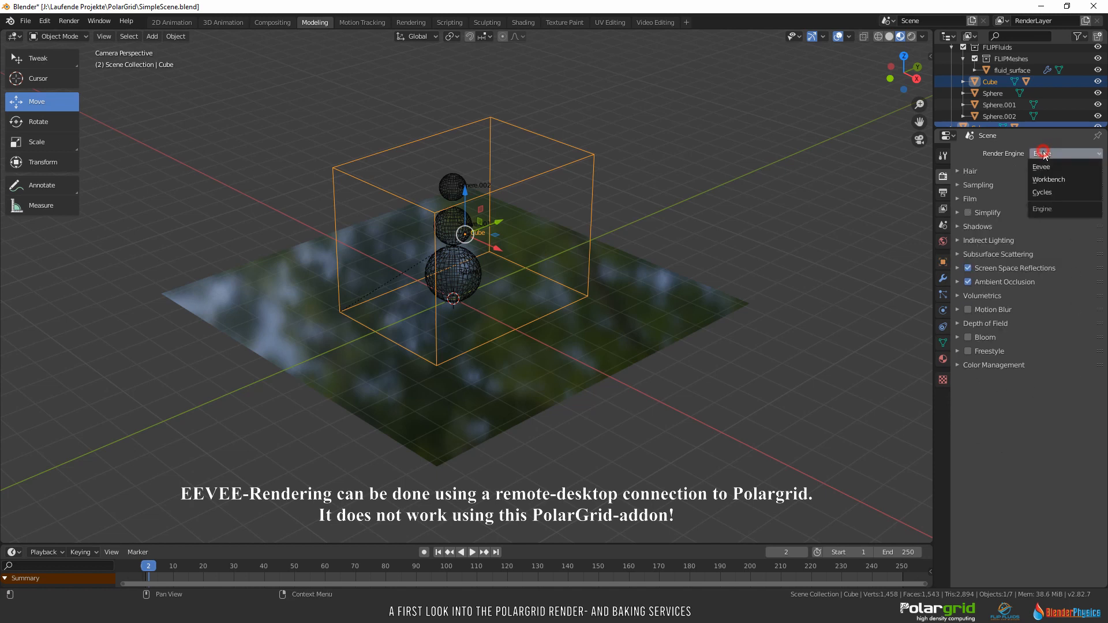
click(1042, 192)
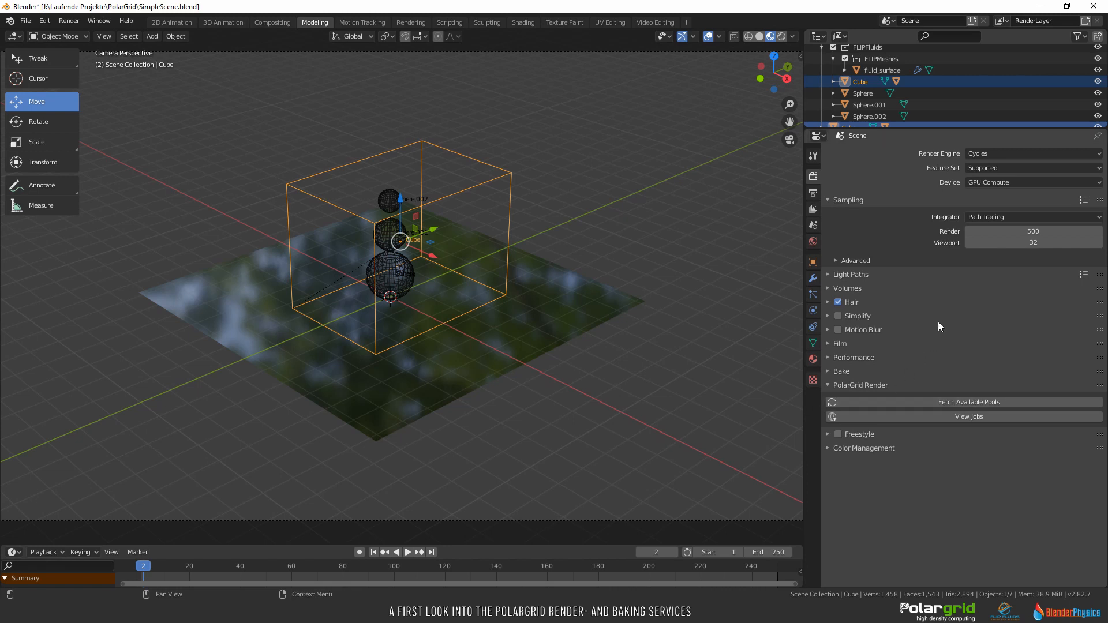
Show the PolarGrid Render scene settings and open the Project Path folder browser.
click(812, 224)
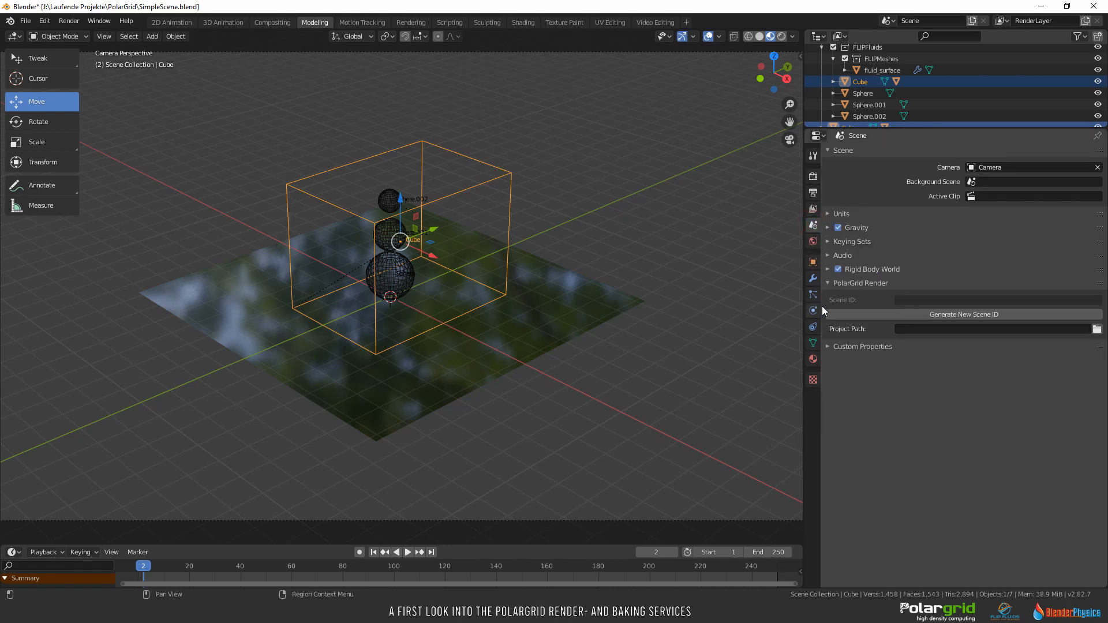
mouse_move(1098, 328)
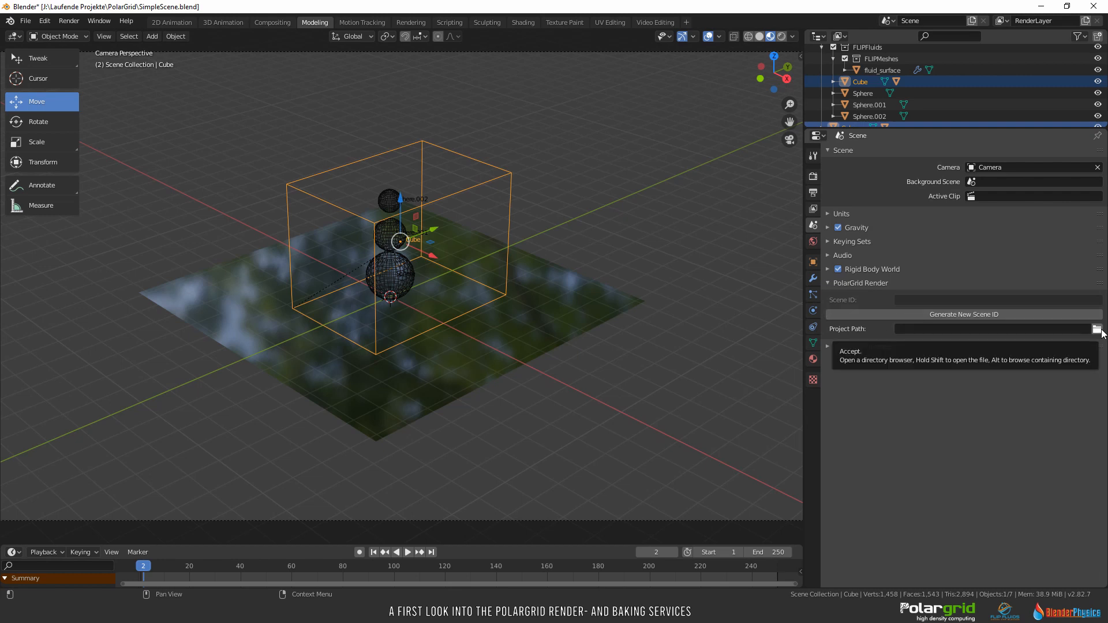
click(1100, 328)
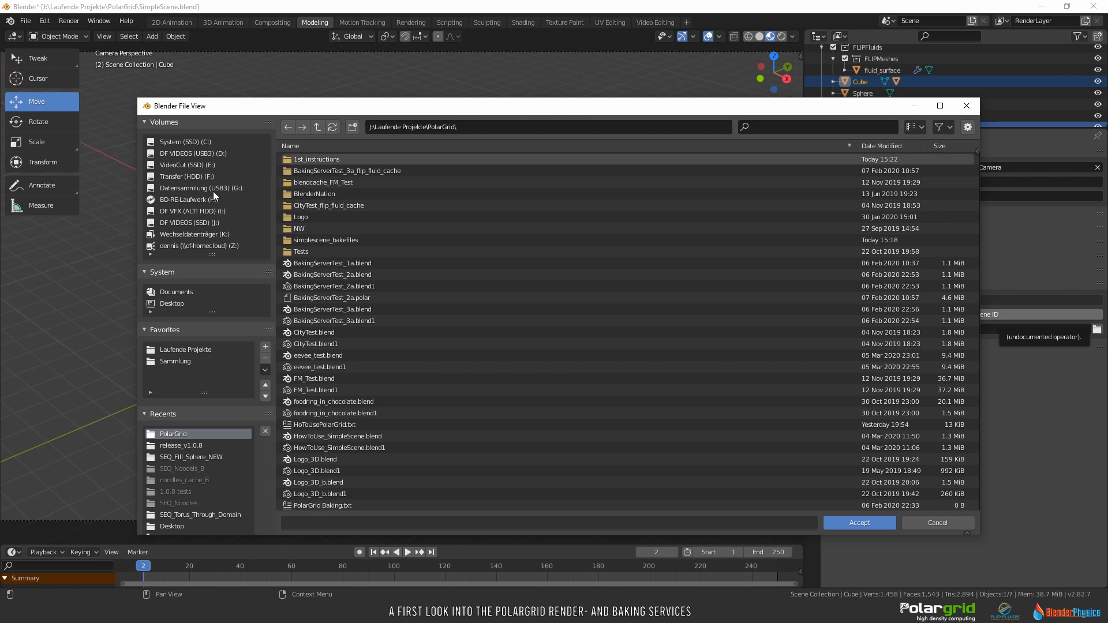
Set the project path to J:\Laufende Projekte\PolarGrid.
click(192, 223)
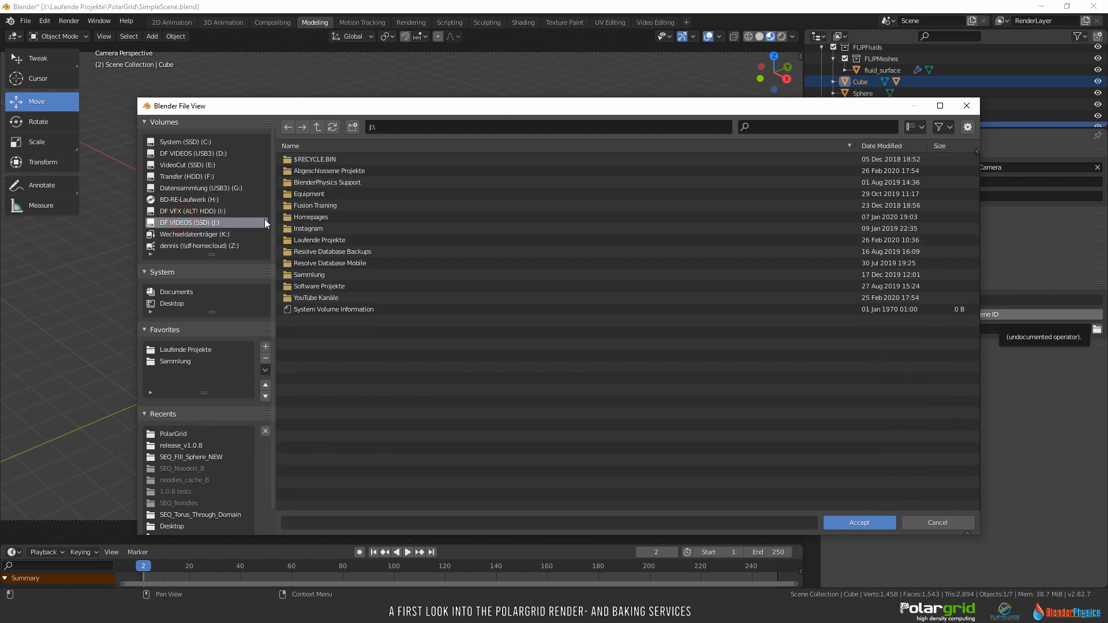
double_click(185, 349)
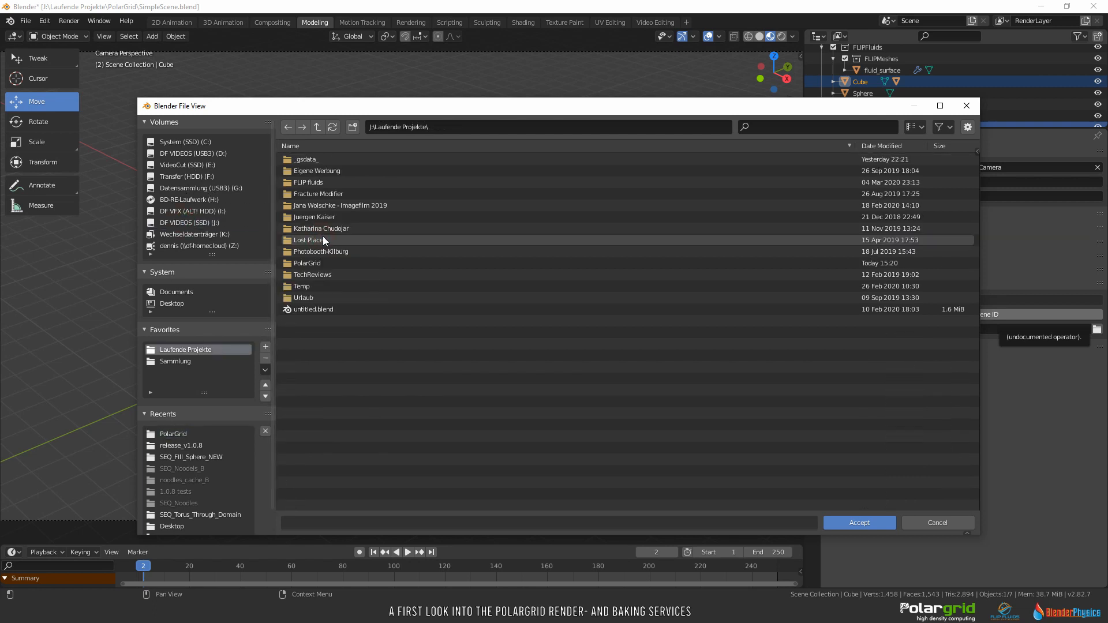
double_click(307, 263)
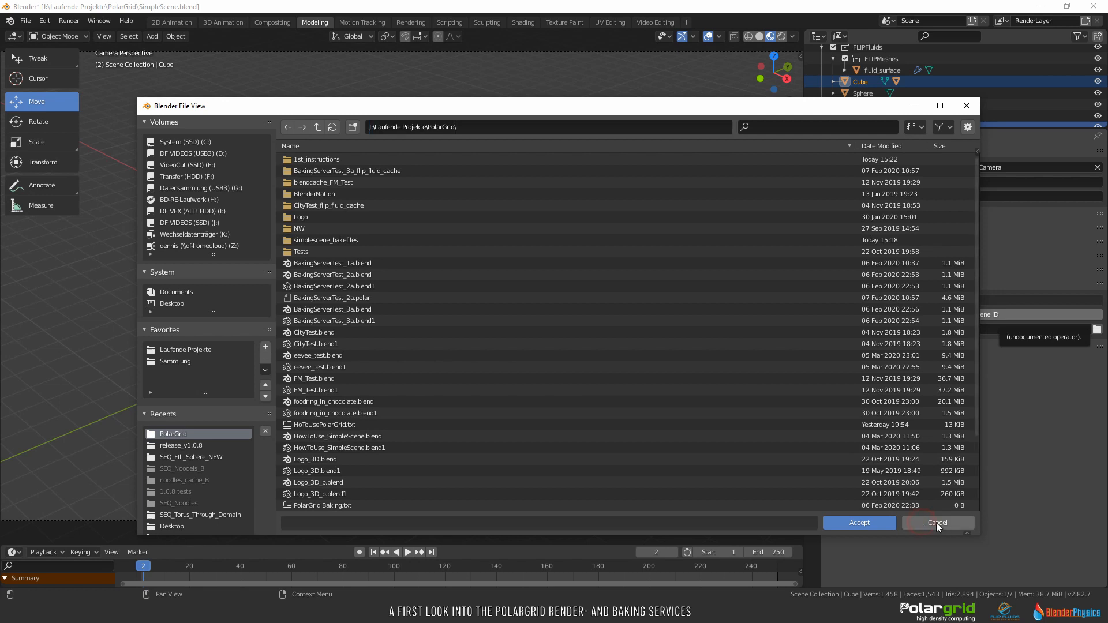
click(937, 522)
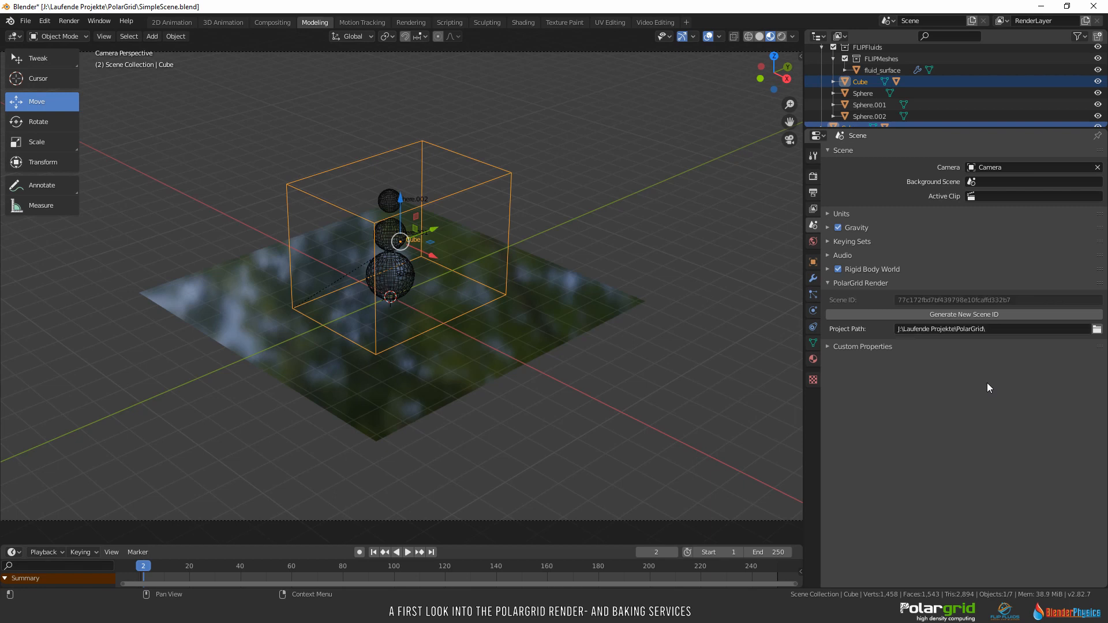
mouse_move(1013, 304)
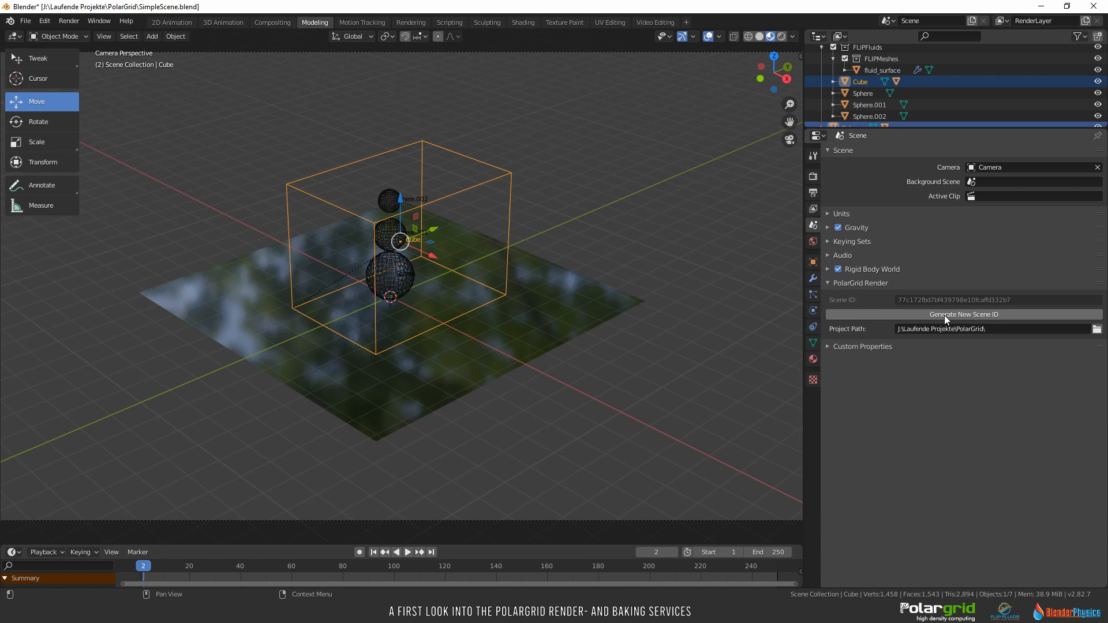
Regenerate the PolarGrid scene ID three times with Generate New Scene ID.
click(963, 315)
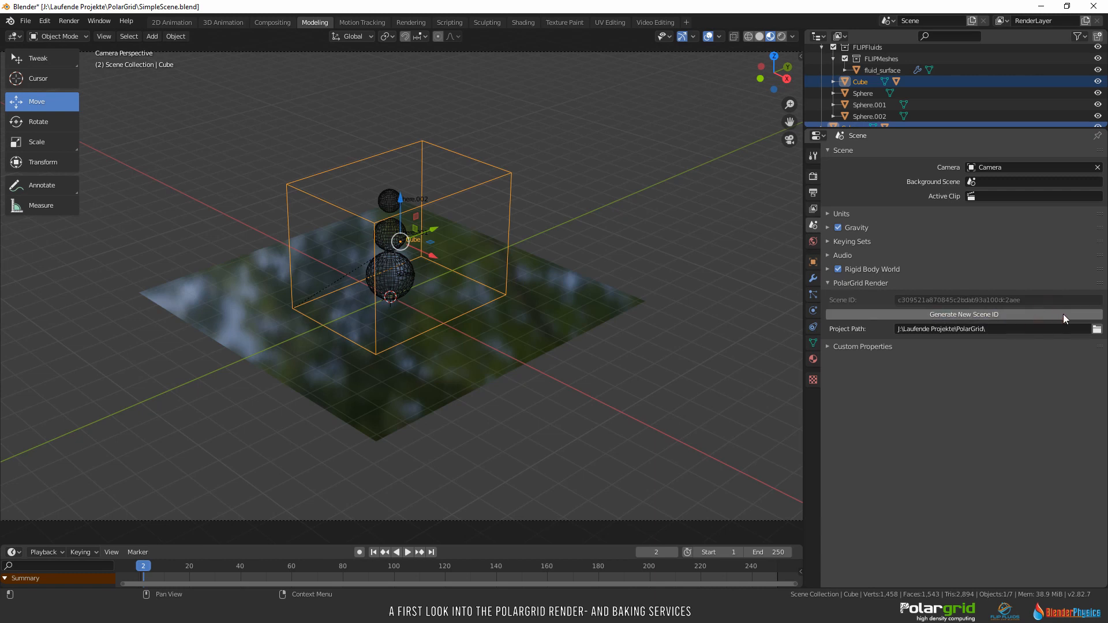
click(963, 314)
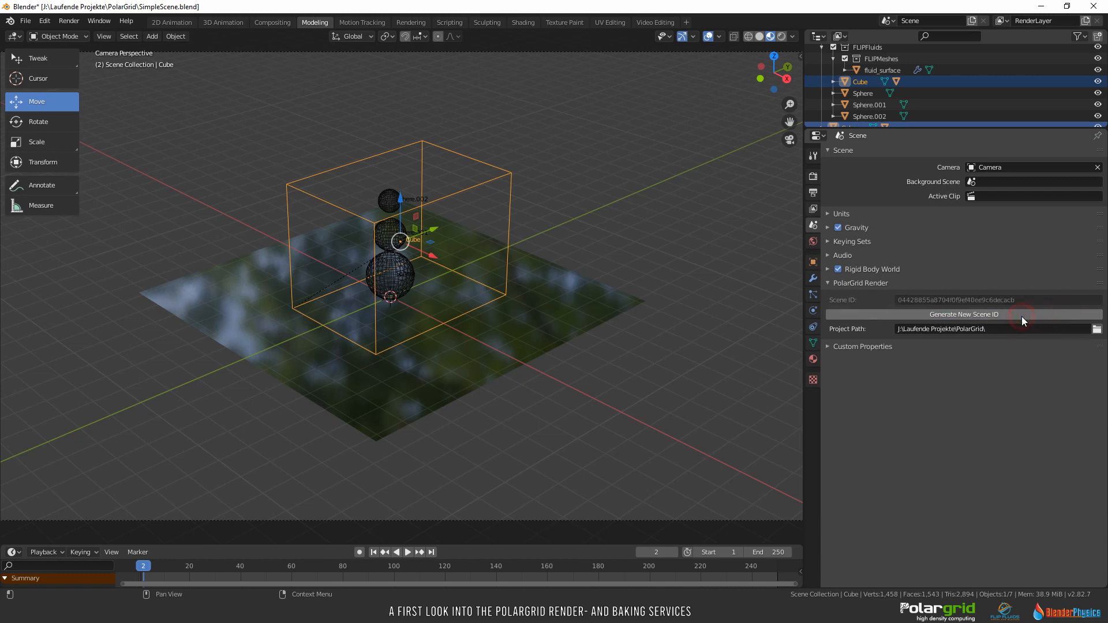
click(963, 314)
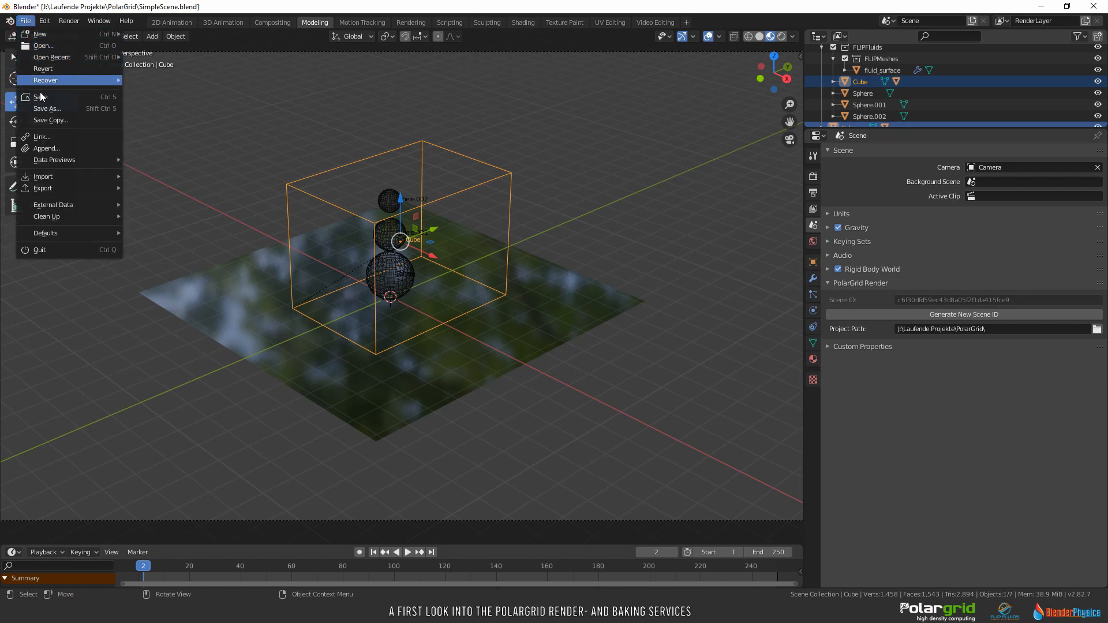
Switch the 3D viewport to the Move tool.
click(40, 97)
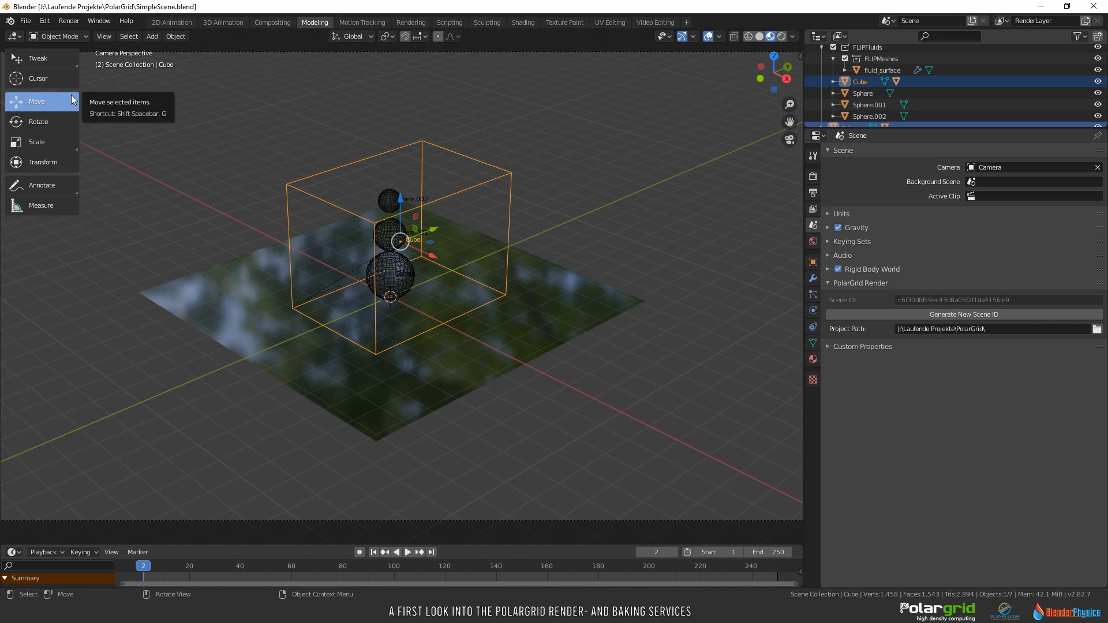
mouse_move(207, 110)
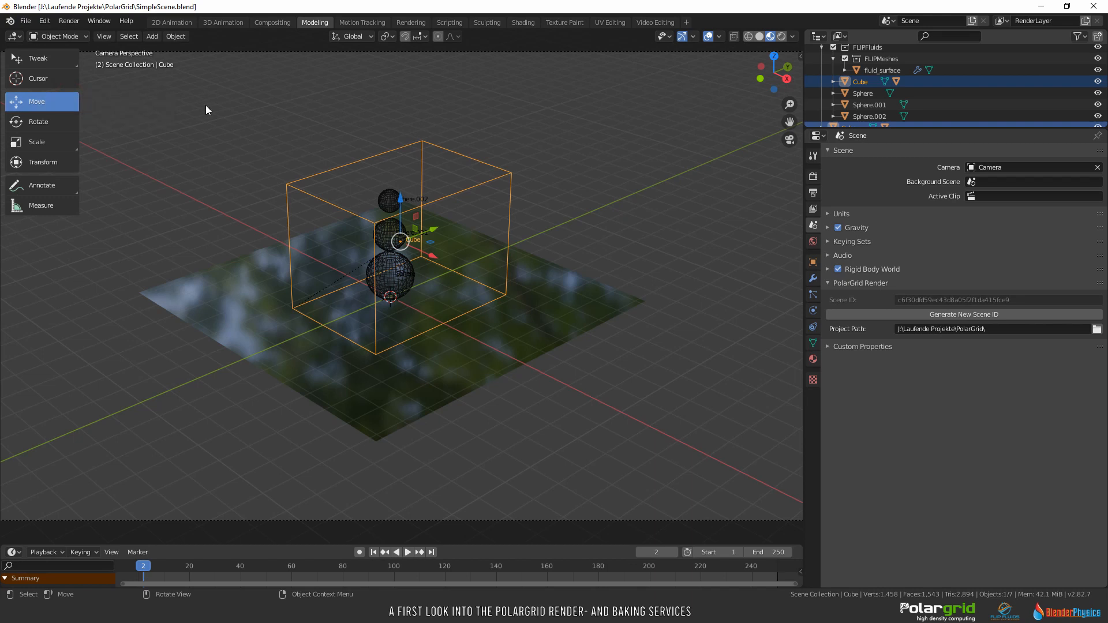
mouse_move(569, 258)
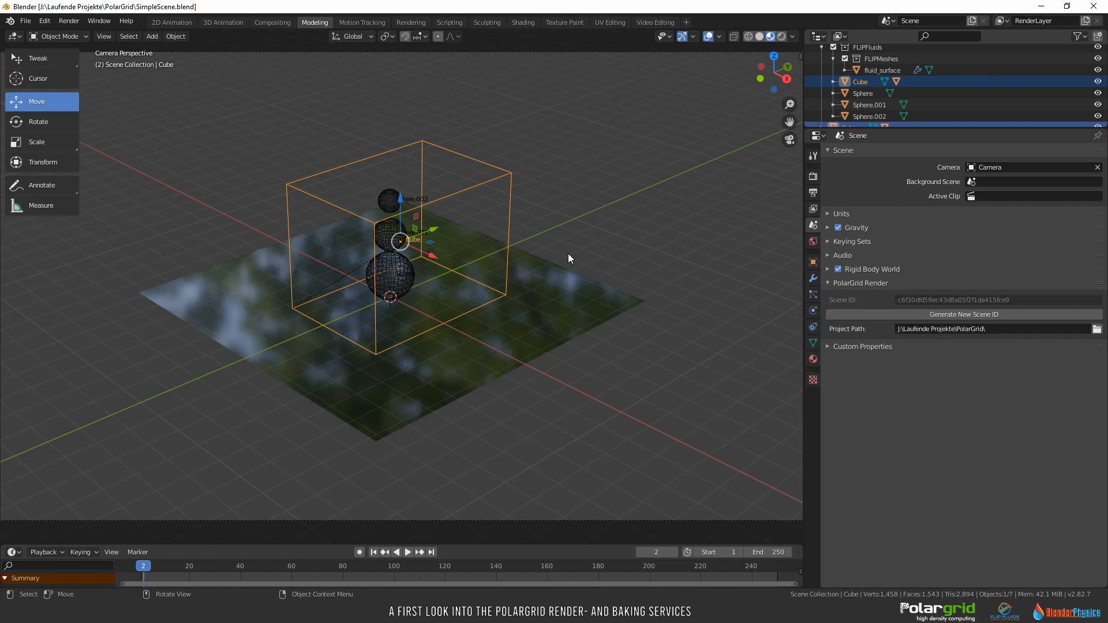
mouse_move(813, 311)
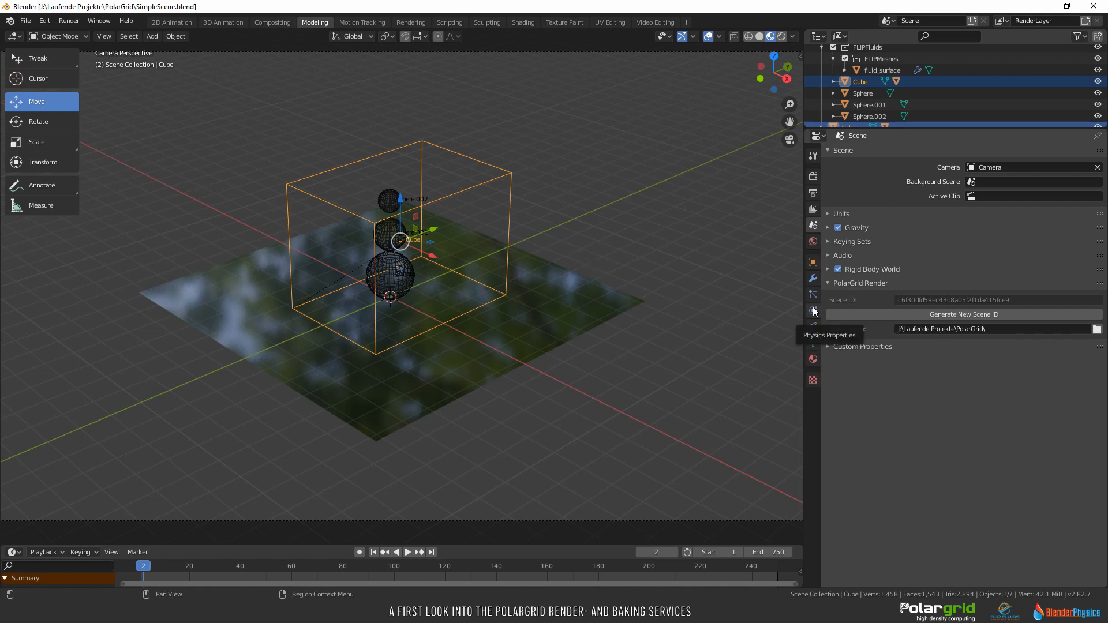
Fetch the Cube's PolarGrid server pools, listing GTX 1080 and Threadripper Baking Server.
click(812, 311)
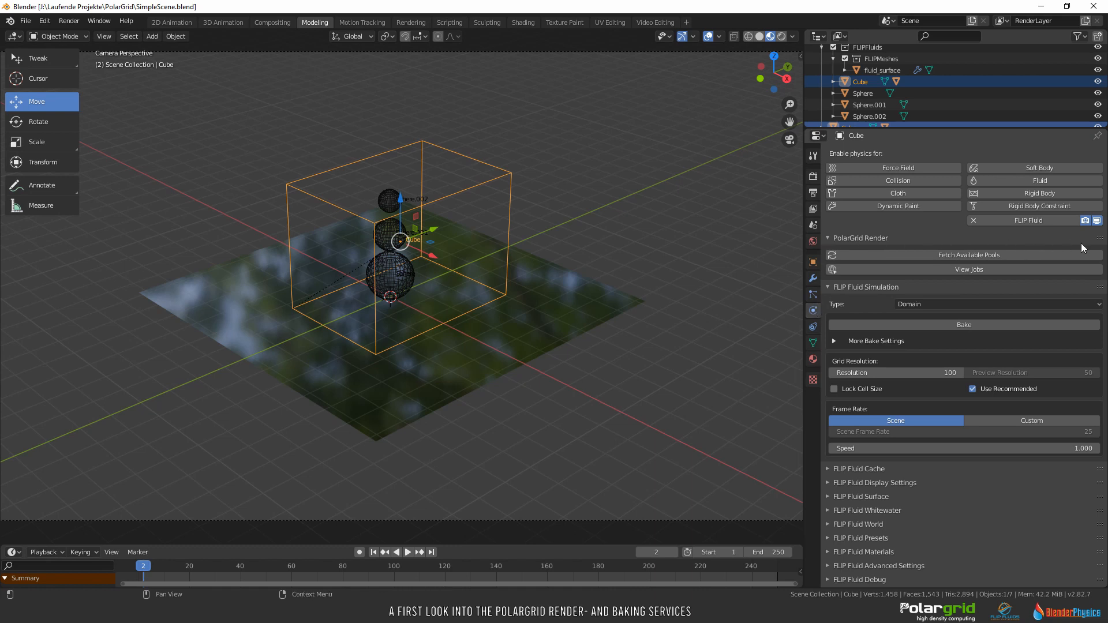
click(828, 286)
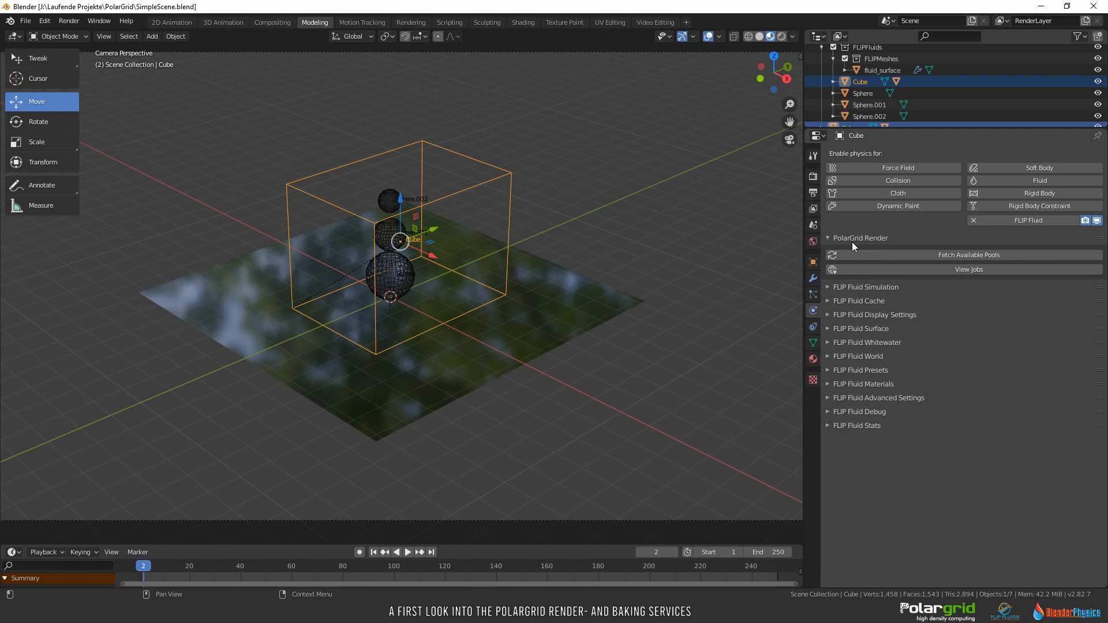
mouse_move(854, 247)
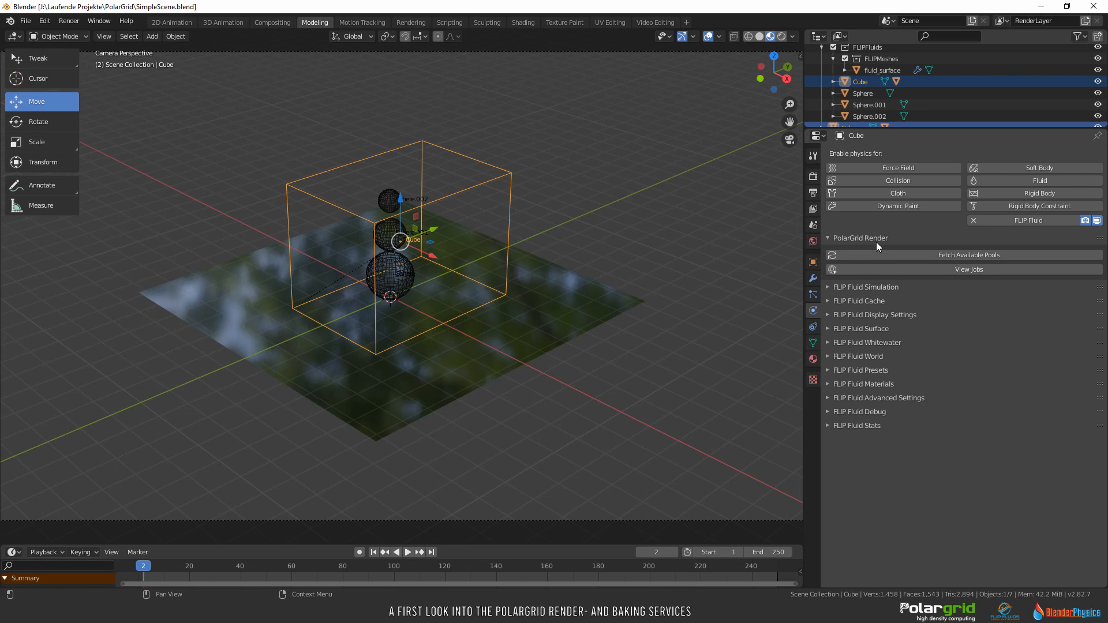
click(969, 254)
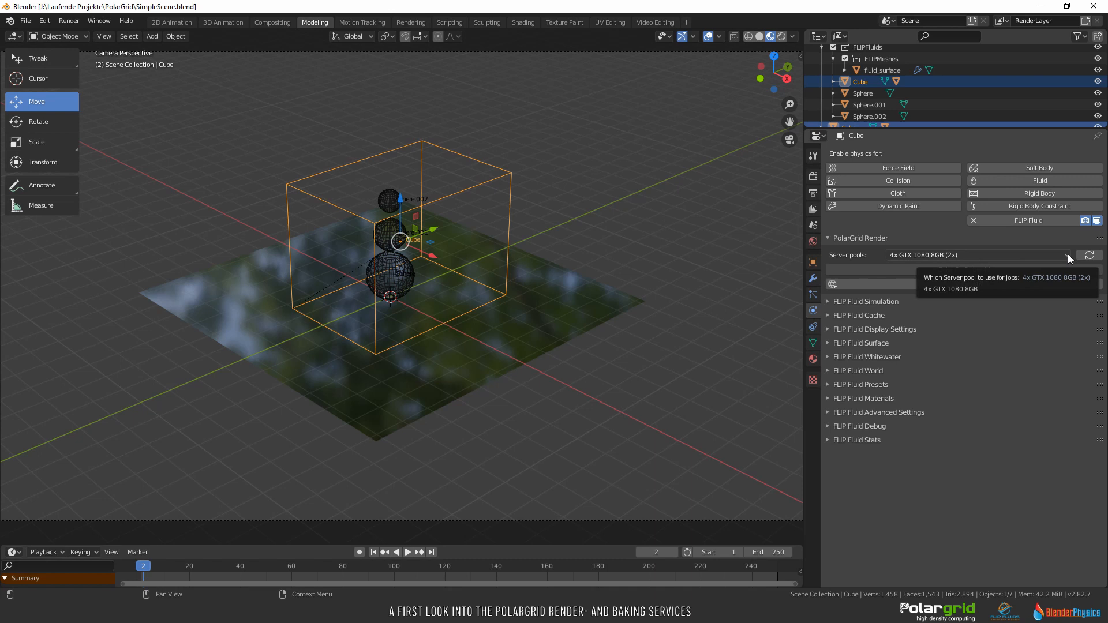
click(975, 255)
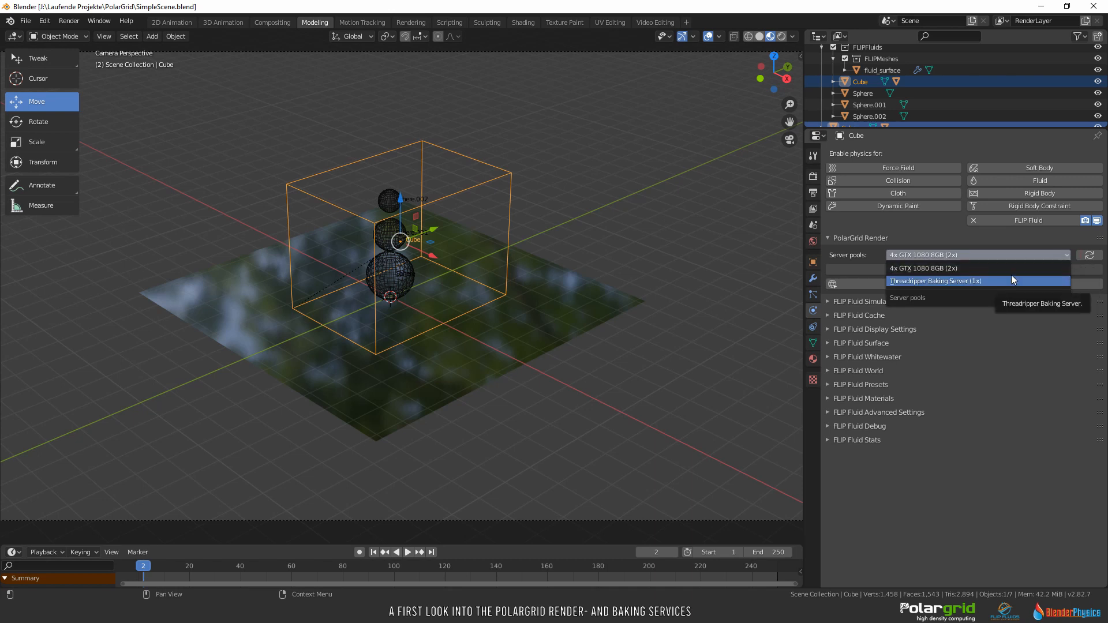
mouse_move(1008, 268)
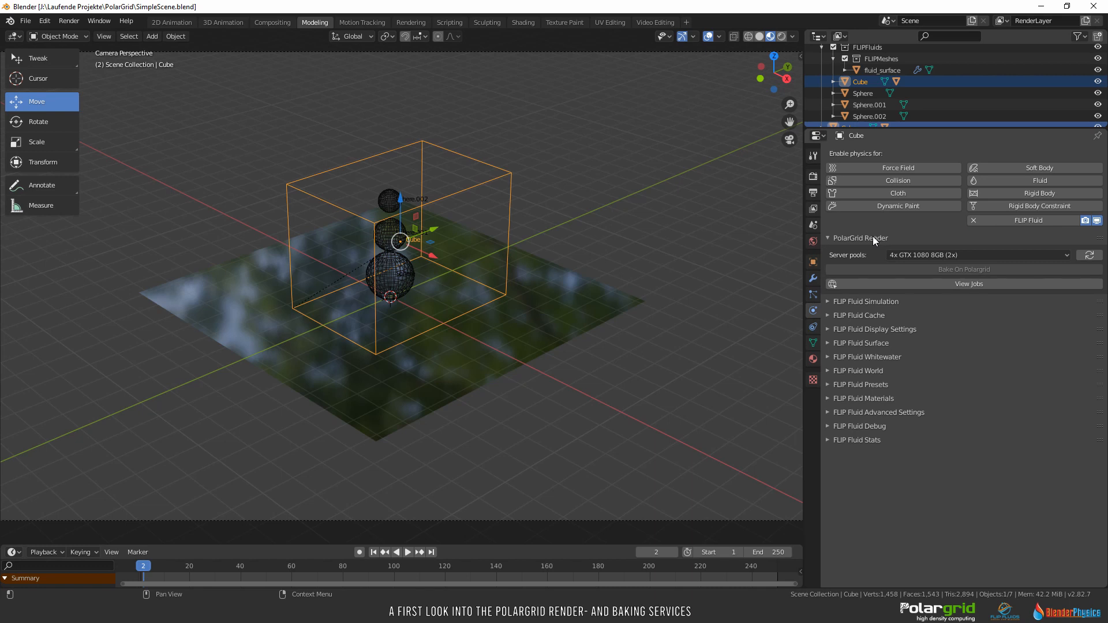
Open the PolarGrid jobs page in Firefox, showing 0 jobs.
click(969, 283)
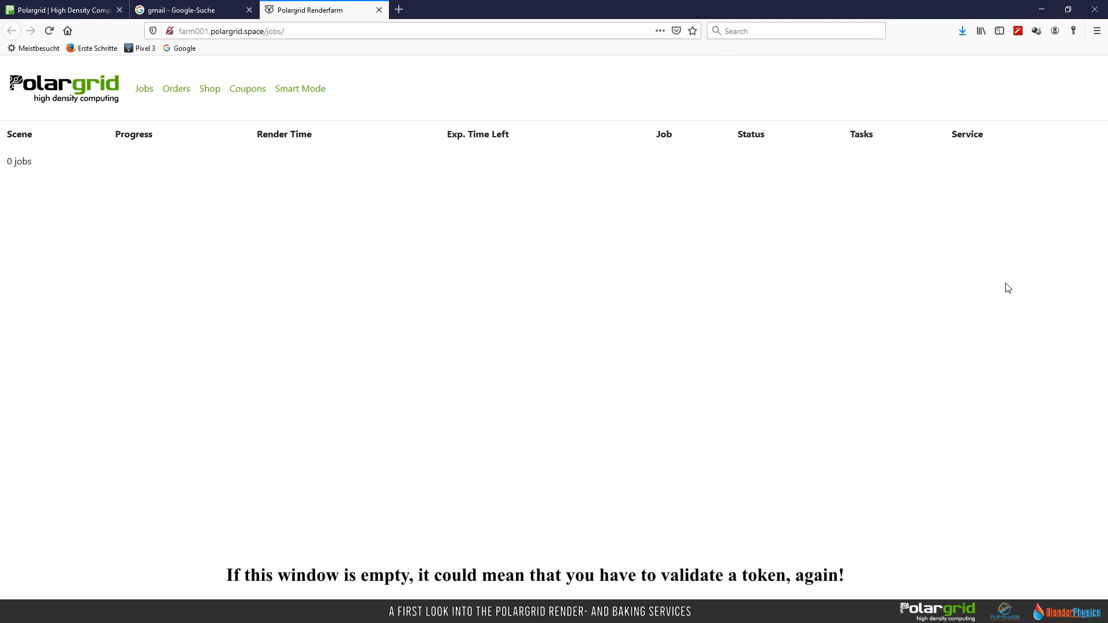
mouse_move(234, 232)
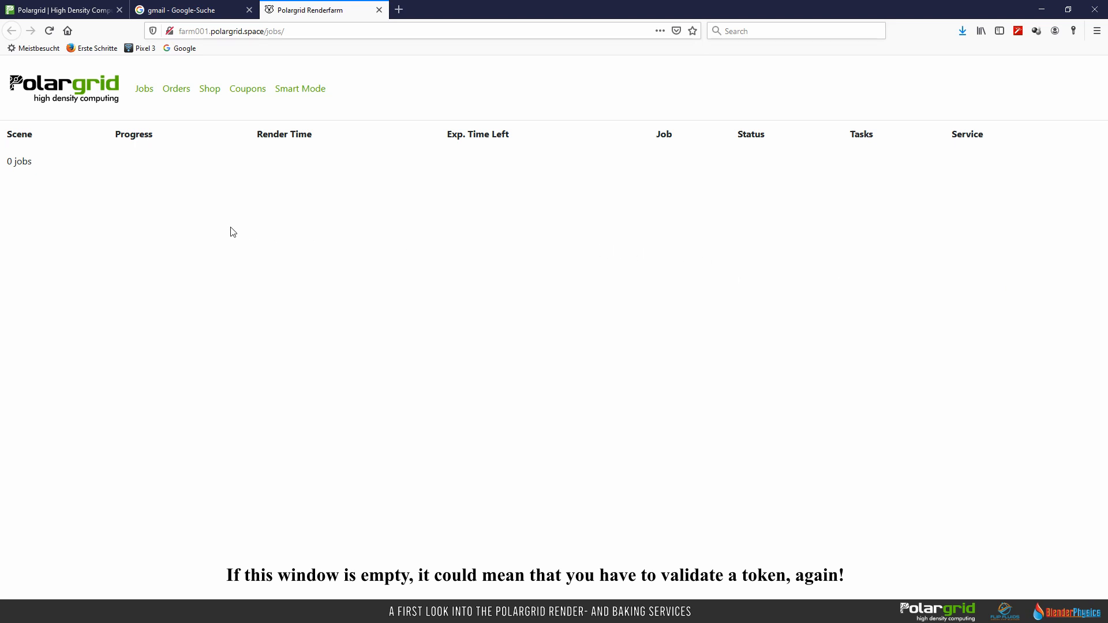
mouse_move(185, 221)
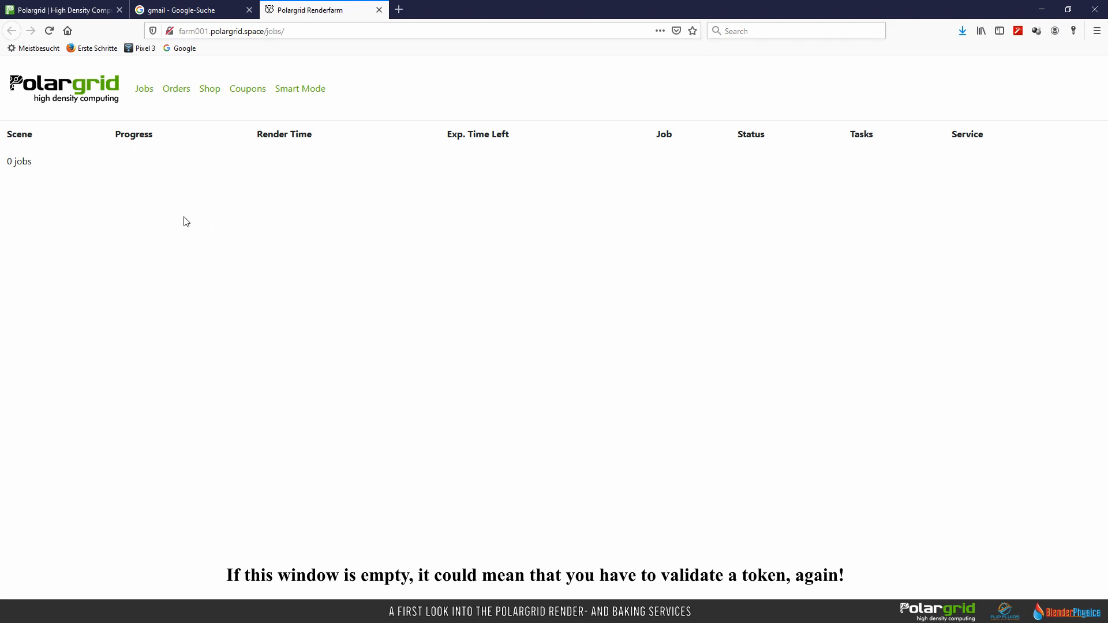
mouse_move(189, 219)
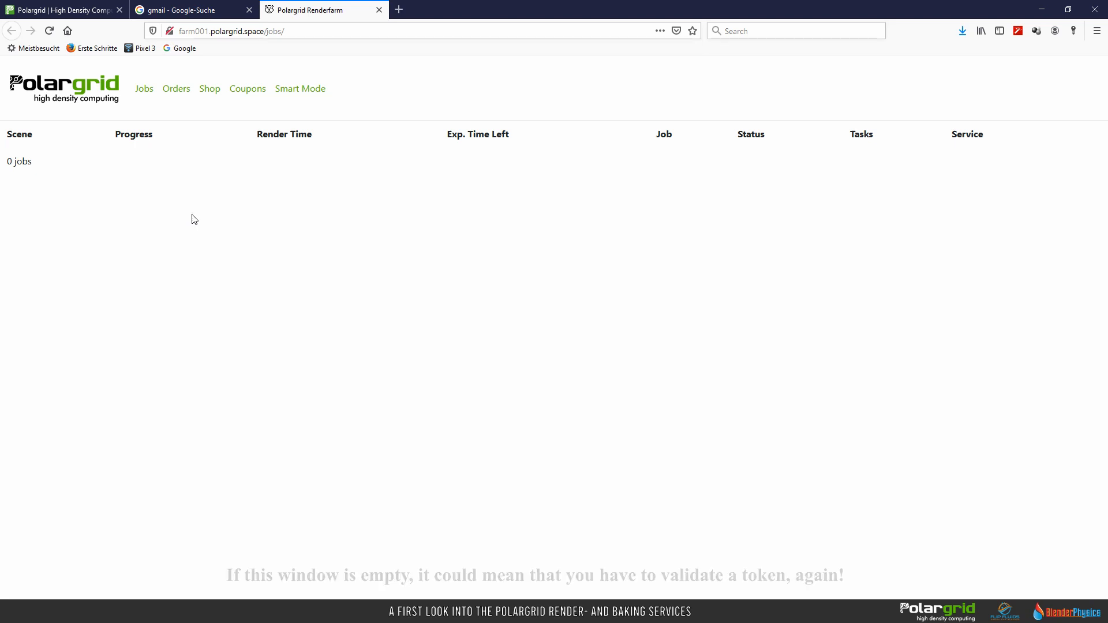
click(48, 30)
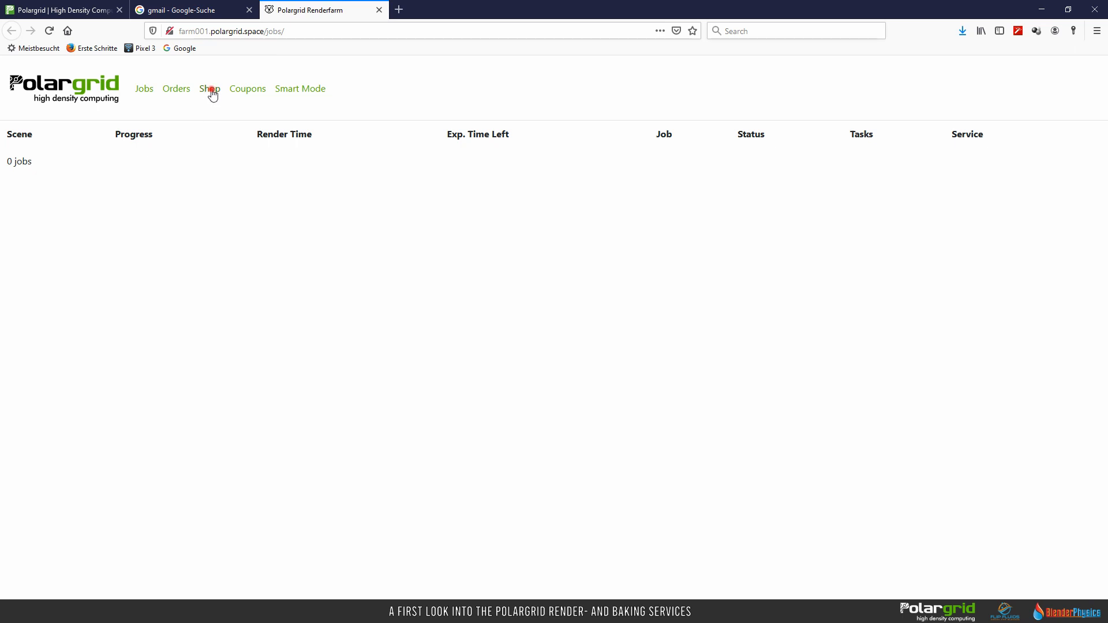
In the shop, choose Baking Services and continue to the Threadripper Baking Server offer.
click(209, 88)
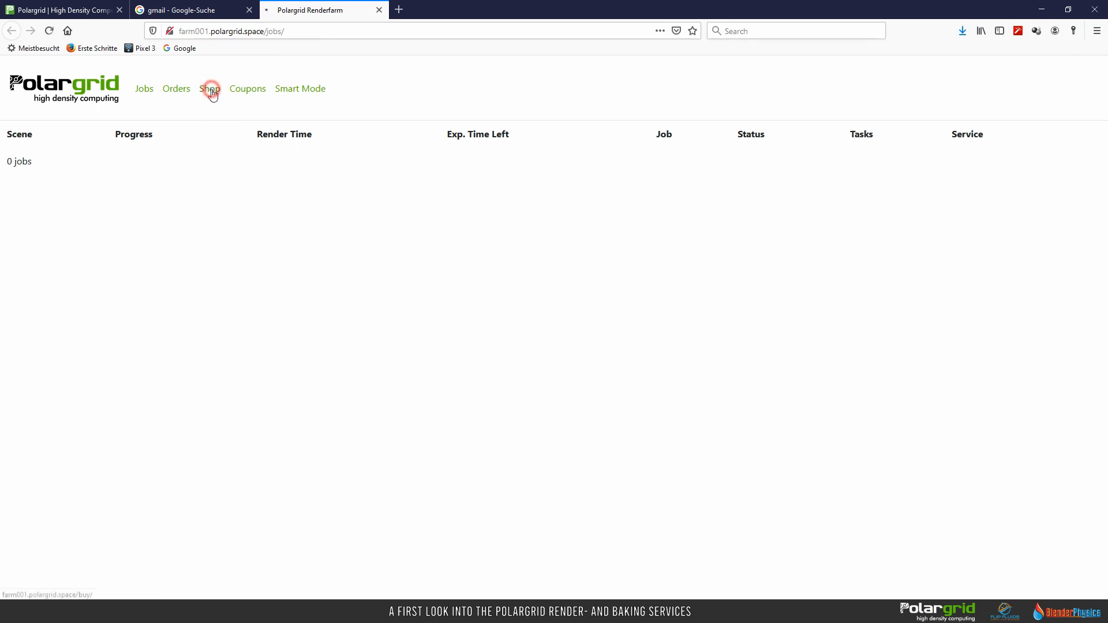
click(209, 88)
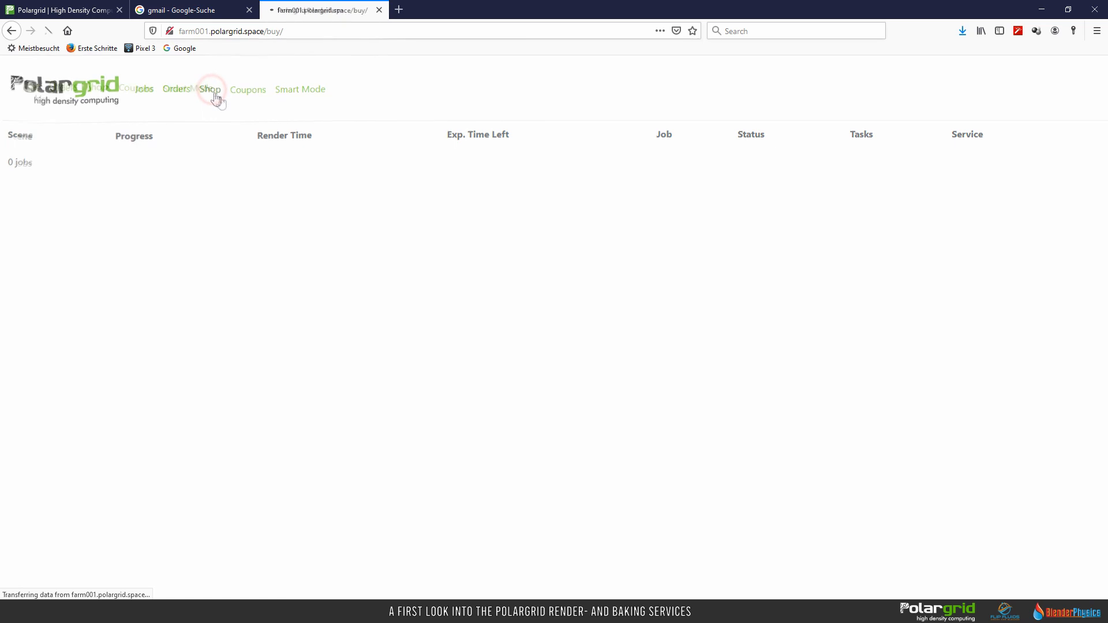
click(209, 89)
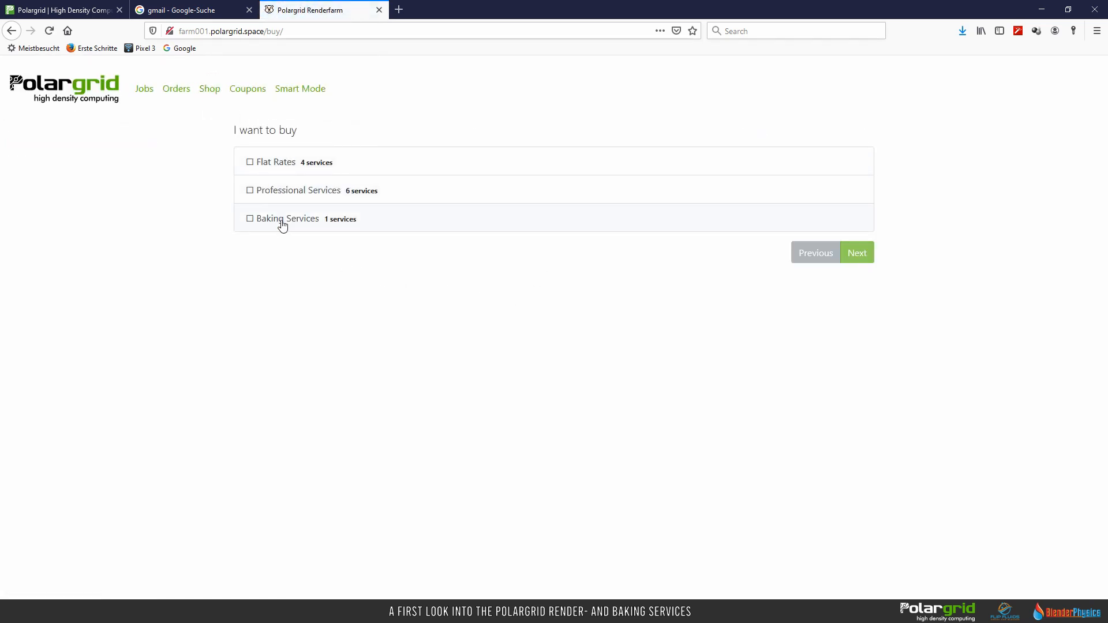
mouse_move(230, 260)
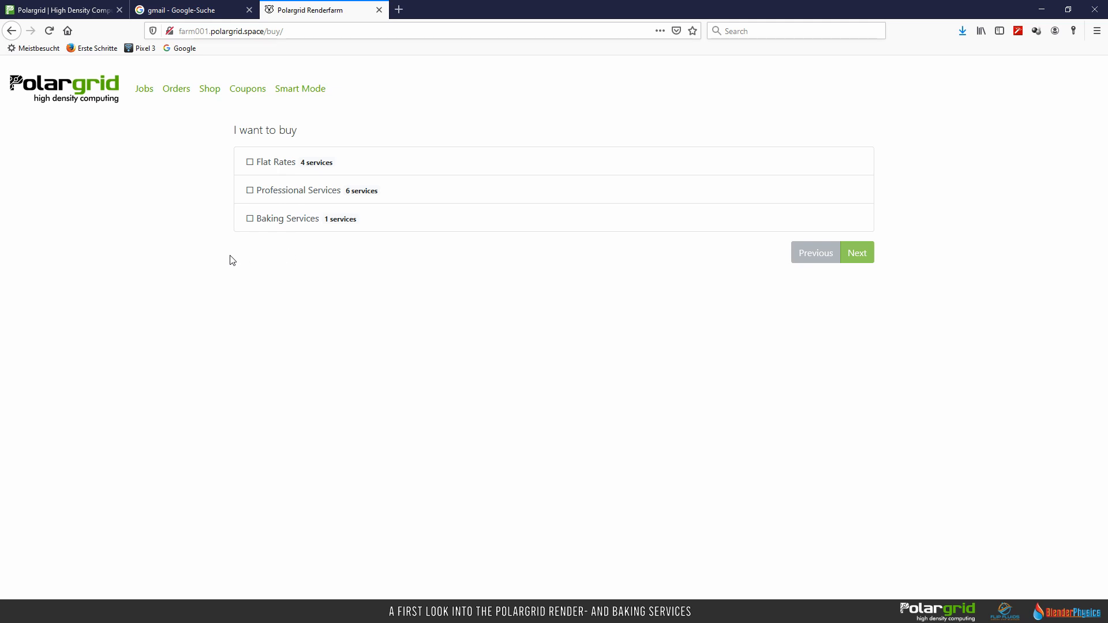
mouse_move(282, 227)
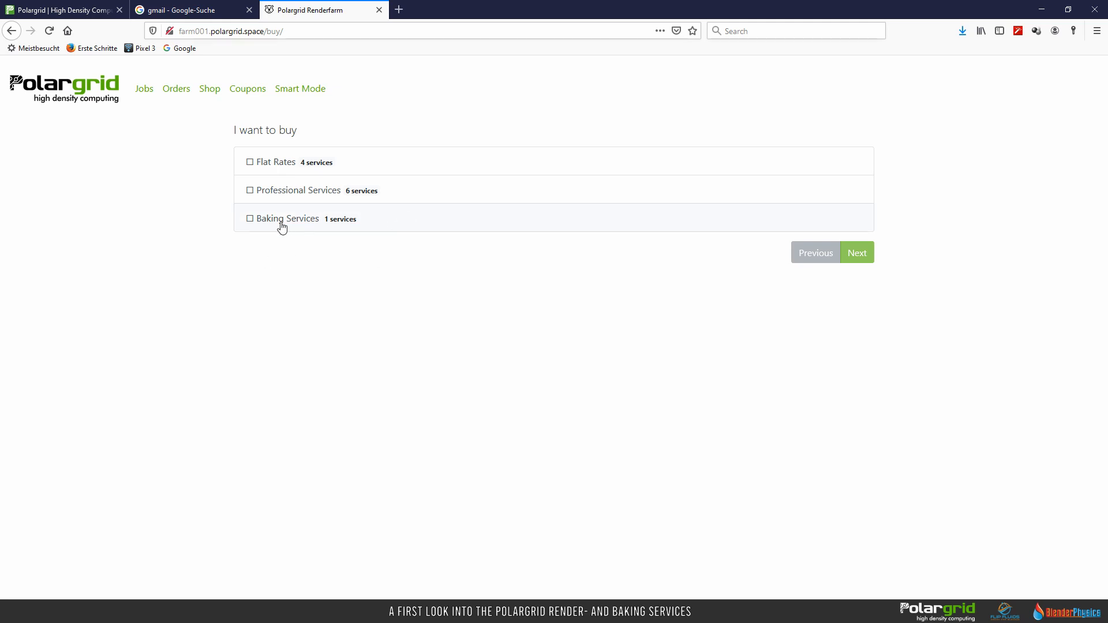
click(251, 219)
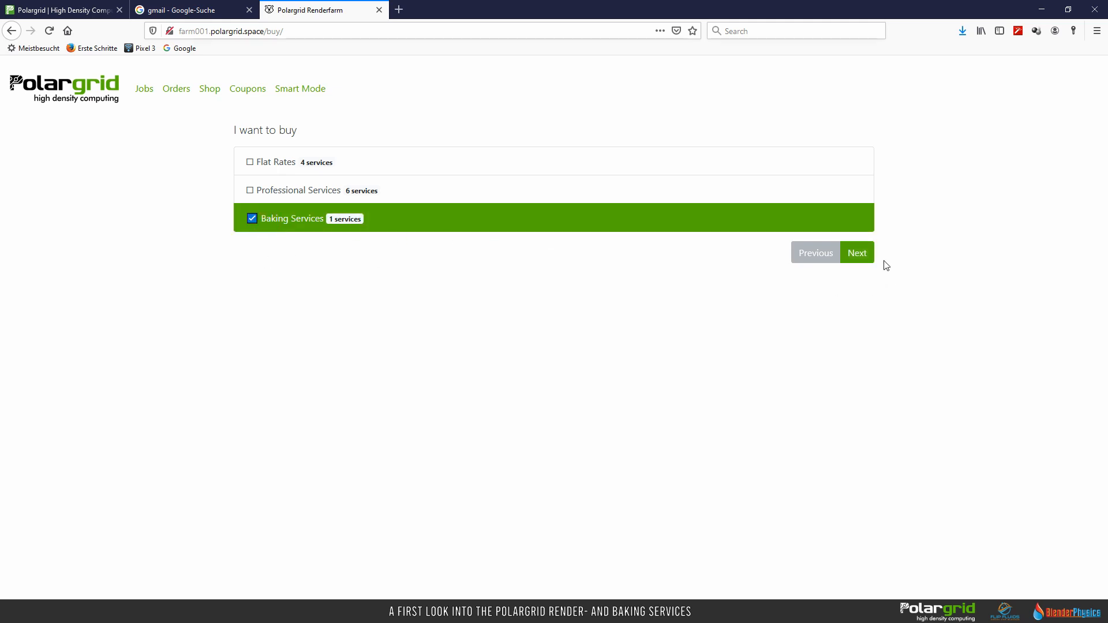
click(856, 252)
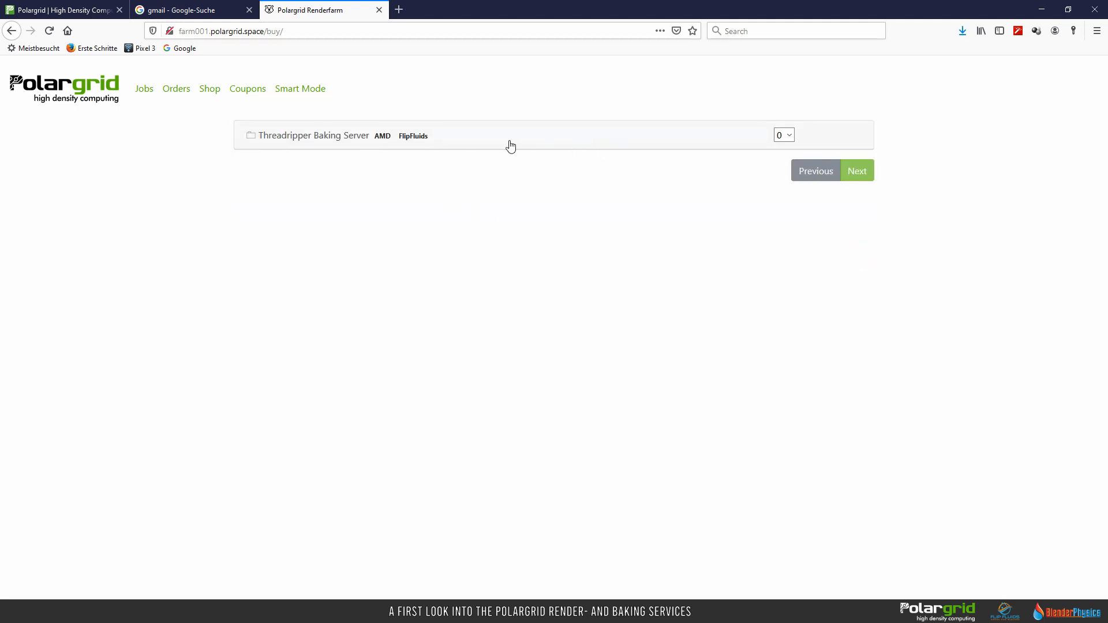
Order one Threadripper Baking Server at the $9.95 weekly price, then return to jobs.
click(313, 135)
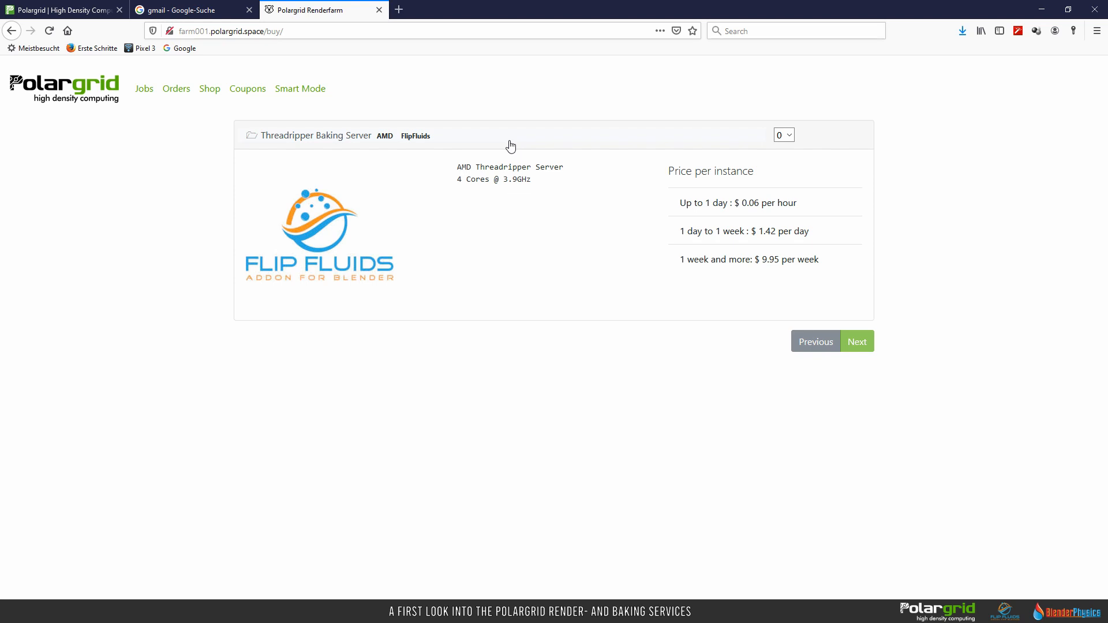
mouse_move(457, 184)
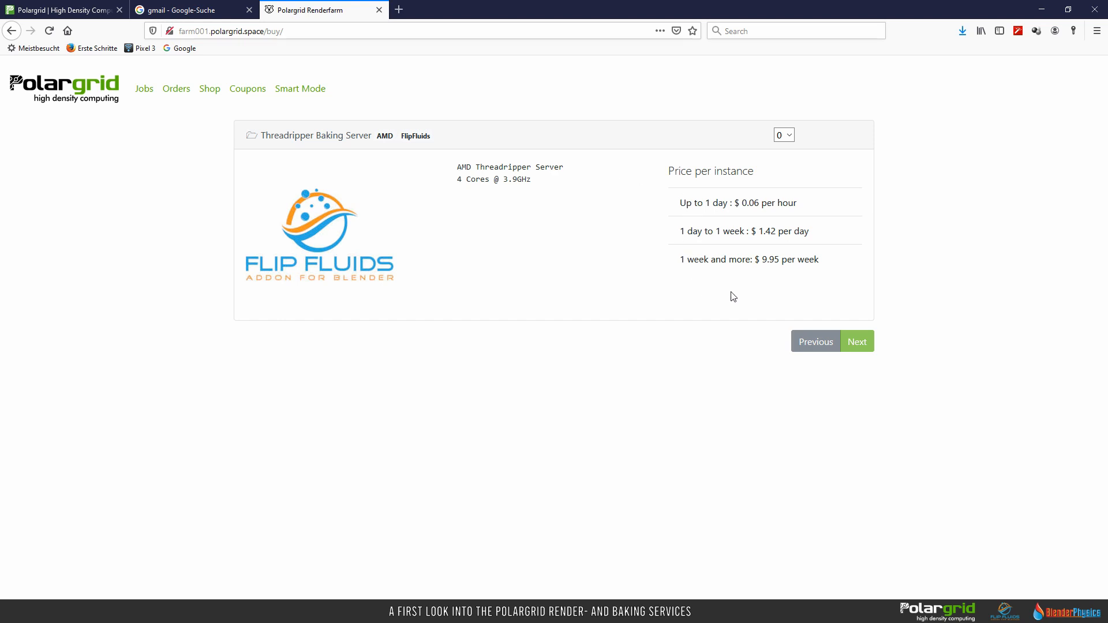
click(783, 135)
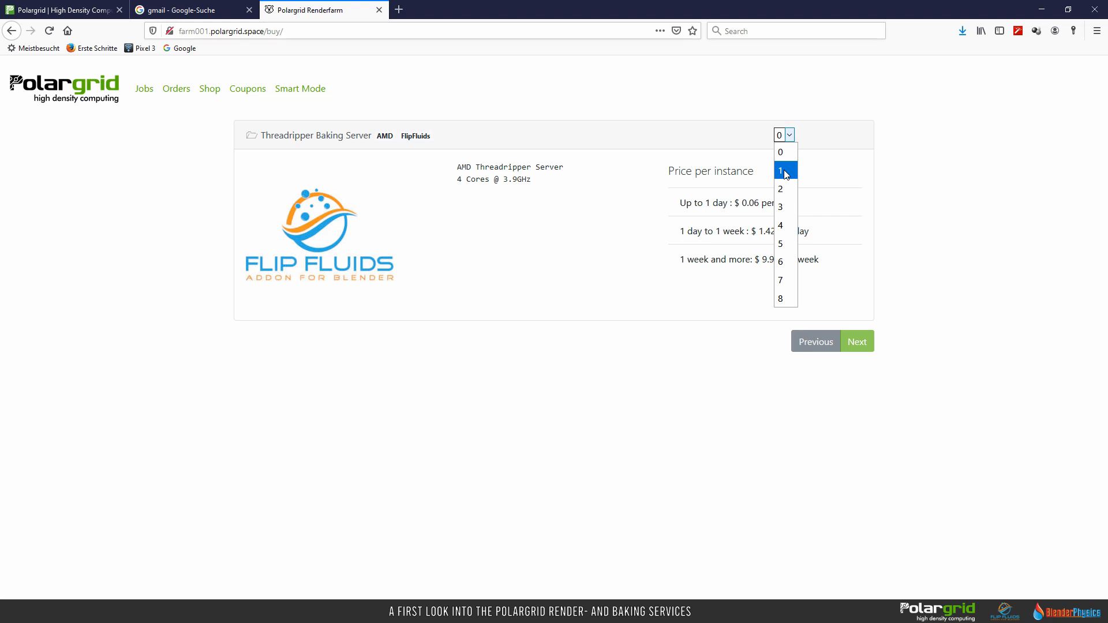
click(780, 172)
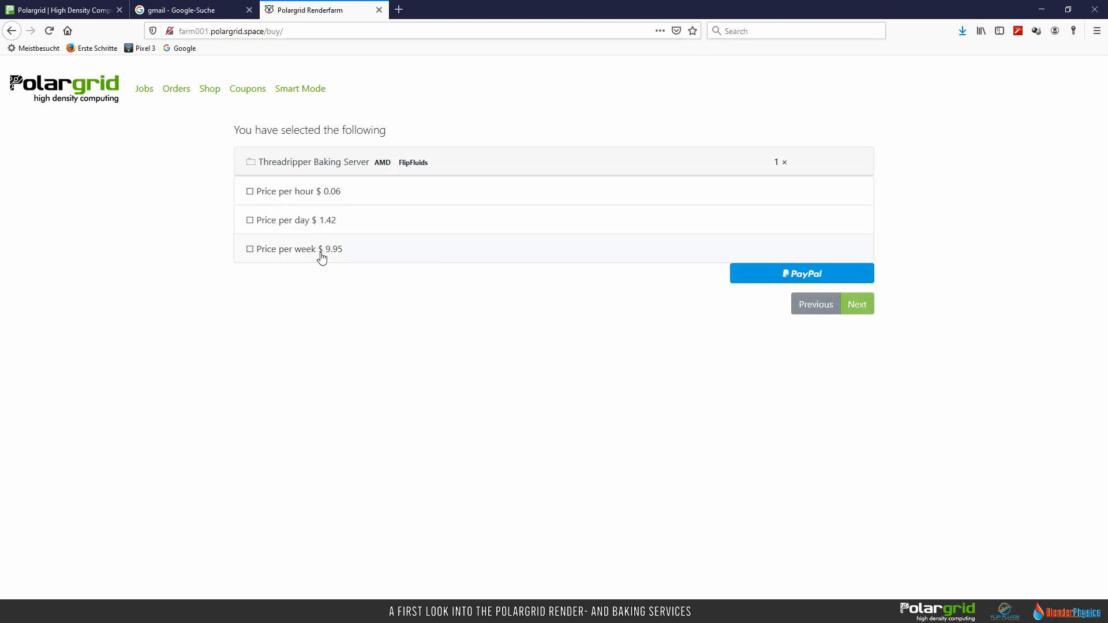
click(252, 249)
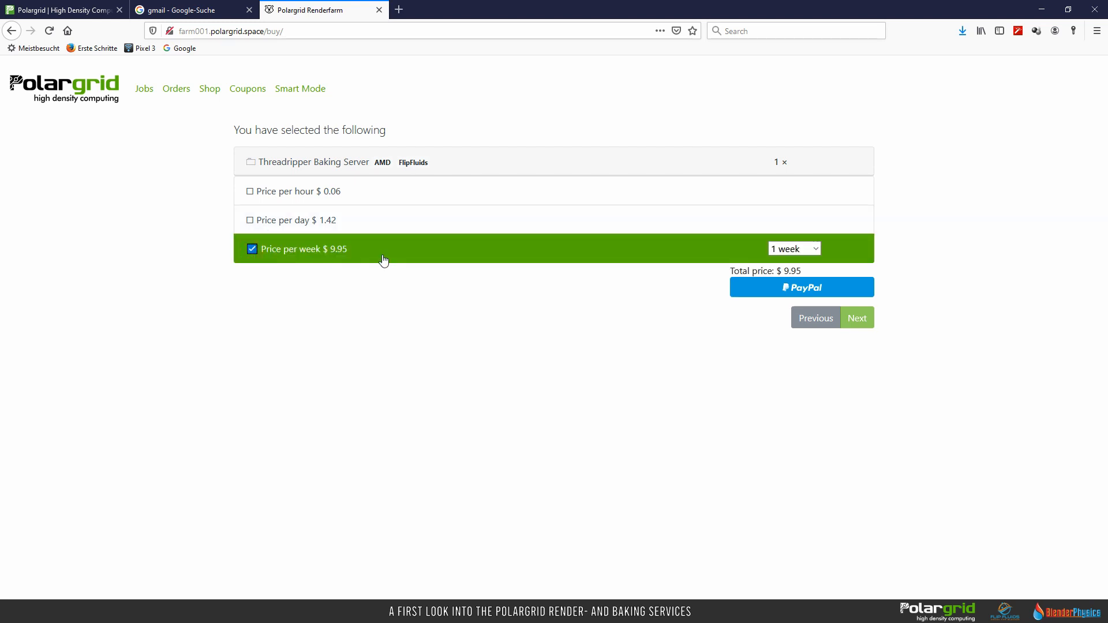
mouse_move(850, 295)
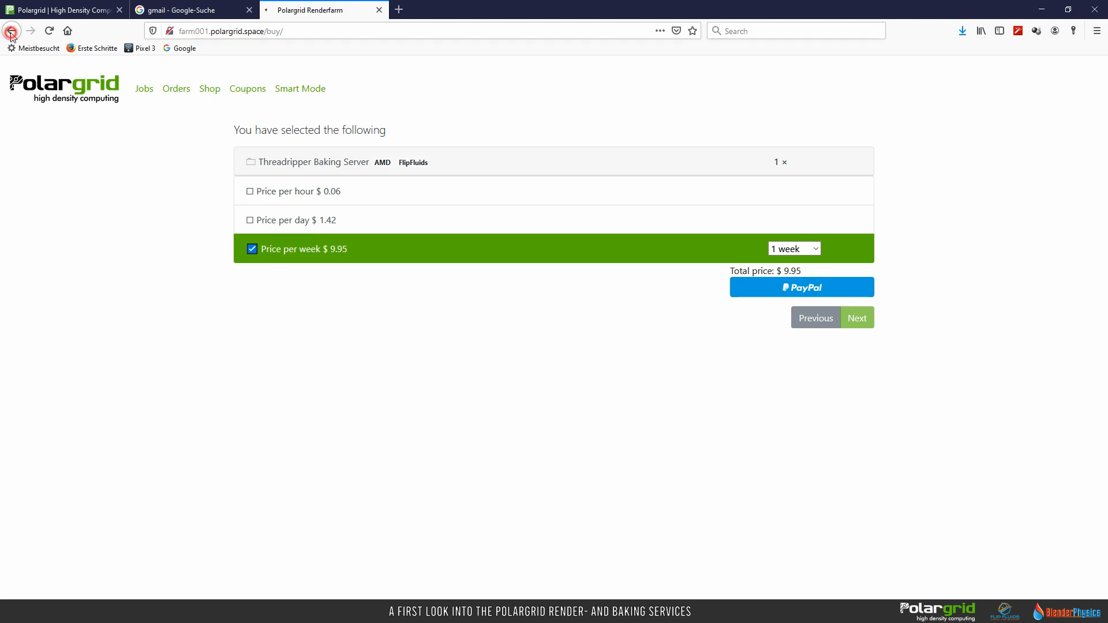
click(11, 30)
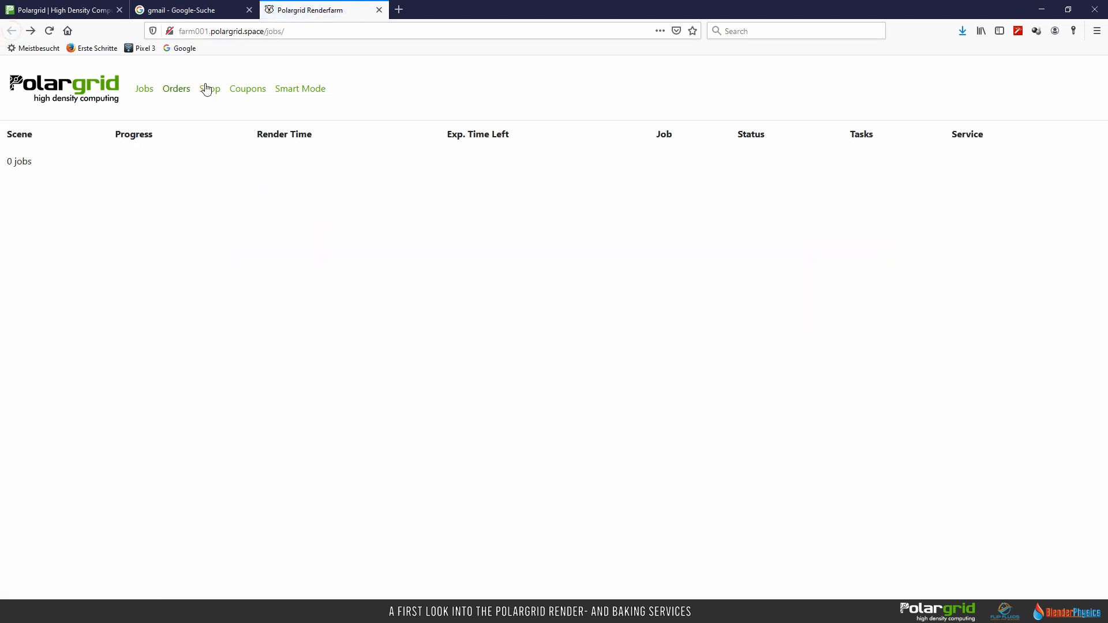
Review the 2x and 3x Quadro M6000 Professional Services offers, then return to service choice.
click(209, 88)
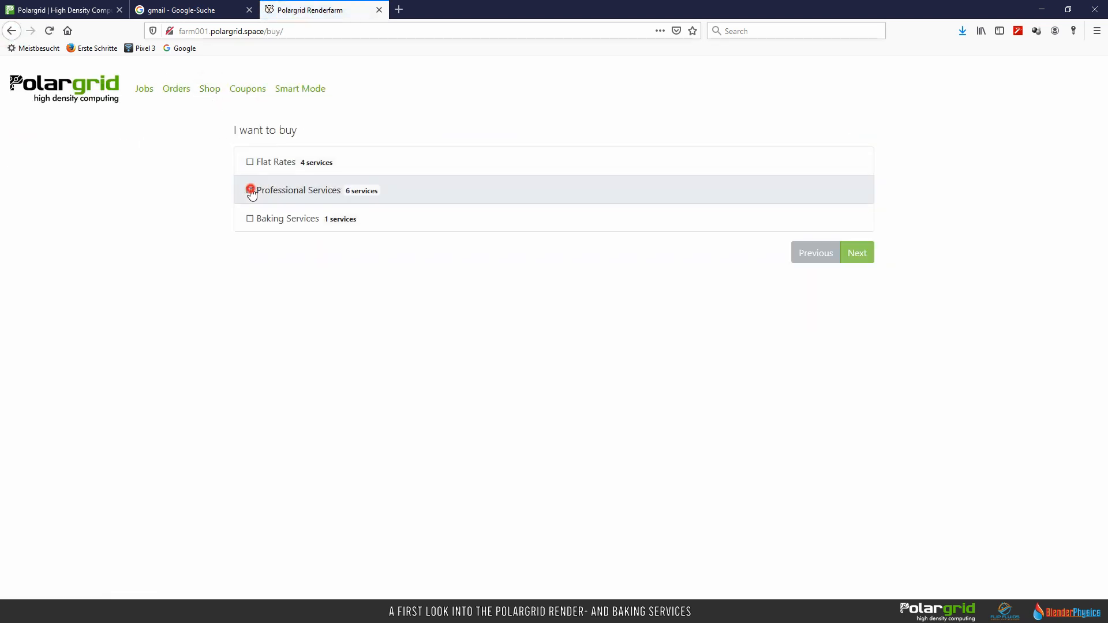
click(251, 190)
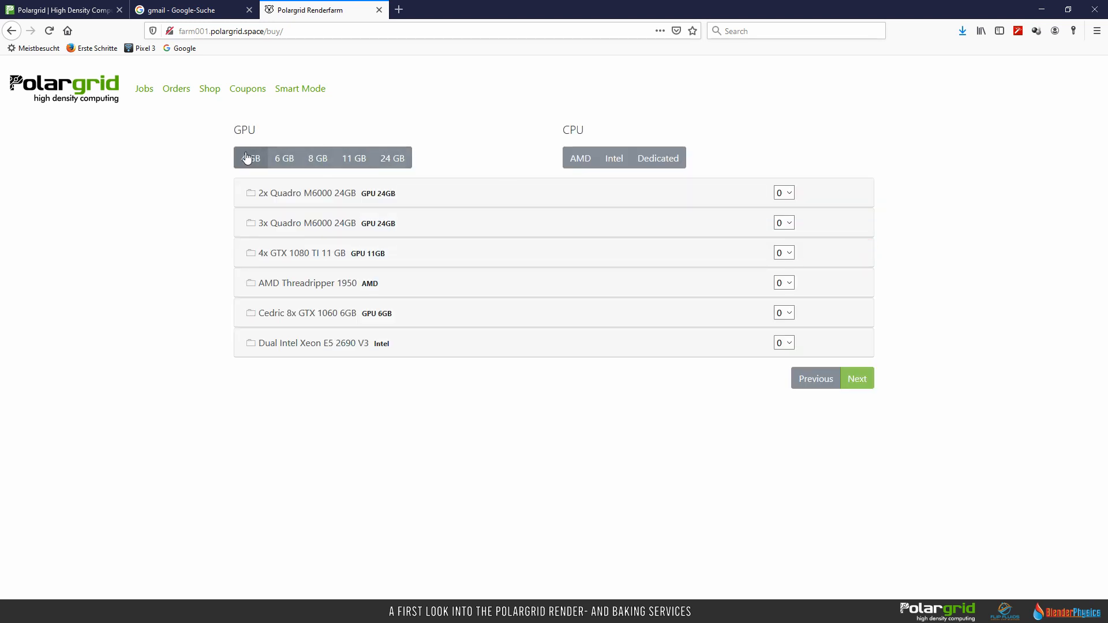
click(304, 193)
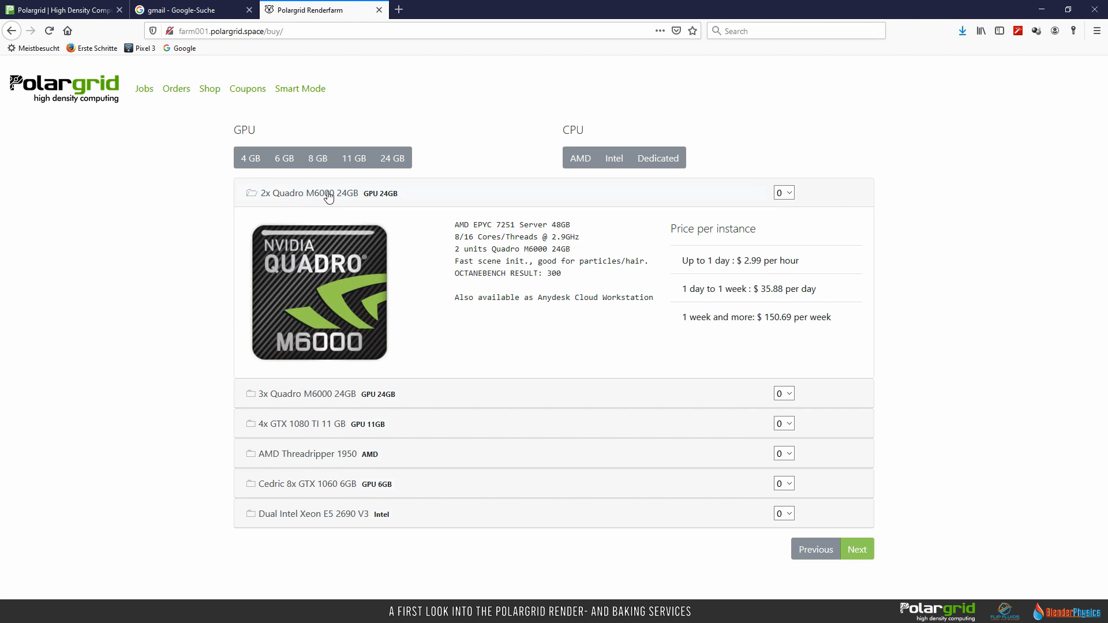
click(312, 192)
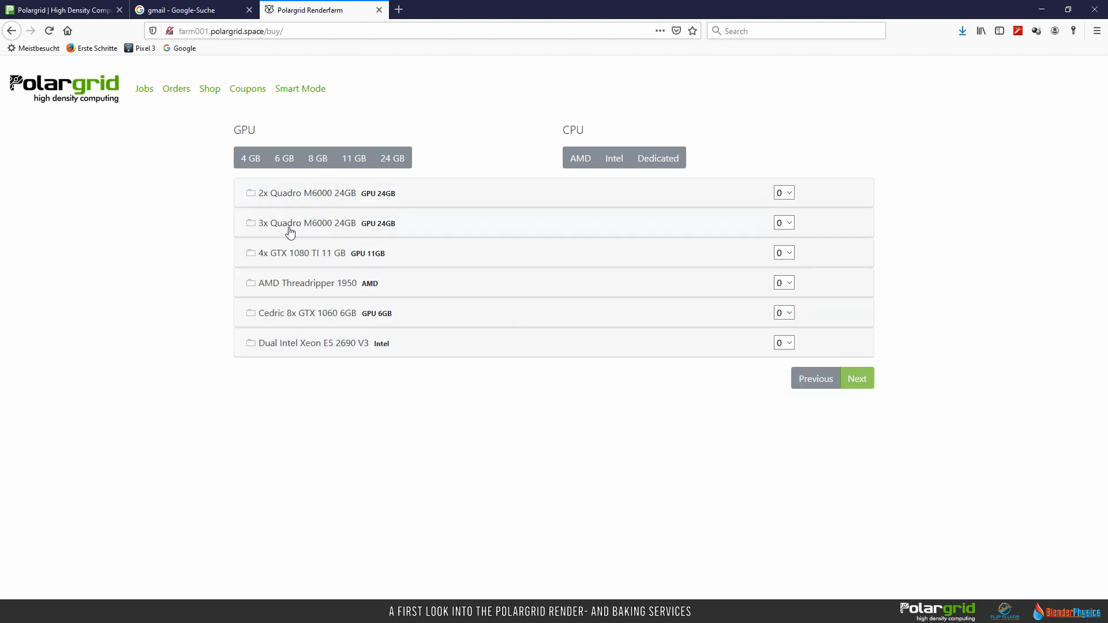
click(306, 223)
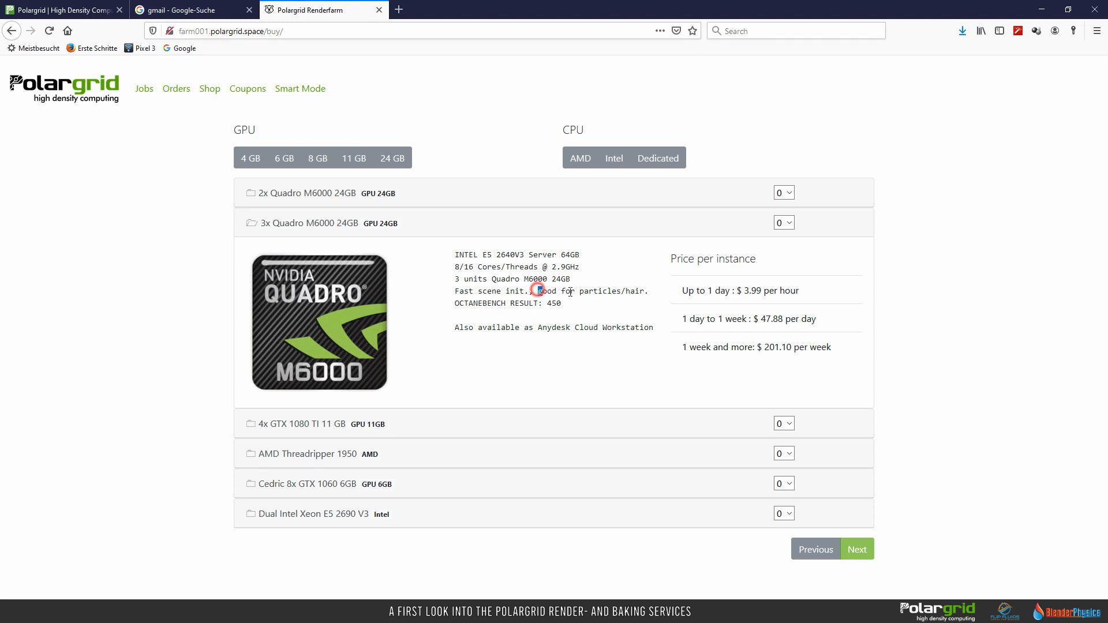
drag(538, 291, 645, 291)
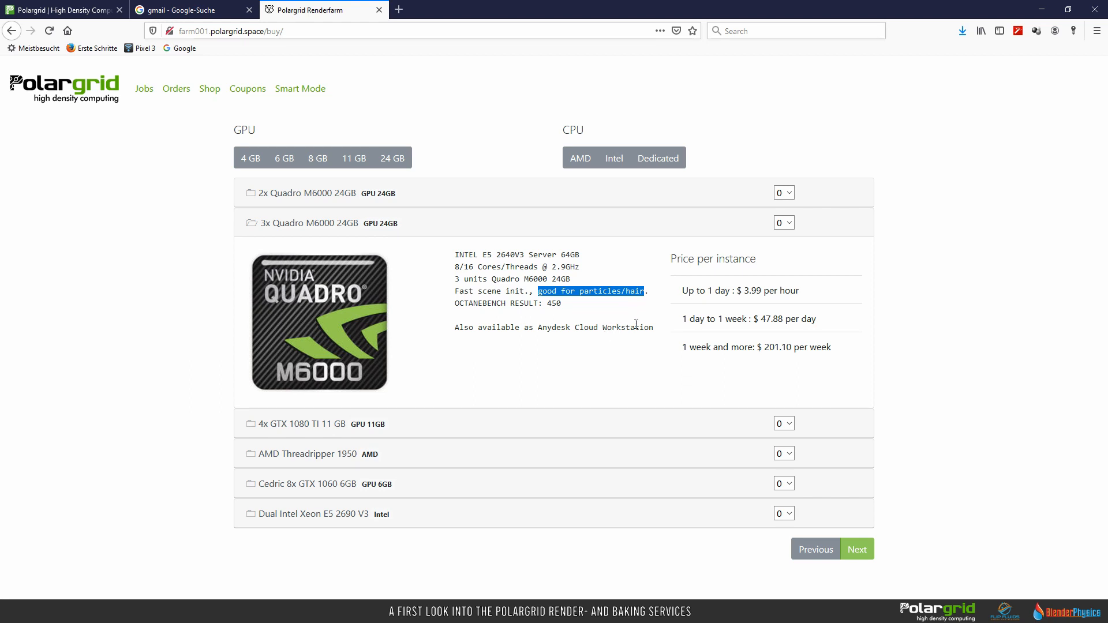
click(783, 221)
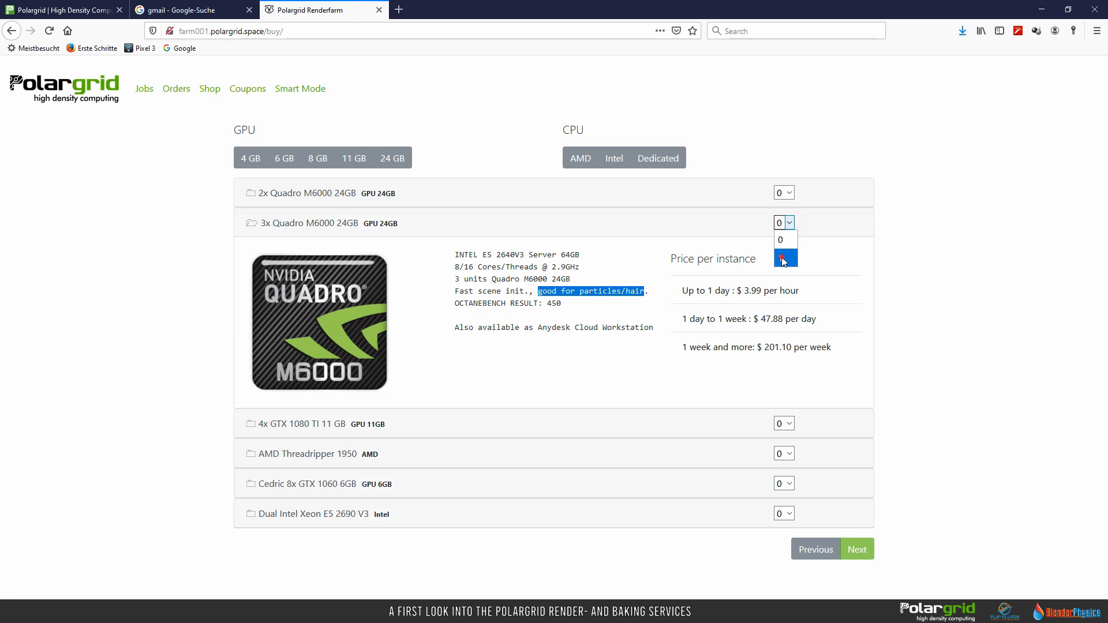
click(781, 256)
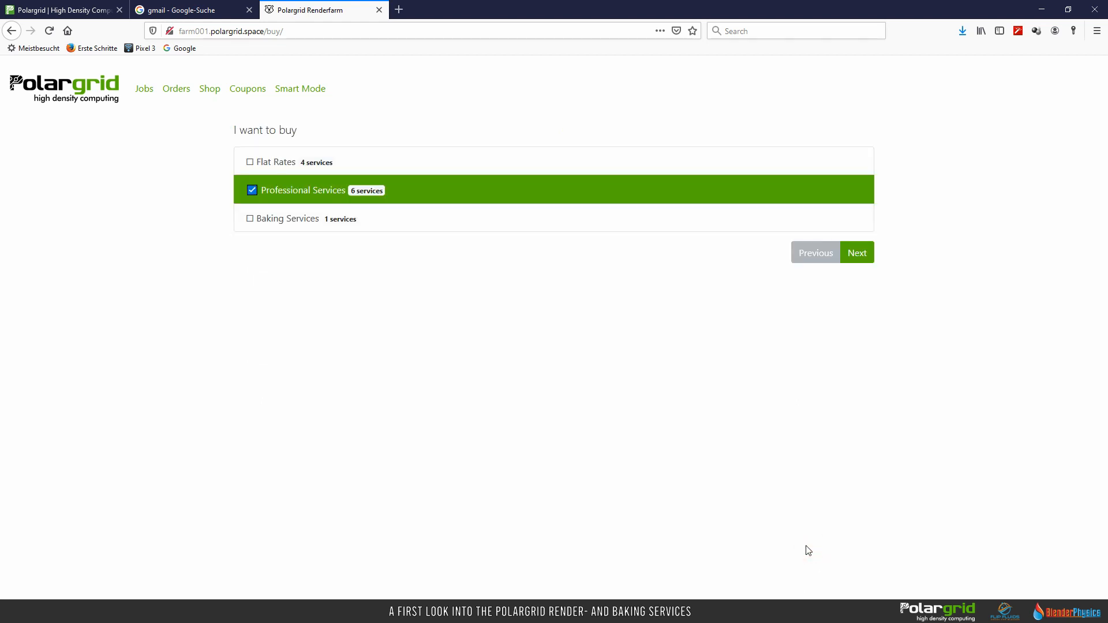
Select the large CPU Flat Rate ($21.95), then read and close its terms and conditions.
click(251, 161)
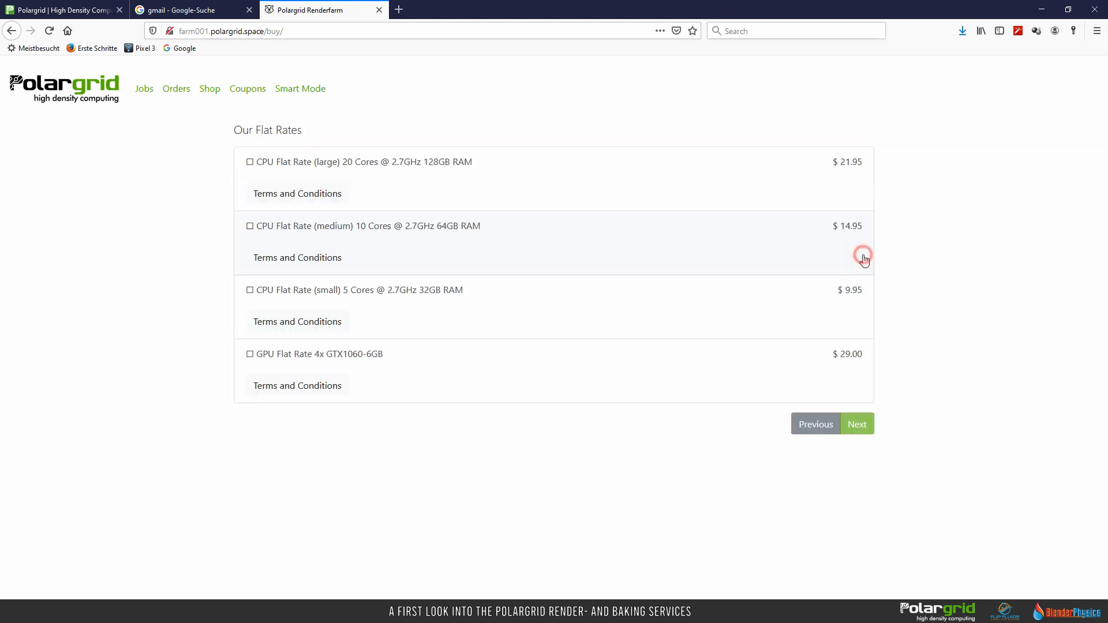
mouse_move(155, 347)
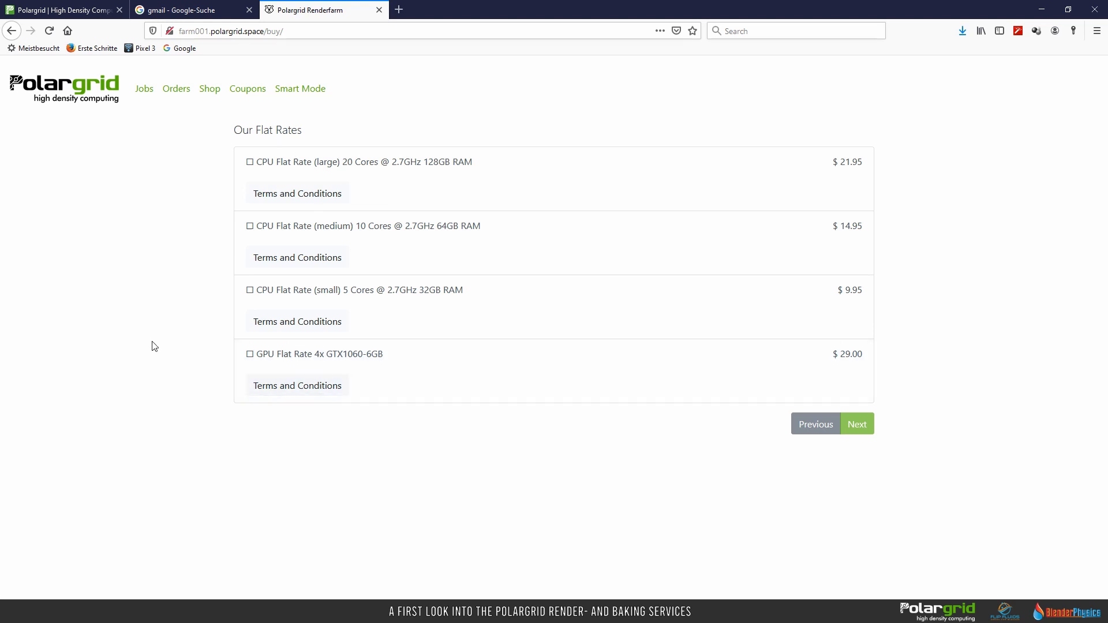
mouse_move(622, 173)
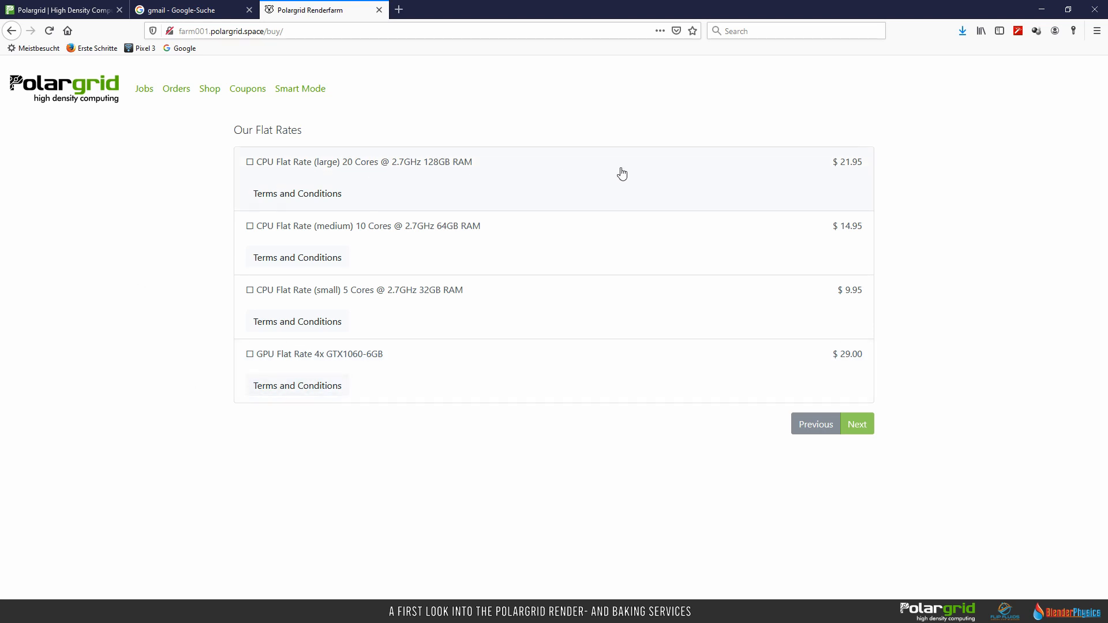
click(250, 162)
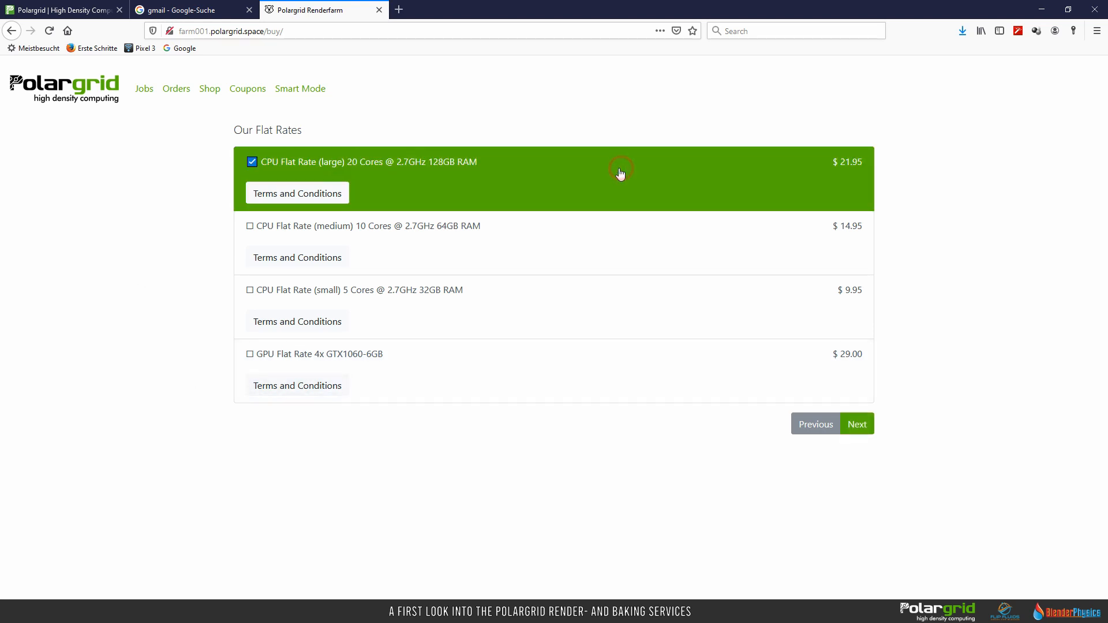
click(296, 193)
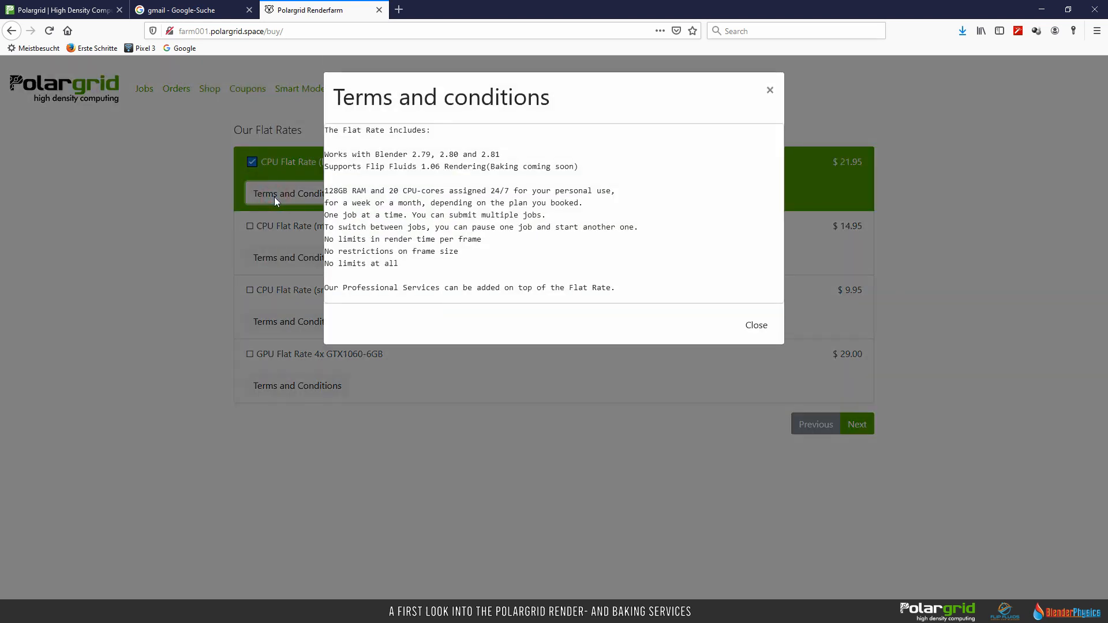
mouse_move(765, 98)
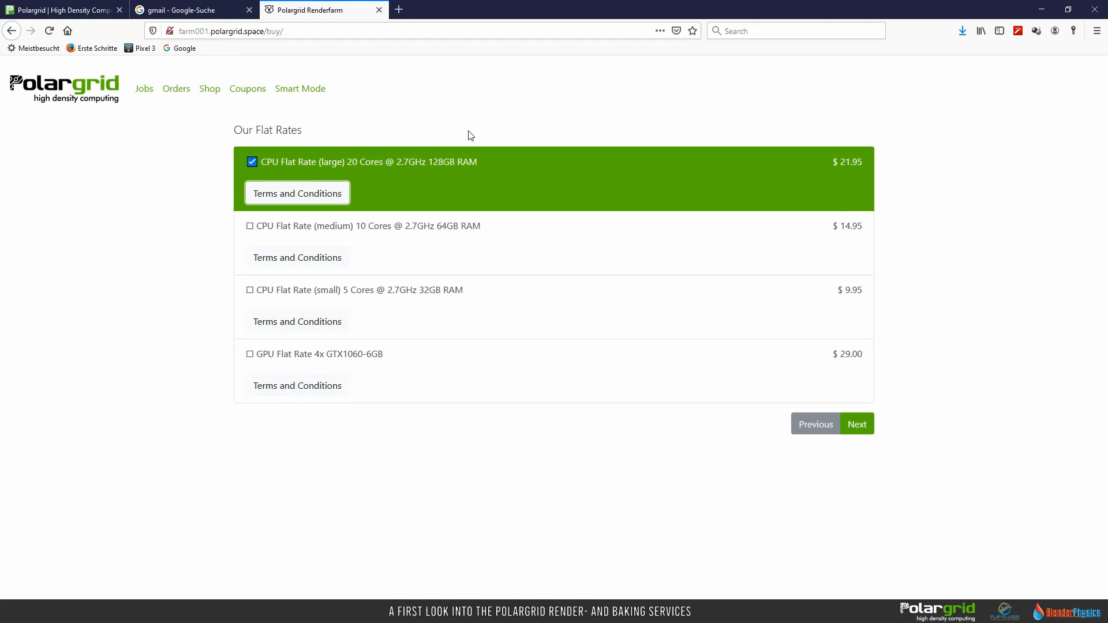
click(296, 192)
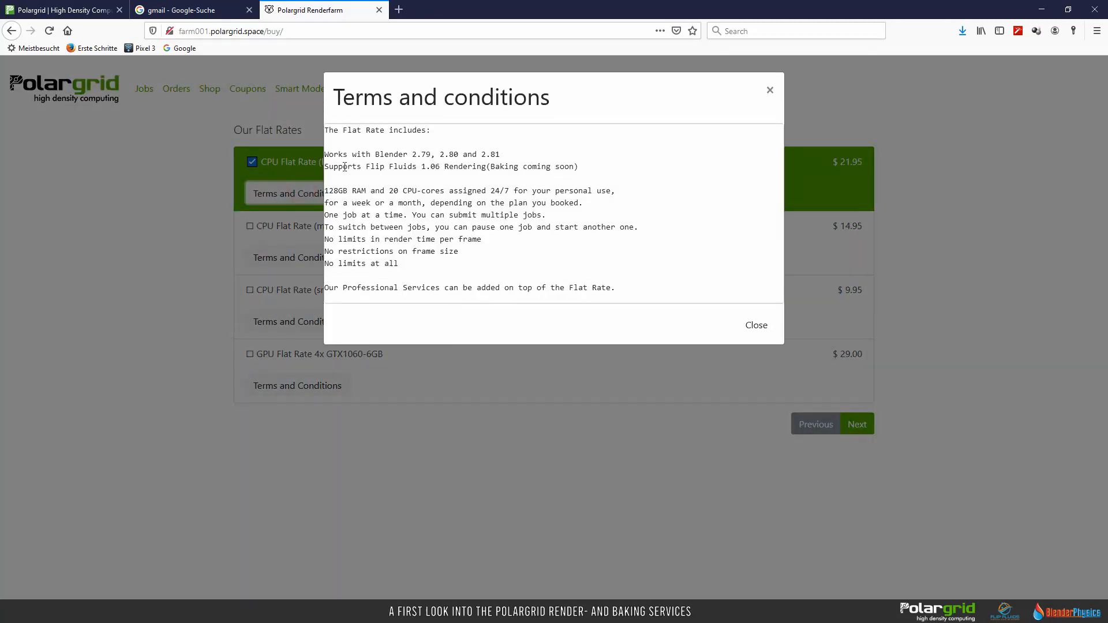
mouse_move(733, 332)
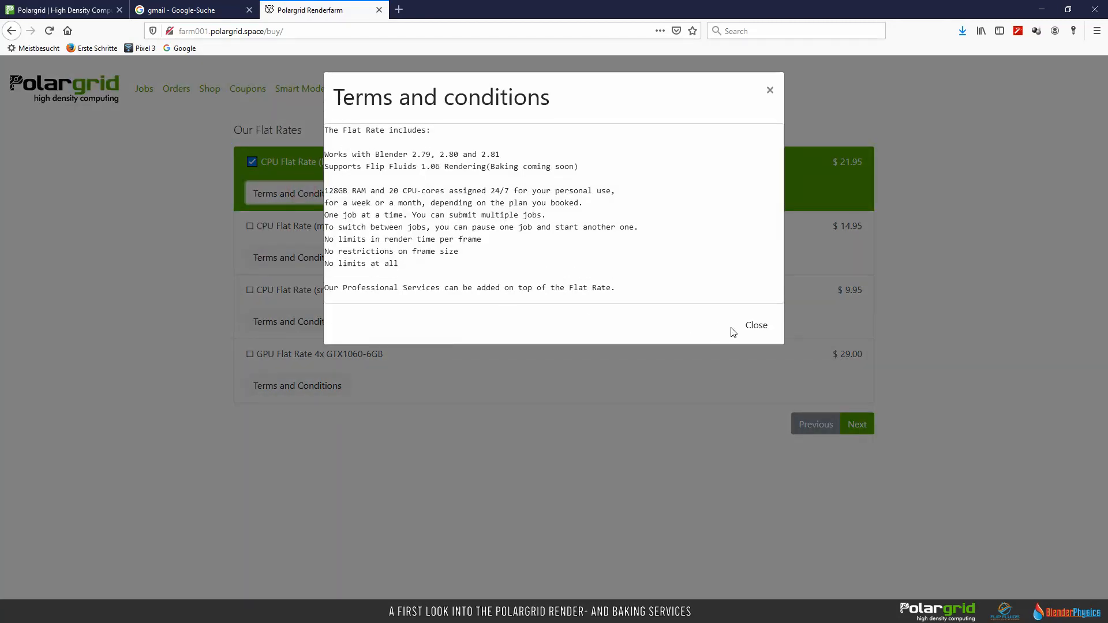
click(755, 325)
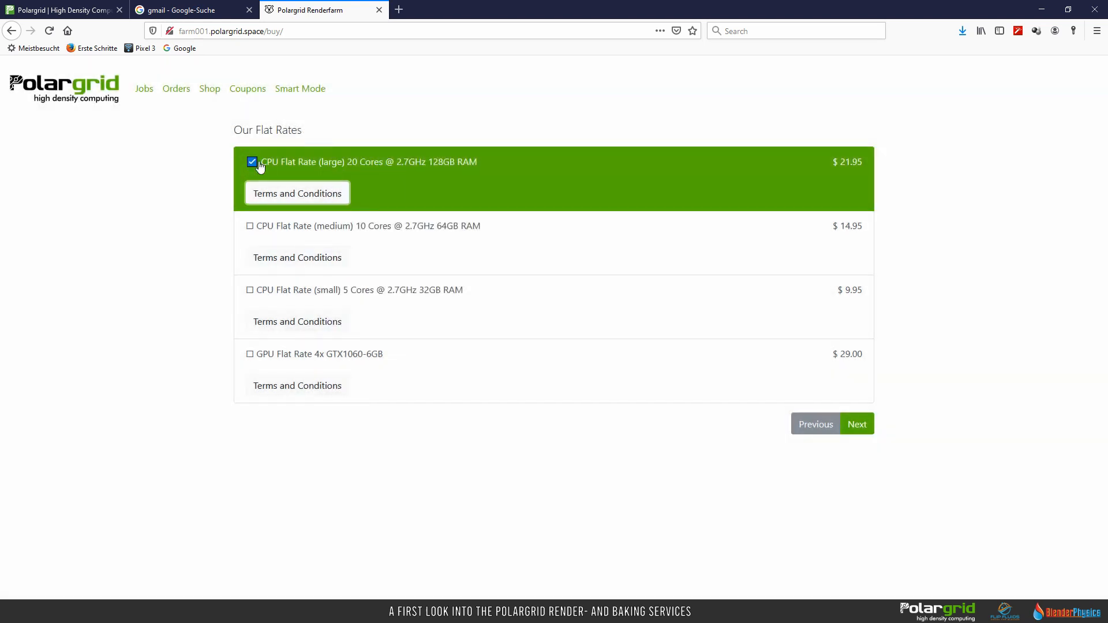
click(856, 423)
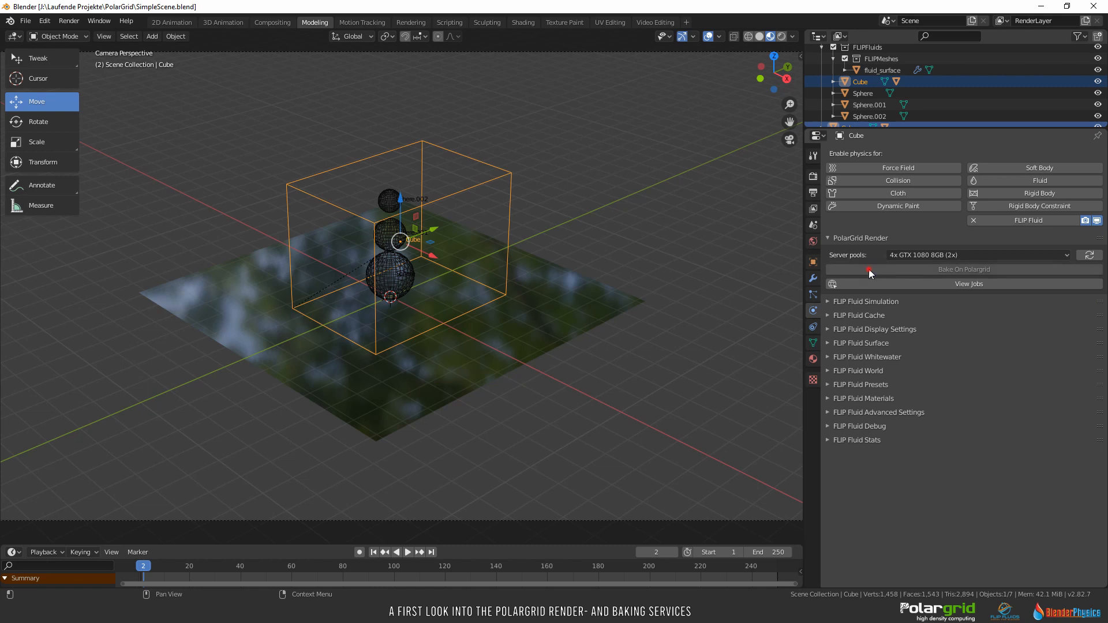
mouse_move(1029, 276)
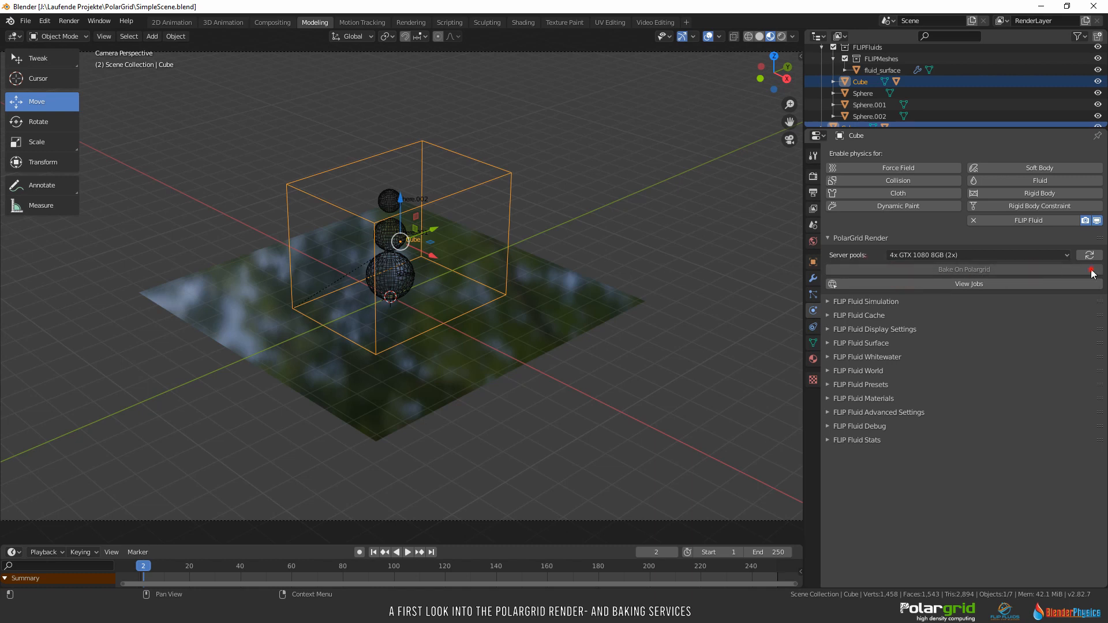
Bake the Flip Fluids simulation on the Threadripper Baking Server (1x) pool, then view the jobs.
click(975, 254)
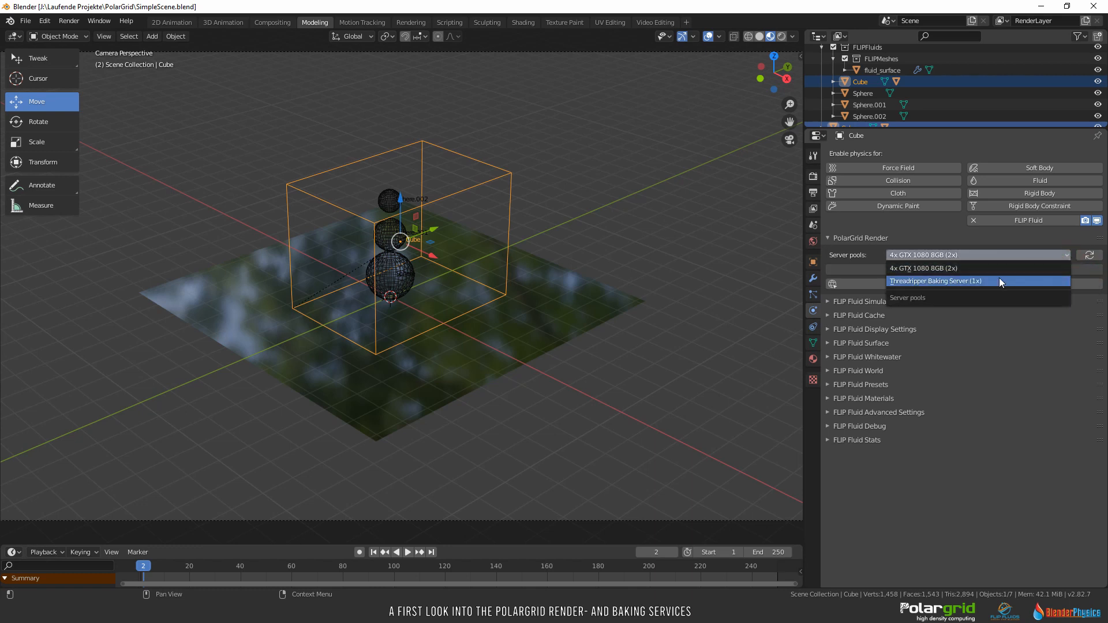
click(935, 281)
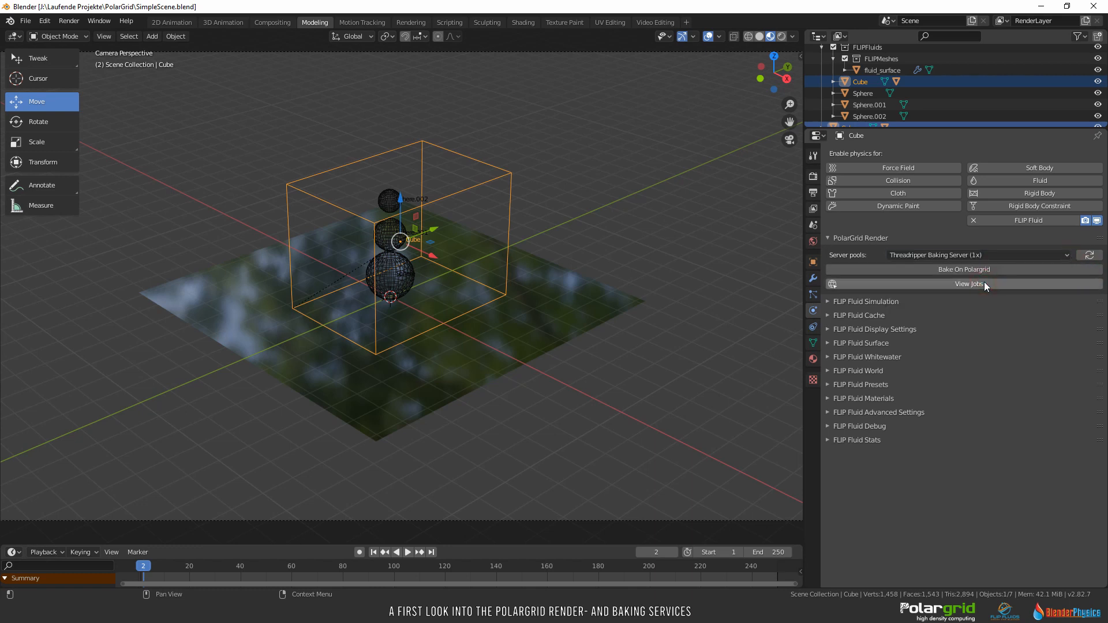
mouse_move(982, 284)
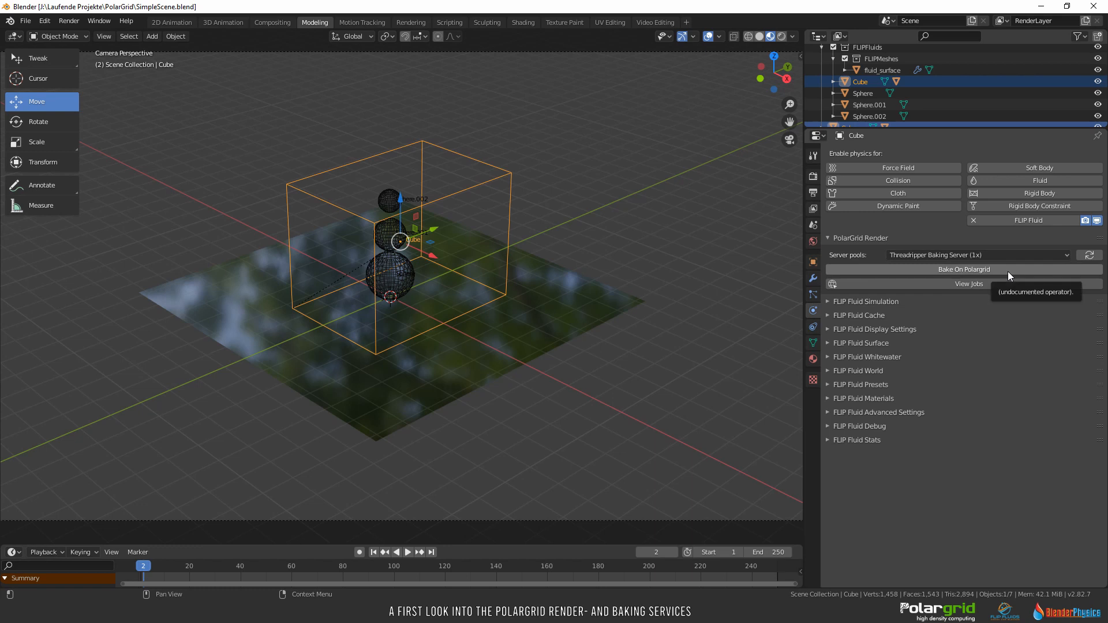
click(964, 269)
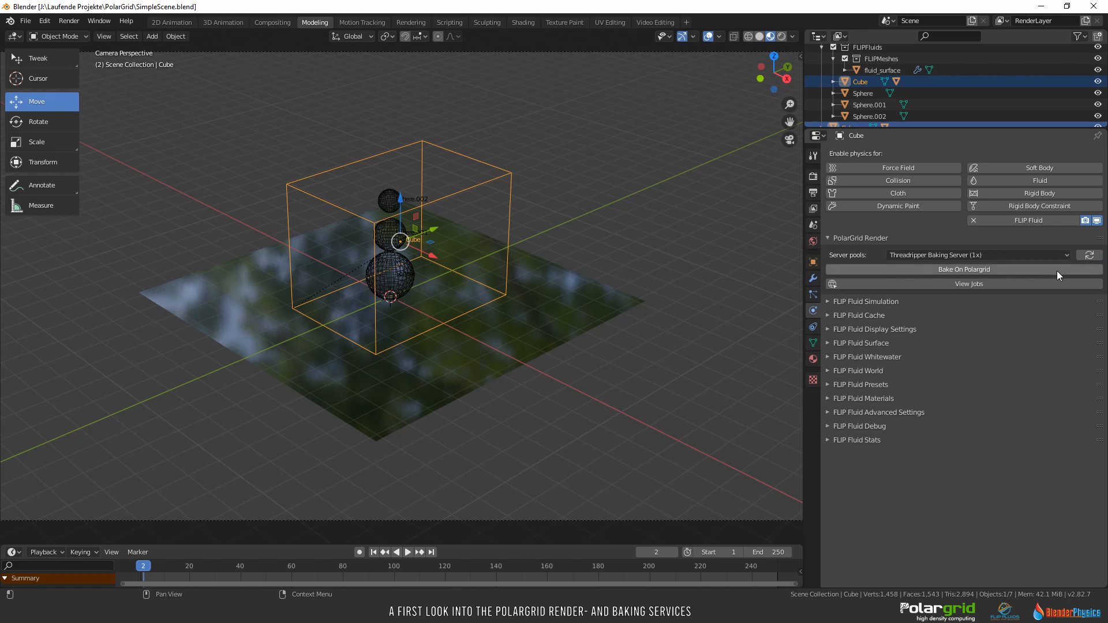
mouse_move(1073, 333)
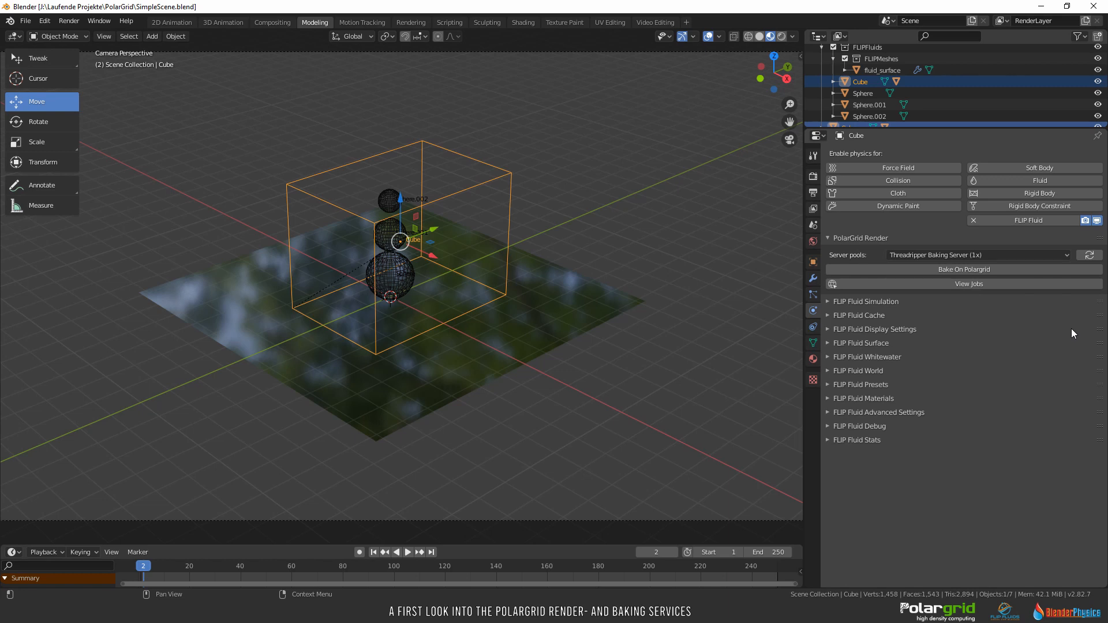
click(452, 9)
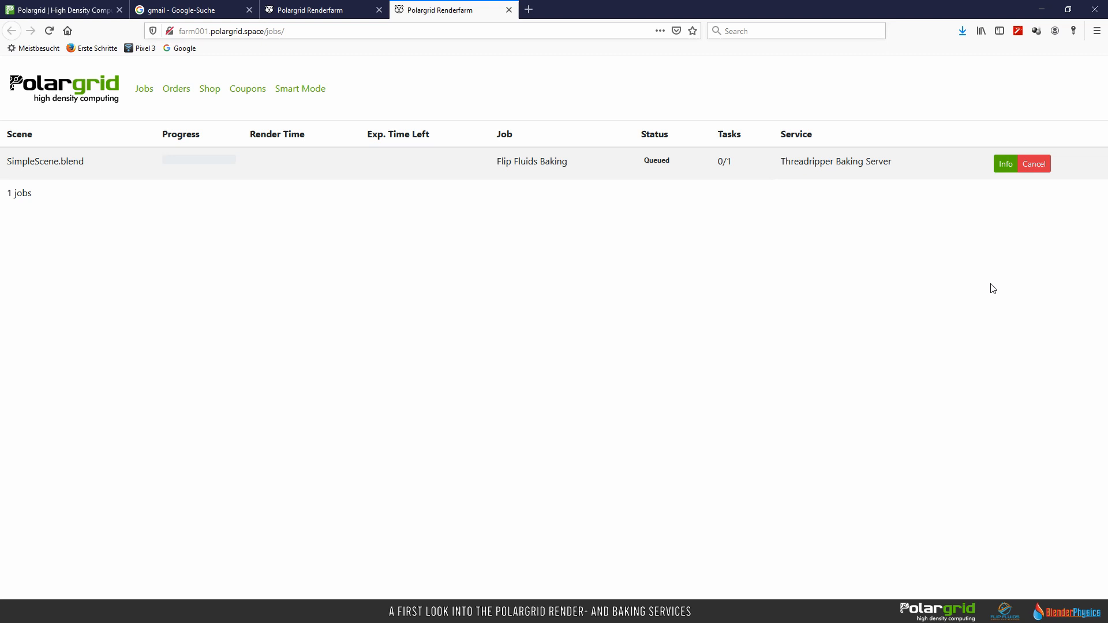
mouse_move(93, 233)
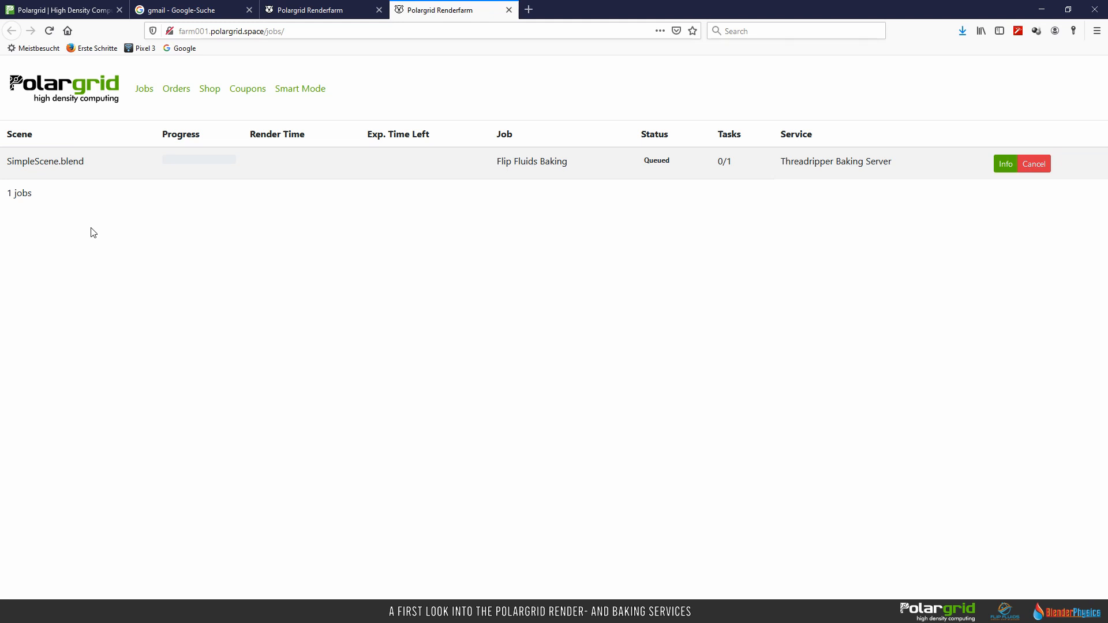
mouse_move(151, 163)
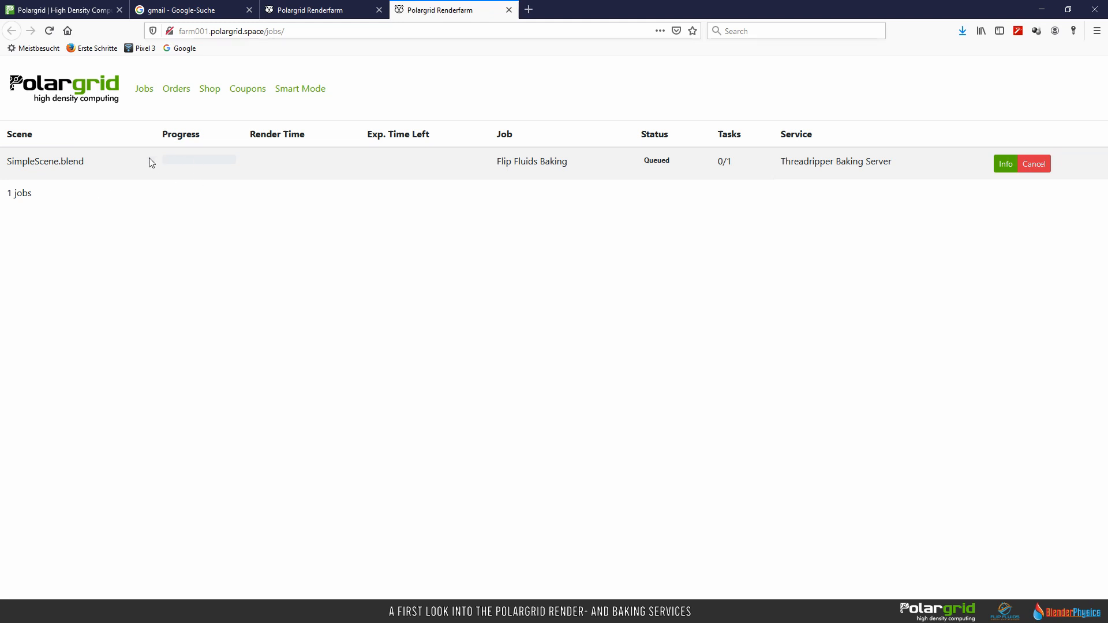
mouse_move(711, 161)
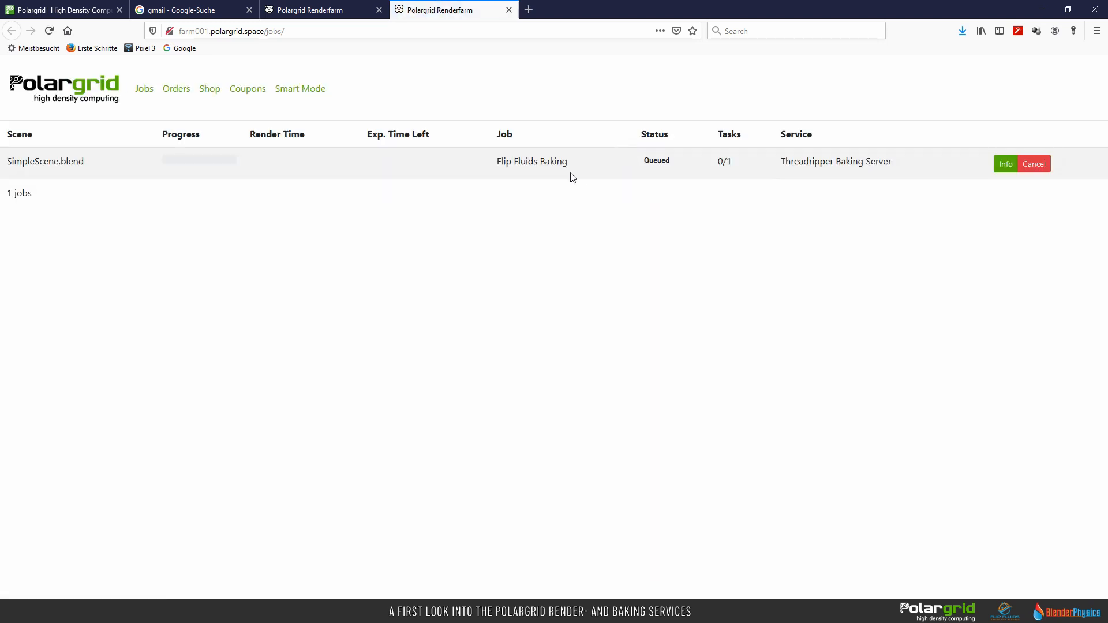
mouse_move(293, 255)
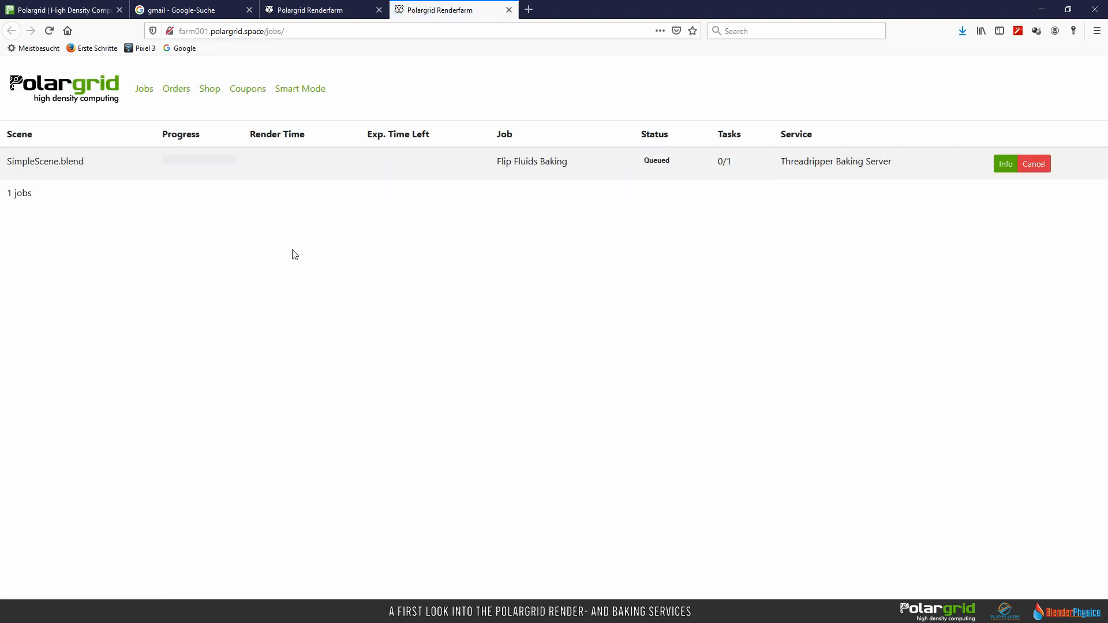
mouse_move(655, 239)
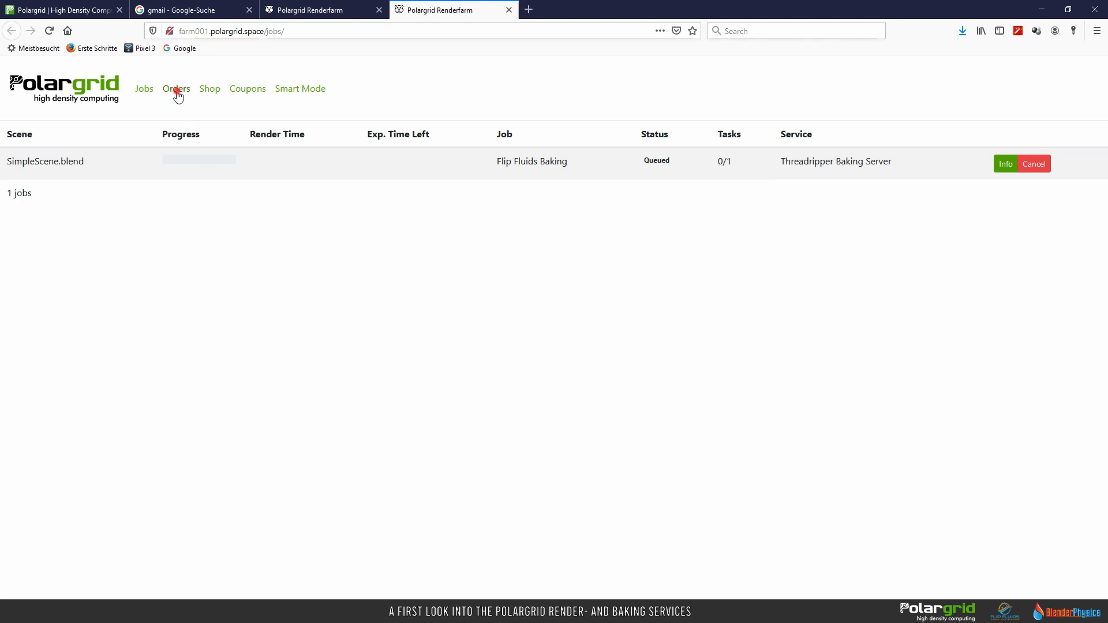
Scroll through the PolarGrid order history to find older completed server rentals.
click(176, 88)
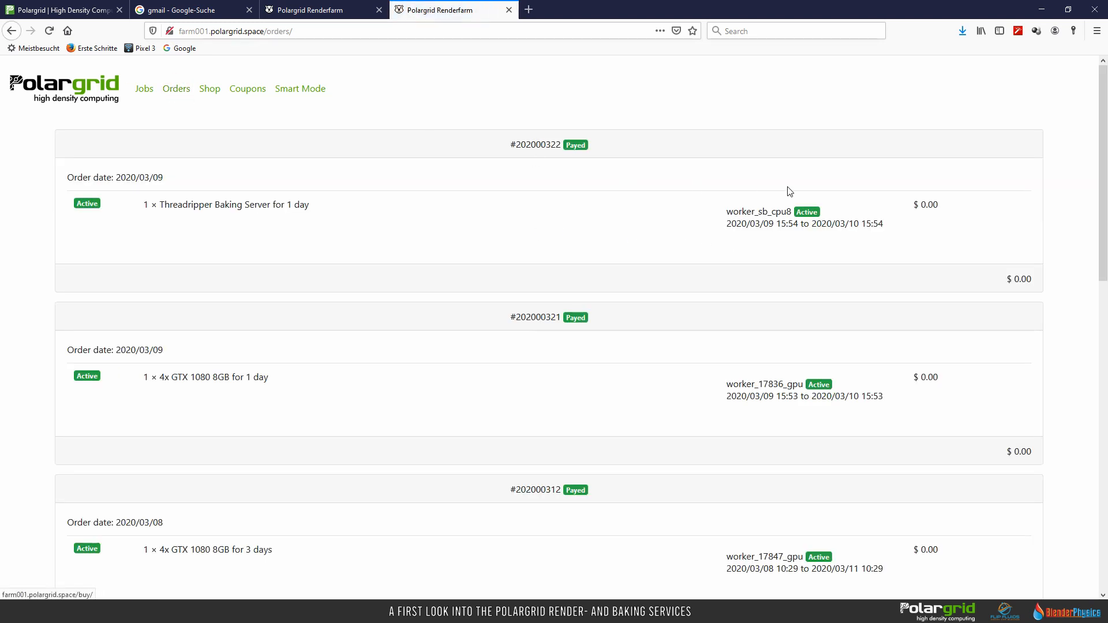
scroll(down, 3)
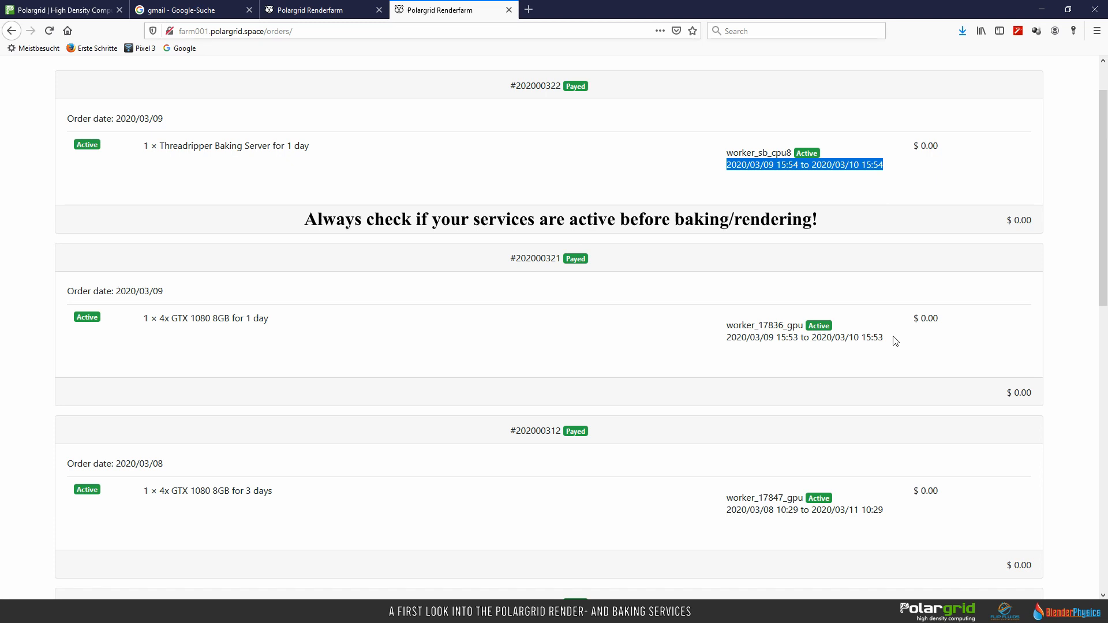
scroll(down, 3)
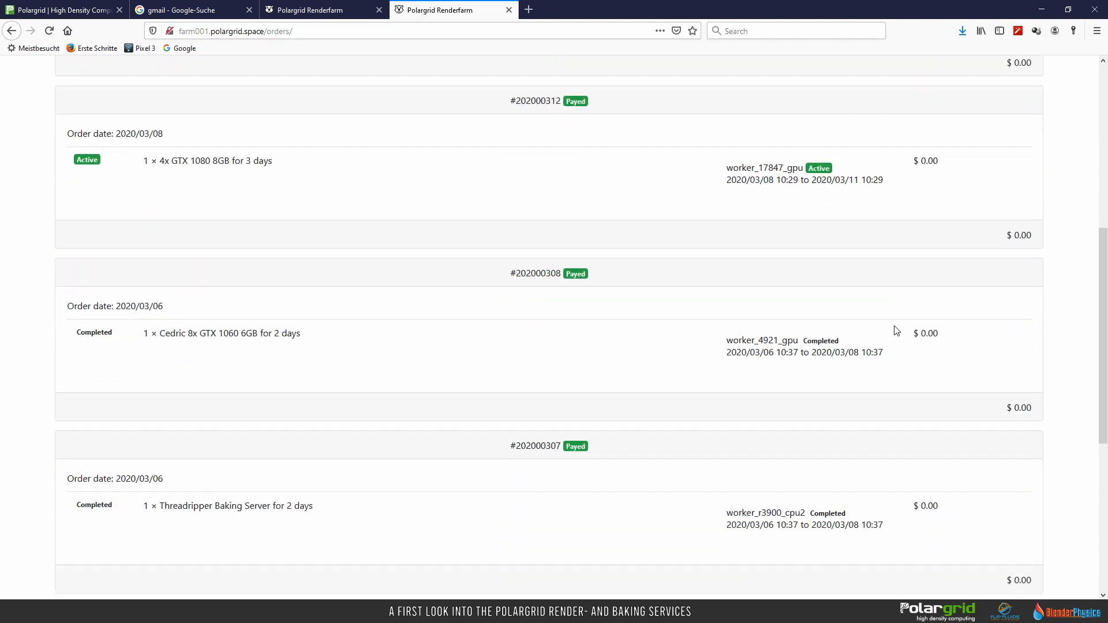
Open the finished SimpleScene.blend job's files and select flip_fluids_bake.zip.
click(144, 89)
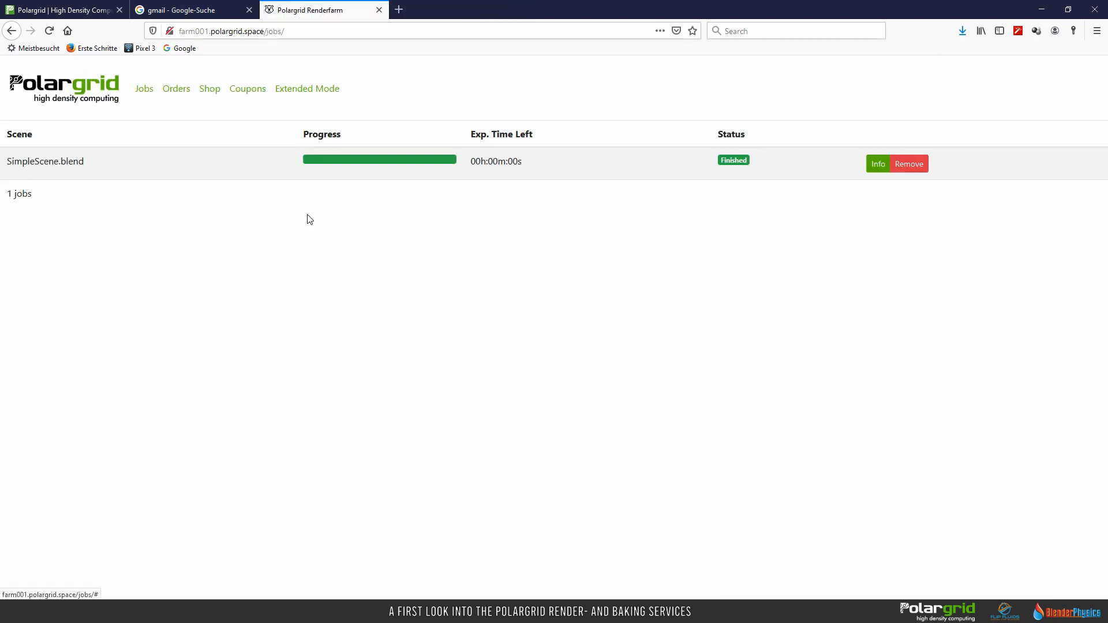
mouse_move(699, 166)
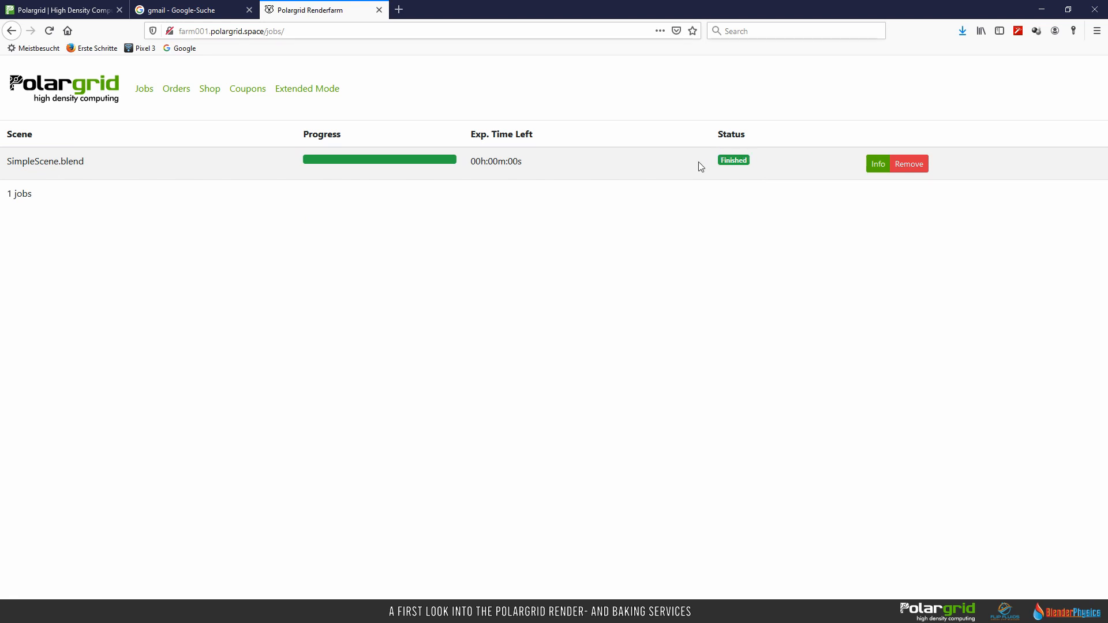
click(878, 163)
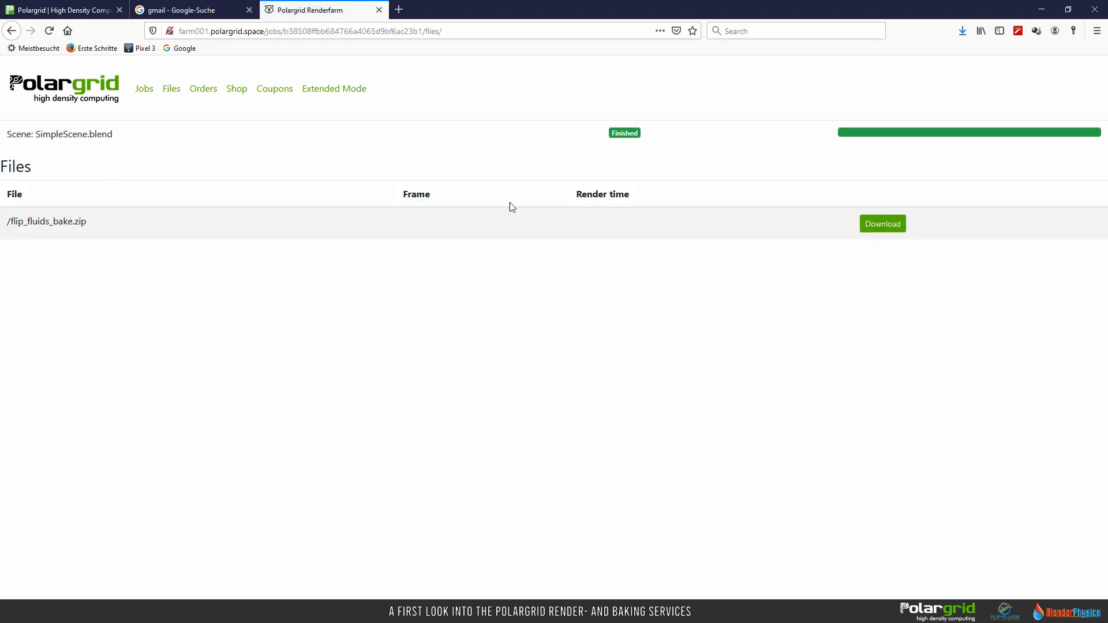
mouse_move(101, 234)
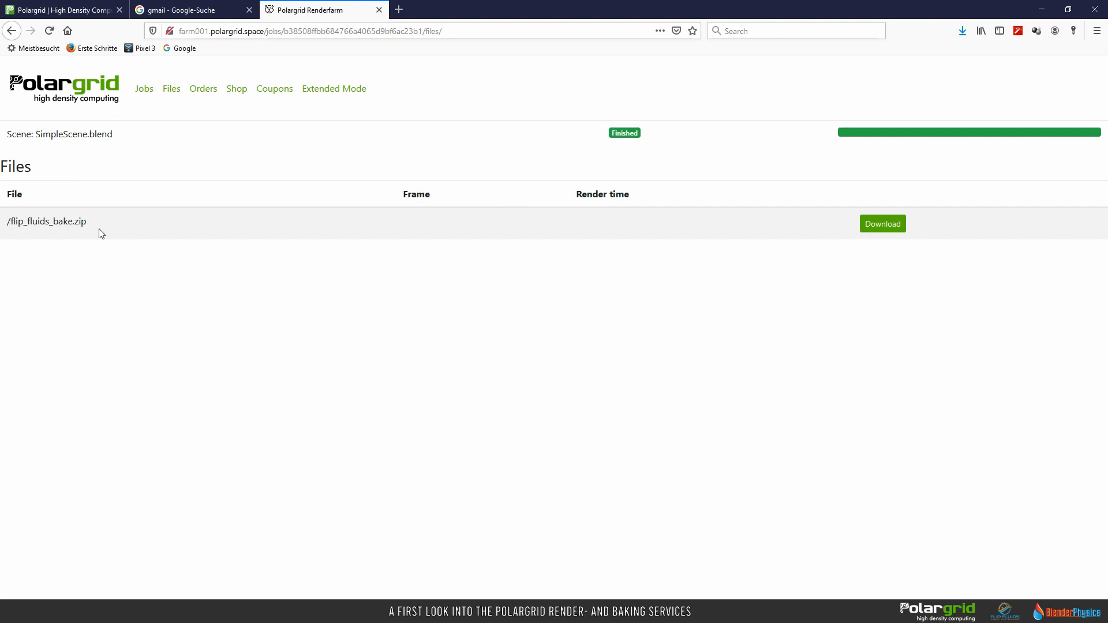
double_click(46, 221)
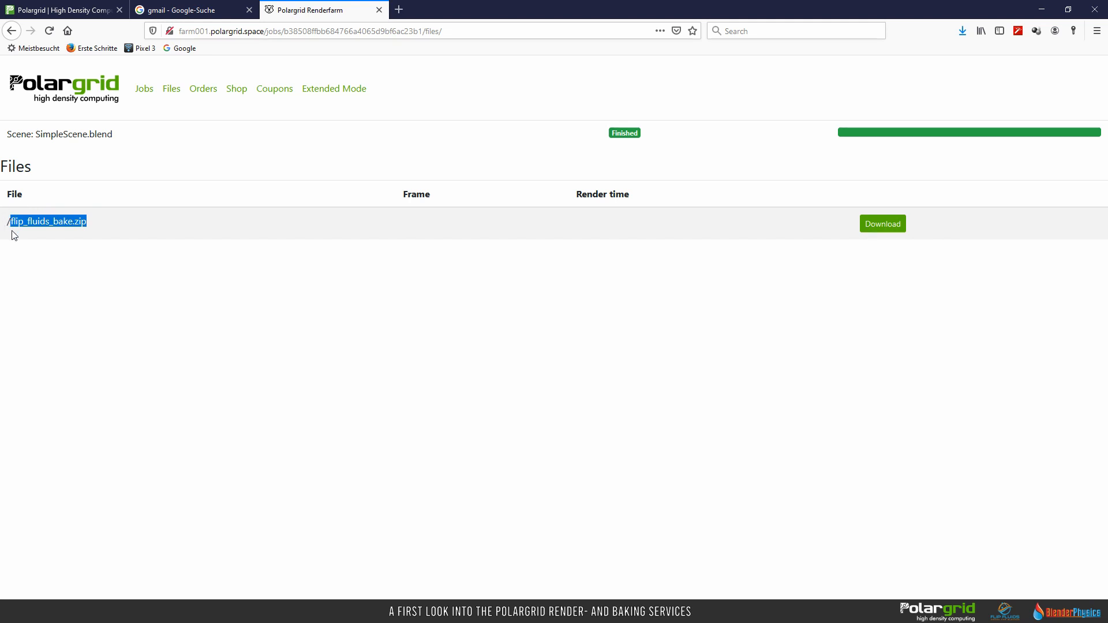
mouse_move(232, 258)
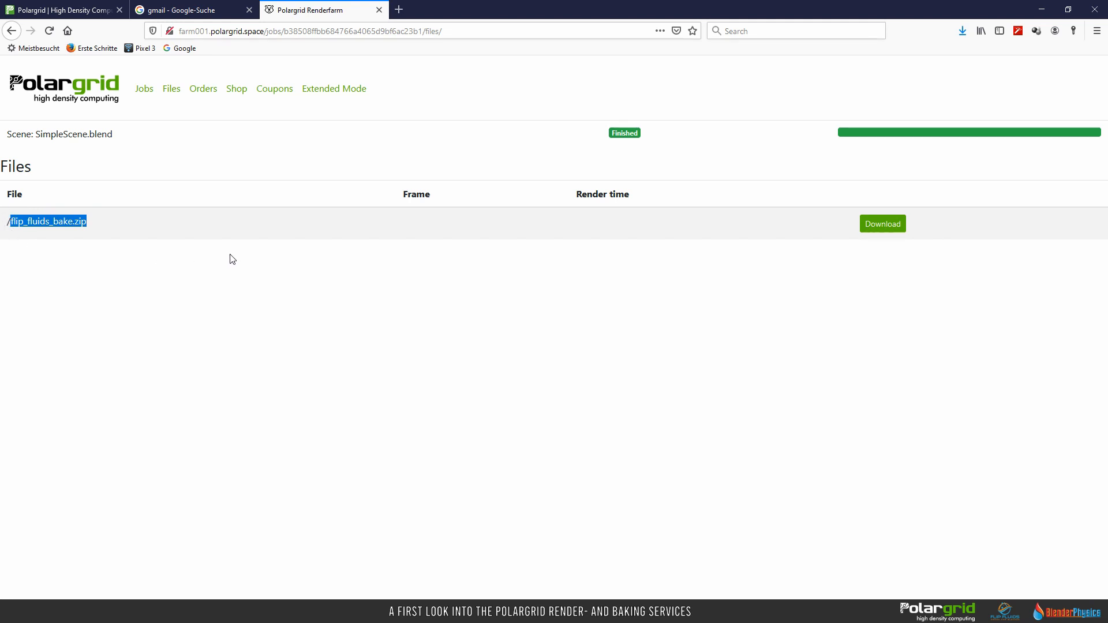
mouse_move(437, 275)
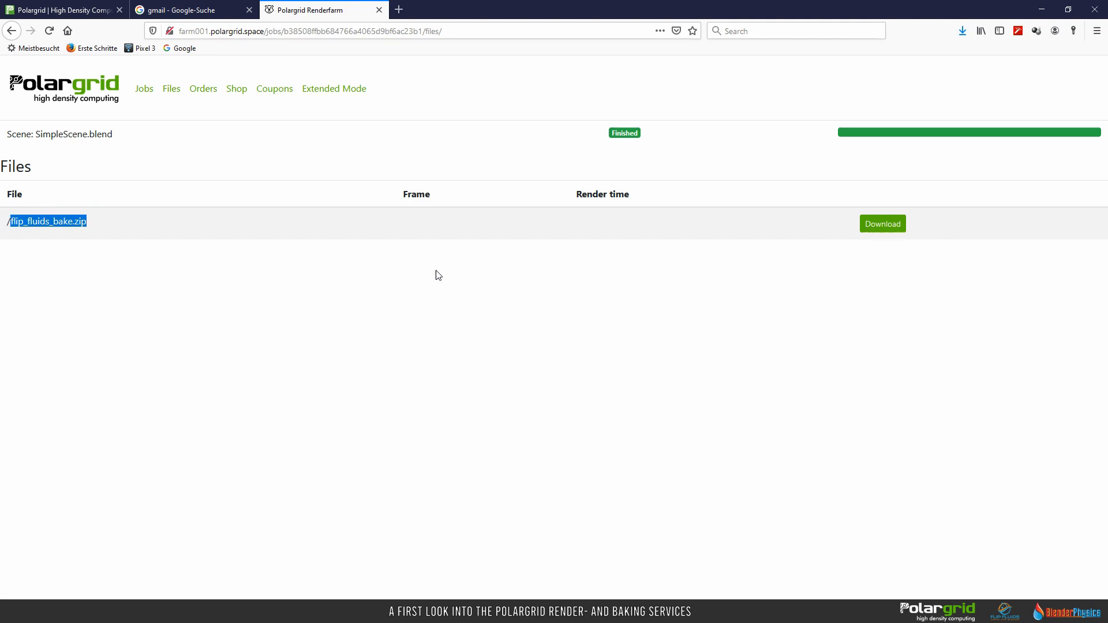
mouse_move(724, 286)
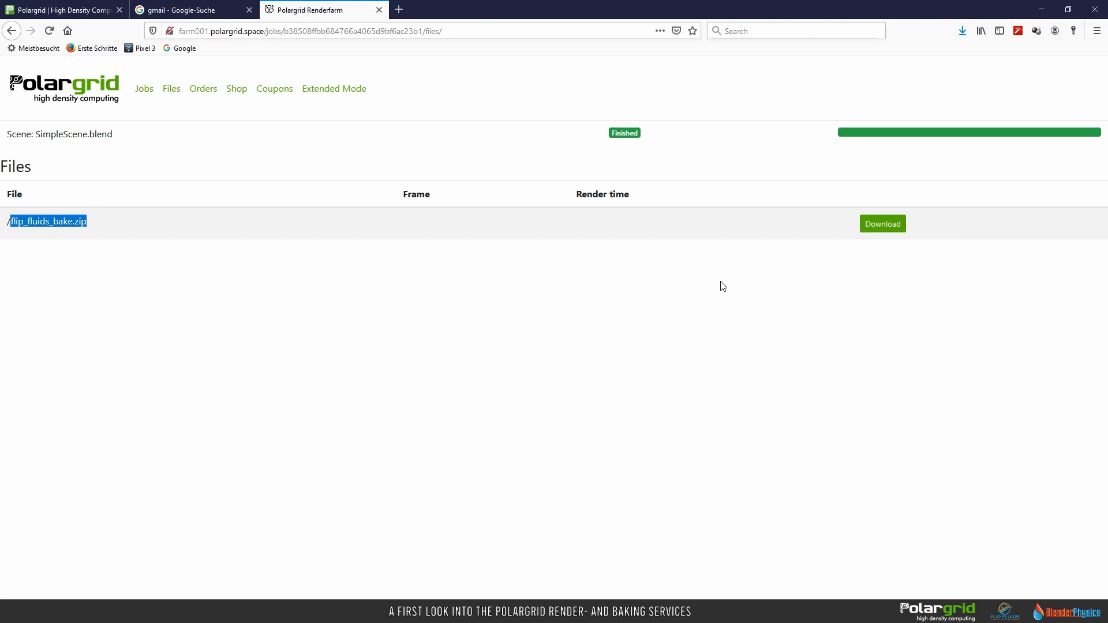
mouse_move(816, 191)
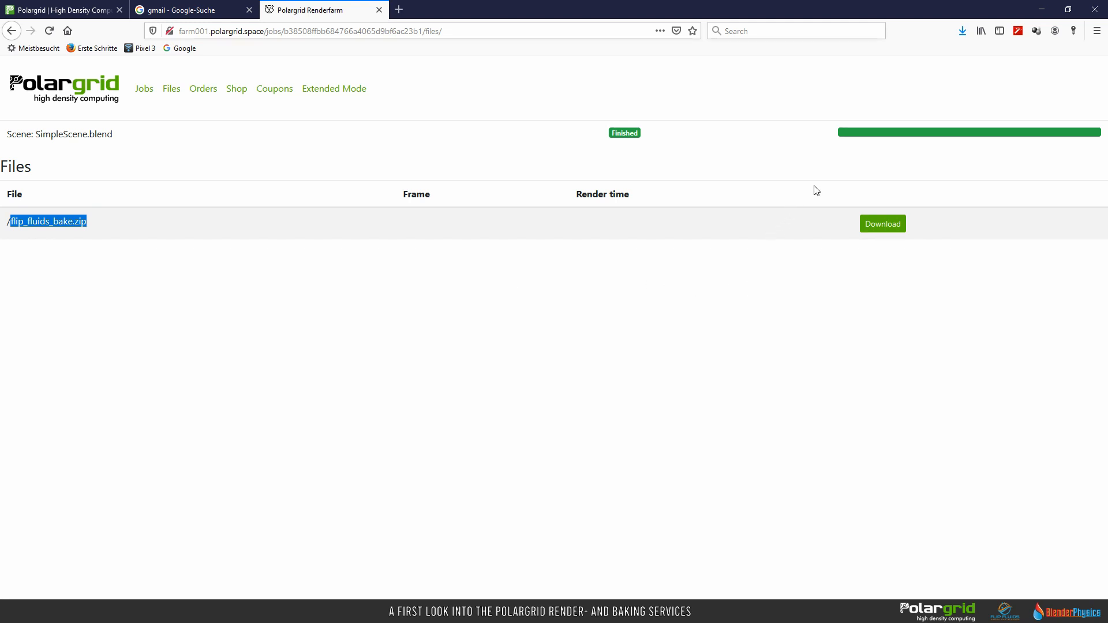
mouse_move(884, 180)
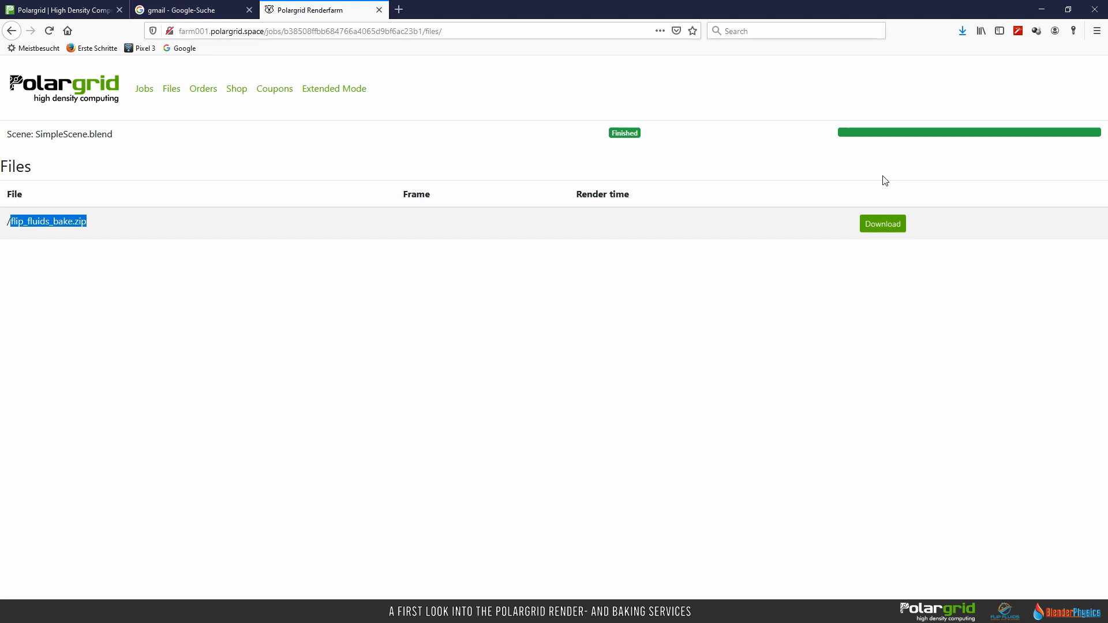
Save the bake package to Downloads as simplescenebake.zip and reveal it in its folder.
right_click(882, 224)
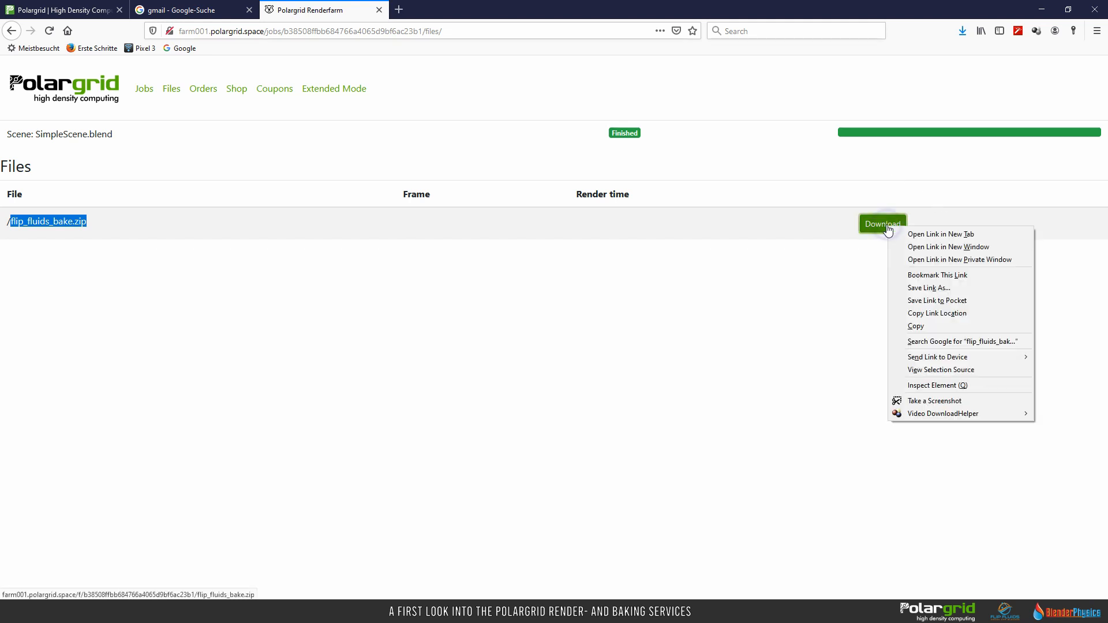
click(932, 290)
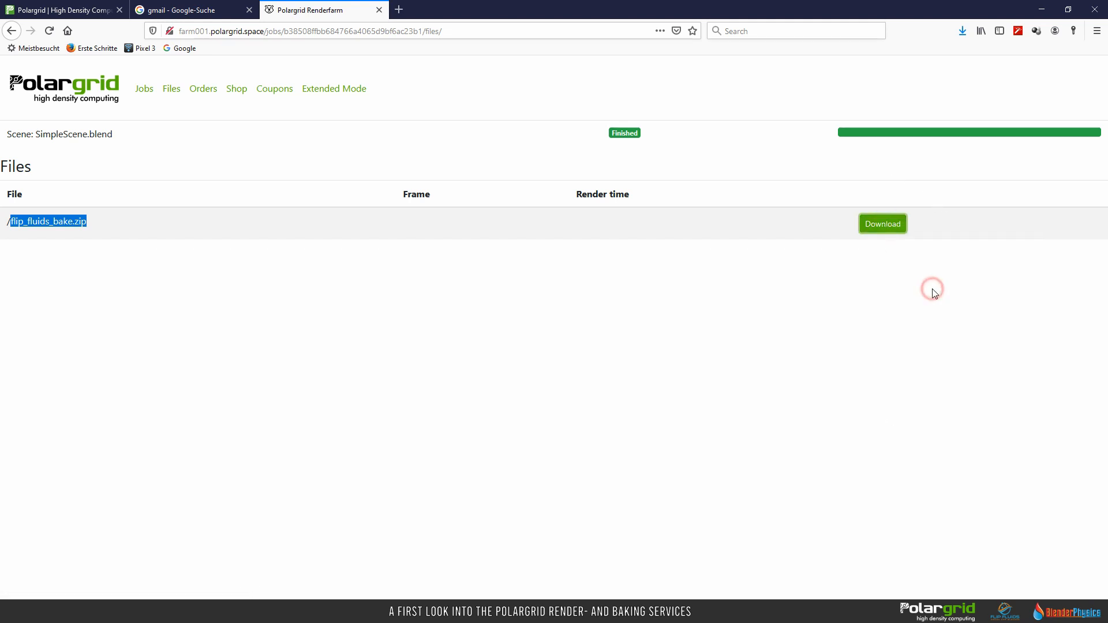
click(882, 224)
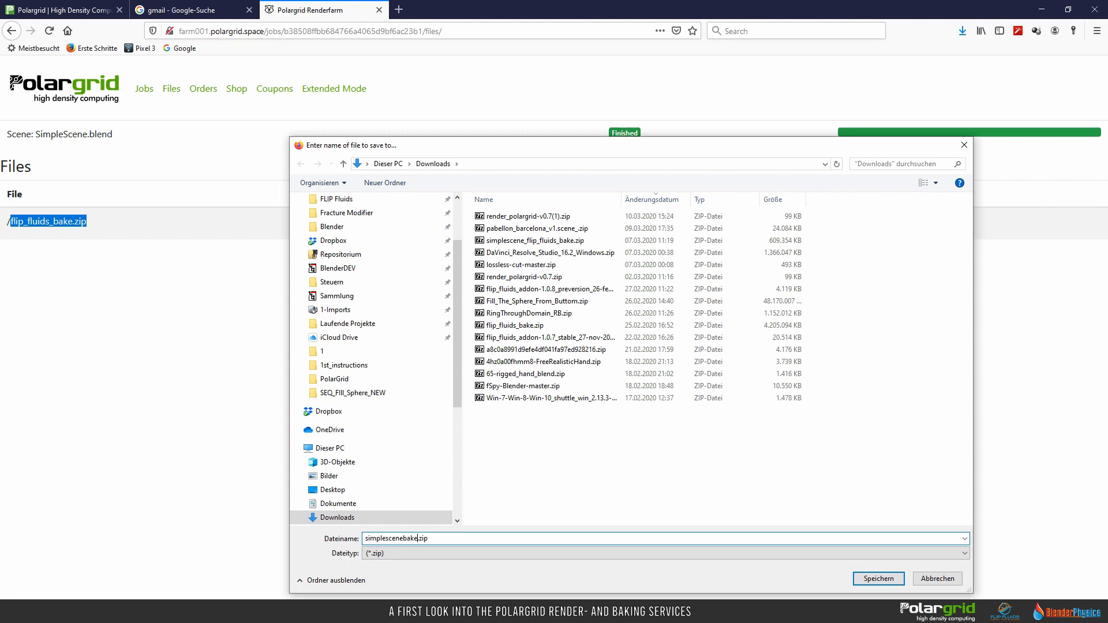
click(878, 578)
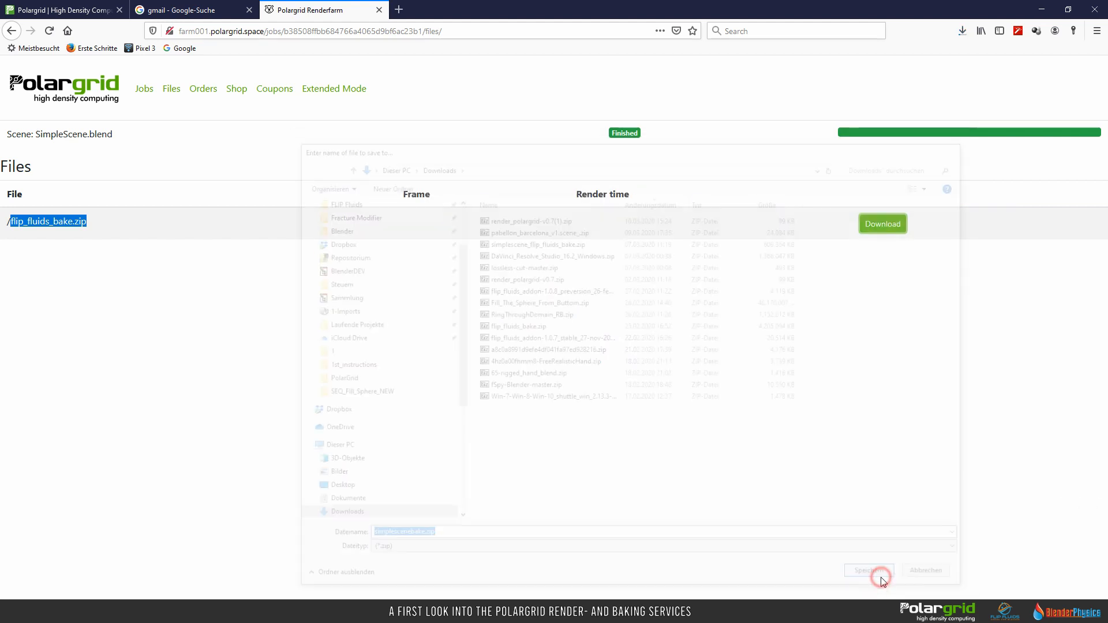
click(869, 570)
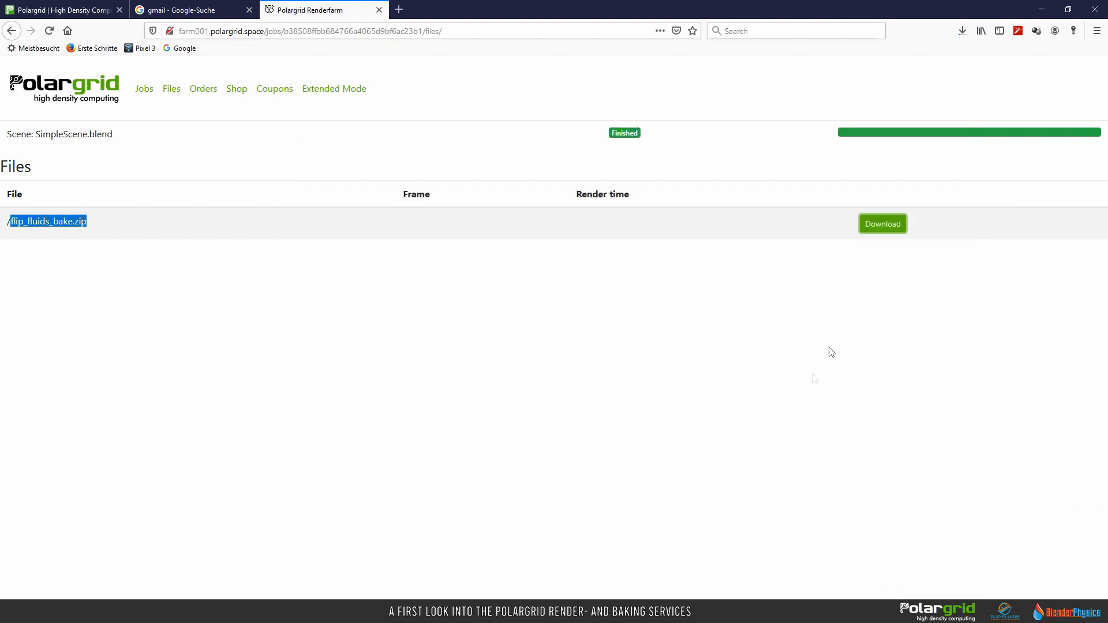
mouse_move(477, 459)
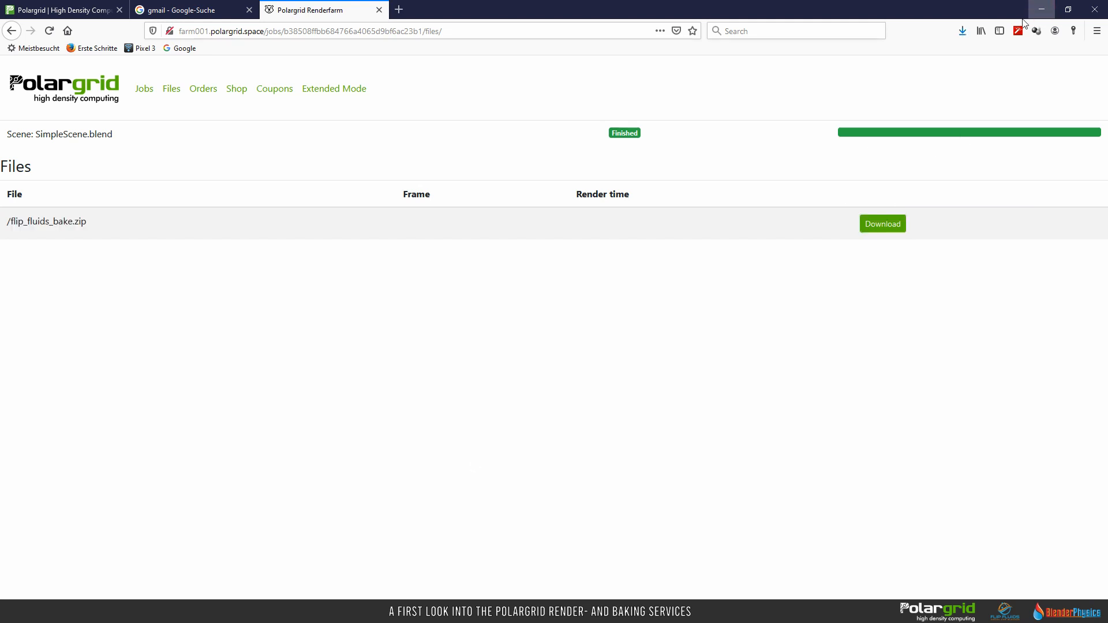
click(963, 31)
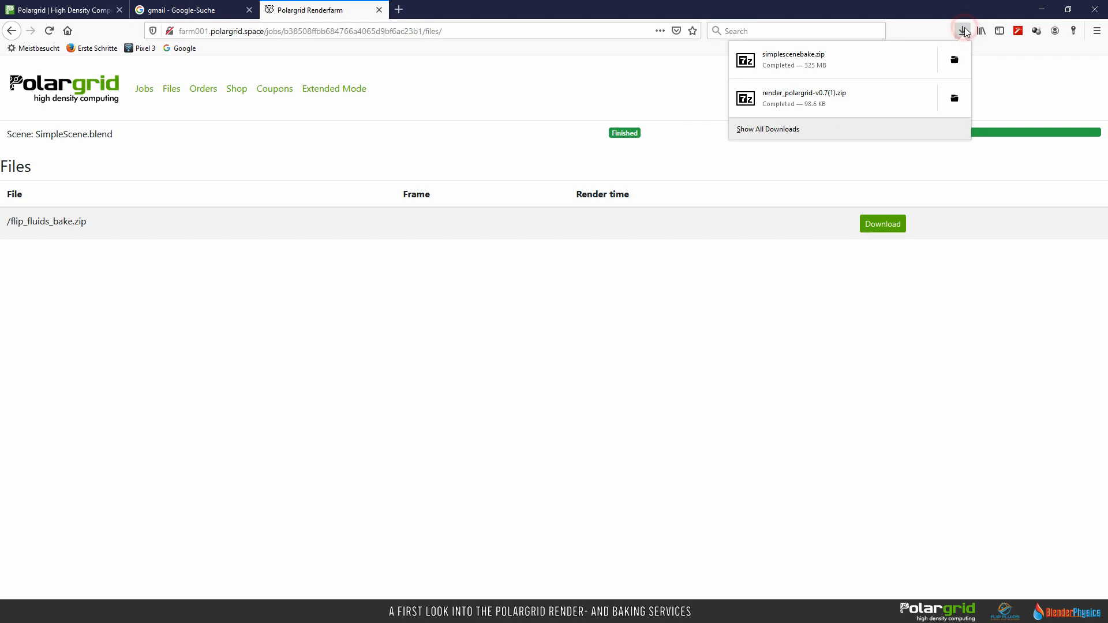
click(964, 31)
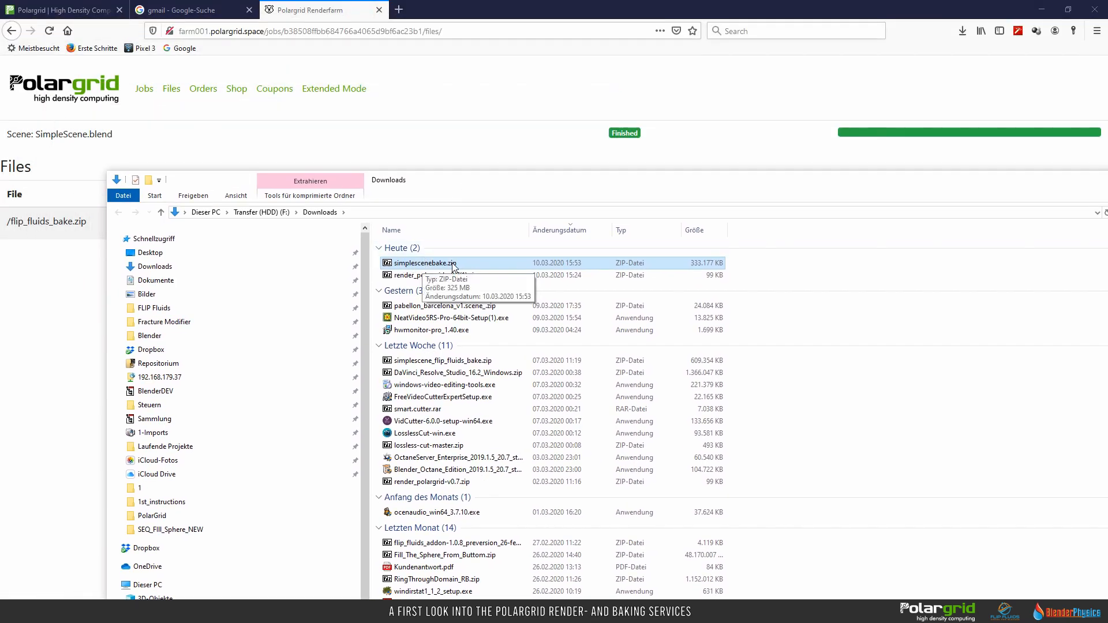
Inspect simplescenebake.zip's bakefiles, export, logs and savestates folders, then go to the PolarGrid folder.
double_click(422, 263)
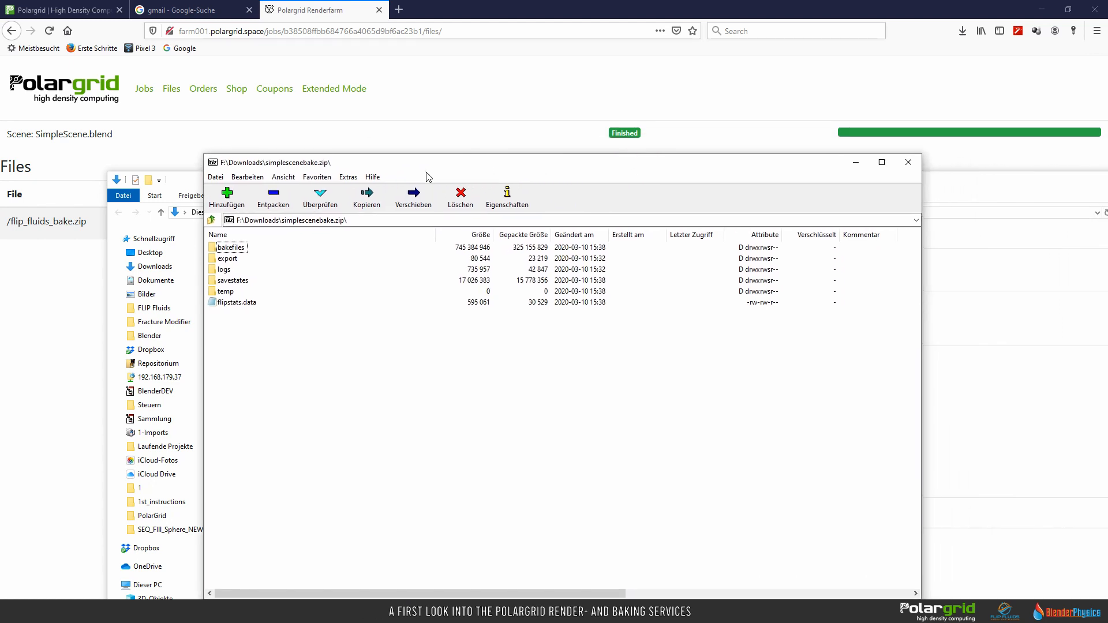
mouse_move(579, 201)
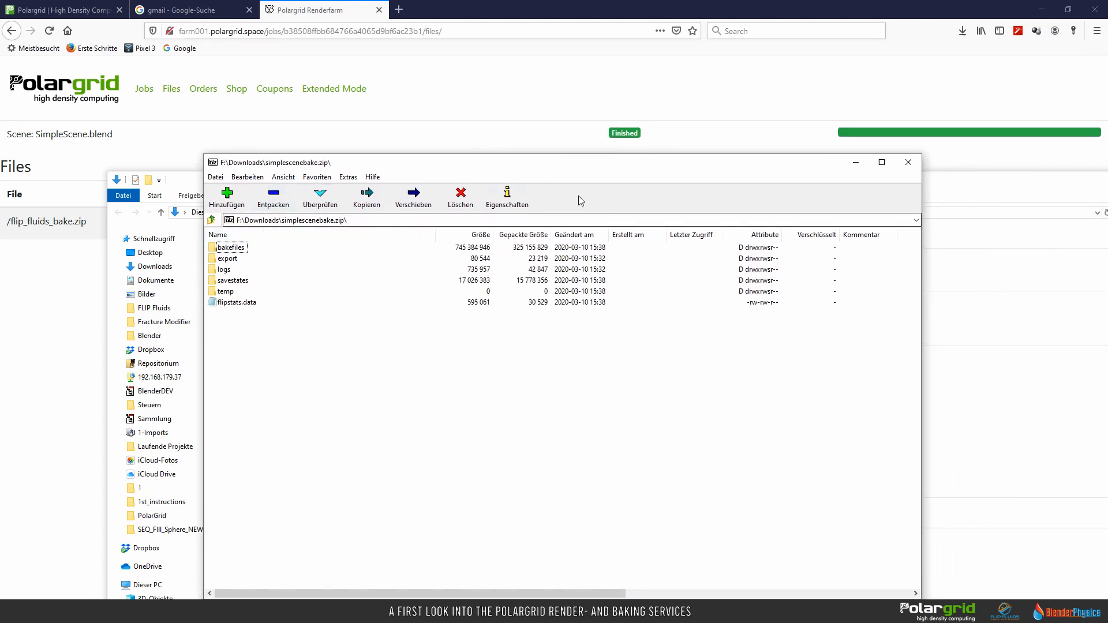
mouse_move(729, 167)
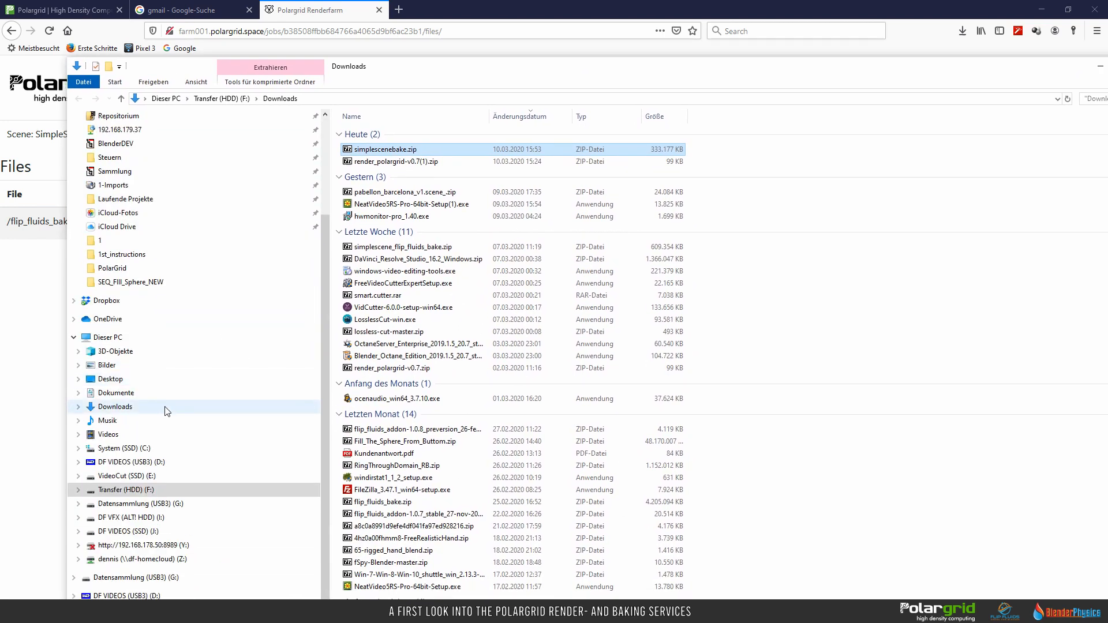
click(128, 531)
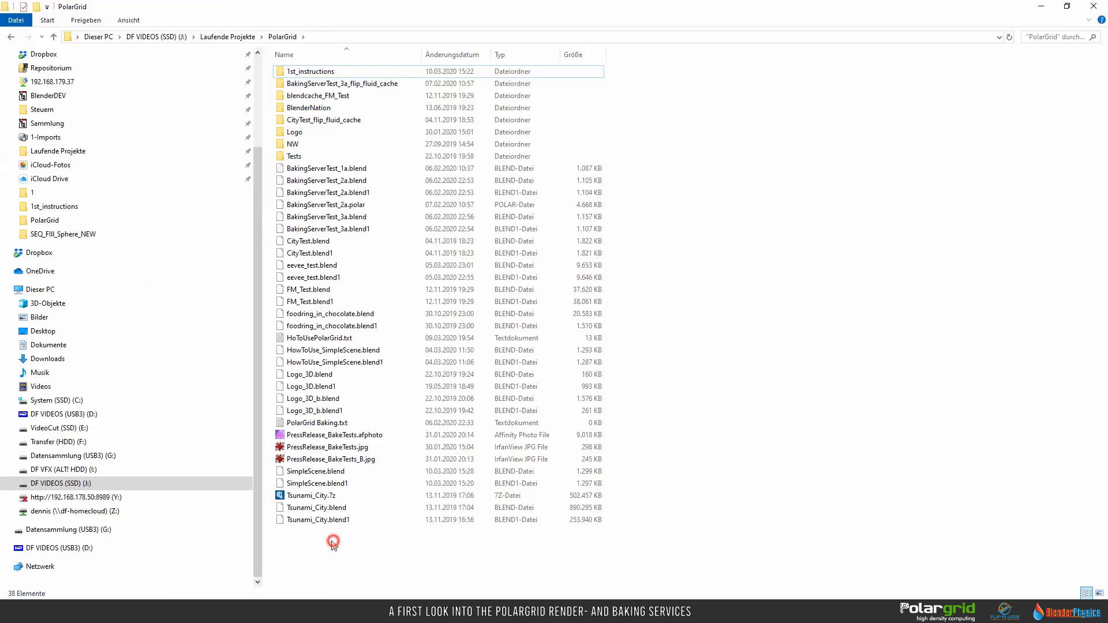
Create a SimpleScene_Bakefiles folder in J:\Laufende Projekte\PolarGrid and open it.
right_click(332, 542)
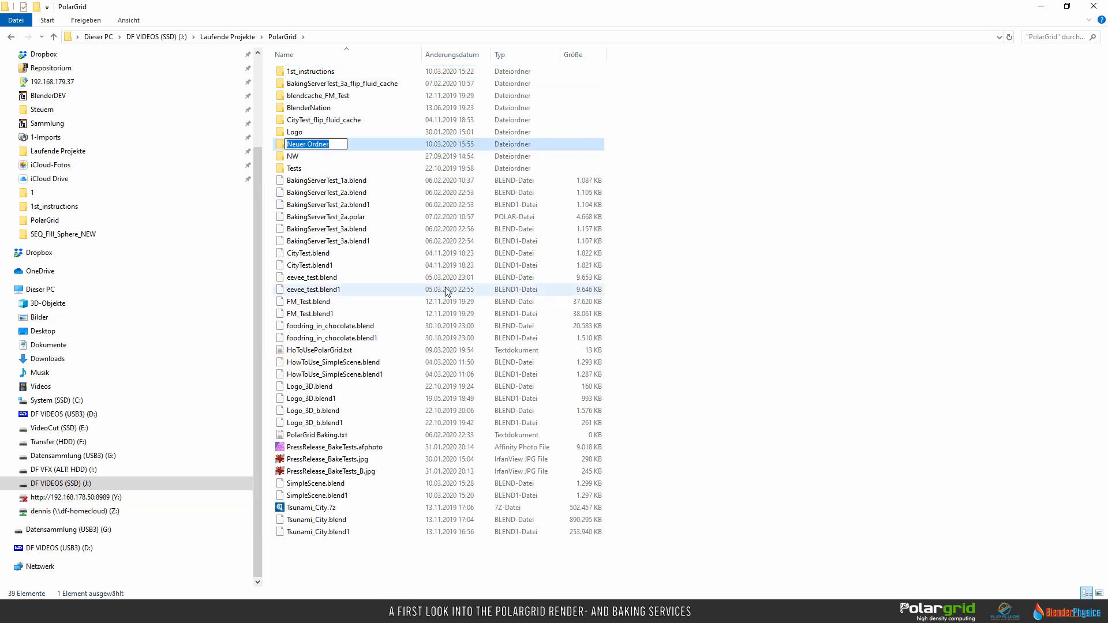
text(Sim)
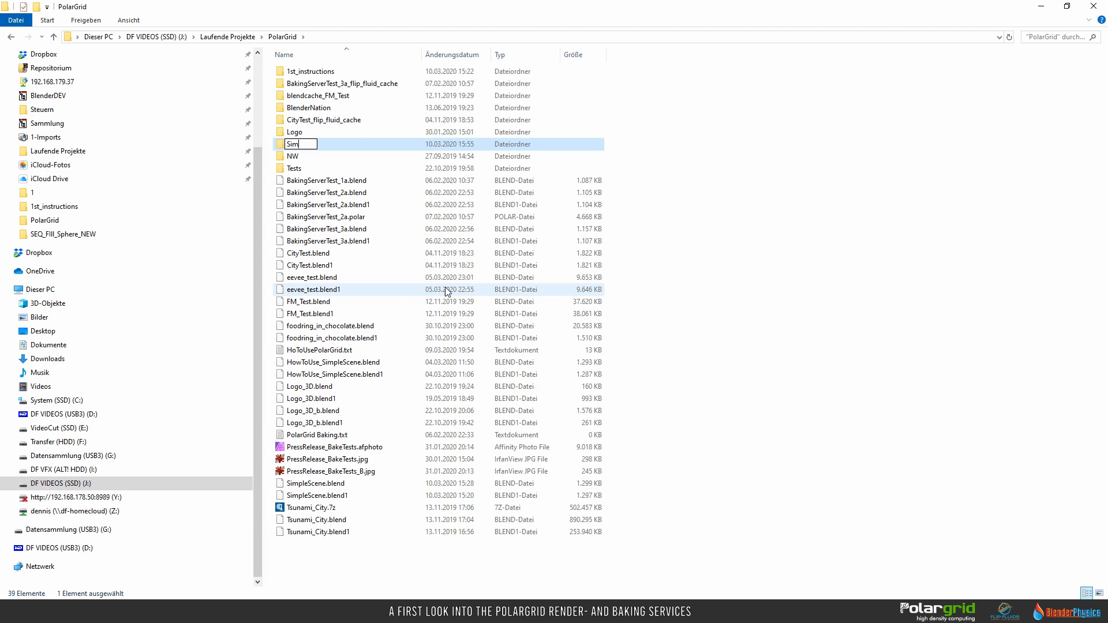
text(SimpleScene_Bakefiles)
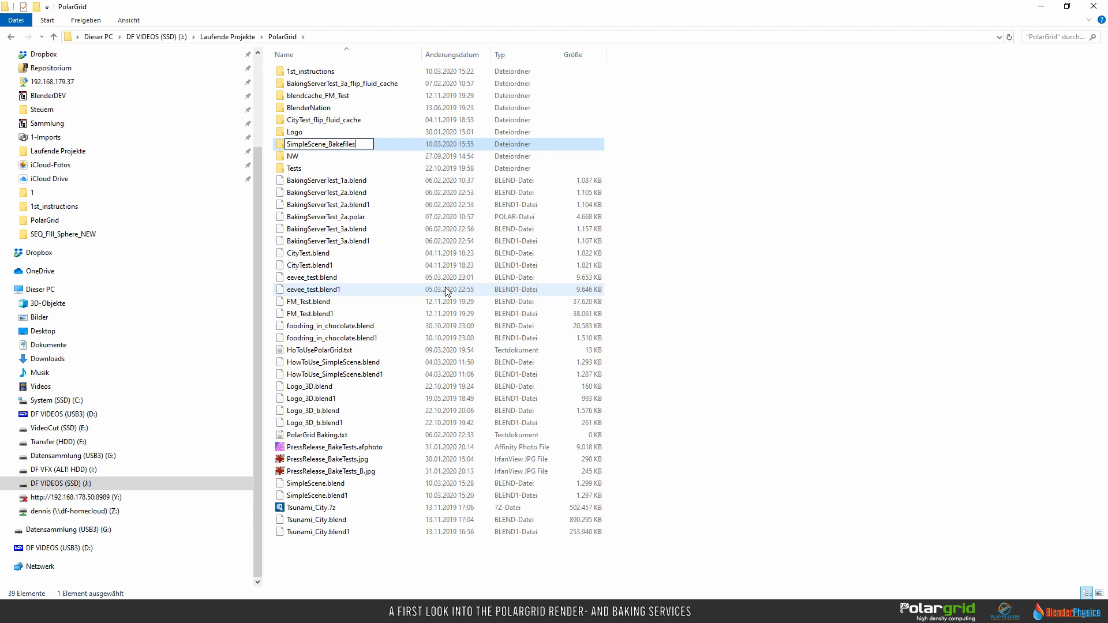
double_click(321, 144)
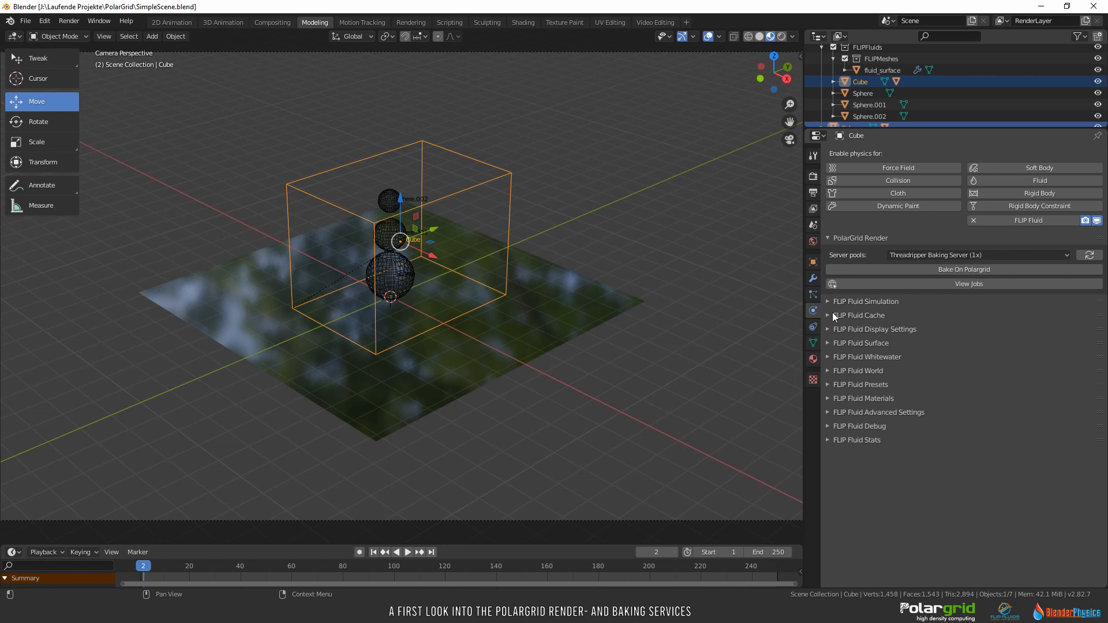
Point the FLIP Fluid cache at SimpleScene_Bakefiles, made relative as //SimpleScene_Bakefiles.
click(859, 315)
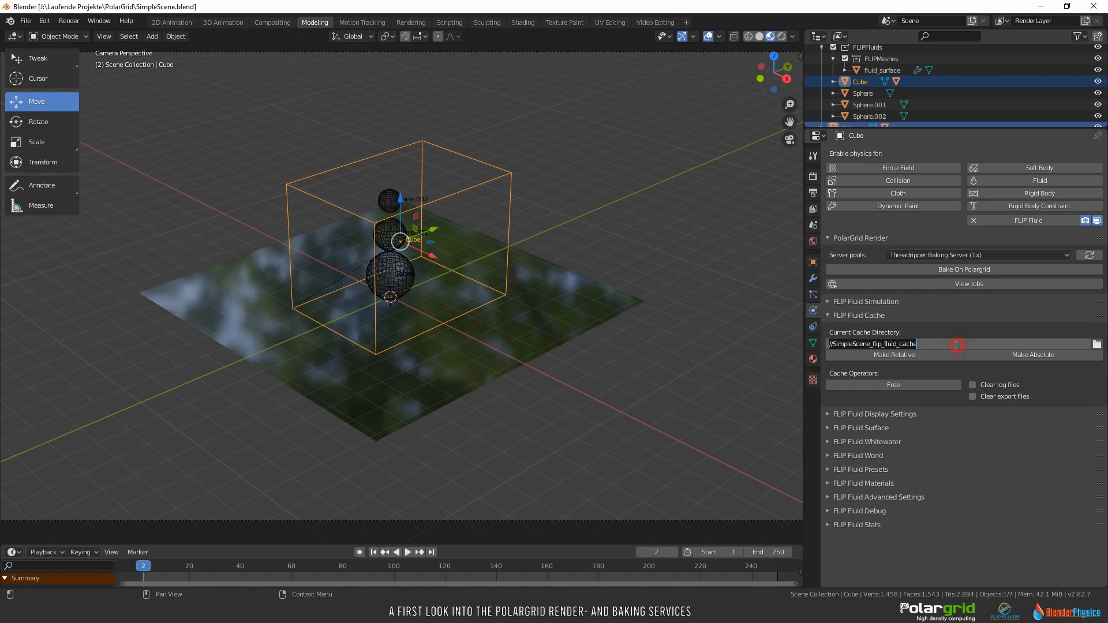
text(J:\Laufende Projekte\PolarGrid\SimpleScene_Bakefiles)
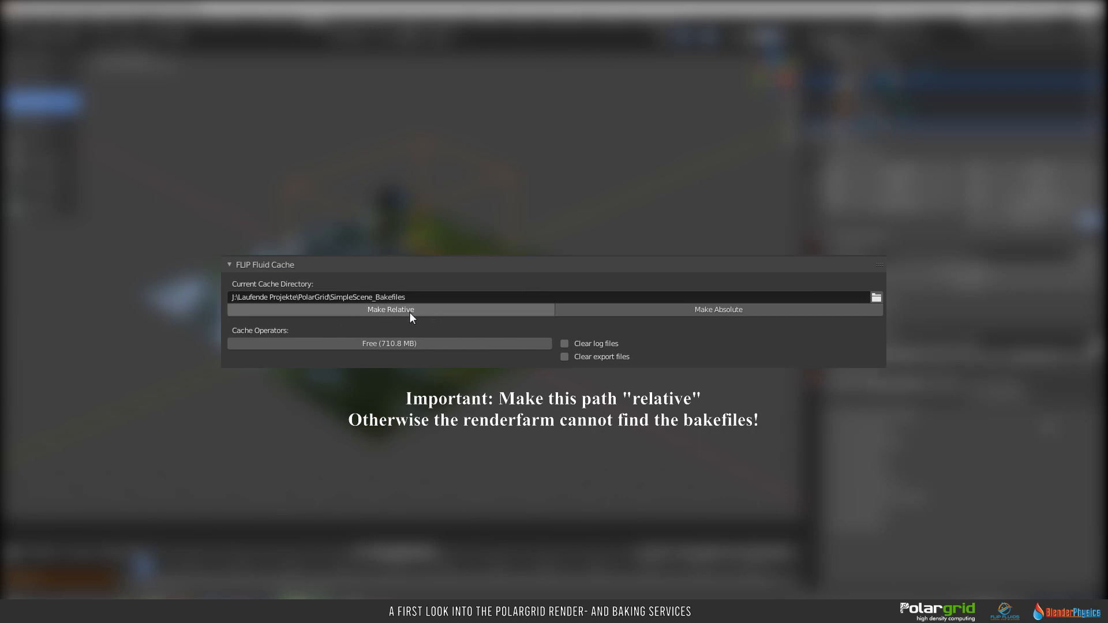
click(390, 310)
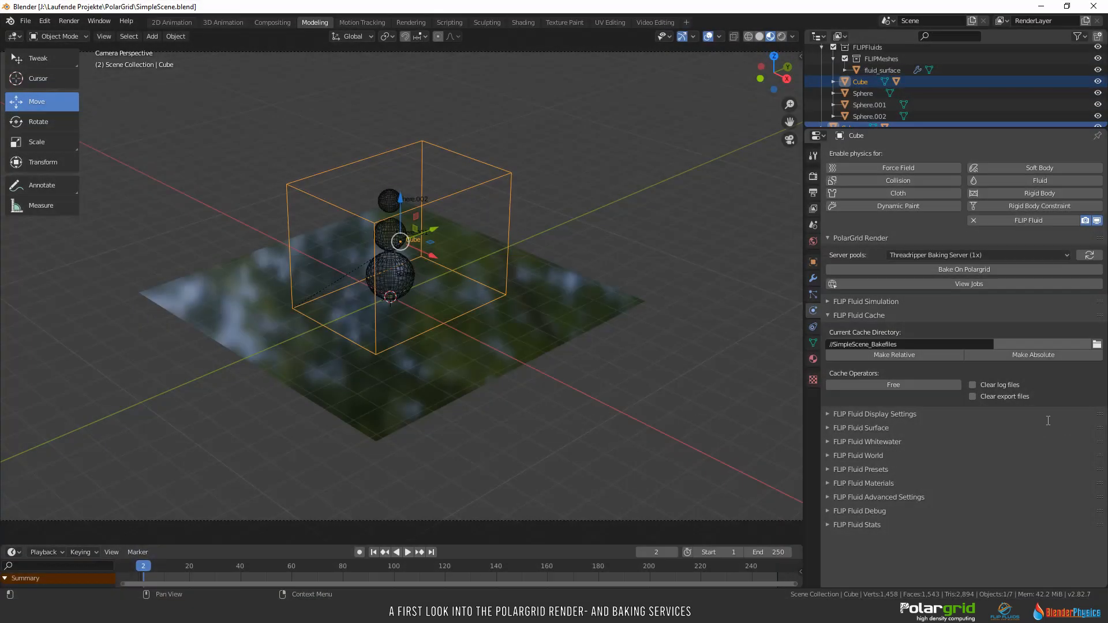
click(892, 384)
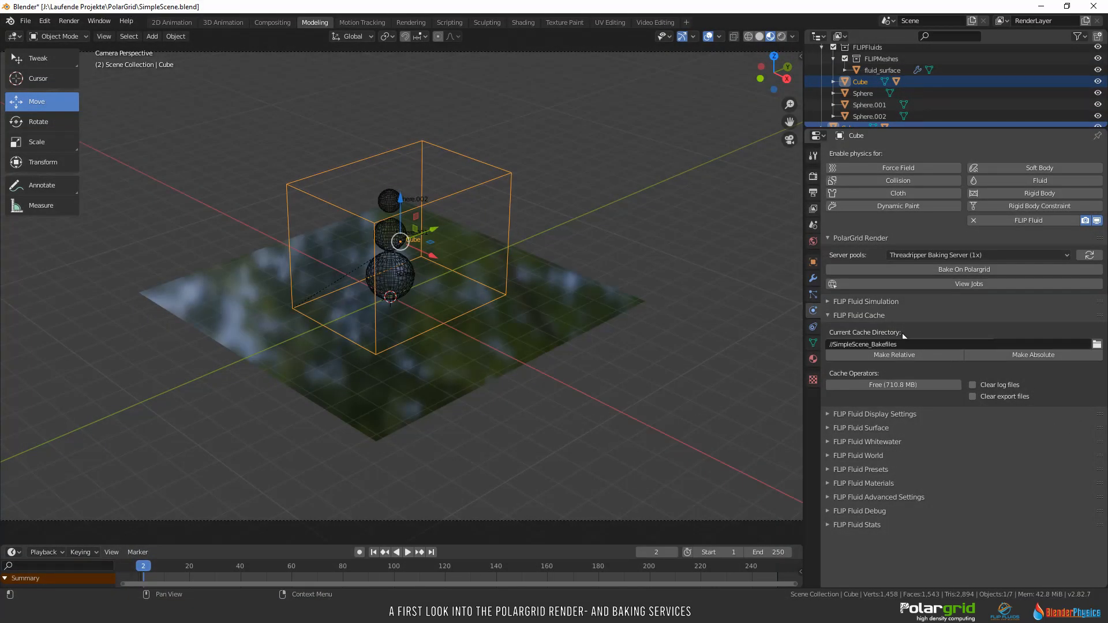
click(832, 301)
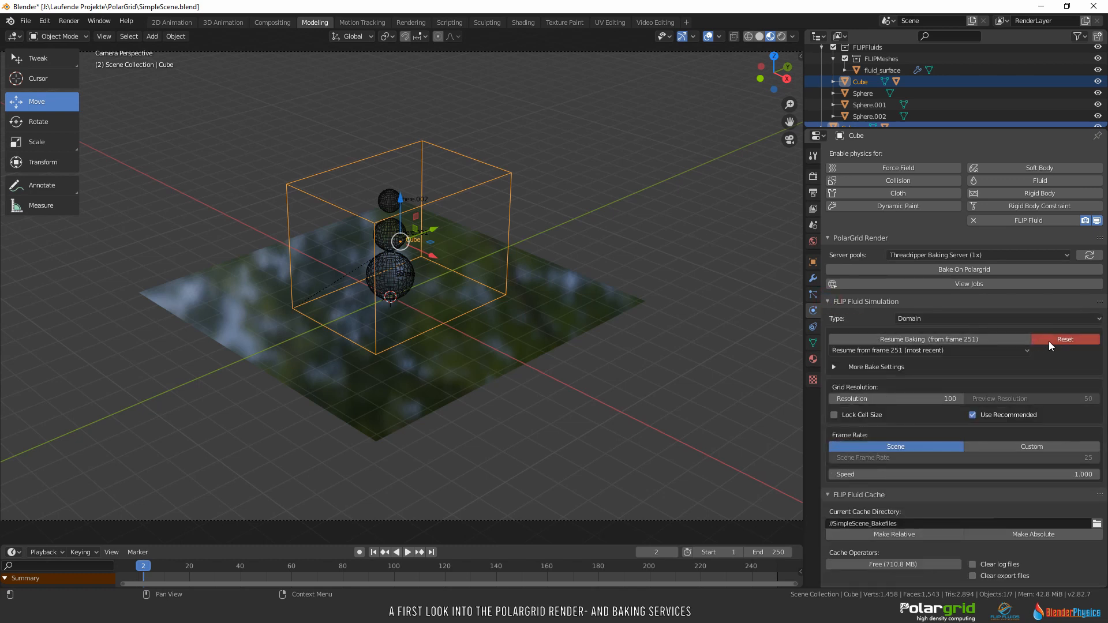
mouse_move(1052, 346)
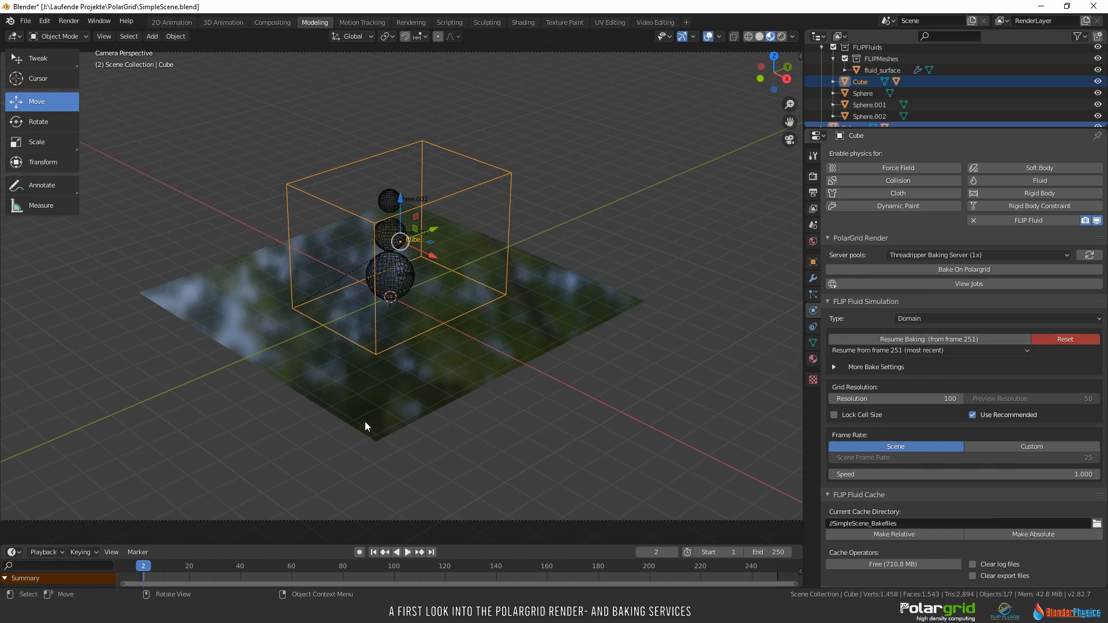
Play the downloaded fluid bake, stop playback, and jump back to frame 1.
click(407, 552)
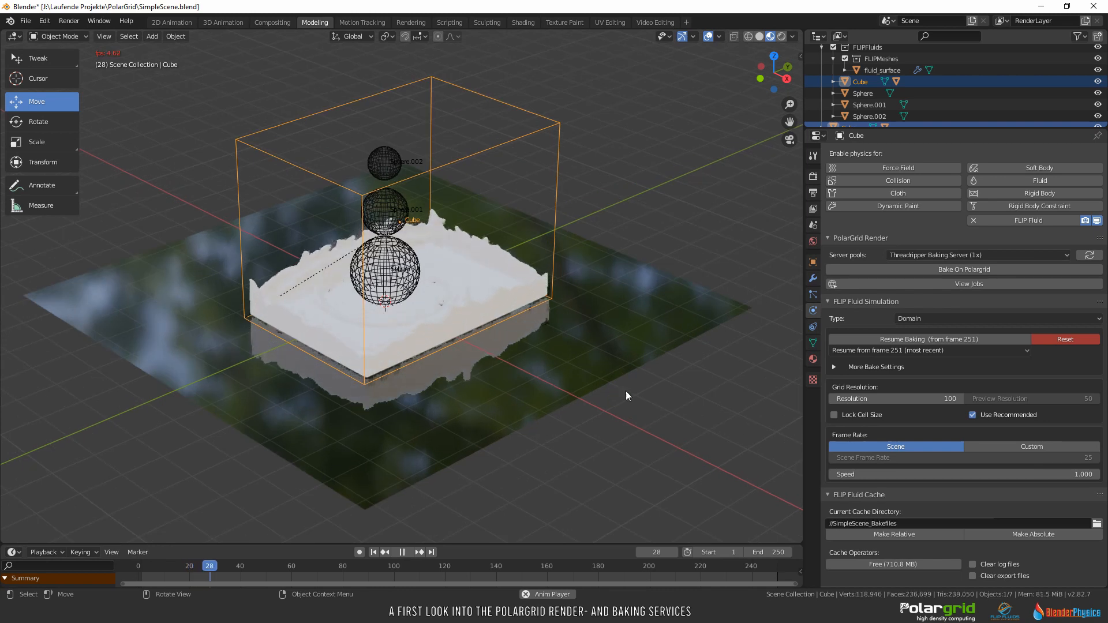
click(402, 551)
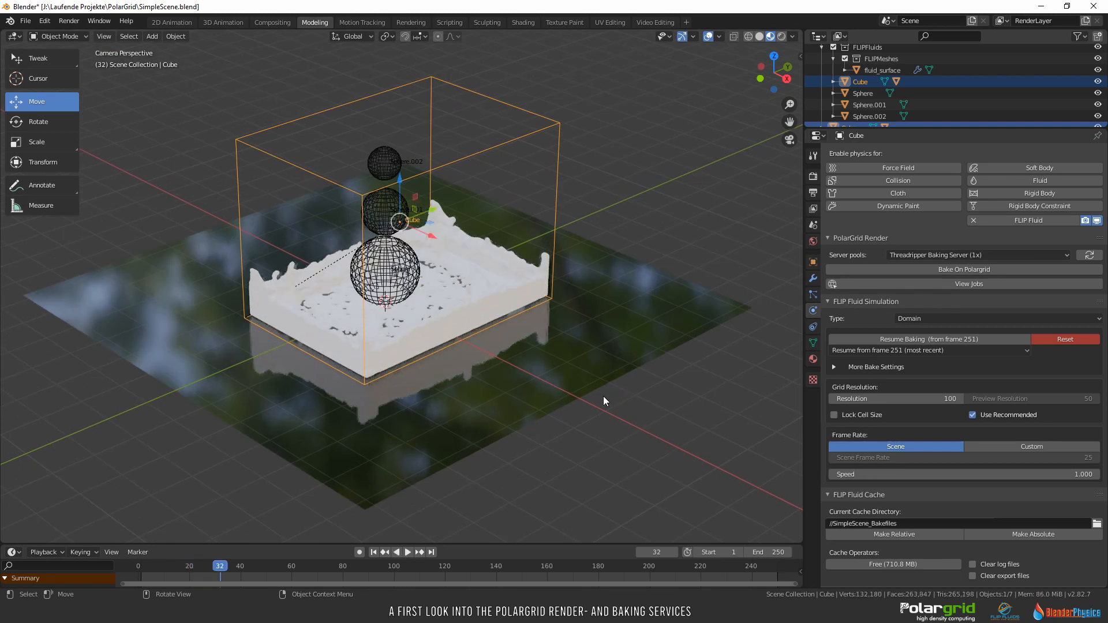
click(372, 552)
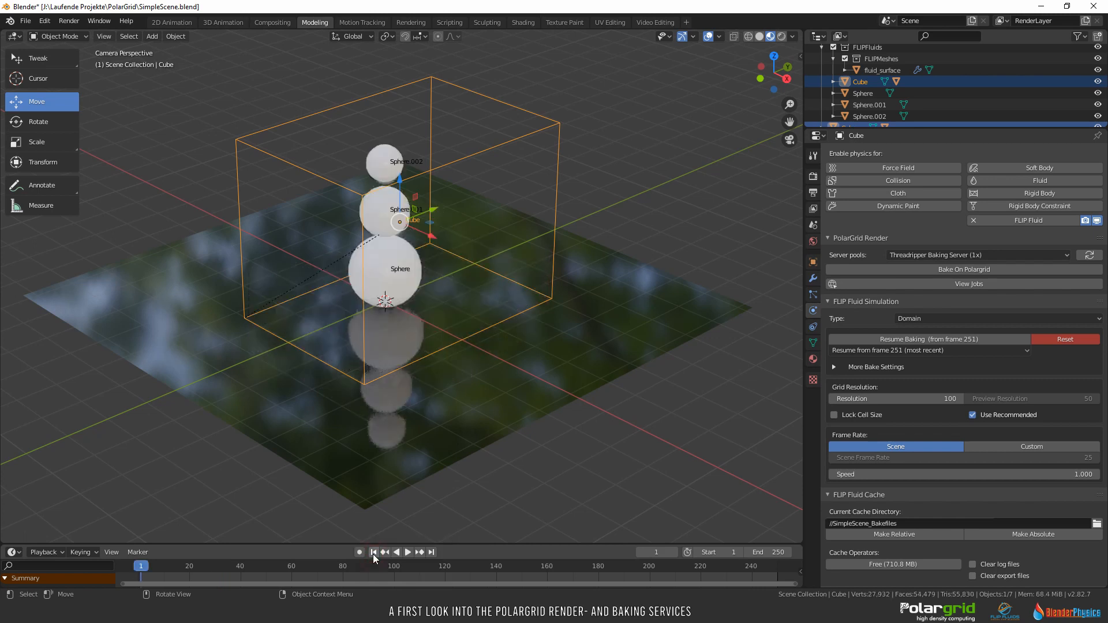
mouse_move(708, 416)
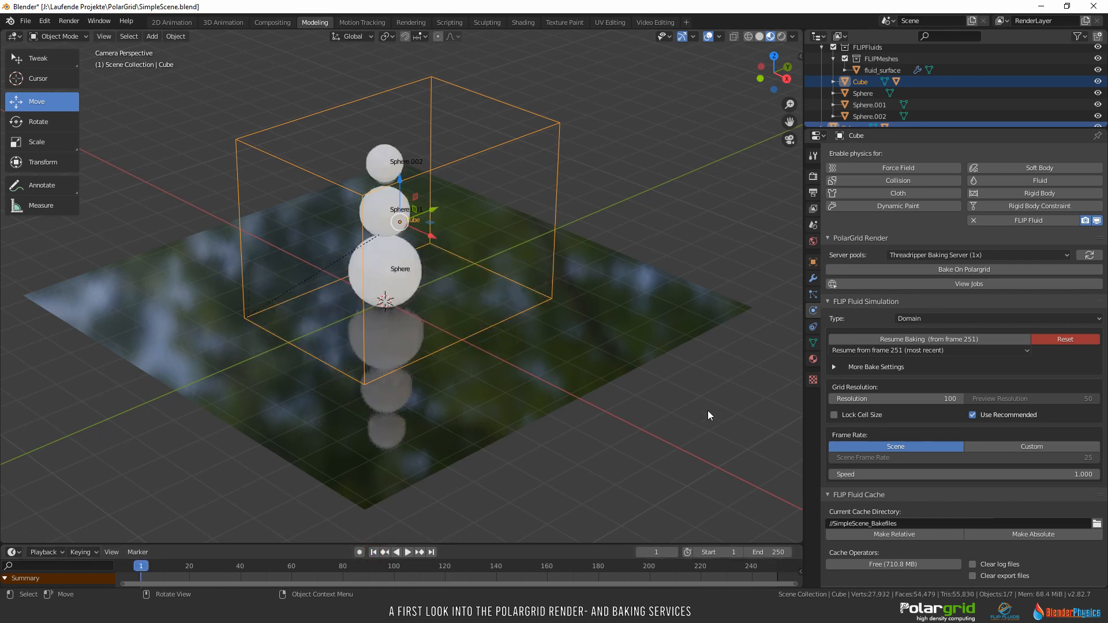
mouse_move(704, 406)
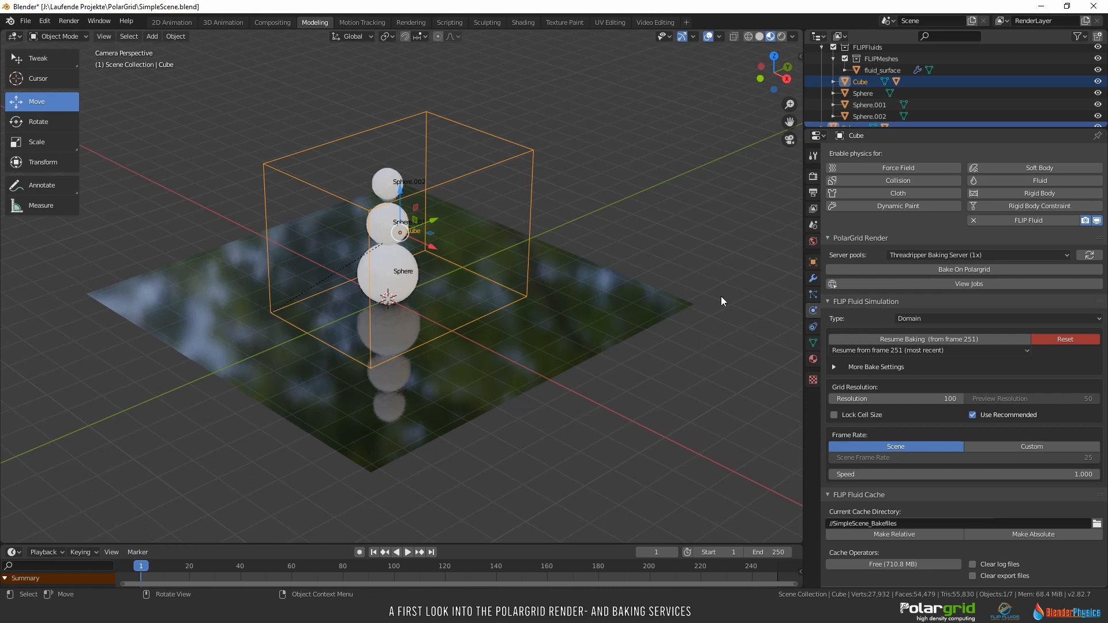
mouse_move(632, 157)
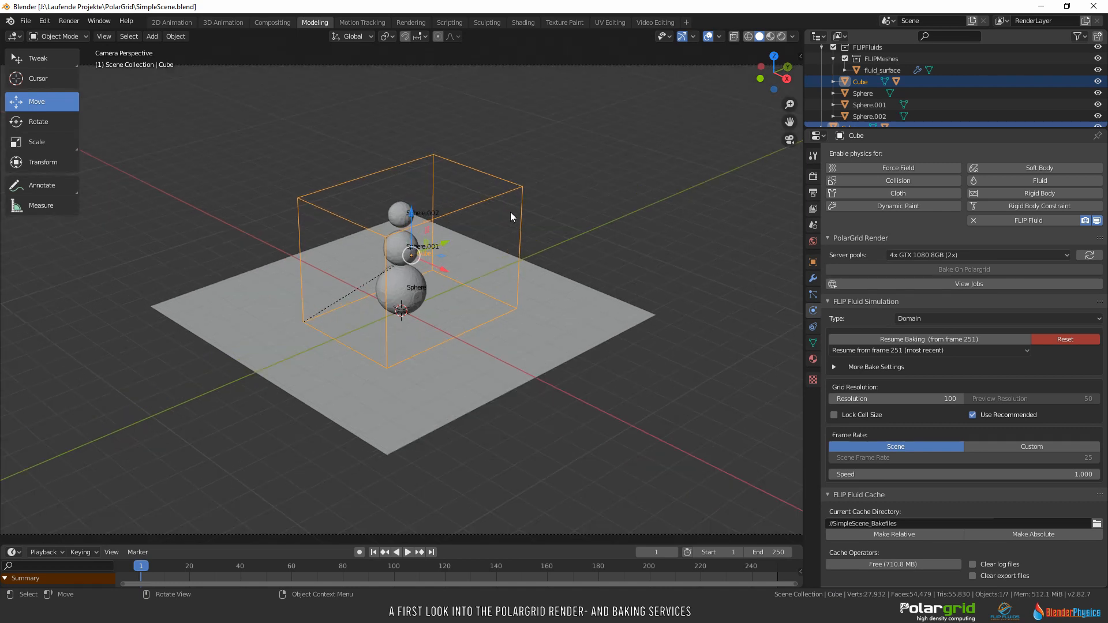
Select fluid_surface and set its Surface Material to FF Water (ocean volumetric).
click(882, 70)
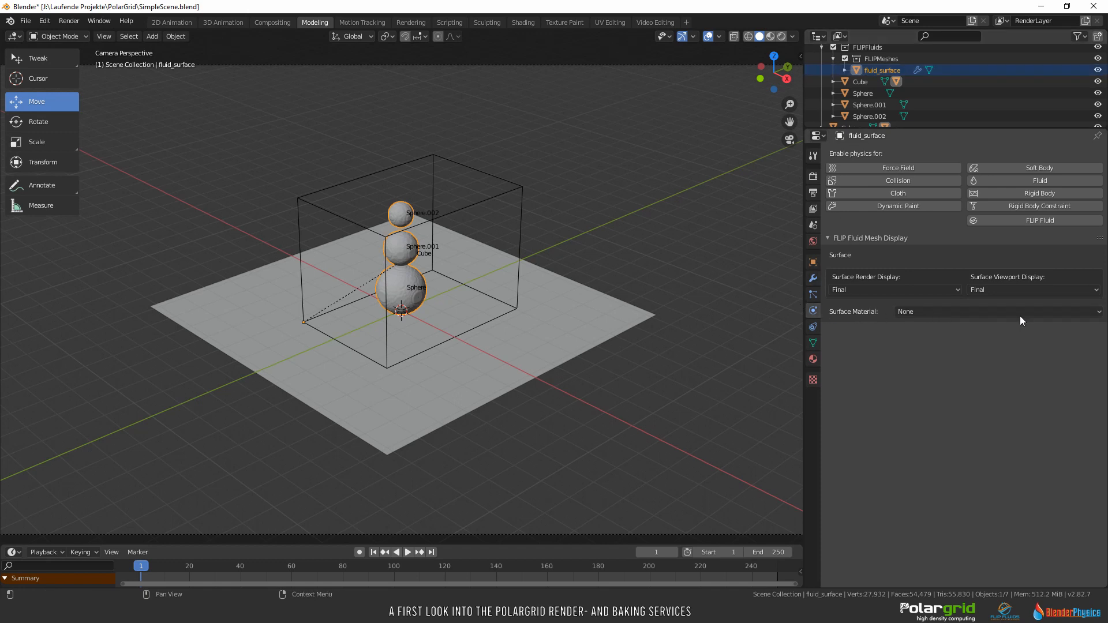
click(997, 311)
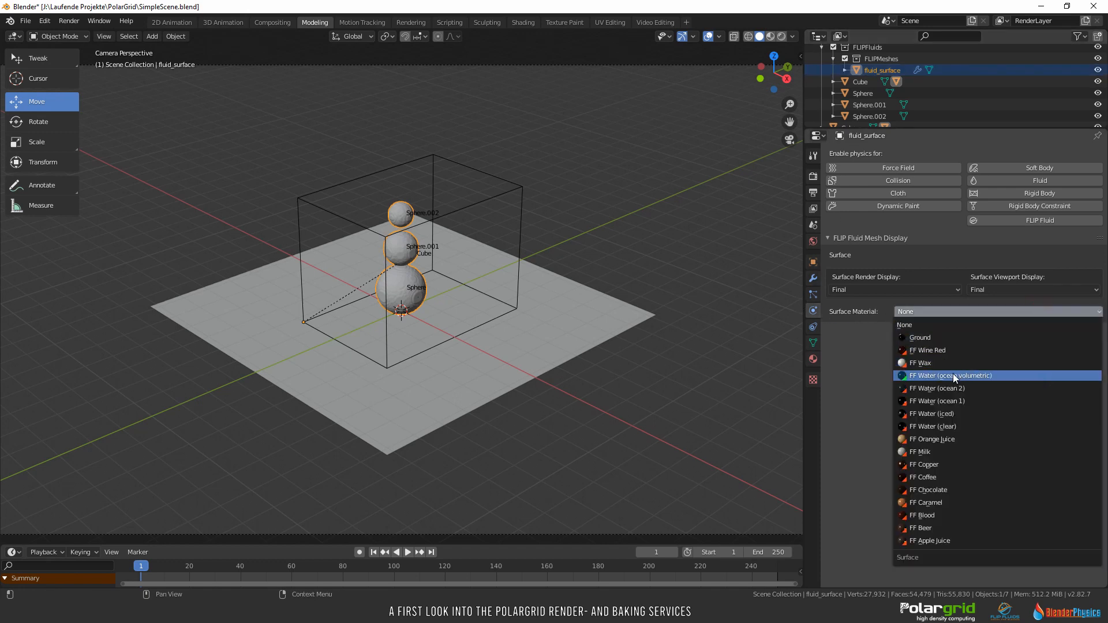
click(950, 375)
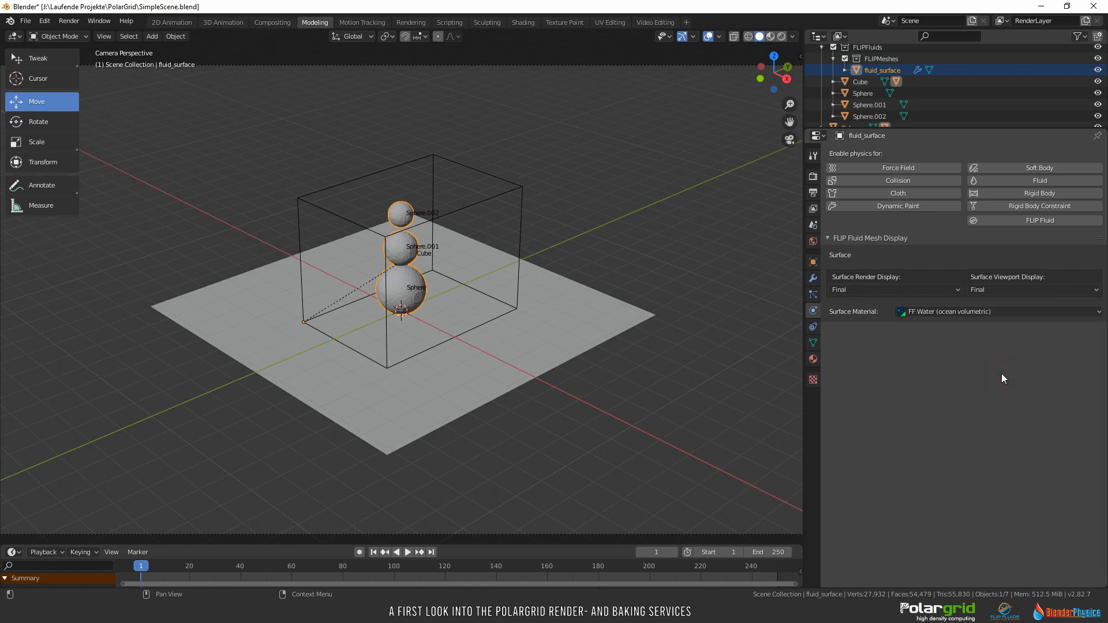
mouse_move(743, 100)
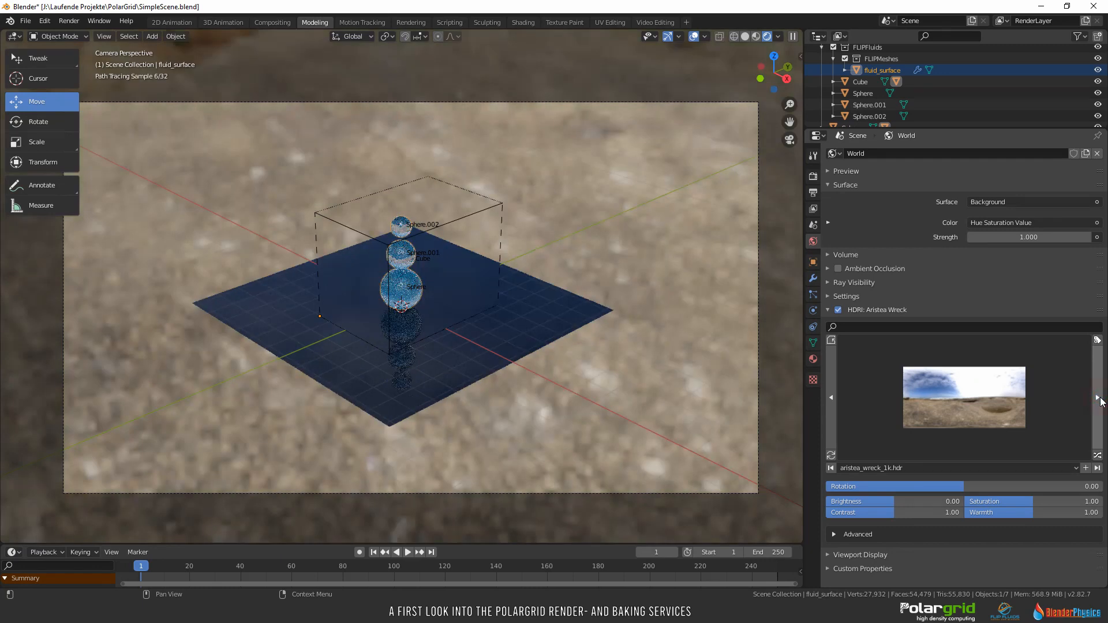
click(1095, 398)
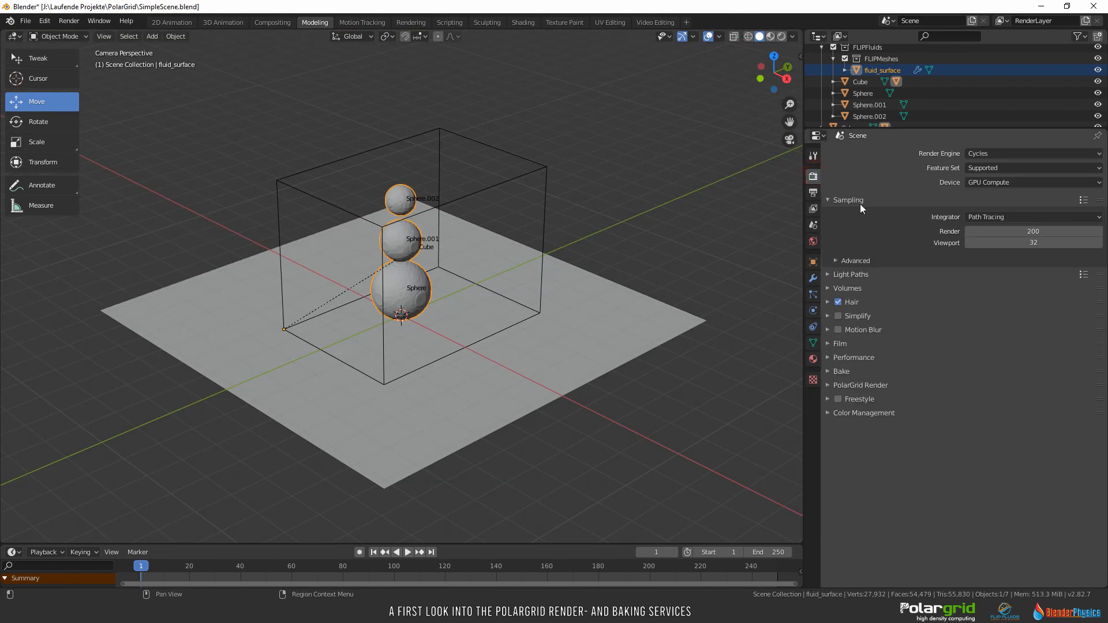
Set Cycles render samples to 750 and review the 1920×1080, 200%, PNG output settings.
click(1032, 231)
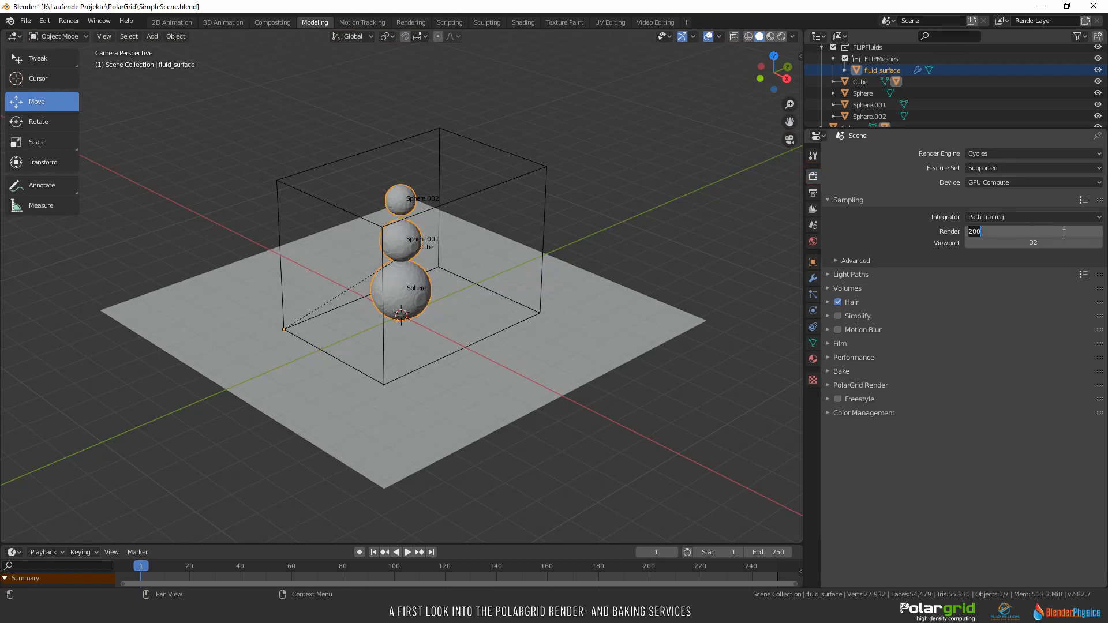
text(750)
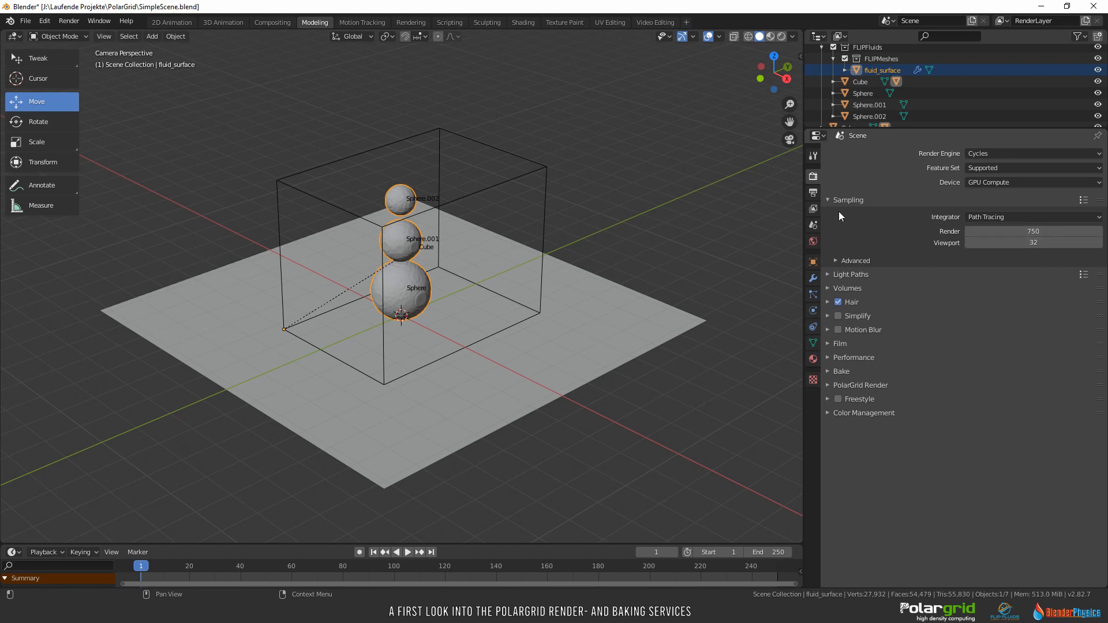
click(812, 192)
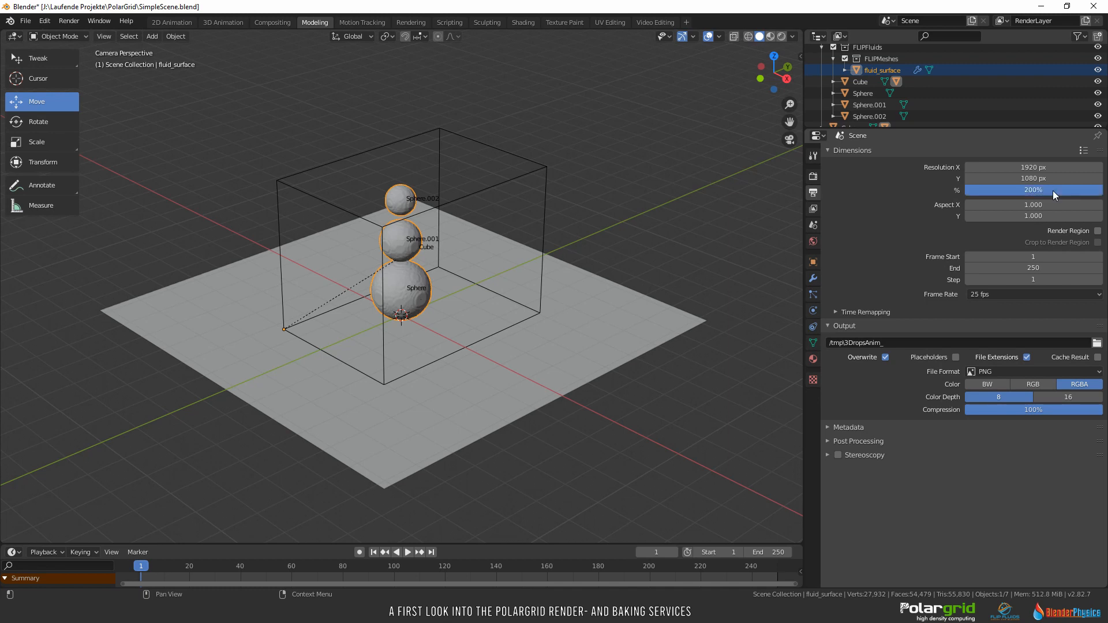
mouse_move(1016, 253)
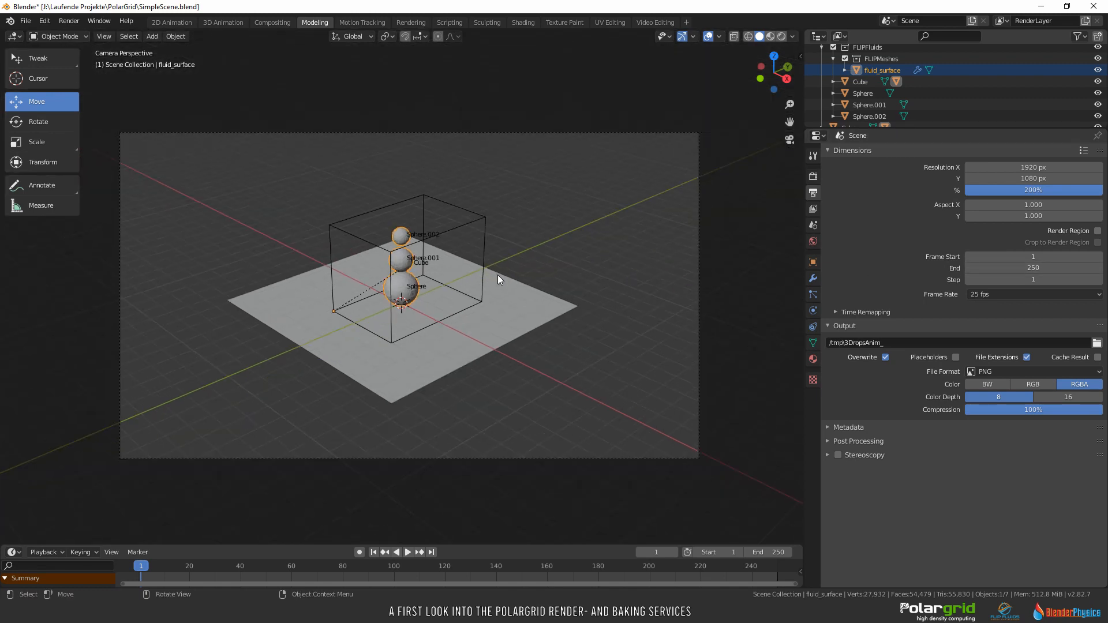
click(69, 20)
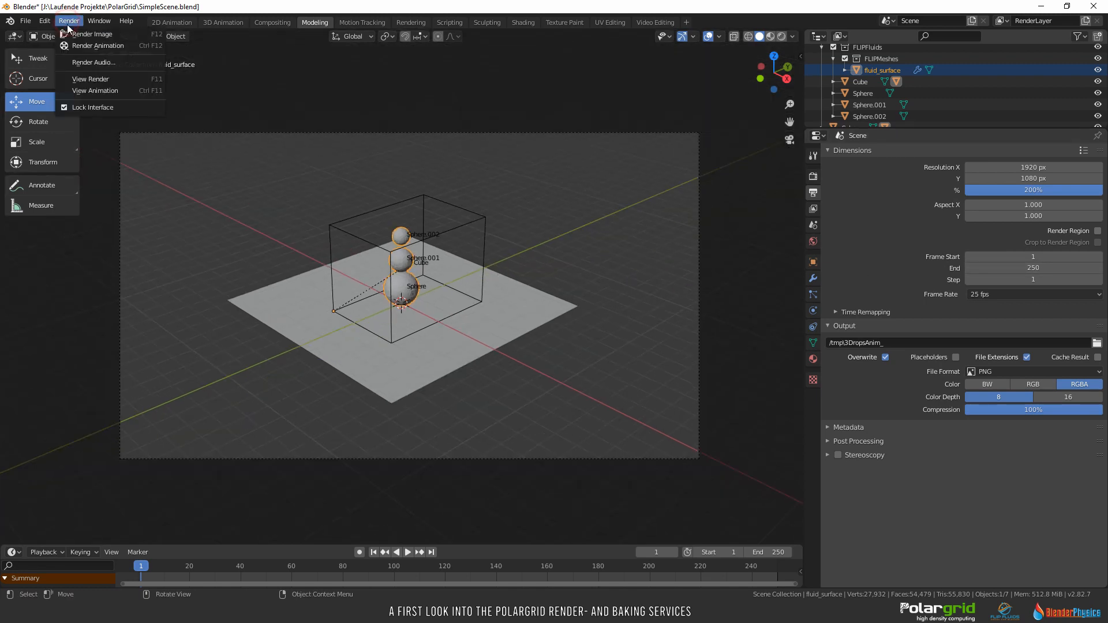
Render a test still of frame 1 with Render Image.
click(92, 34)
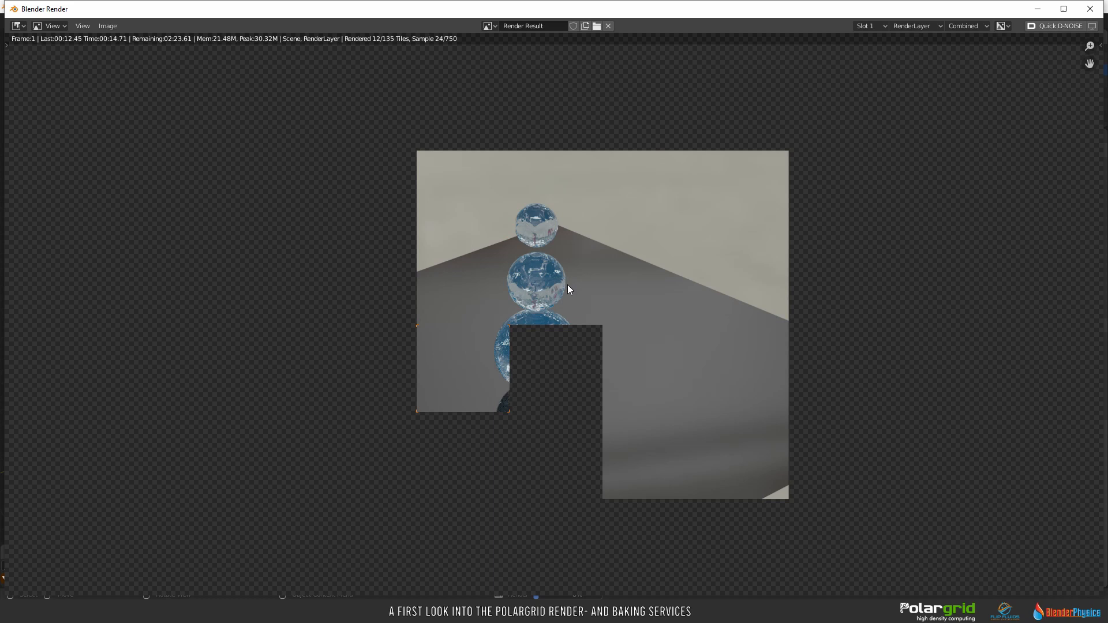
mouse_move(557, 363)
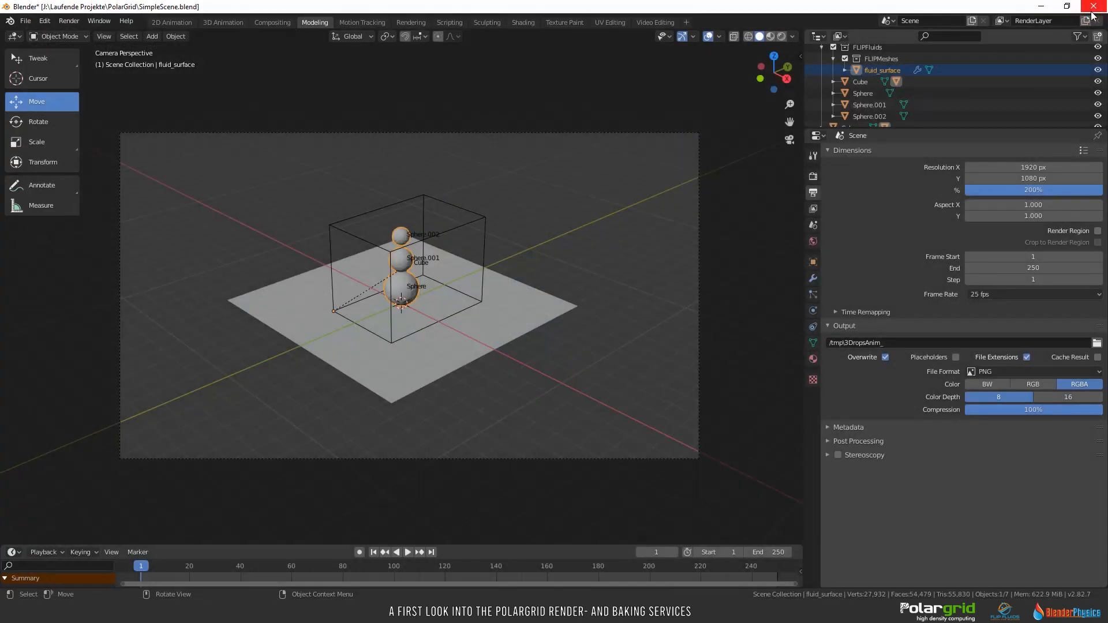
mouse_move(70, 58)
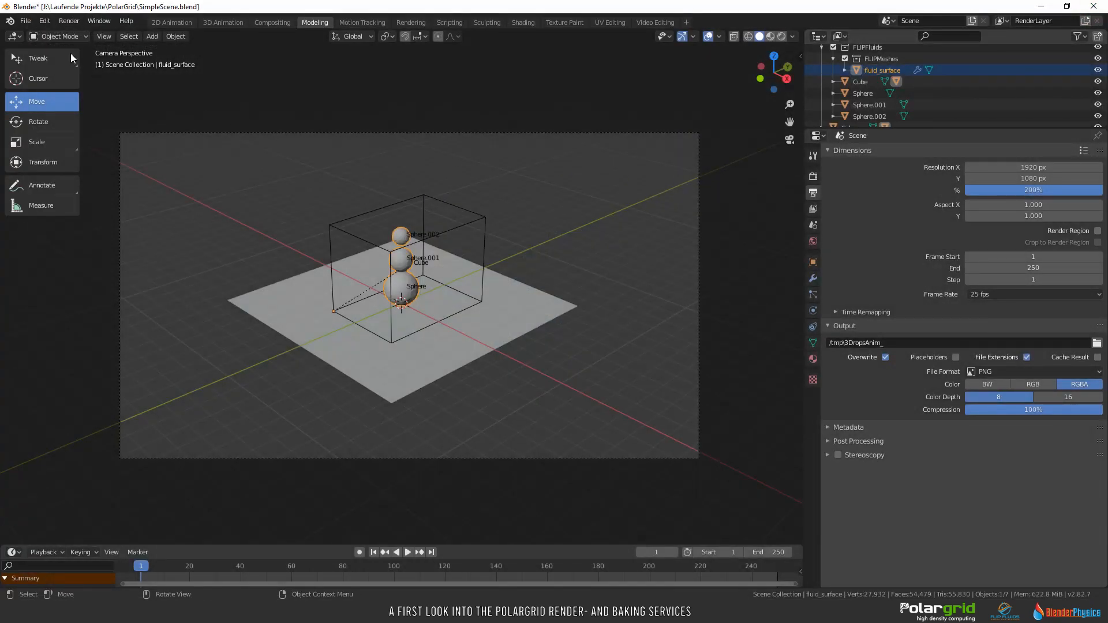
Enable Automatically Pack Into .blend, then save SimpleScene.blend with its 3 packed files.
click(25, 21)
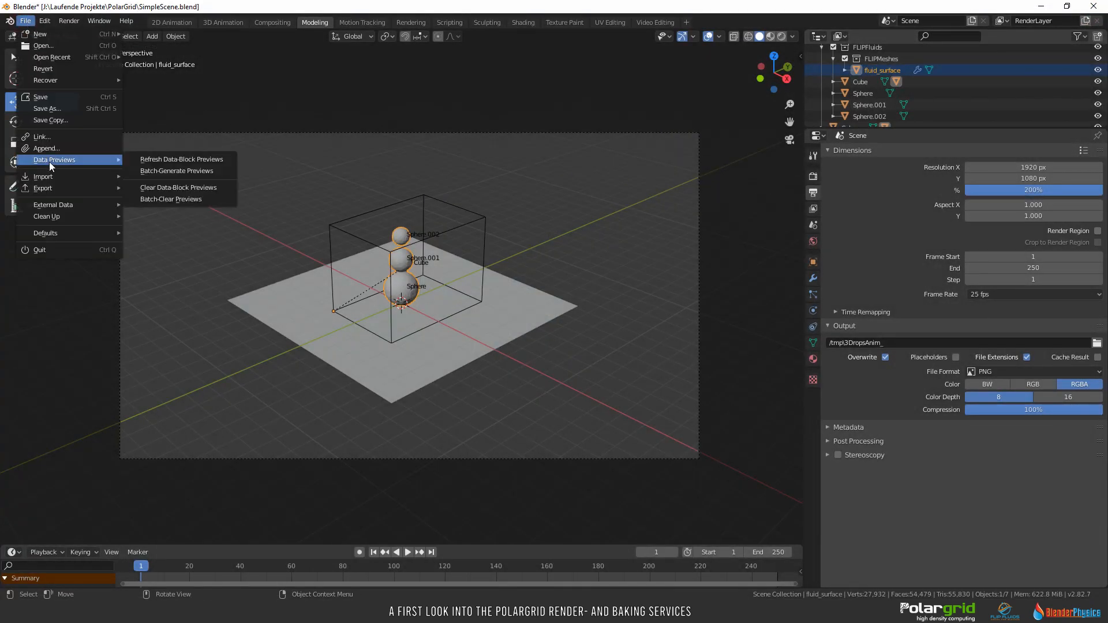
mouse_move(53, 204)
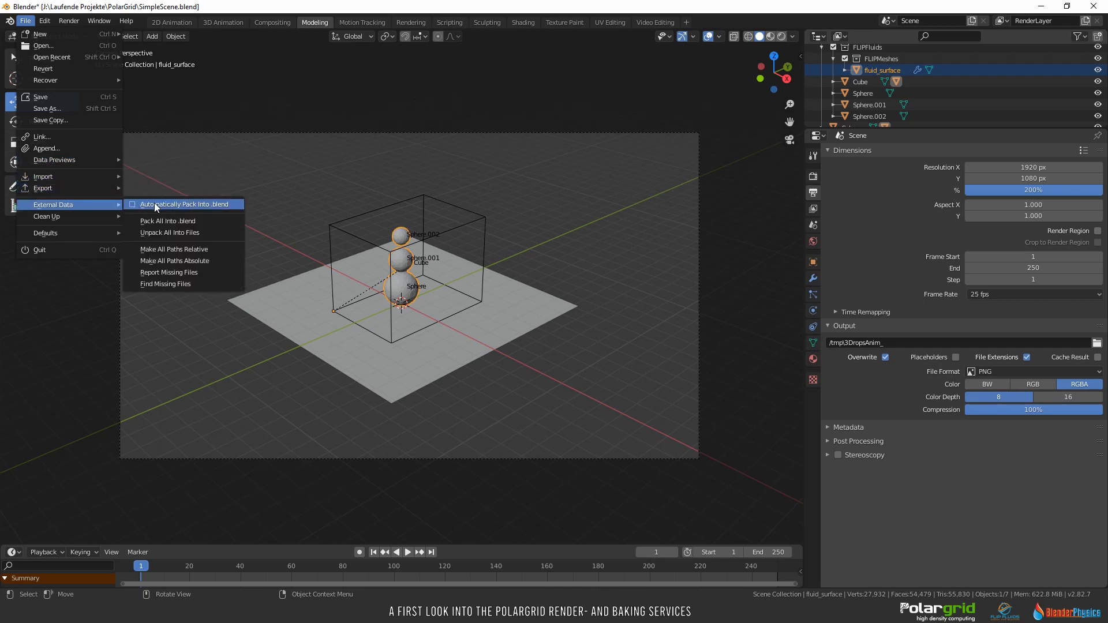
mouse_move(191, 207)
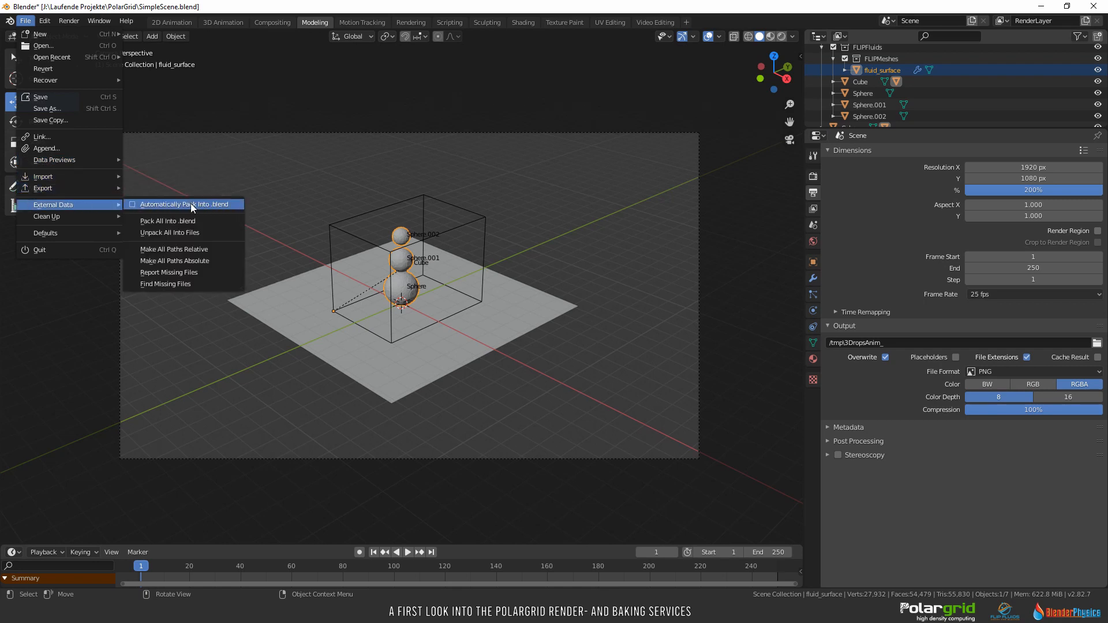
mouse_move(137, 209)
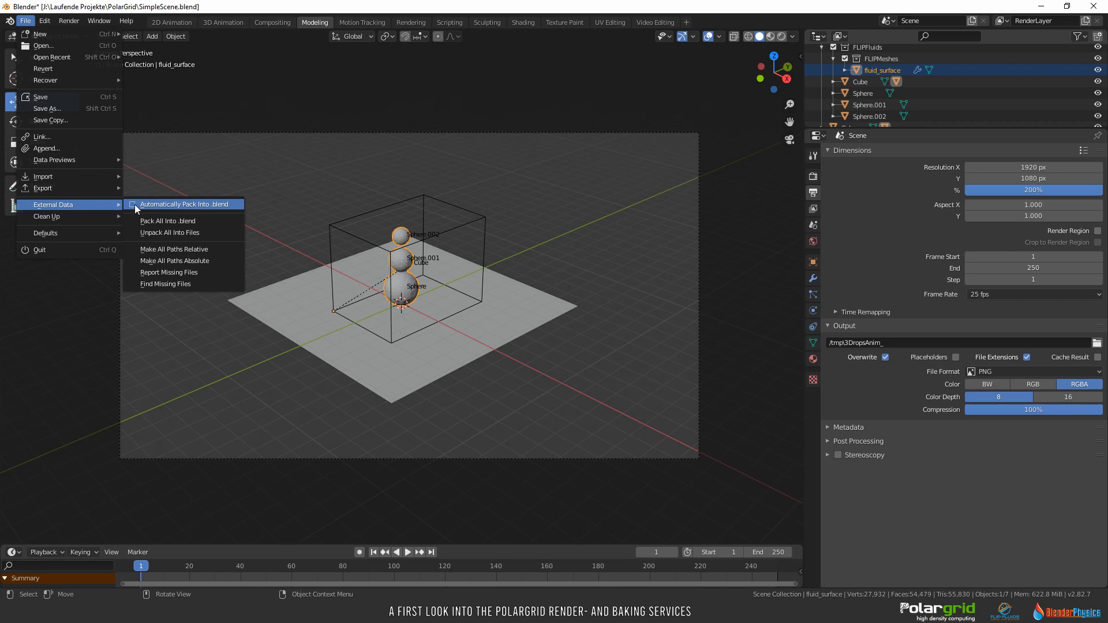
click(167, 221)
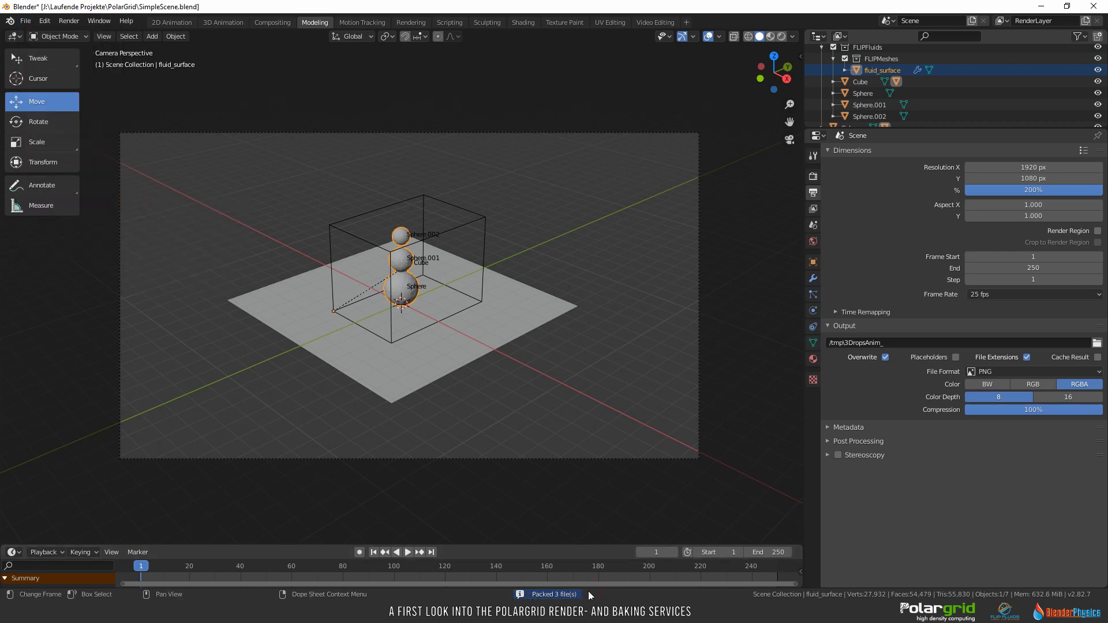
click(25, 21)
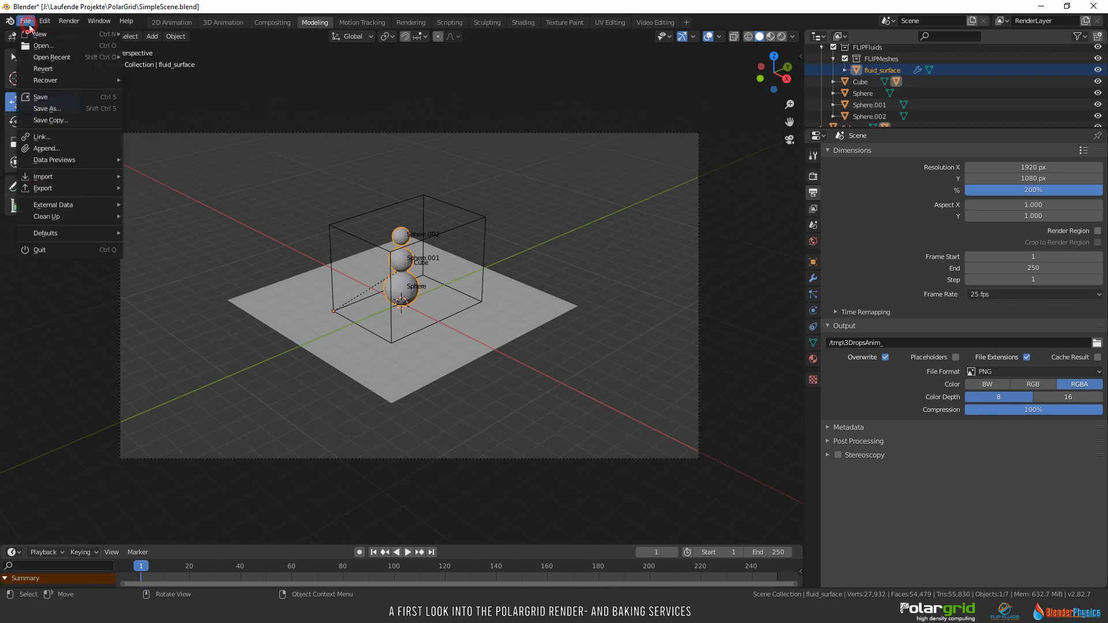
click(40, 97)
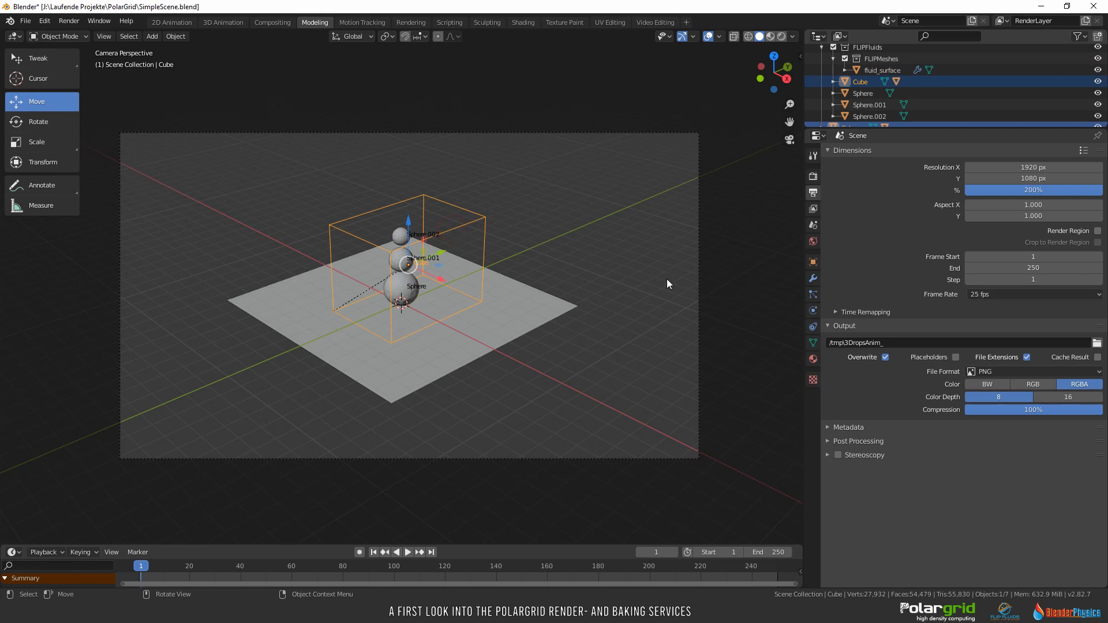
Select the Cube domain's Physics settings, then switch to Render Properties.
click(812, 311)
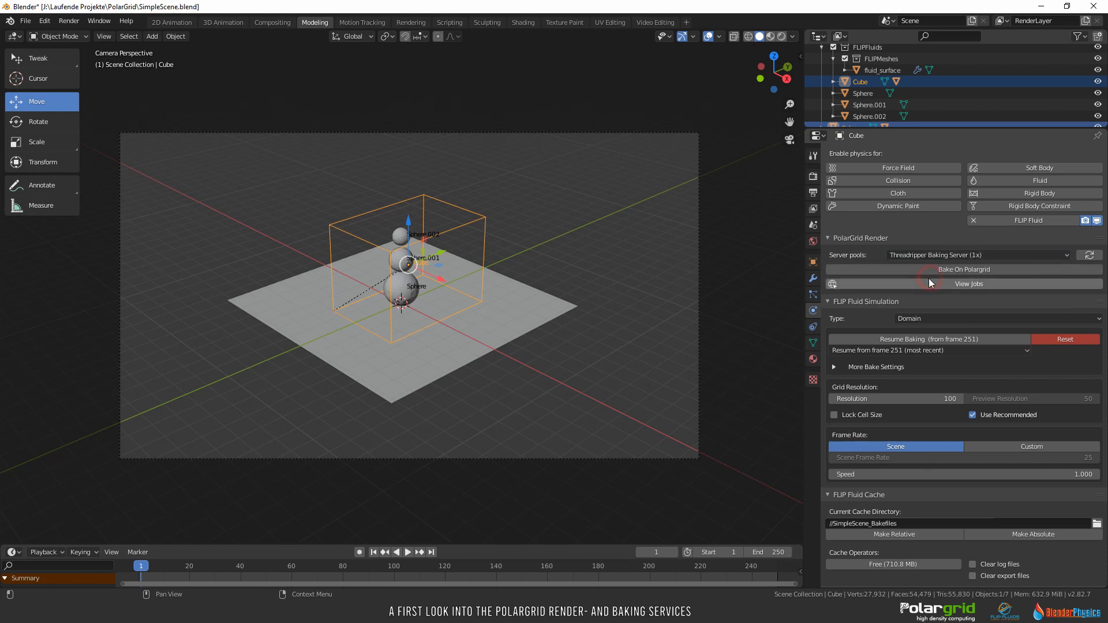
click(977, 254)
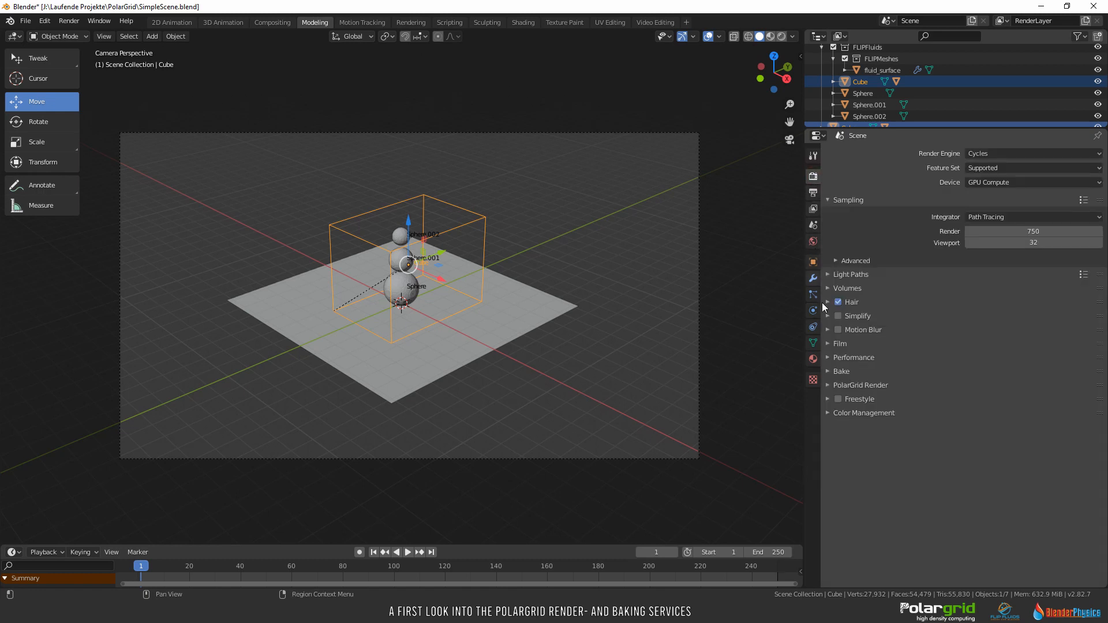
Expand the PolarGrid Render panel and submit the full animation to the 4x GTX 1080 pool.
click(829, 385)
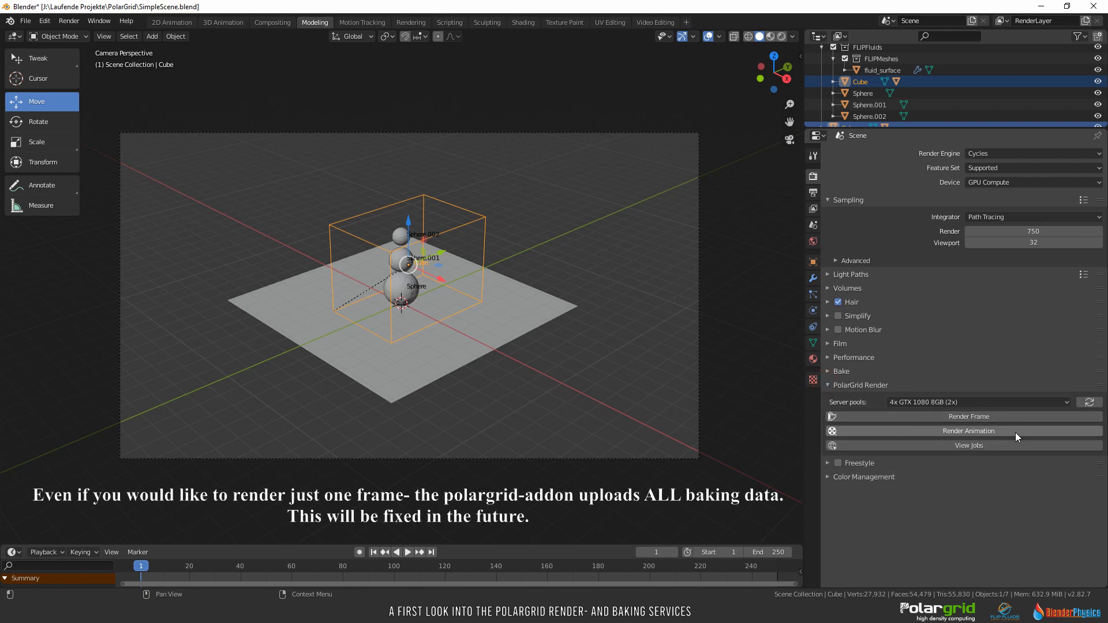
click(969, 416)
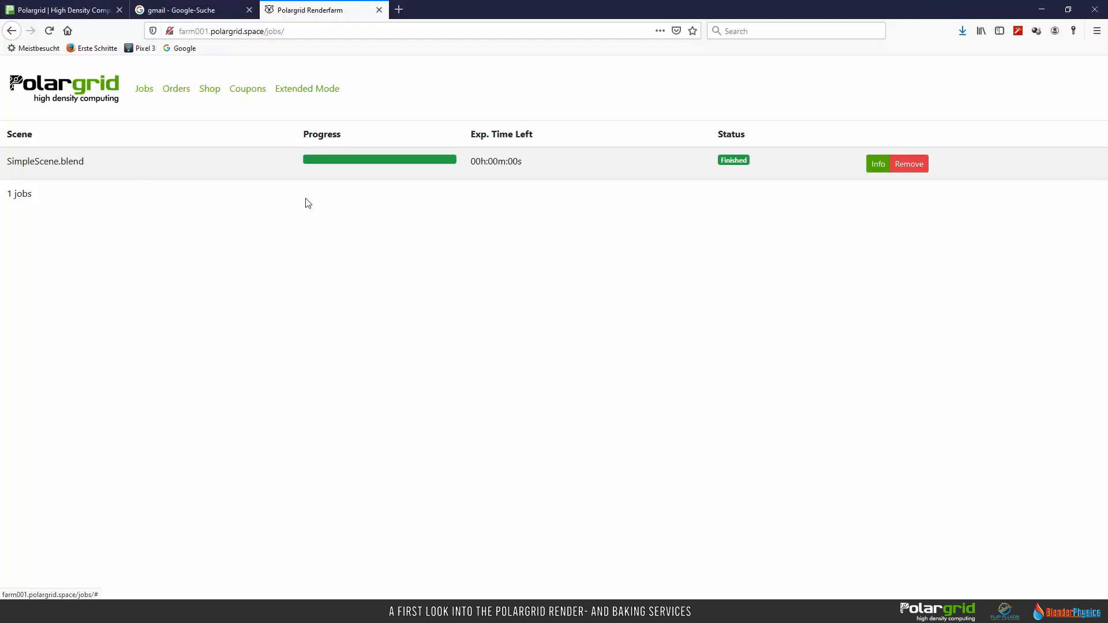
mouse_move(633, 227)
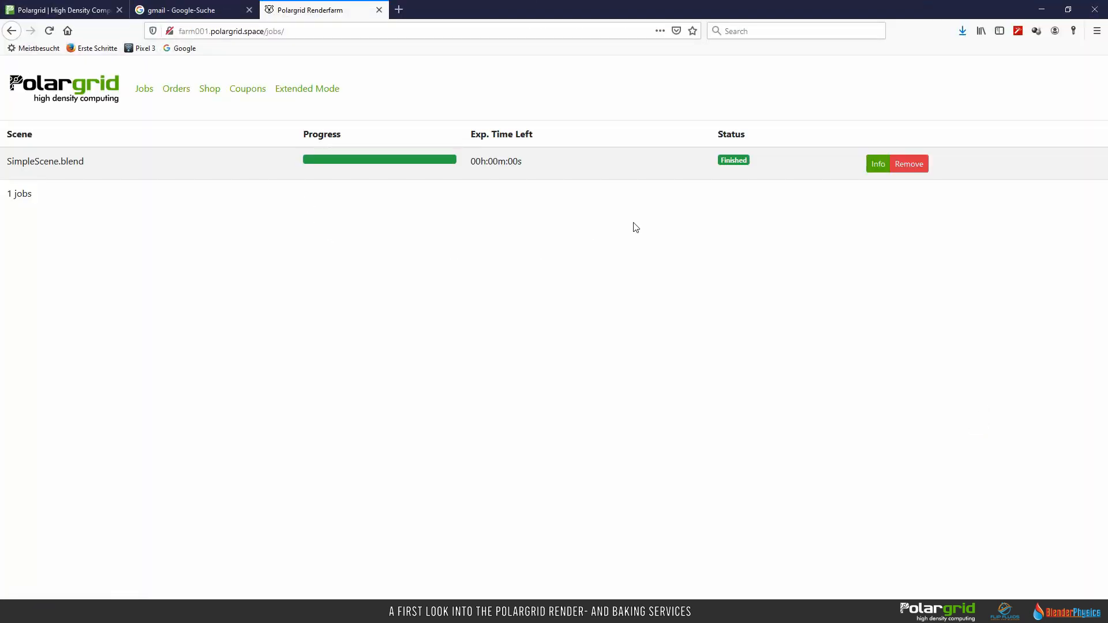
mouse_move(763, 177)
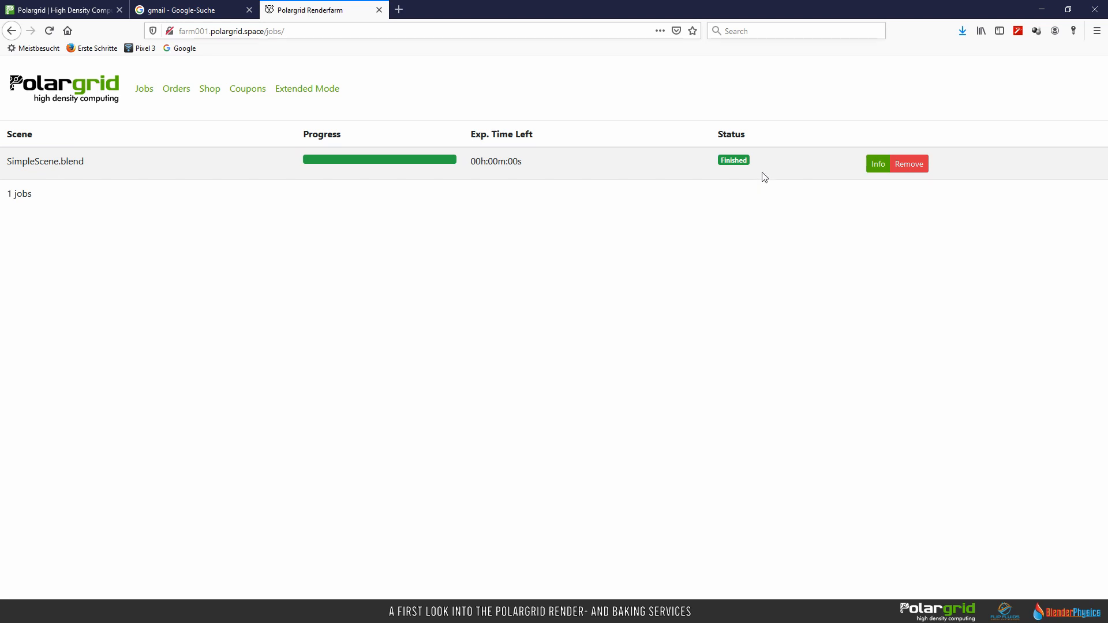
mouse_move(752, 156)
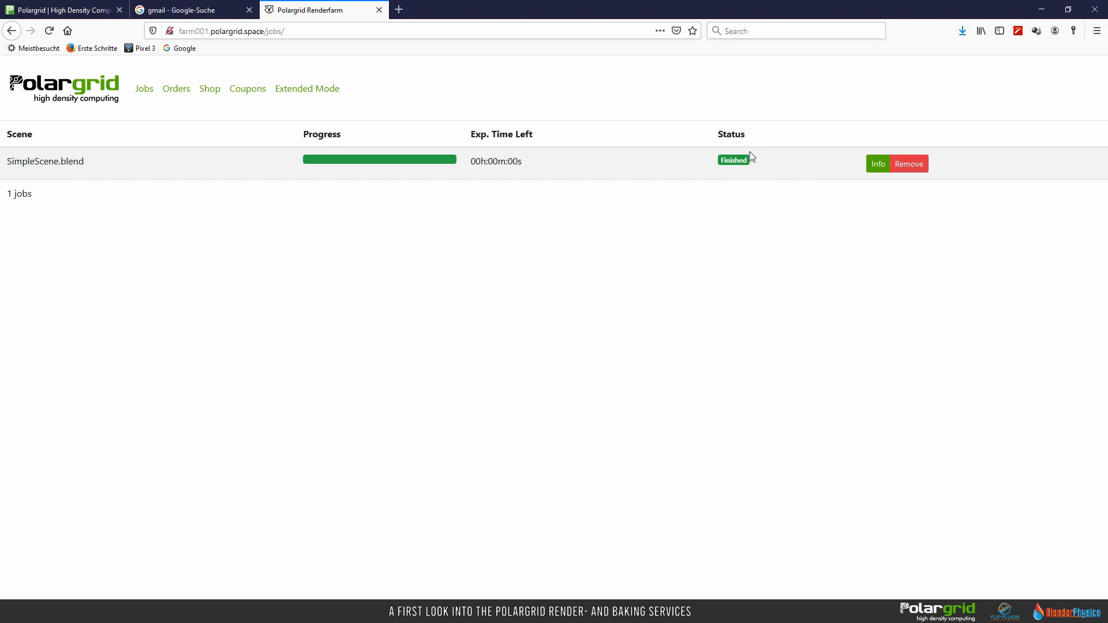
mouse_move(703, 163)
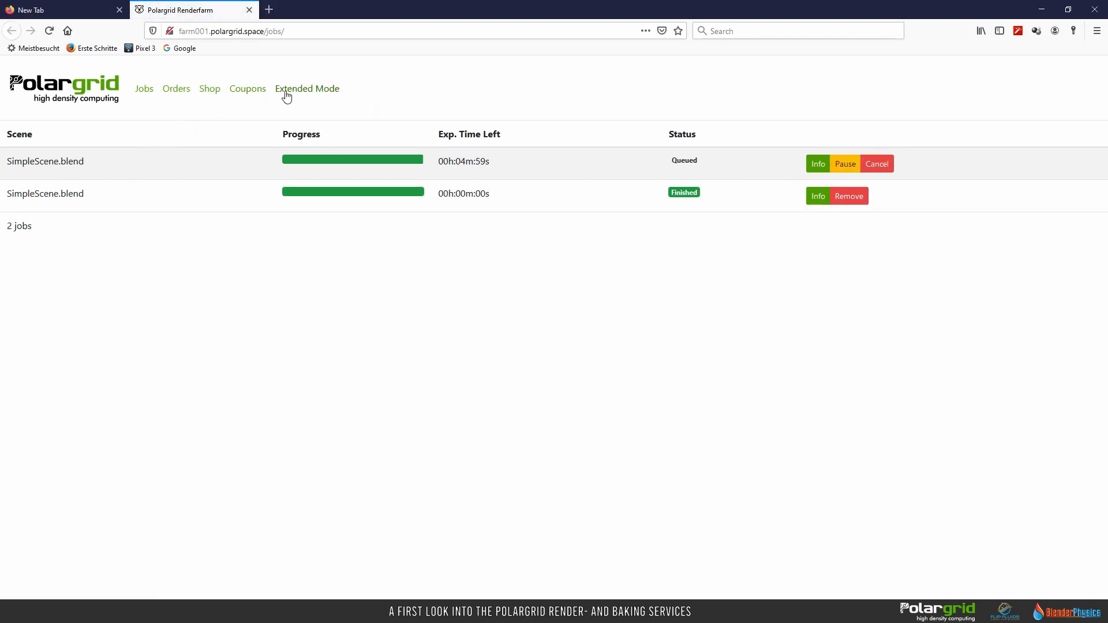
Switch to Extended Mode and remove the finished Flip Fluids Baking job.
click(307, 88)
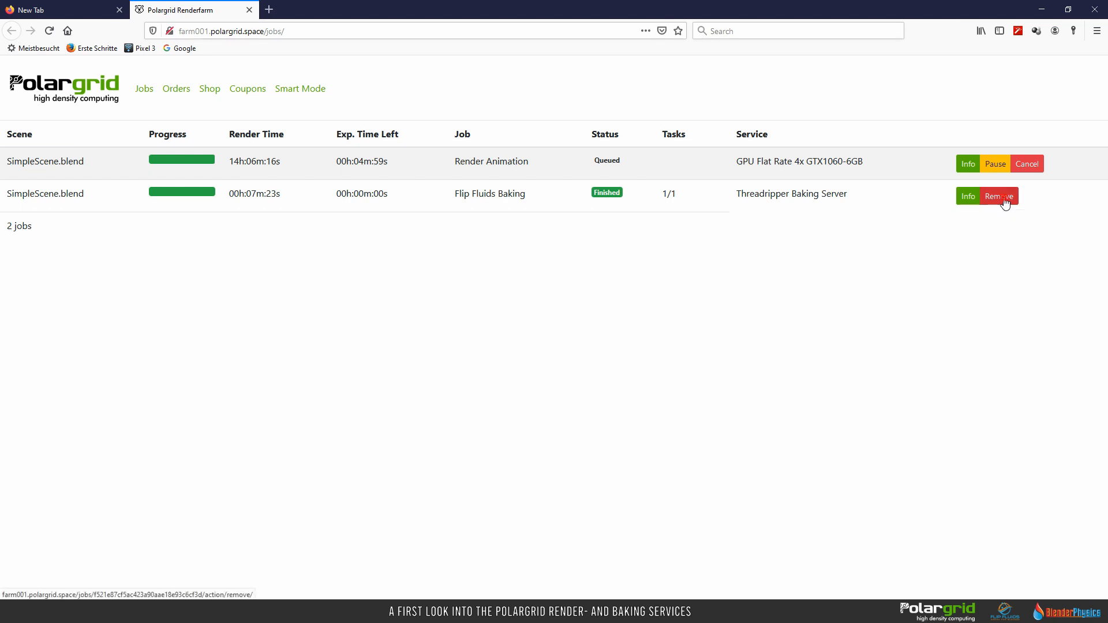
click(1000, 196)
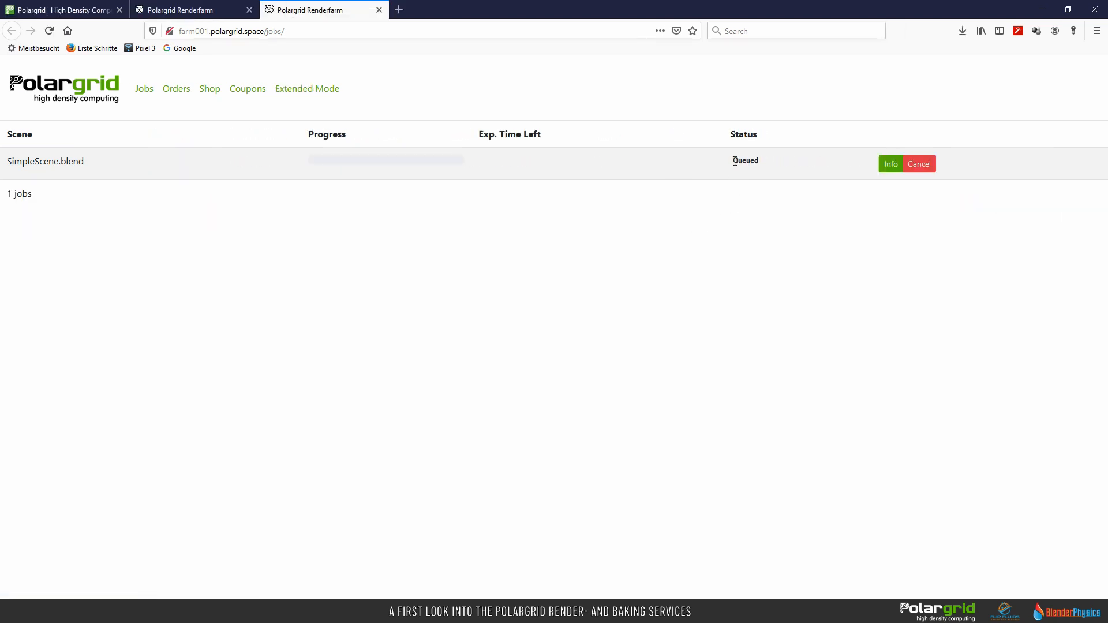
double_click(744, 161)
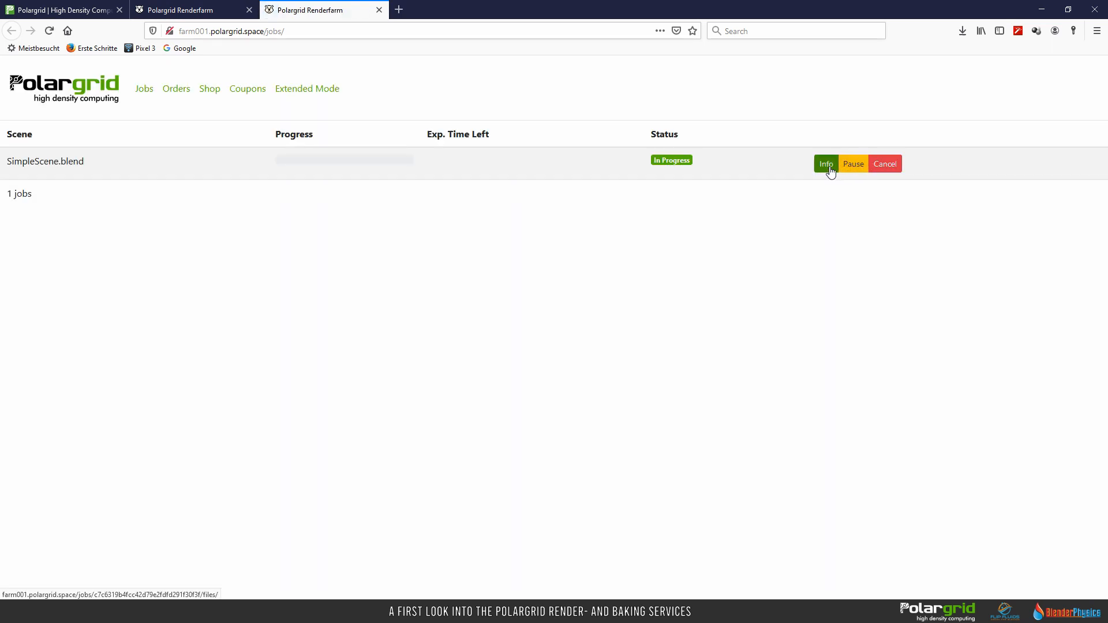
Open the render job's Info page and view a rendered frame.
click(825, 164)
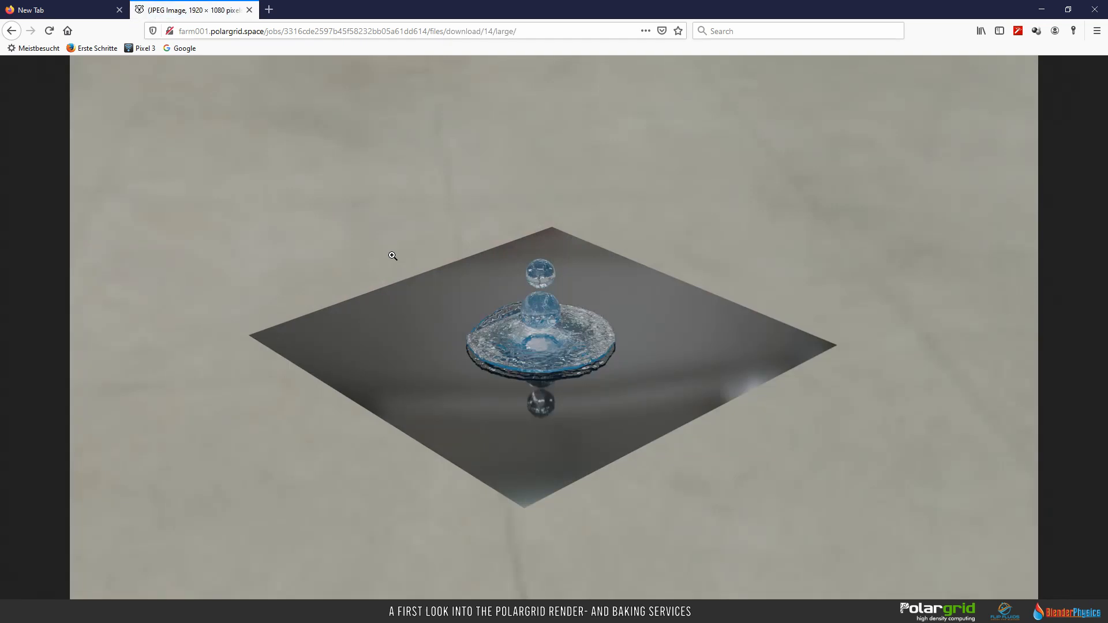
click(12, 31)
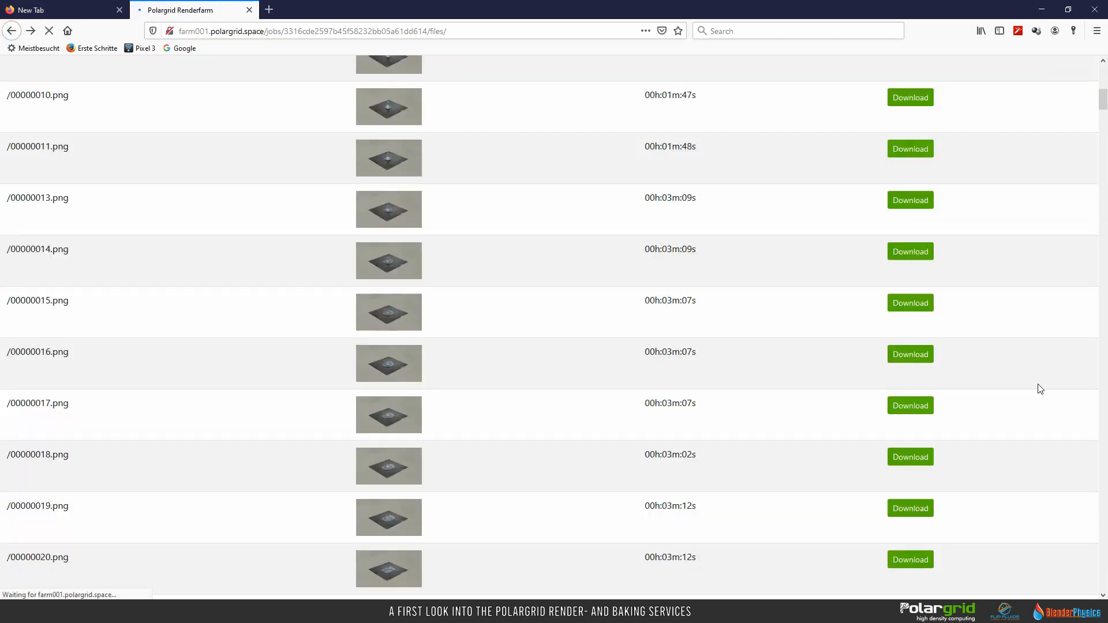
click(910, 251)
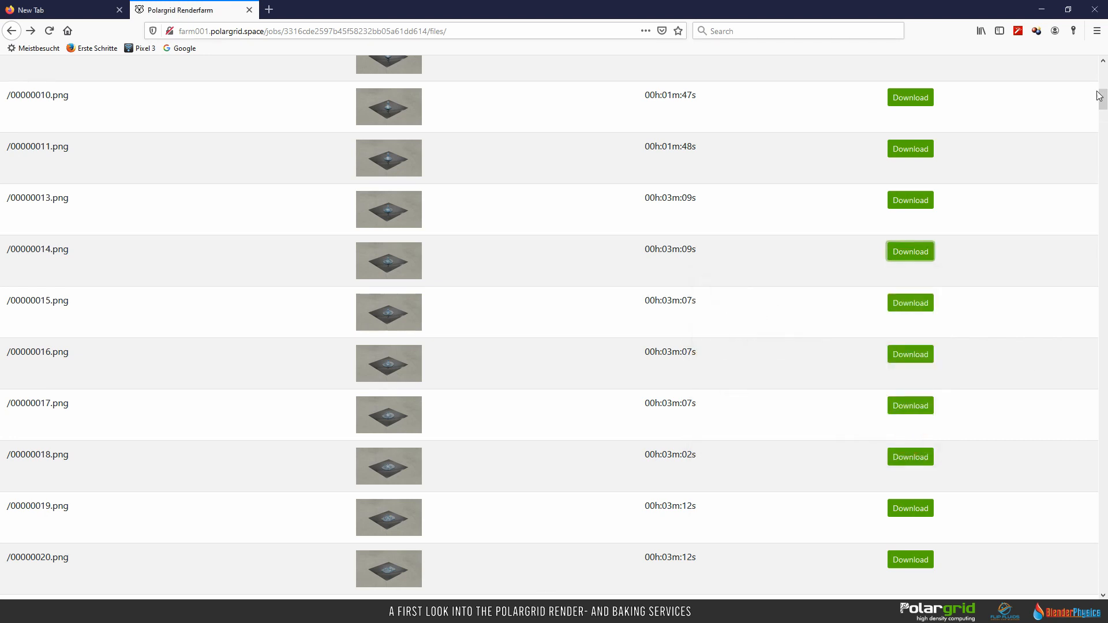
Scroll the Files list down to the zipped frame packages.
scroll(down, 3)
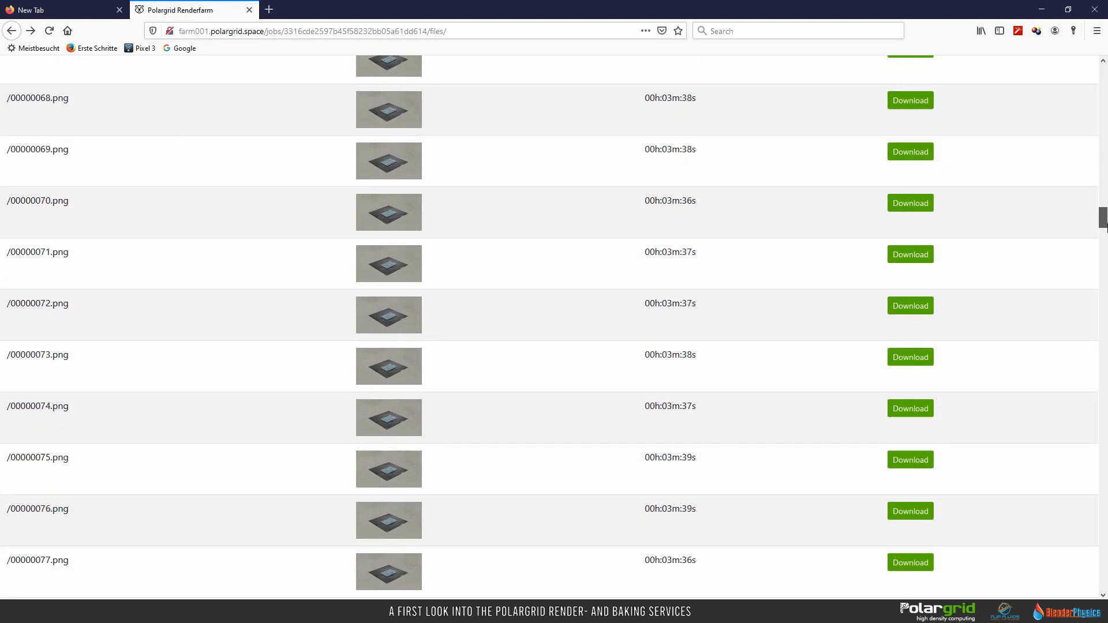
scroll(down, 3)
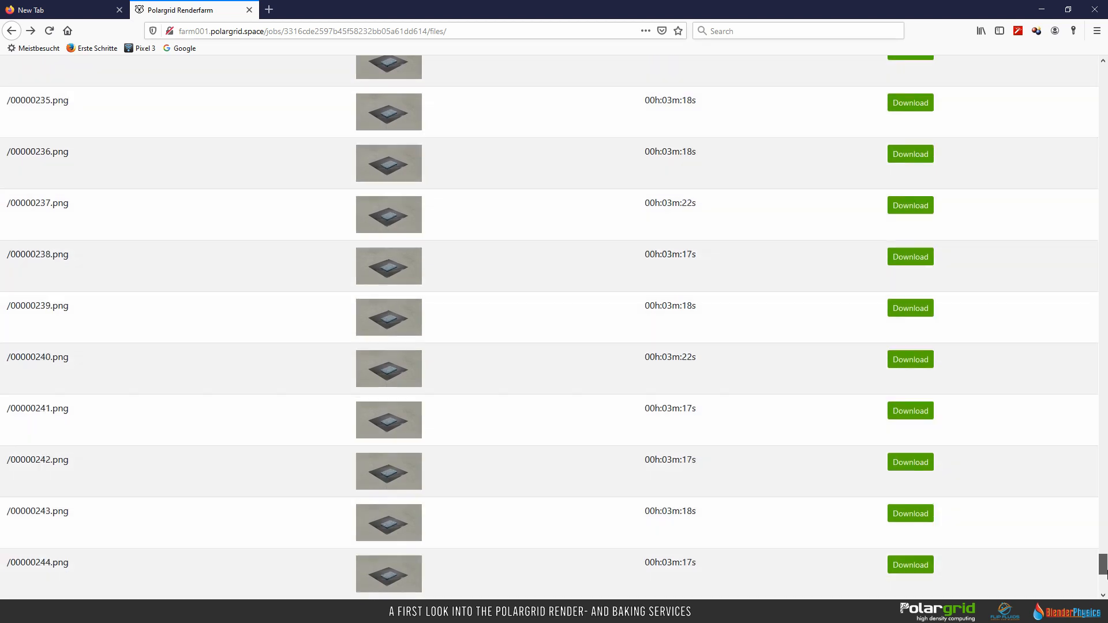
scroll(down, 3)
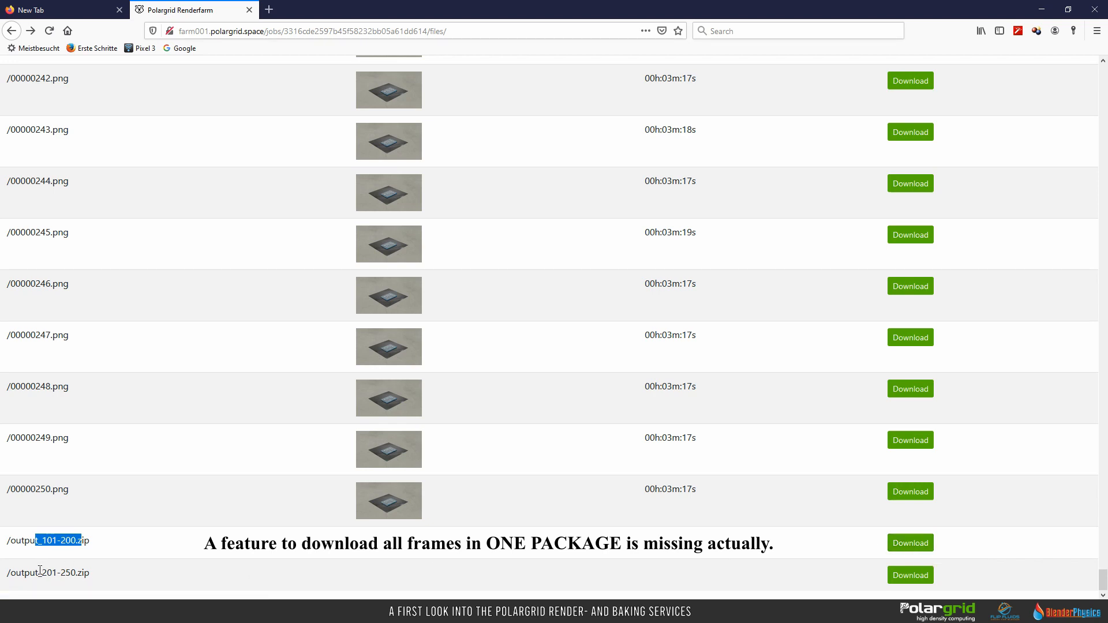
click(363, 577)
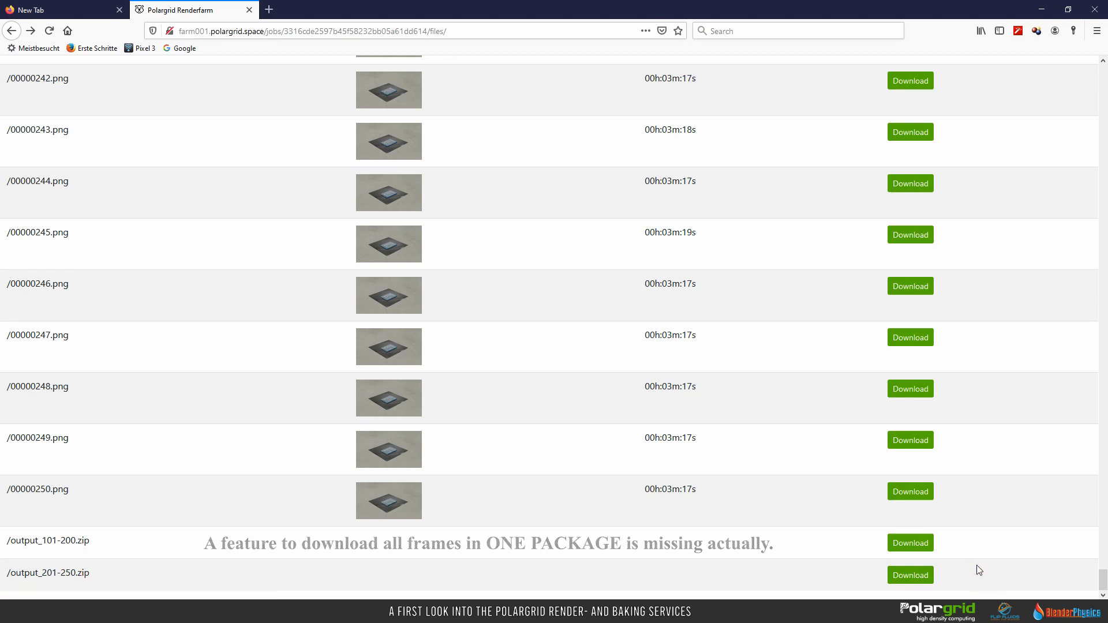
click(203, 88)
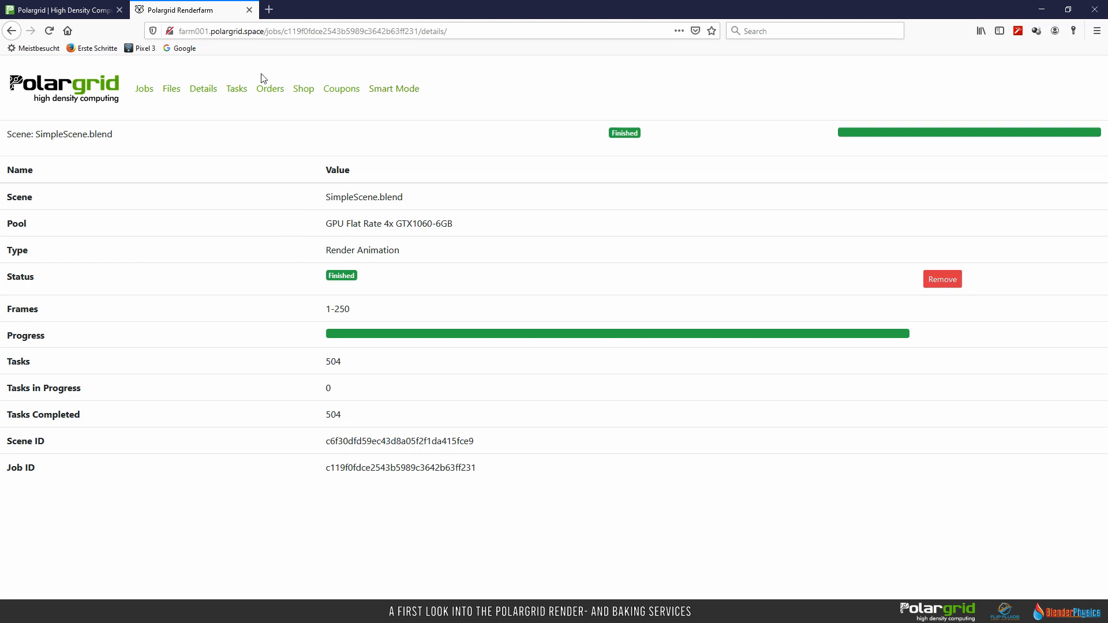
mouse_move(237, 89)
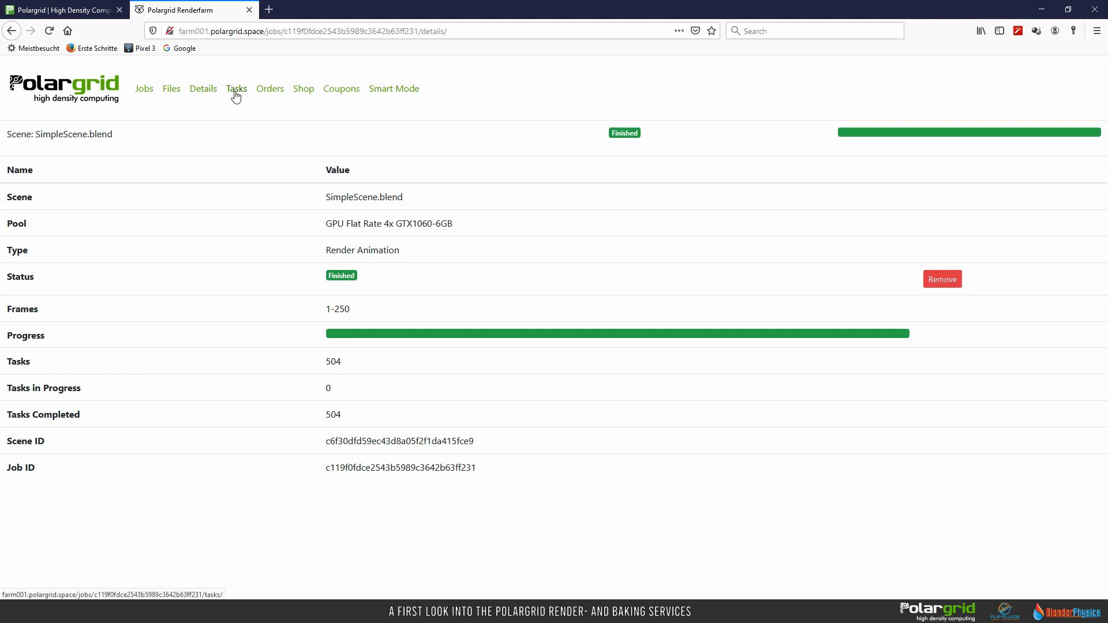
Open the SimpleScene.blend job's Tasks list and scroll to the finished Package result entries.
click(236, 88)
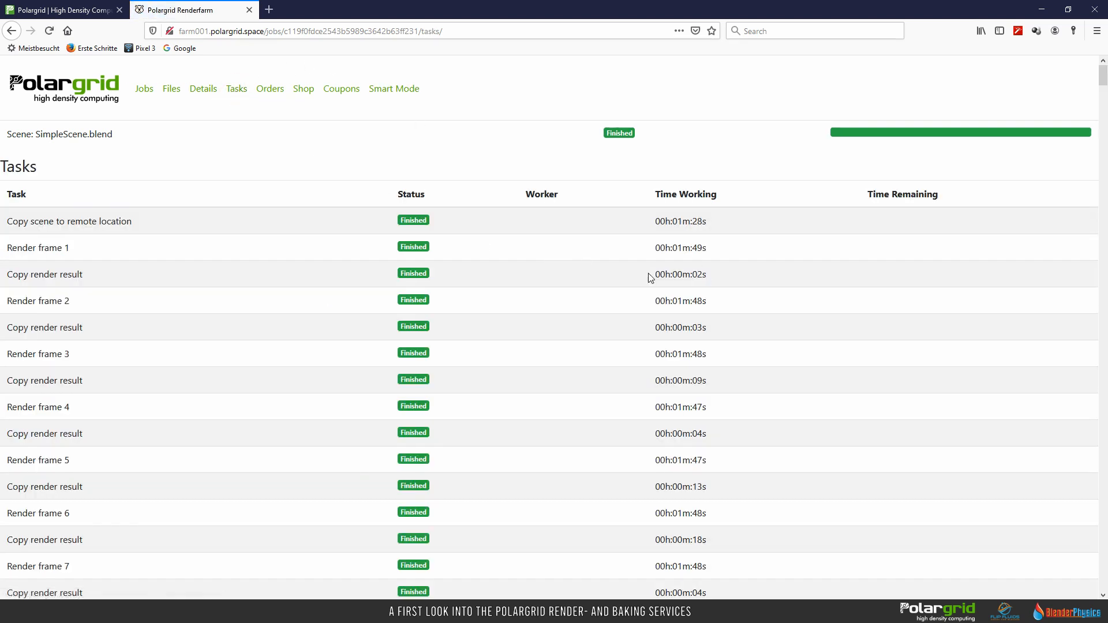
mouse_move(50, 295)
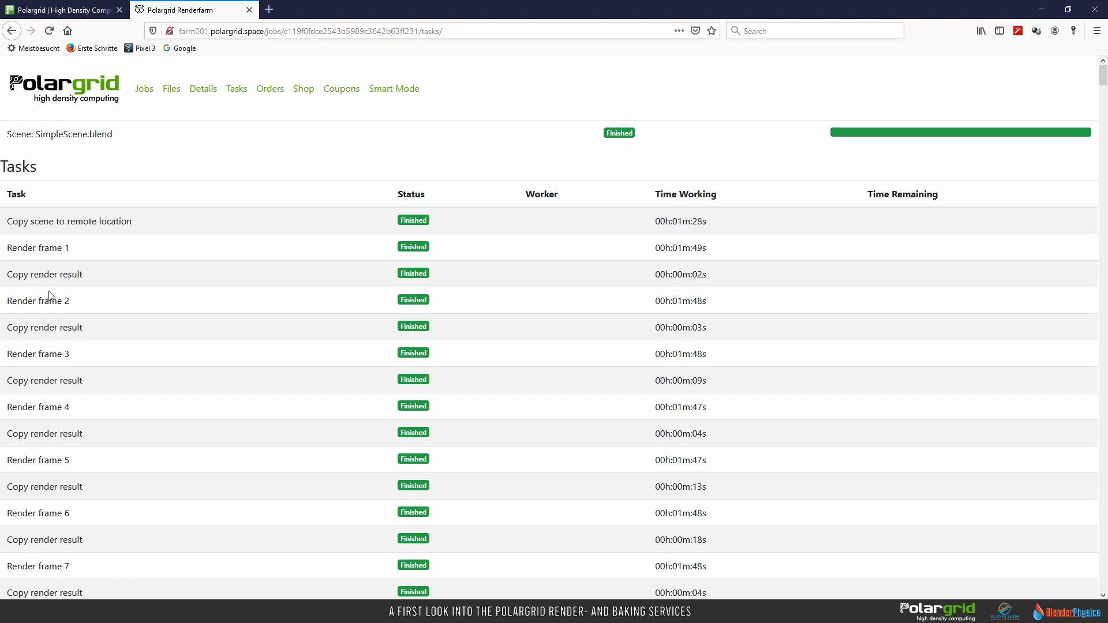
scroll(down, 3)
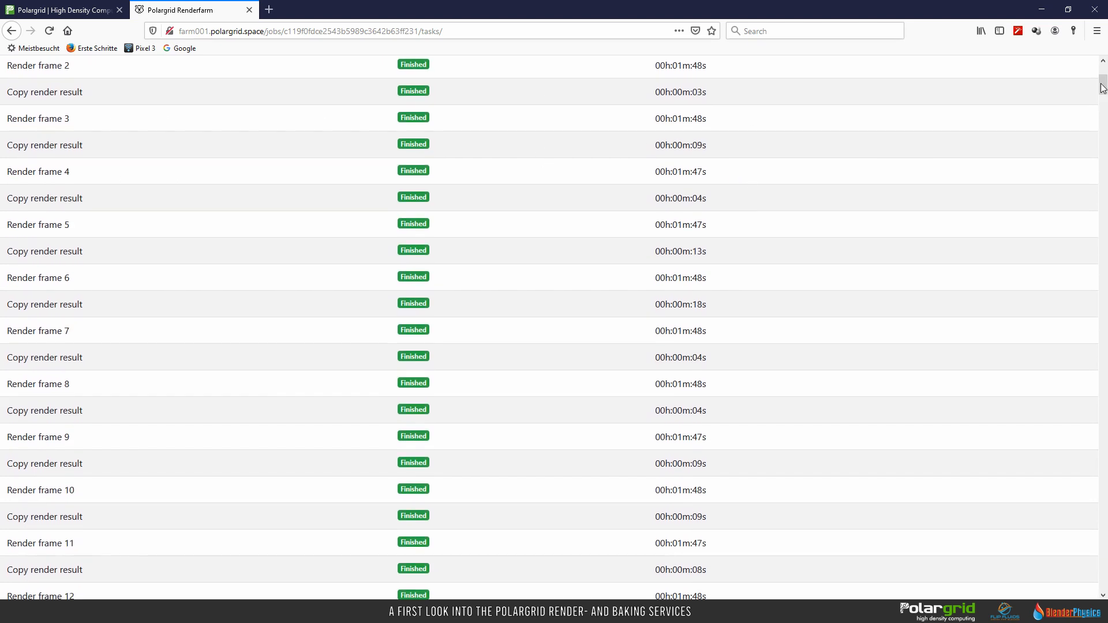
scroll(down, 3)
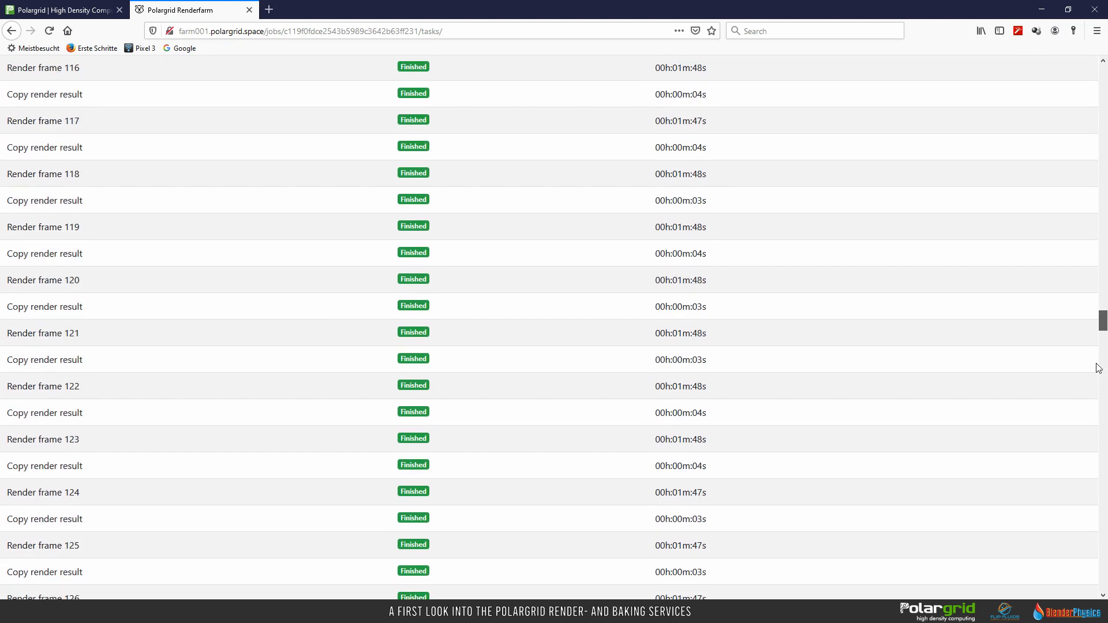
scroll(down, 3)
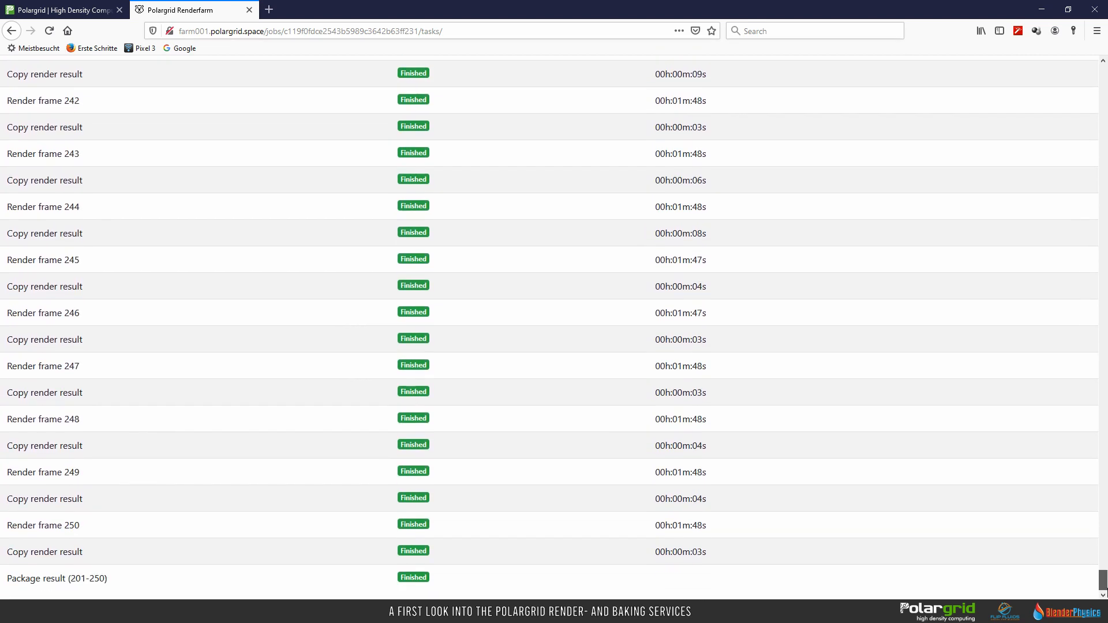
scroll(up, 3)
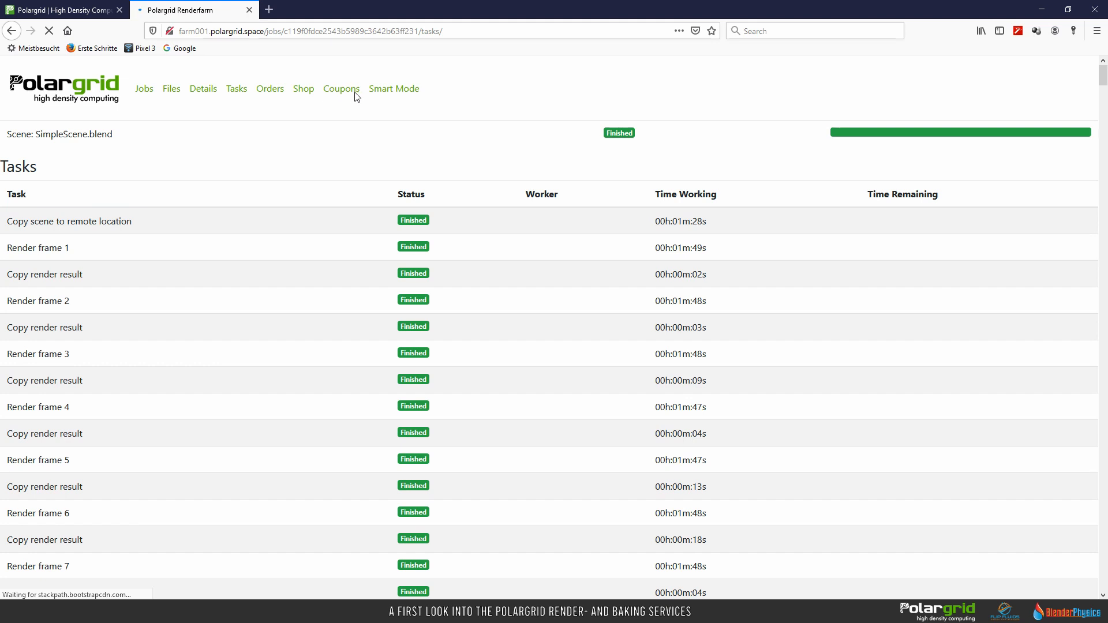
Redeem coupon FF05 for the GPU flat rate, then switch to the Polargrid website tab.
click(341, 88)
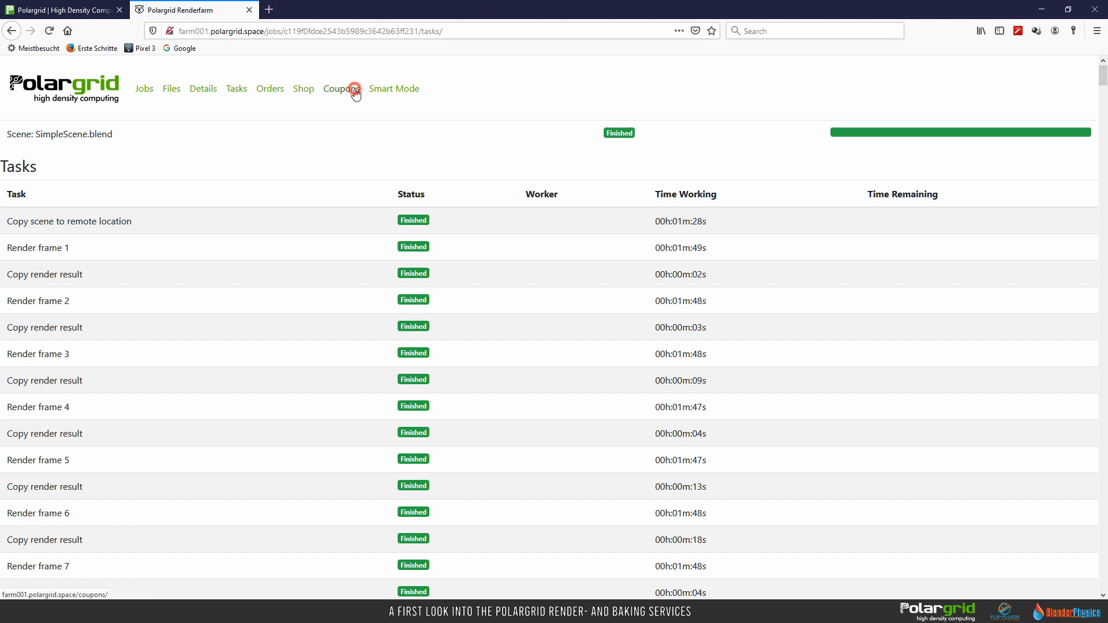
click(341, 88)
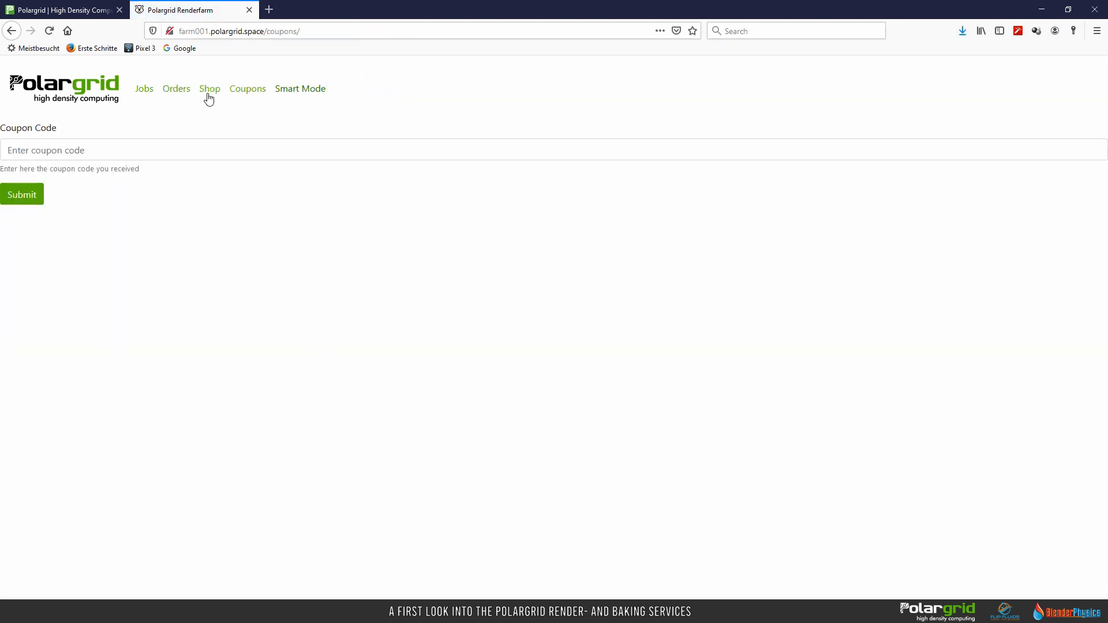
click(107, 150)
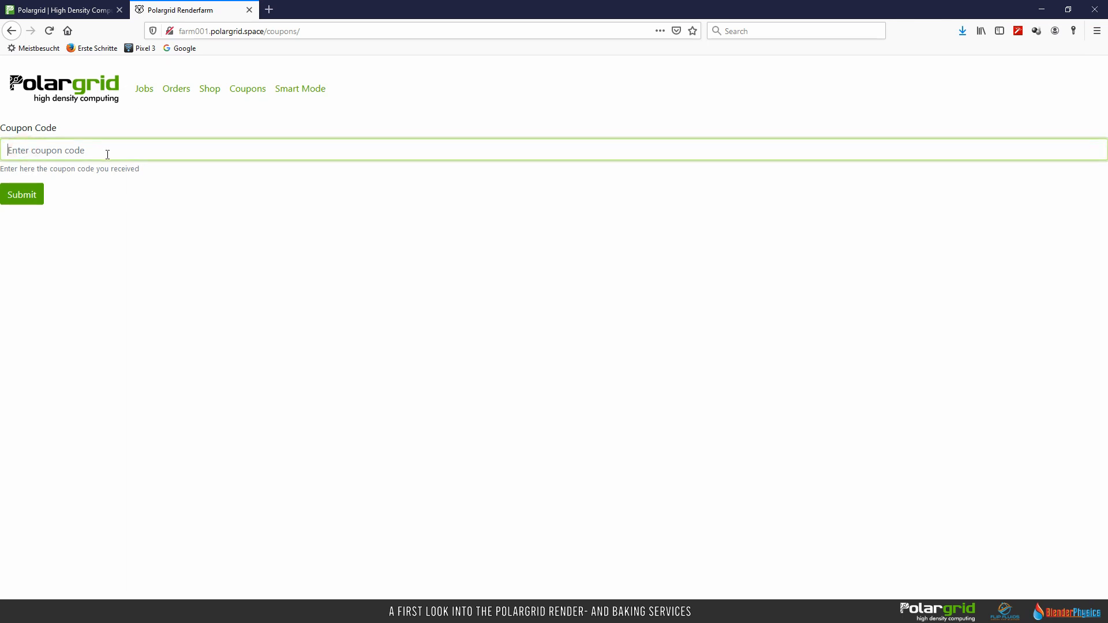
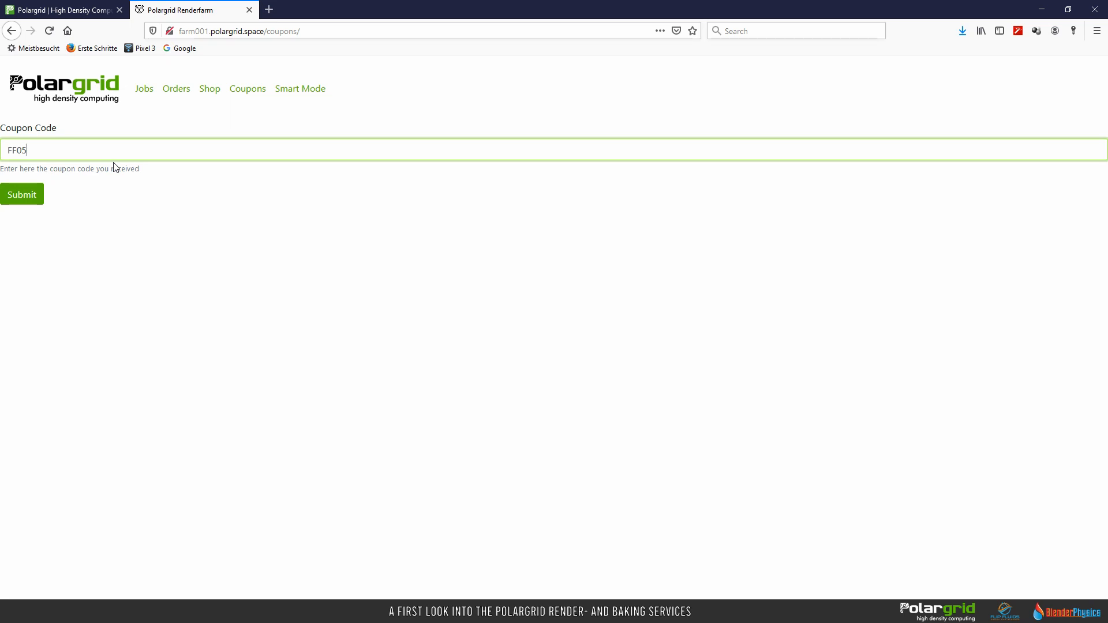
click(22, 194)
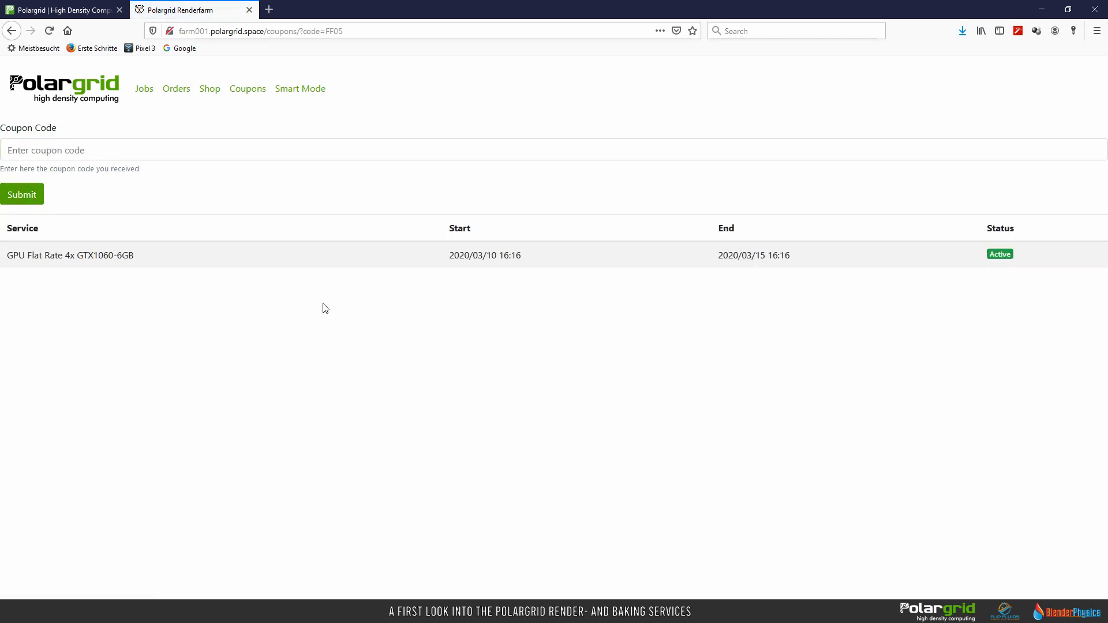
mouse_move(715, 272)
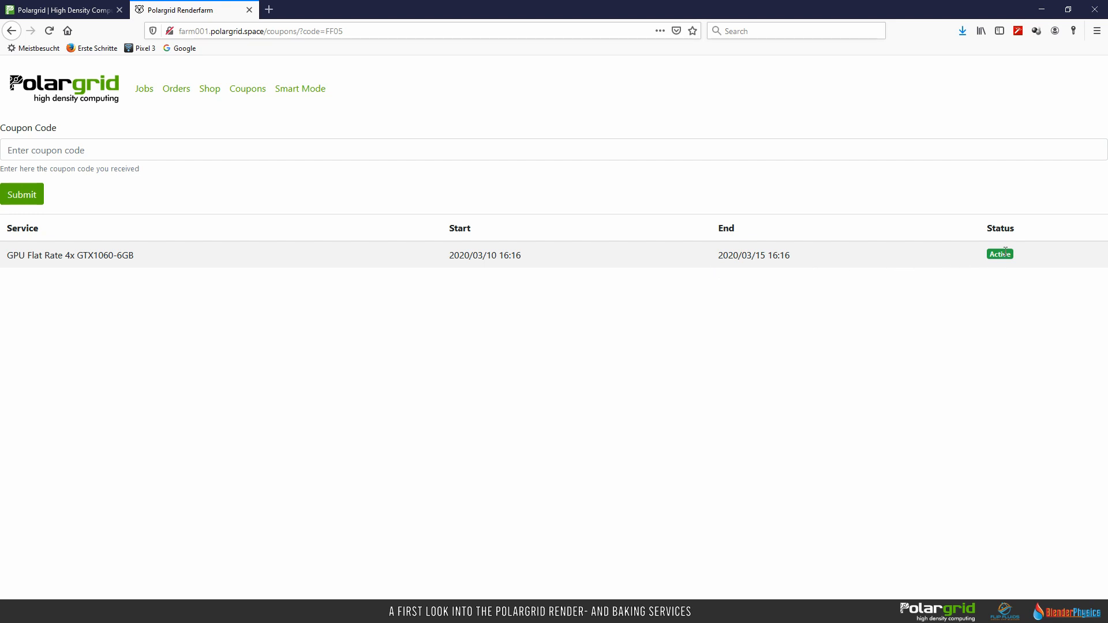
mouse_move(564, 339)
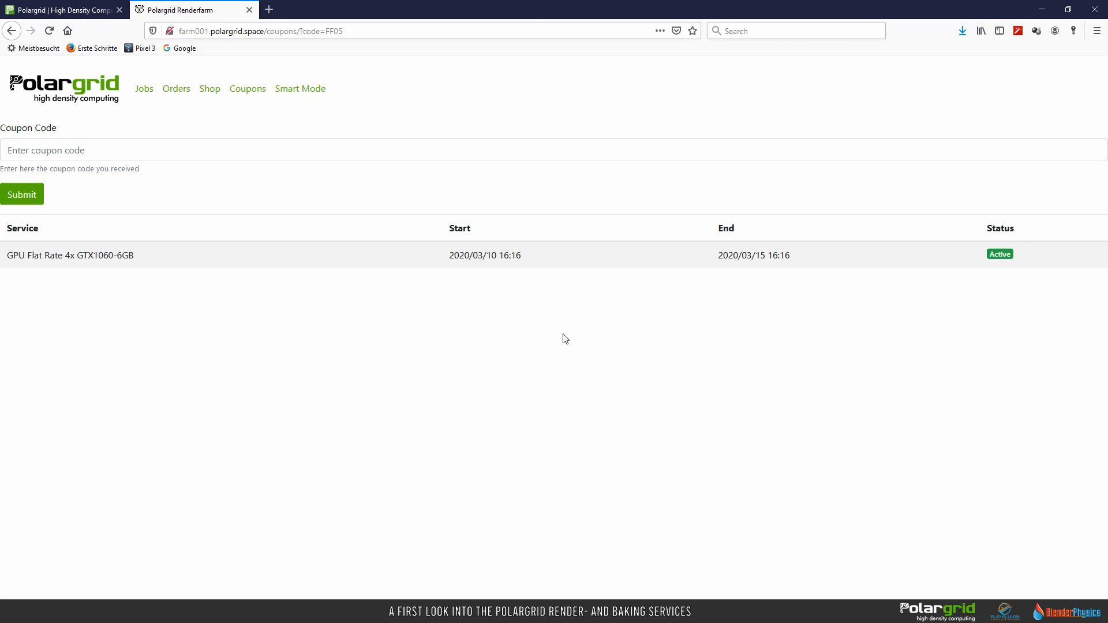
click(60, 10)
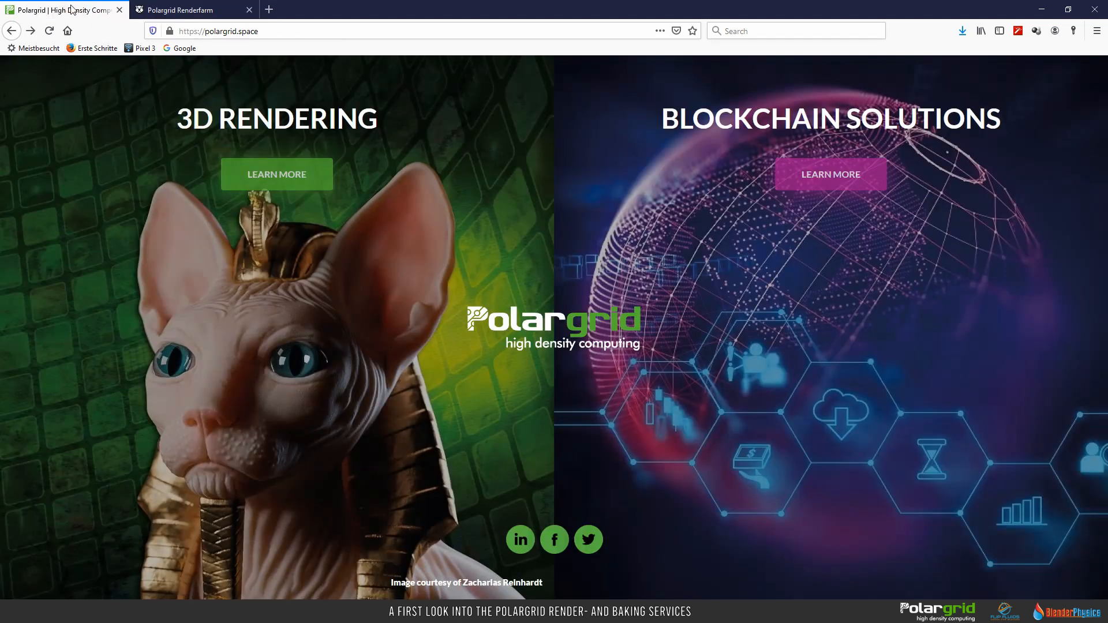